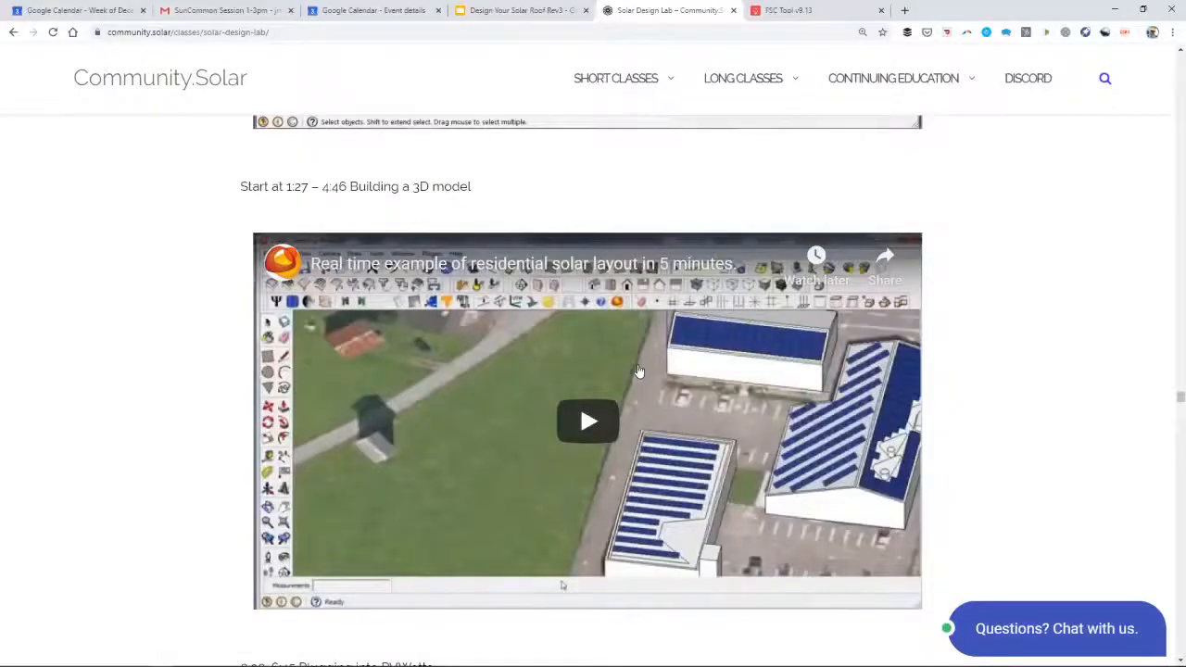
# - Scroll down to the Skelion solar plugin for SketchUp video and start it playing
pyautogui.scroll(-3)
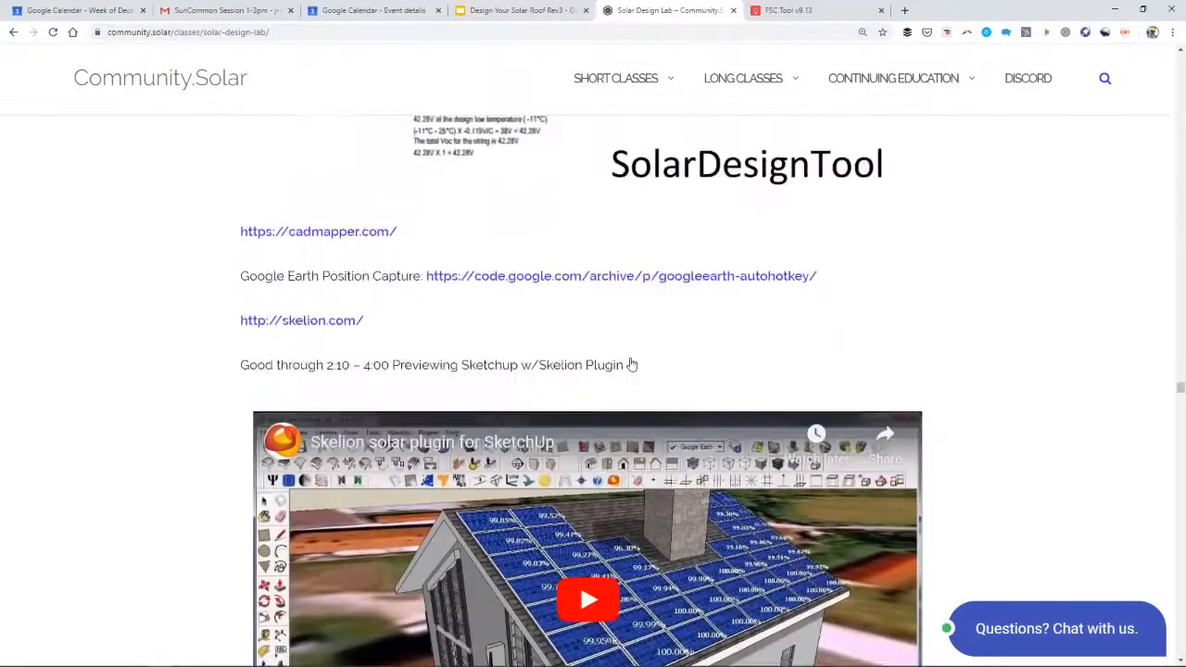
pyautogui.scroll(-3)
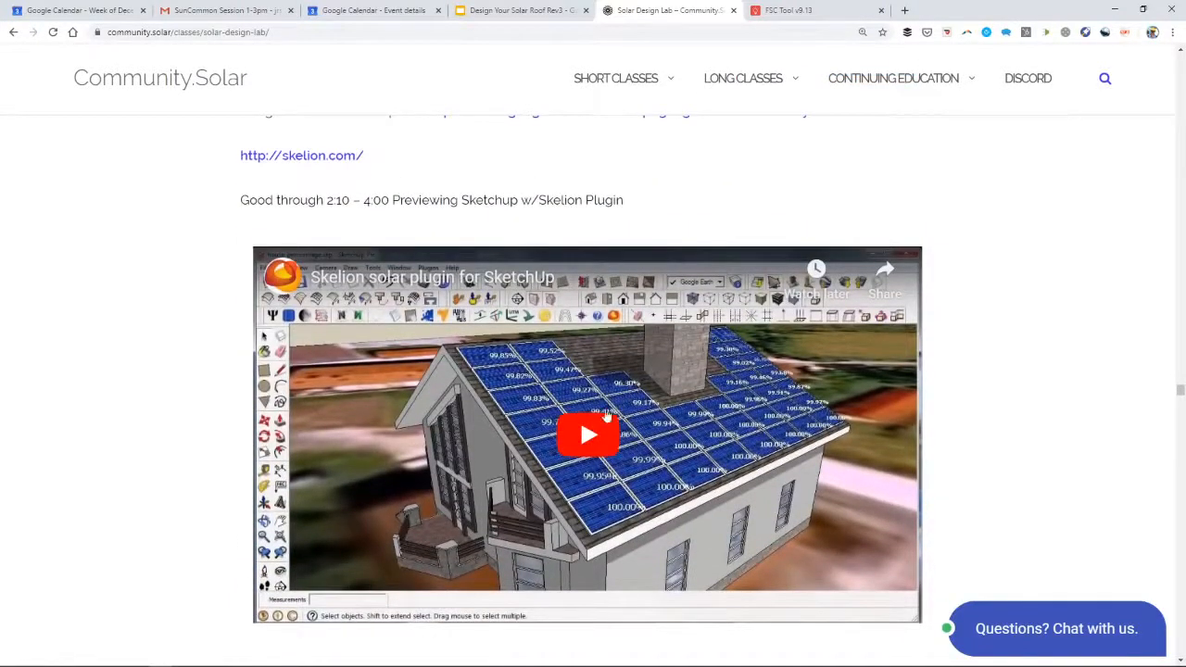
pyautogui.click(586, 435)
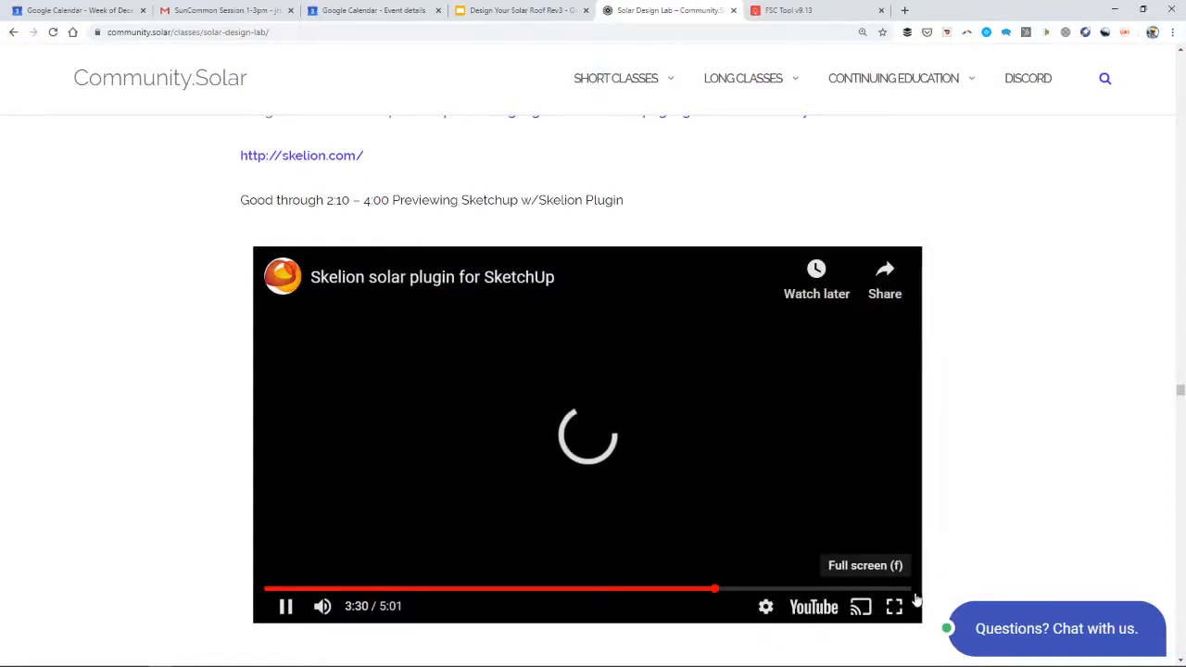
pyautogui.moveTo(787, 515)
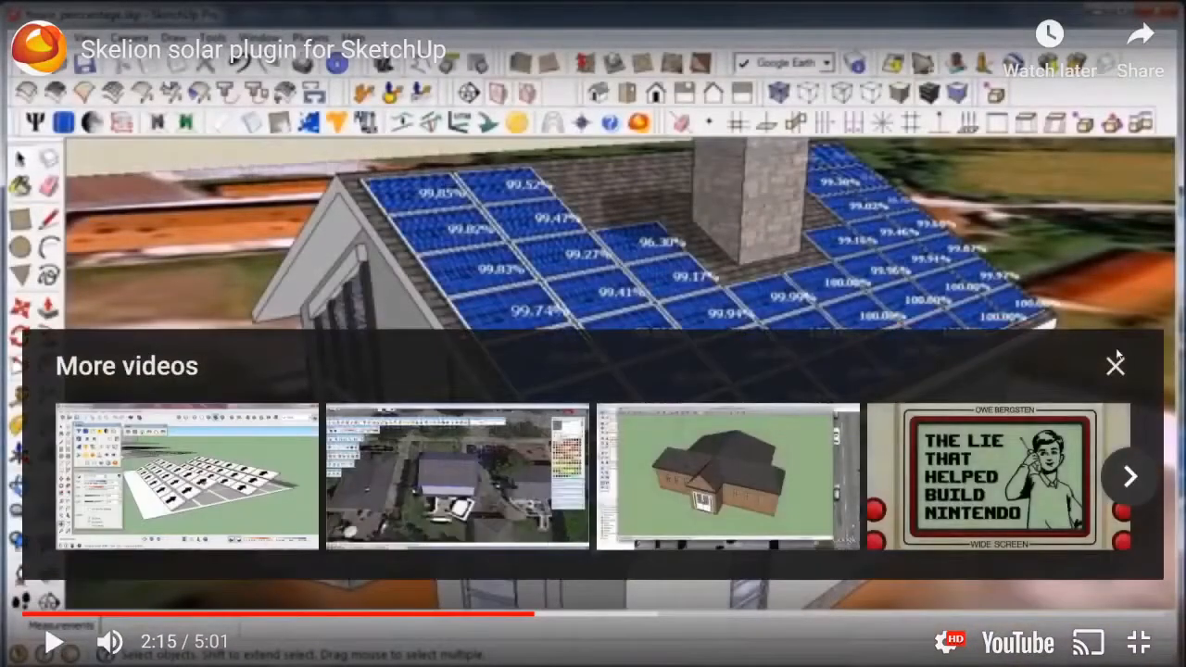
# - Close the More videos overlay covering the paused Skelion video at 2:15
pyautogui.click(1114, 365)
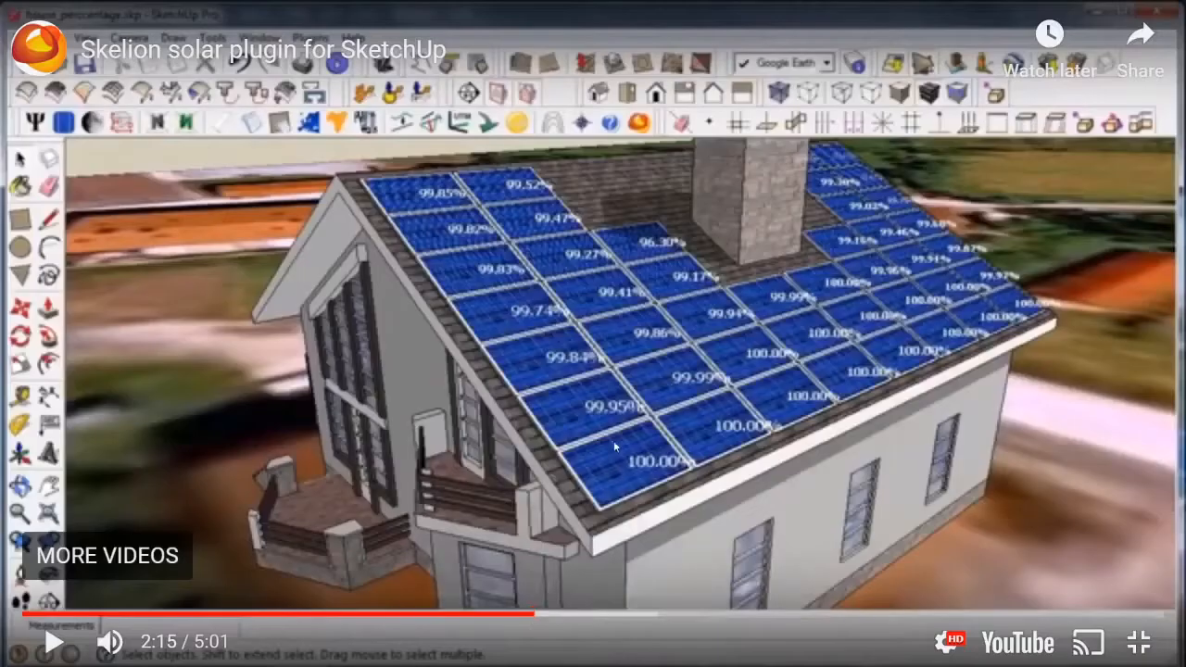
pyautogui.moveTo(731, 204)
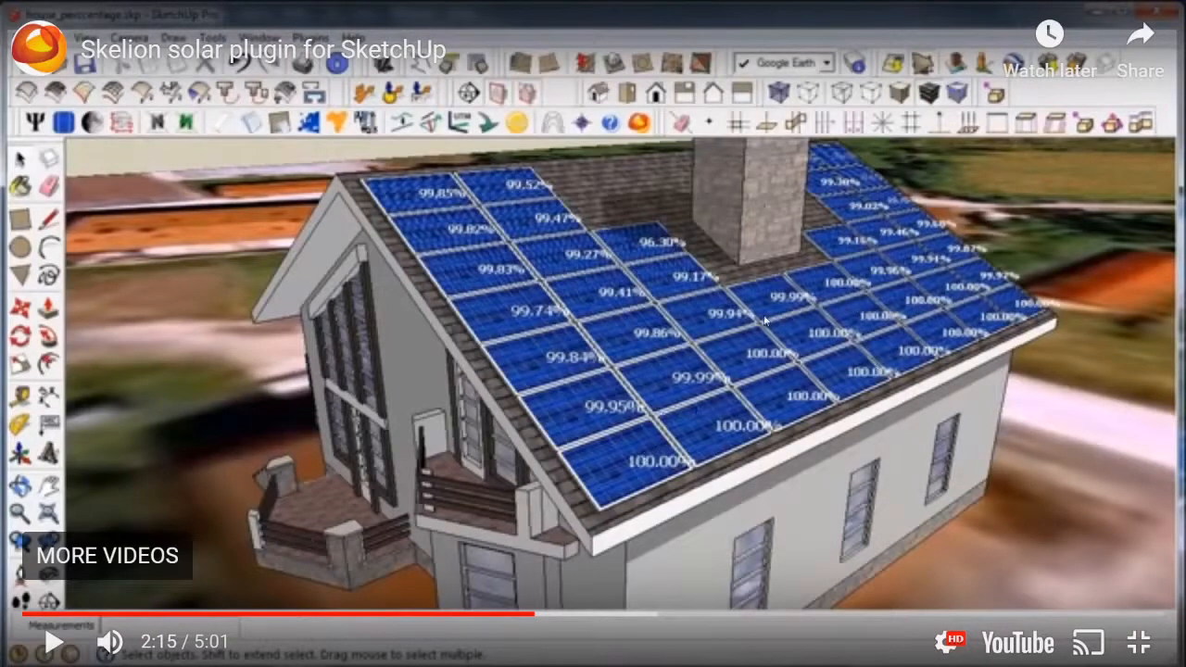
pyautogui.moveTo(658, 250)
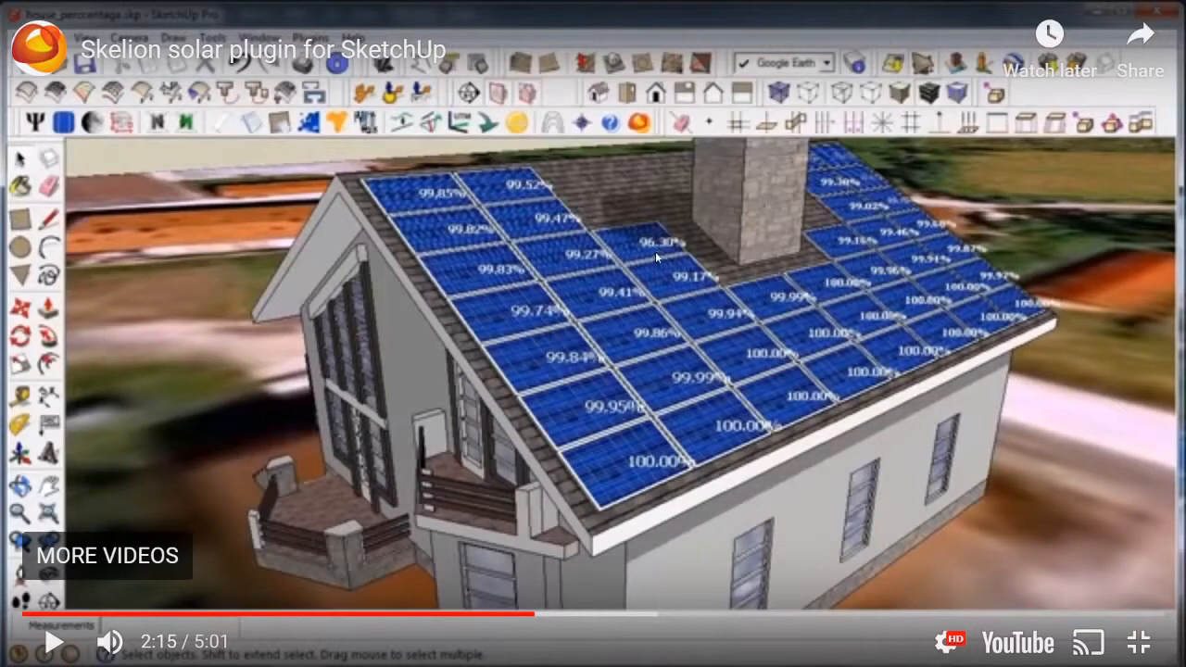
pyautogui.moveTo(729, 482)
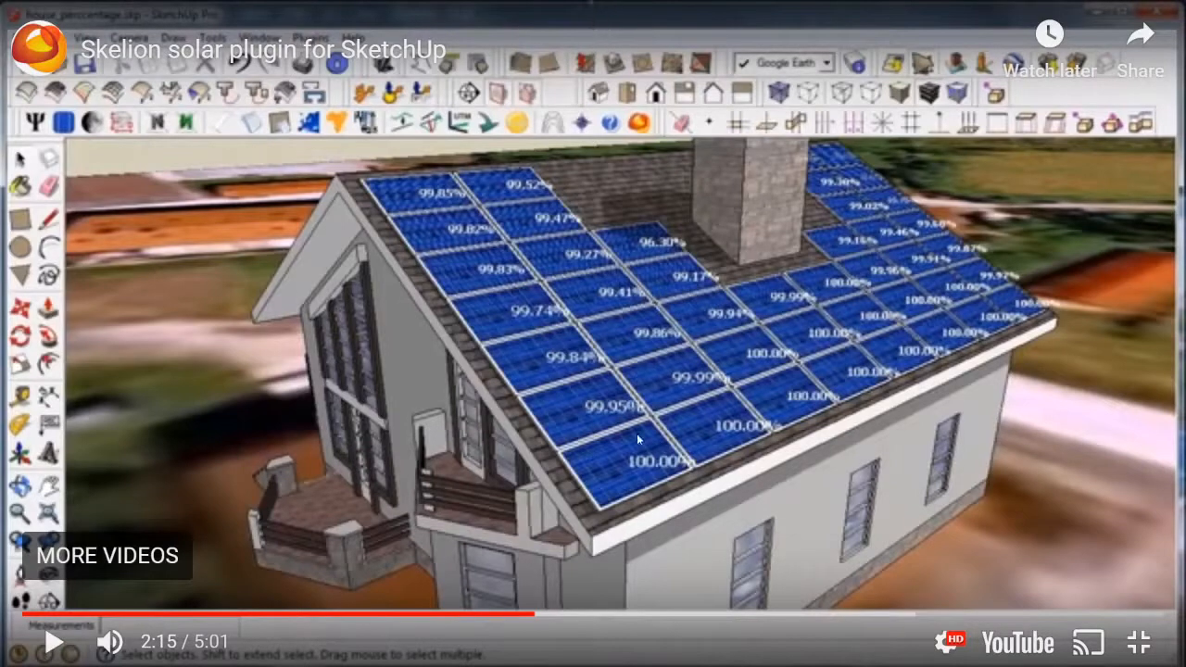
pyautogui.moveTo(586, 623)
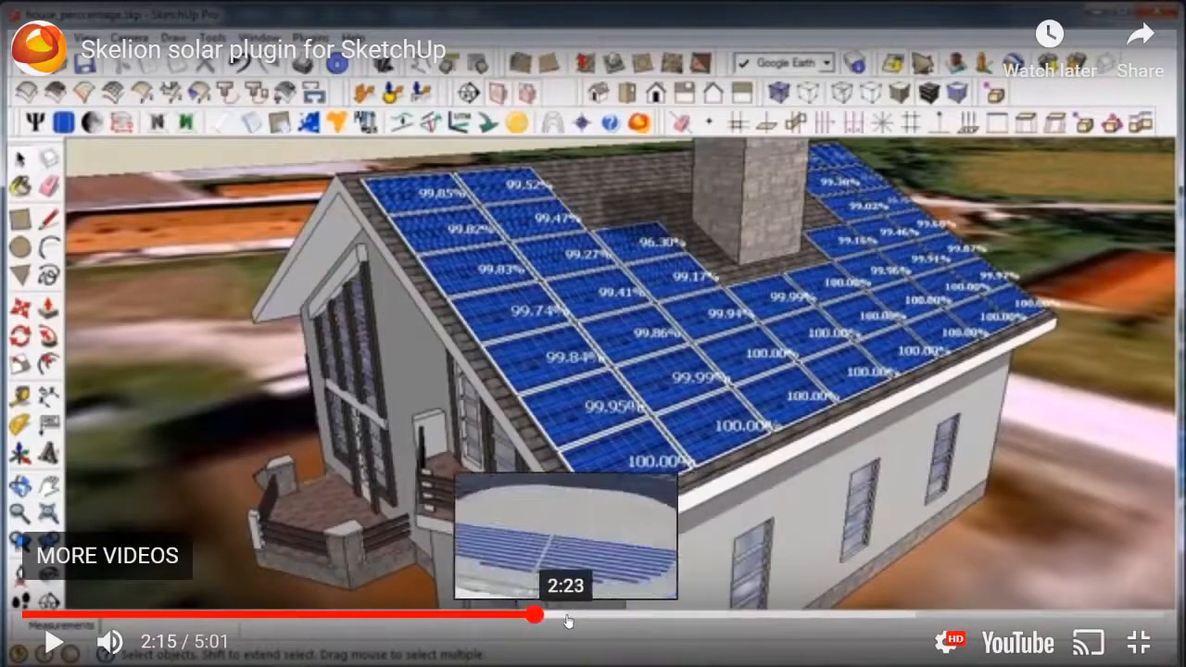
pyautogui.moveTo(544, 619)
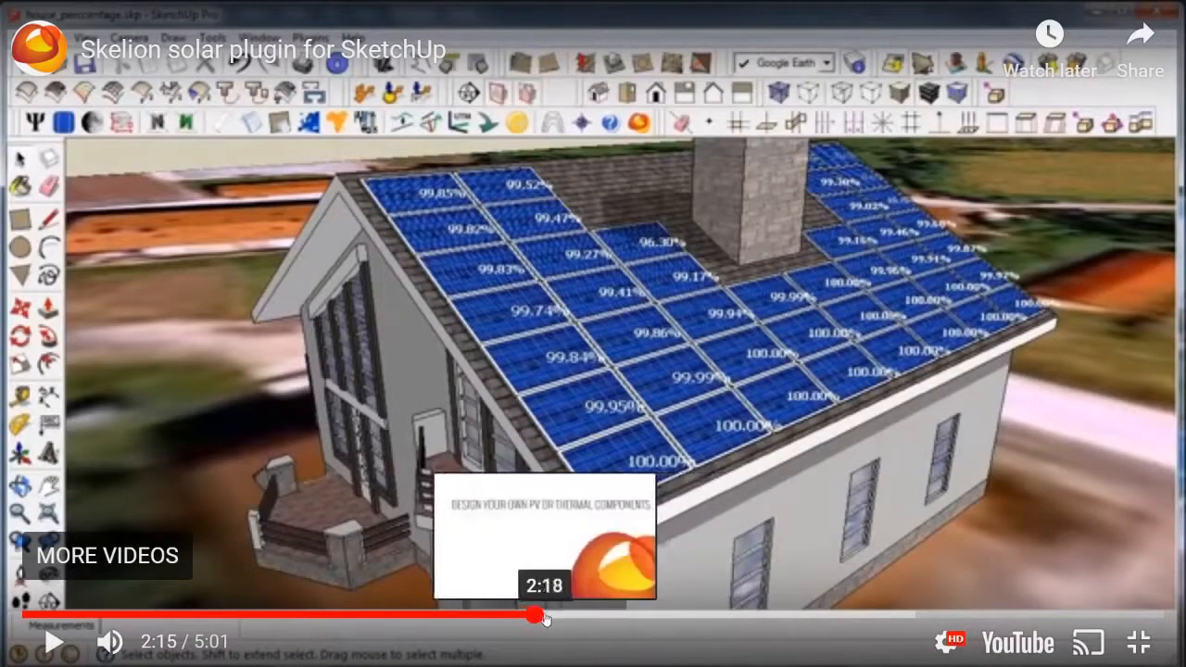
# - Skip ahead twice in the Skelion video to the 15° roof tilt house on a map
pyautogui.click(613, 615)
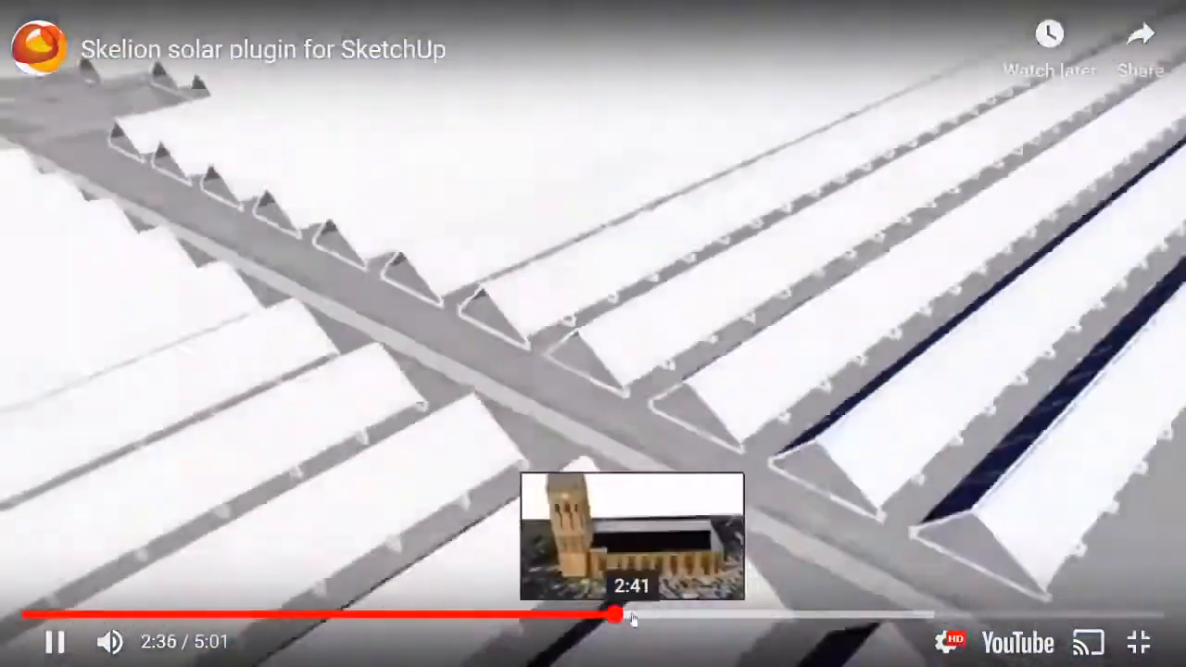
pyautogui.click(622, 615)
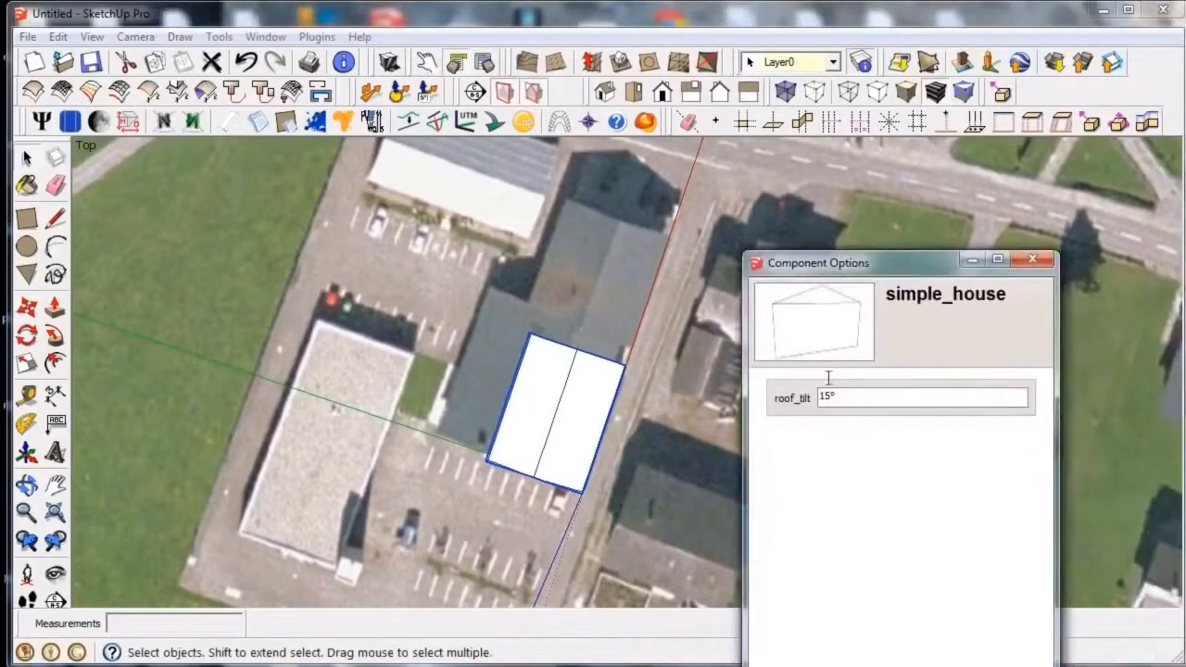
# - Jump through the building modelling section to the Multiple Faces settings window
pyautogui.click(1033, 263)
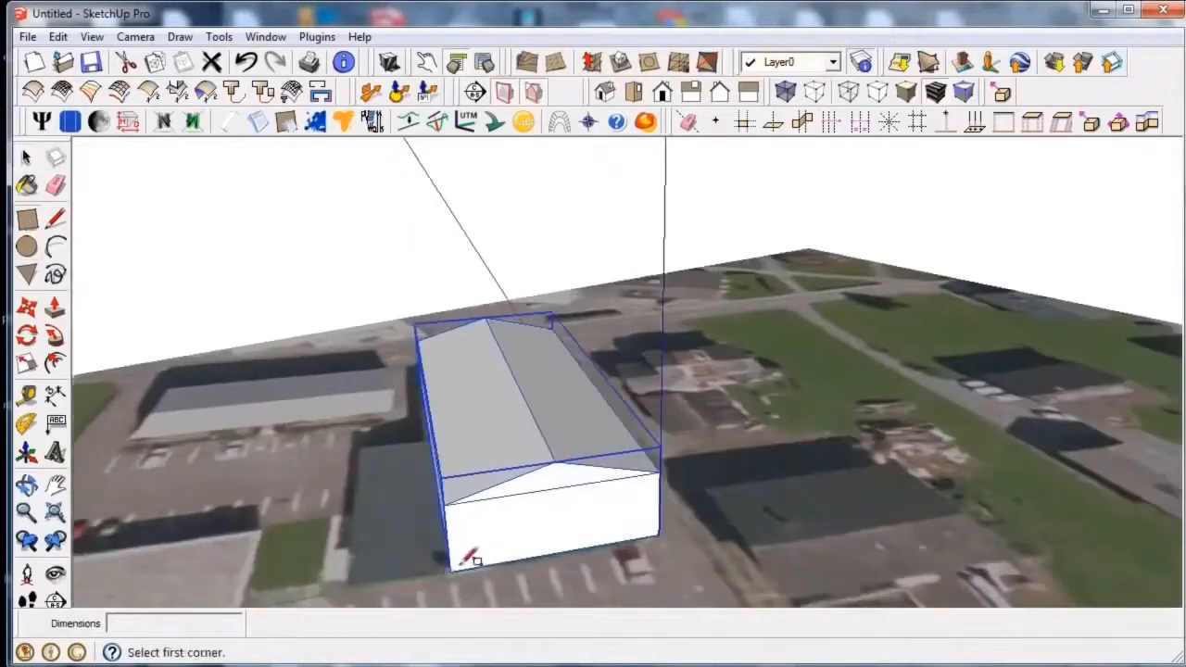
pyautogui.click(788, 92)
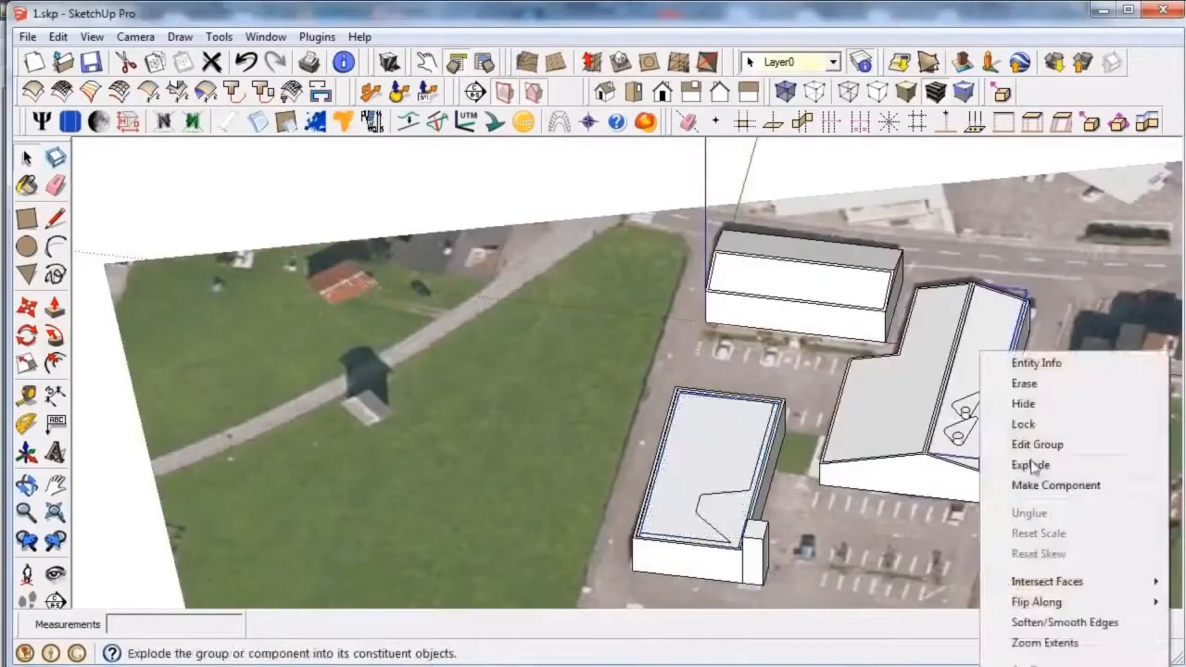
pyautogui.click(1029, 464)
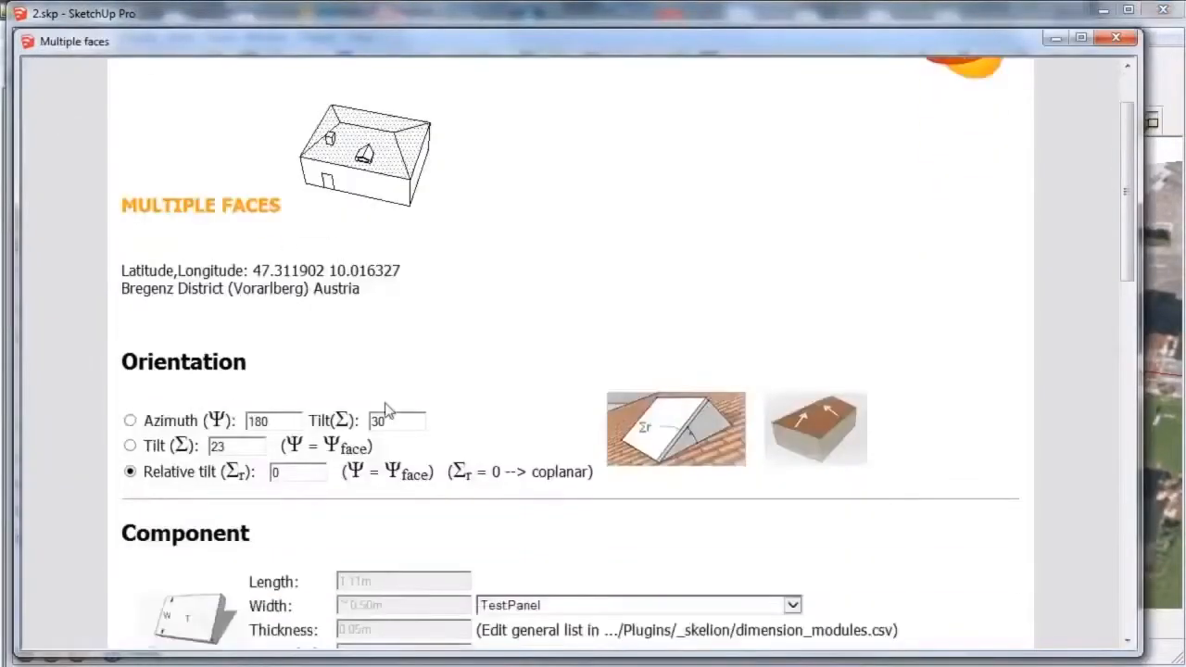
# - Skip past the Multiple faces settings to the Insert in one face dialog
pyautogui.scroll(-3)
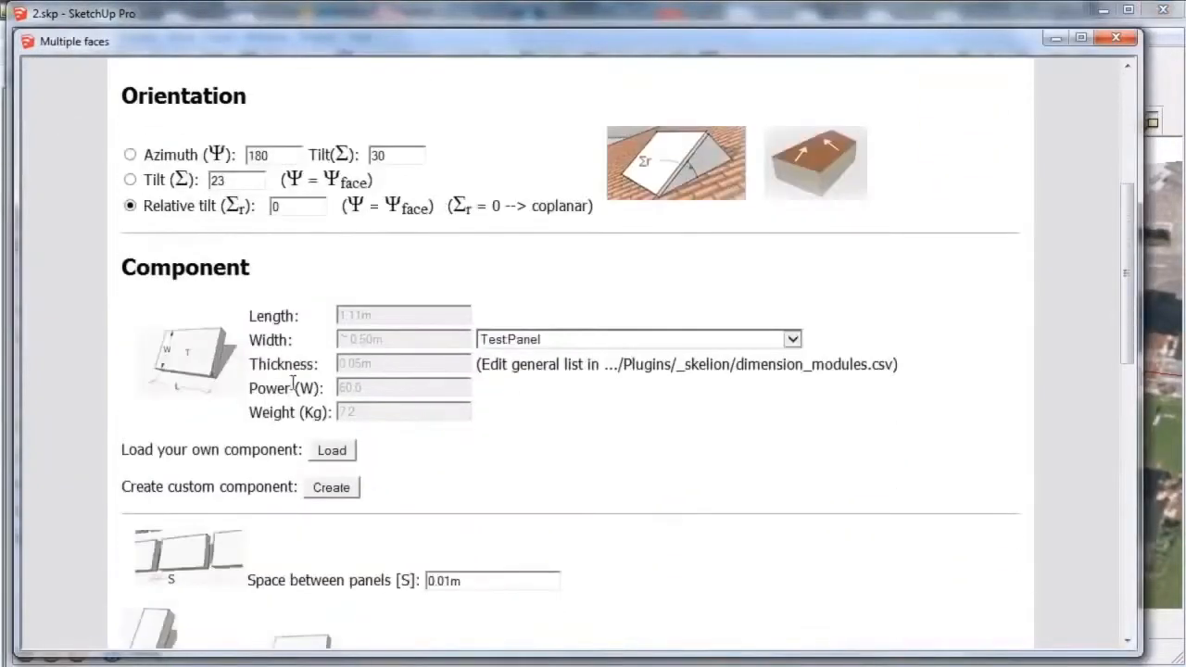
pyautogui.click(792, 339)
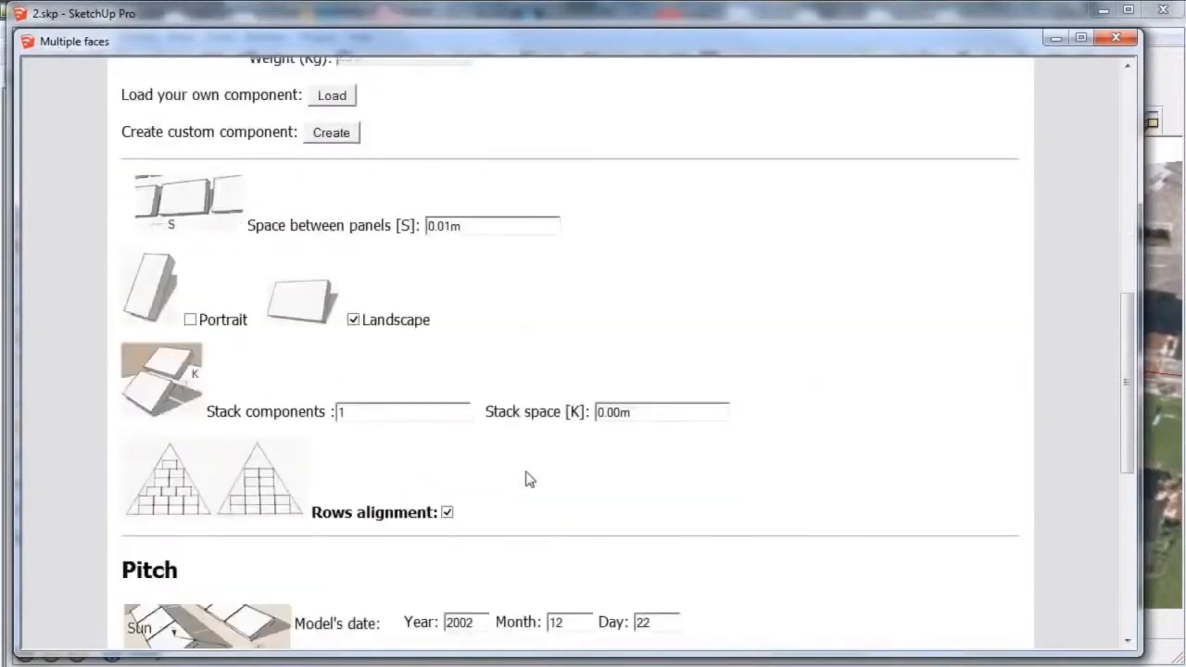
pyautogui.scroll(-3)
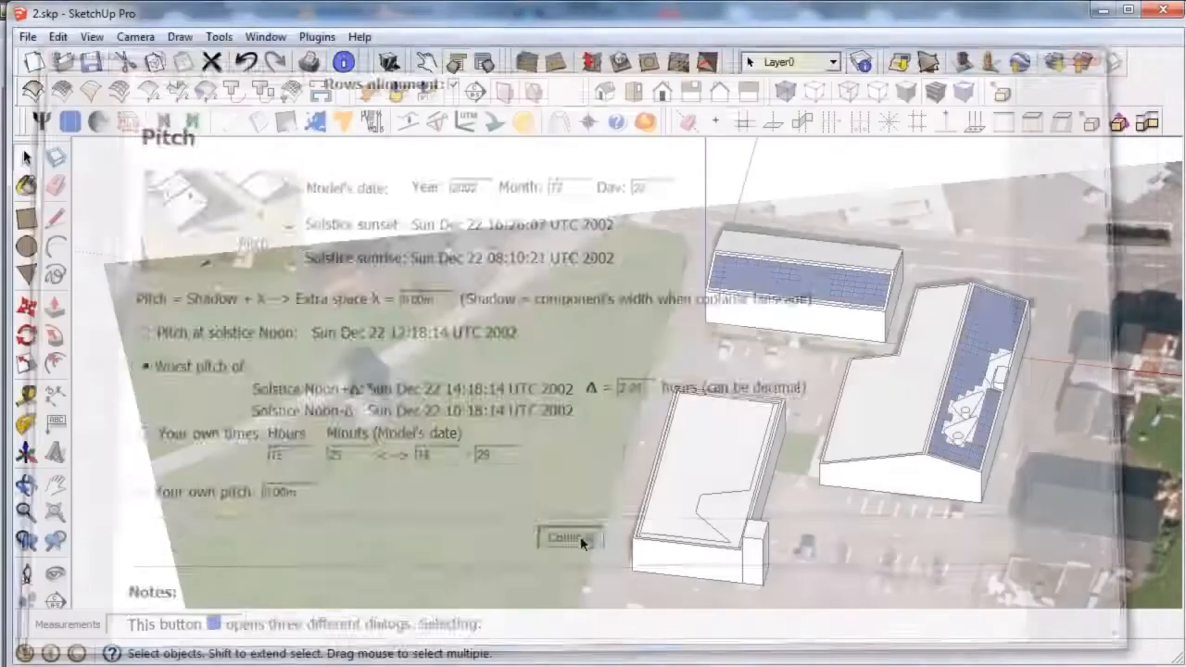
pyautogui.click(561, 537)
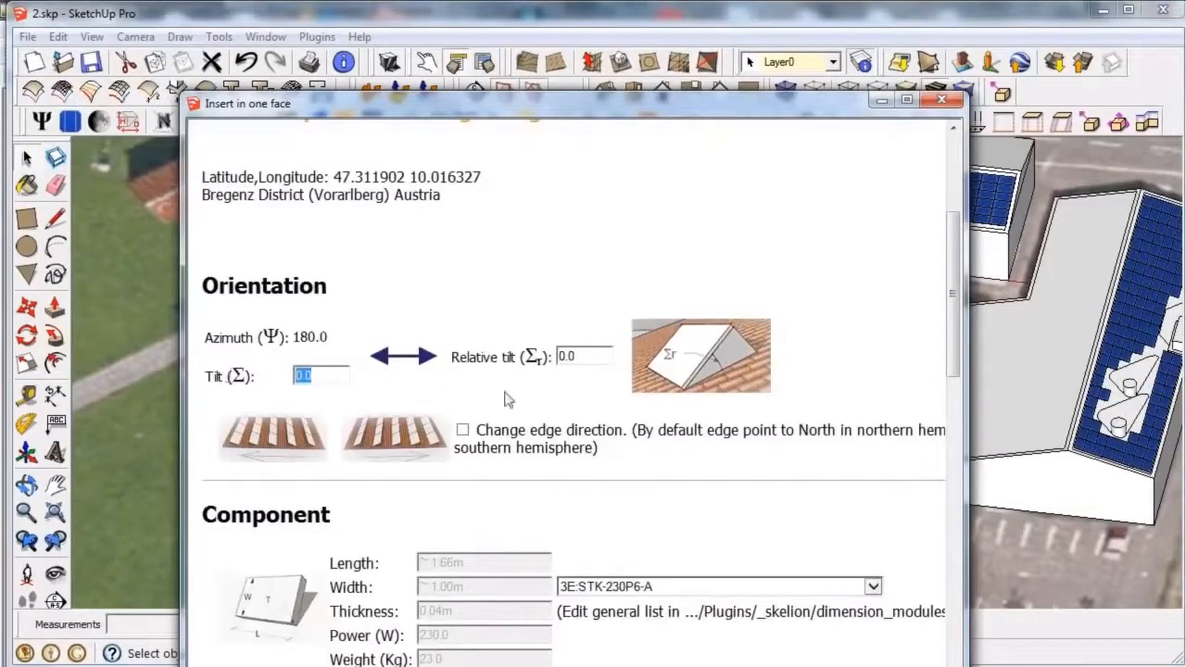
pyautogui.click(586, 357)
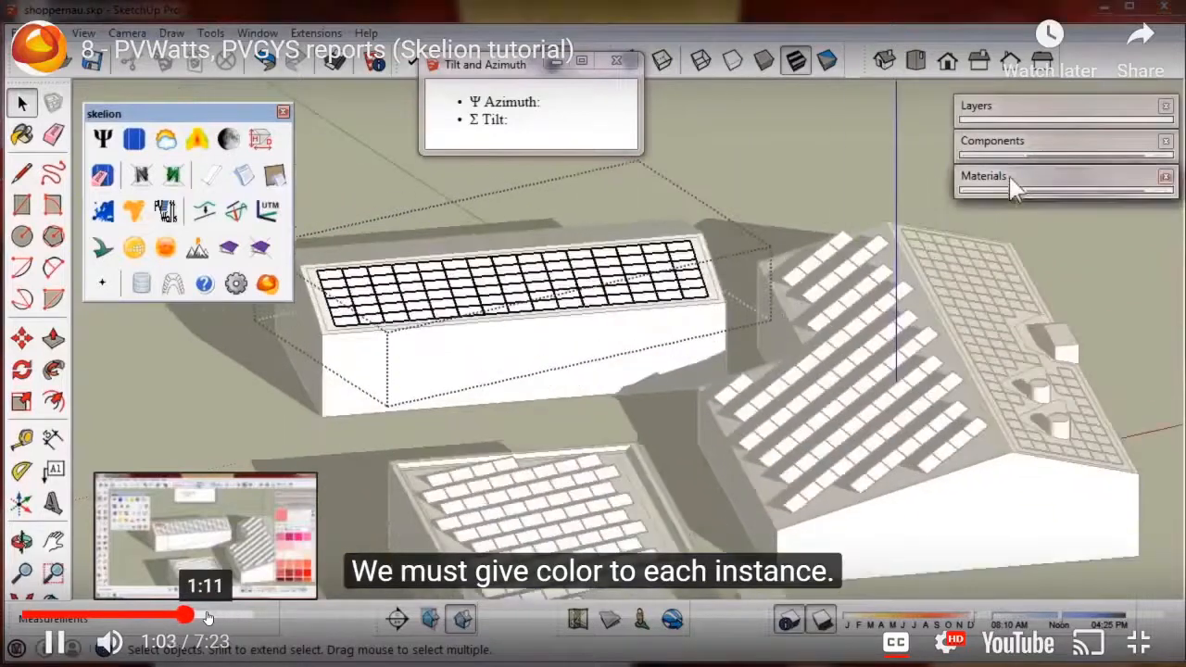
# - Jump the PVWatts/PVGYS tutorial to 4:48, the PVGYS groups analysis table
pyautogui.click(994, 176)
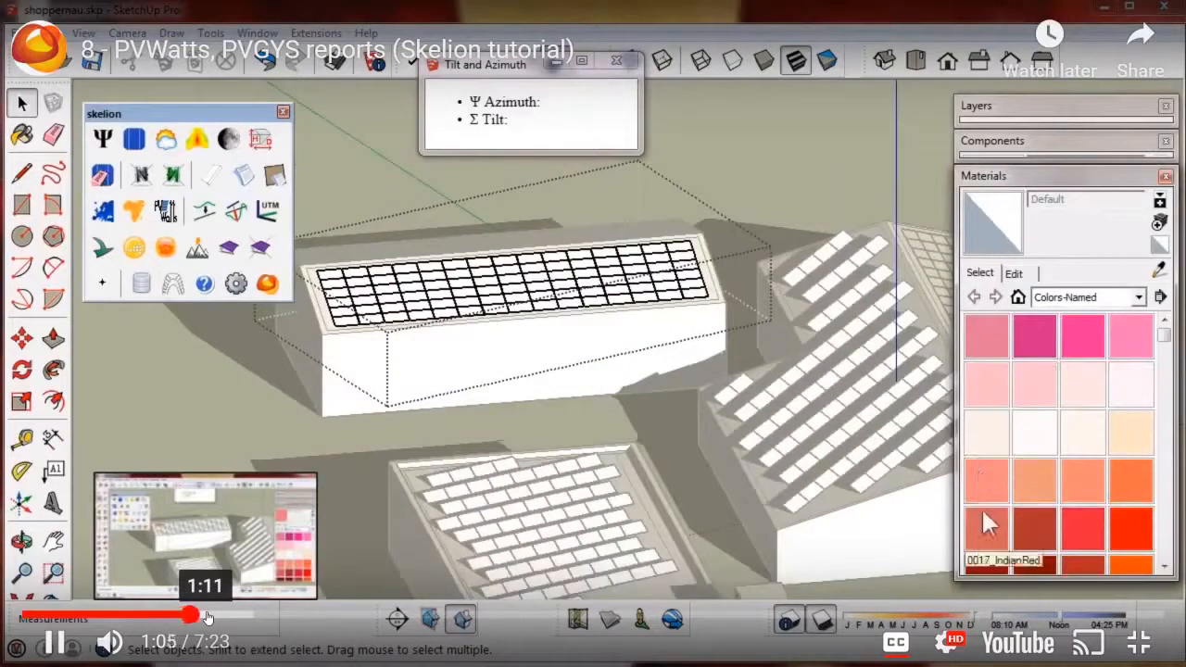
pyautogui.click(986, 482)
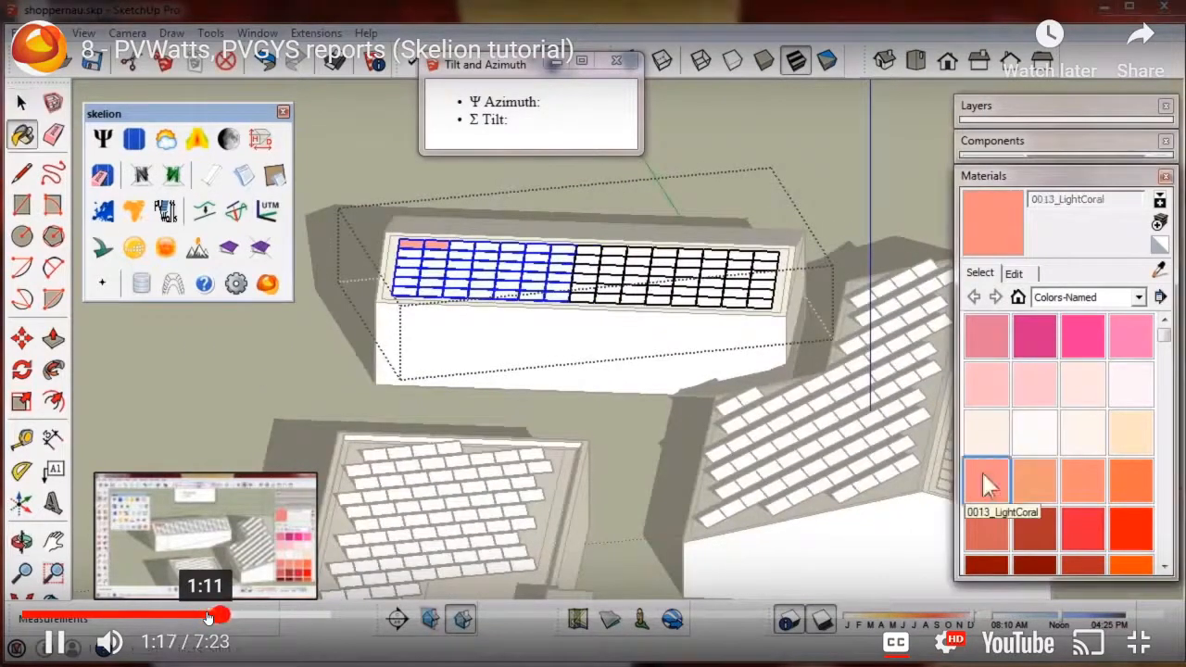
pyautogui.click(556, 278)
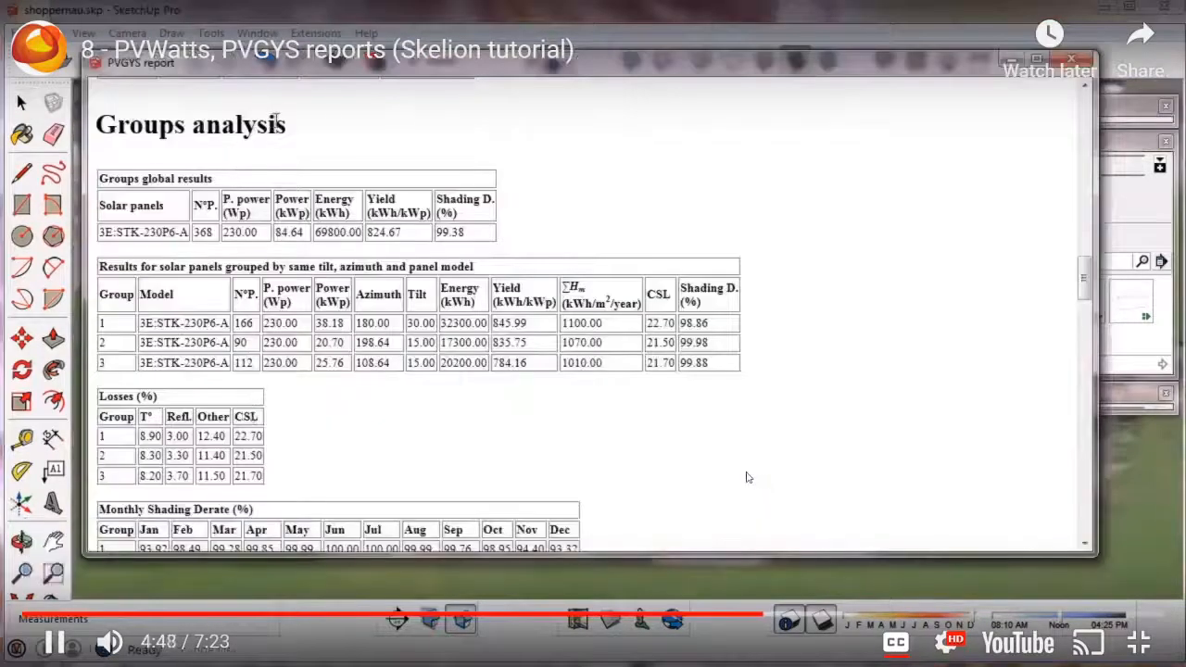
# - Watch the Groups analysis losses, then pause on the Arrays analysis at 5:02
pyautogui.doubleClick(189, 124)
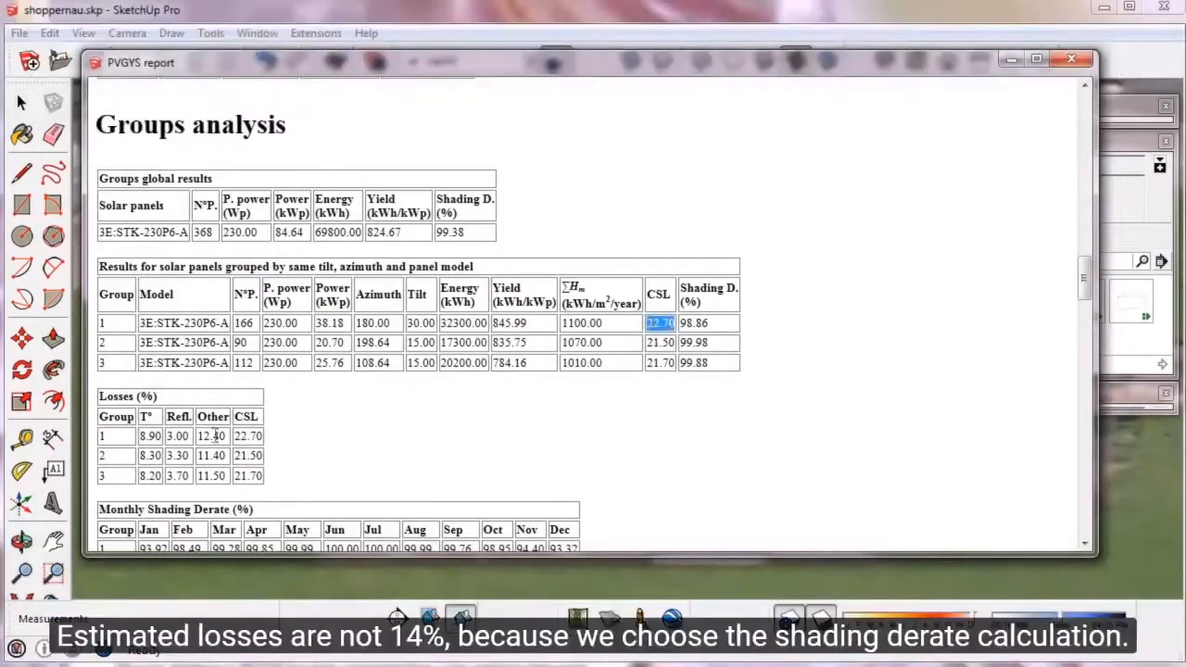
pyautogui.moveTo(747, 473)
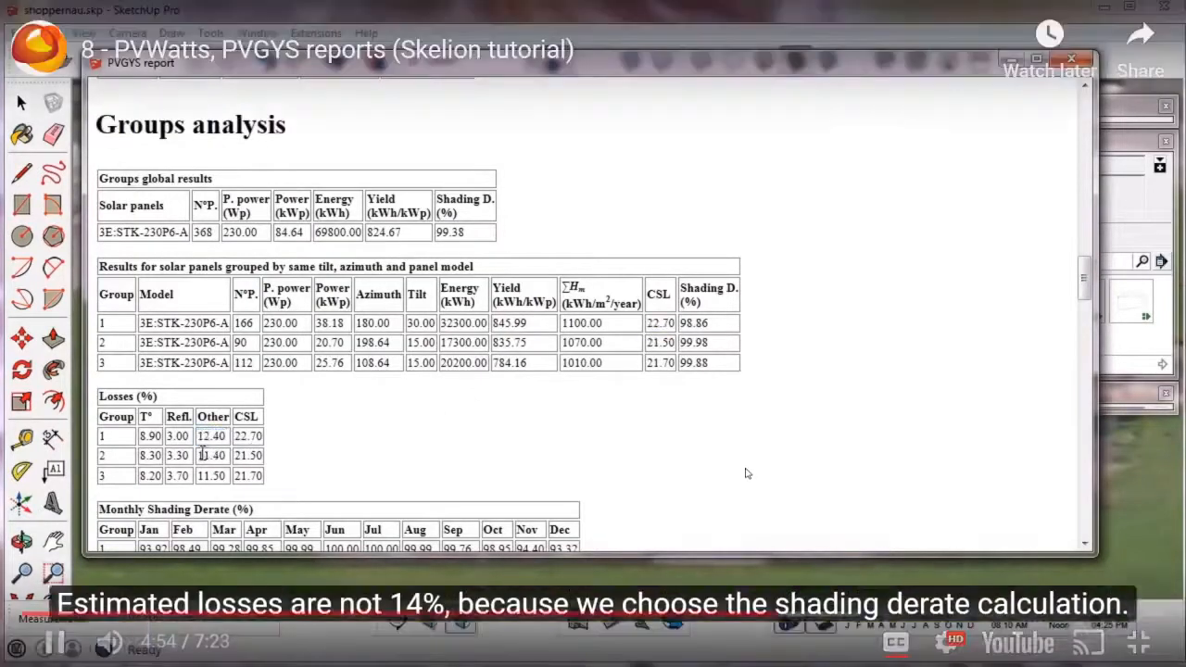
pyautogui.doubleClick(212, 475)
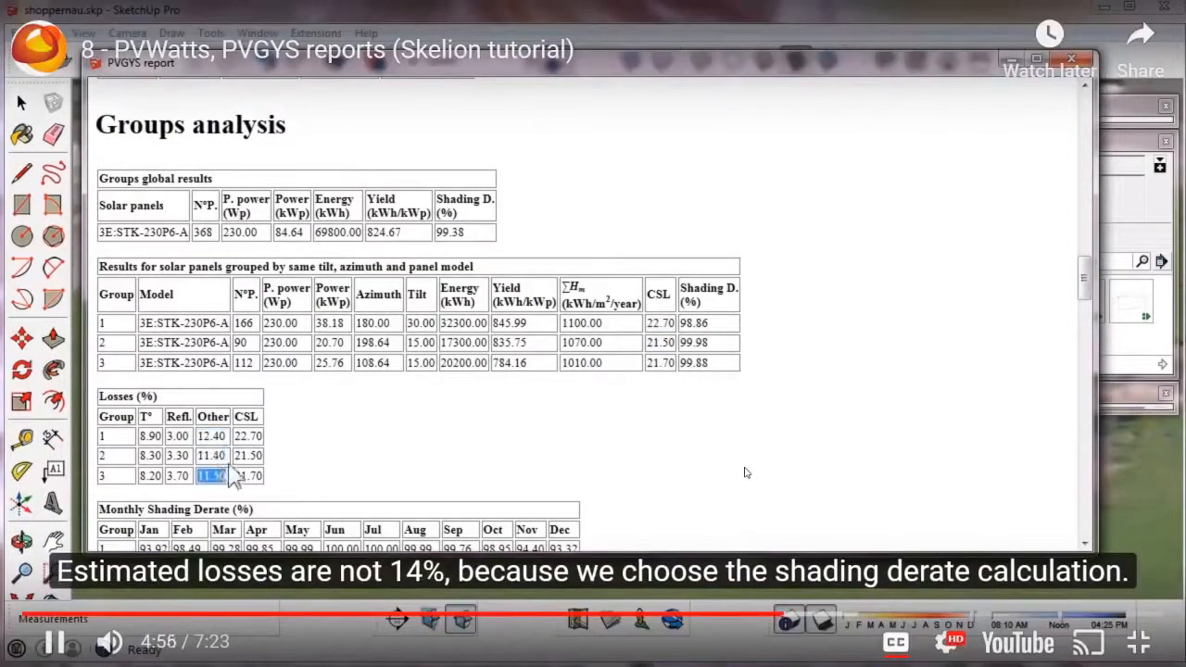
pyautogui.moveTo(62, 643)
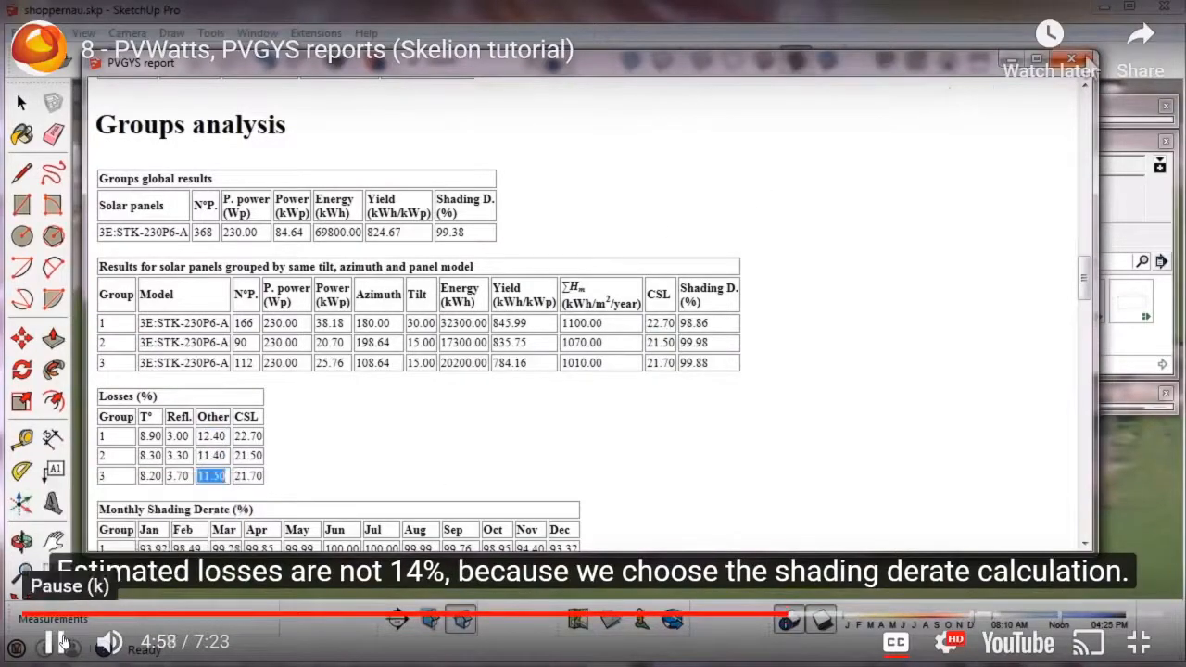
pyautogui.scroll(-3)
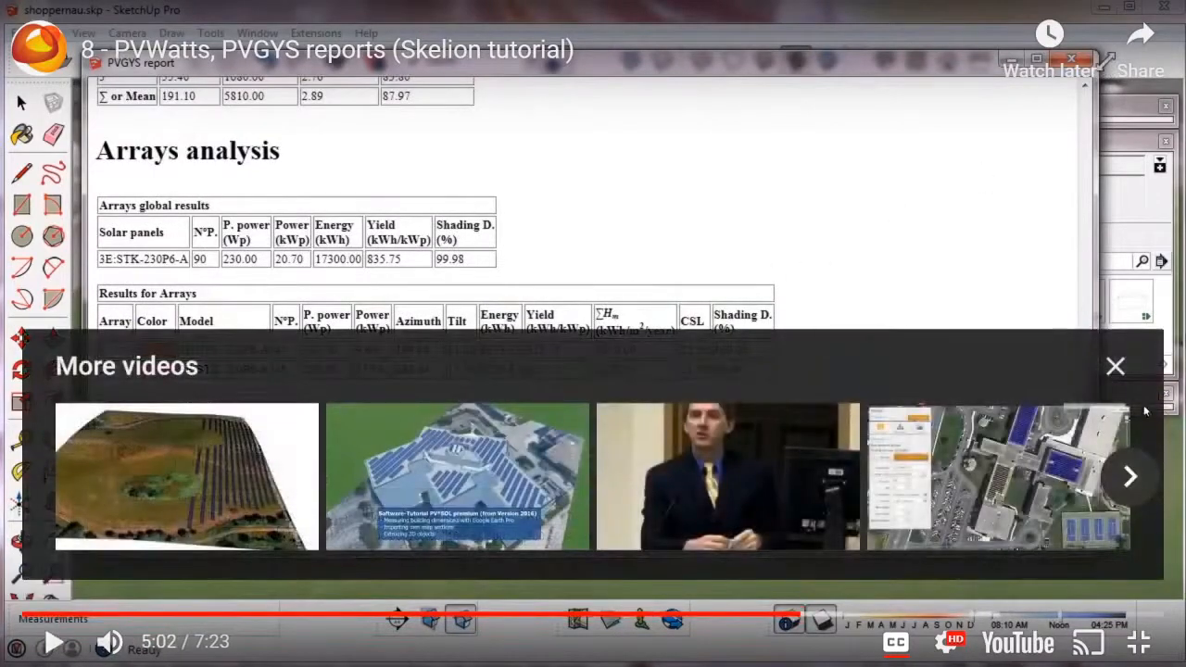
# - Dismiss the More videos overlay to reveal the two-array Arrays analysis table
pyautogui.click(1114, 365)
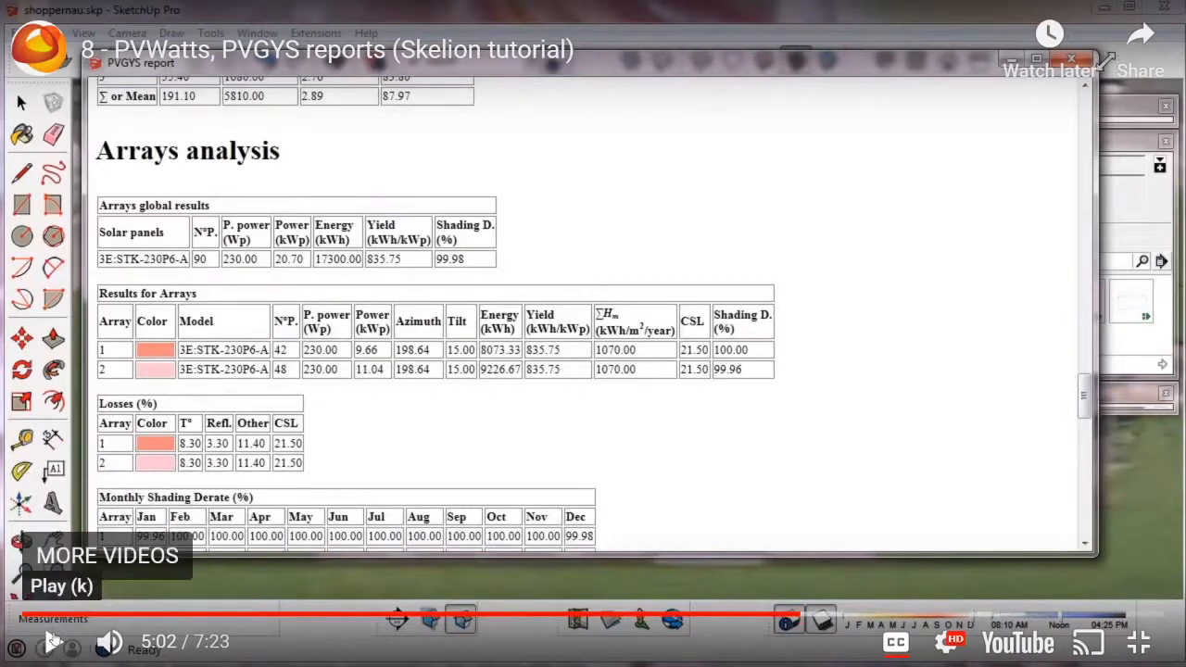
pyautogui.click(45, 642)
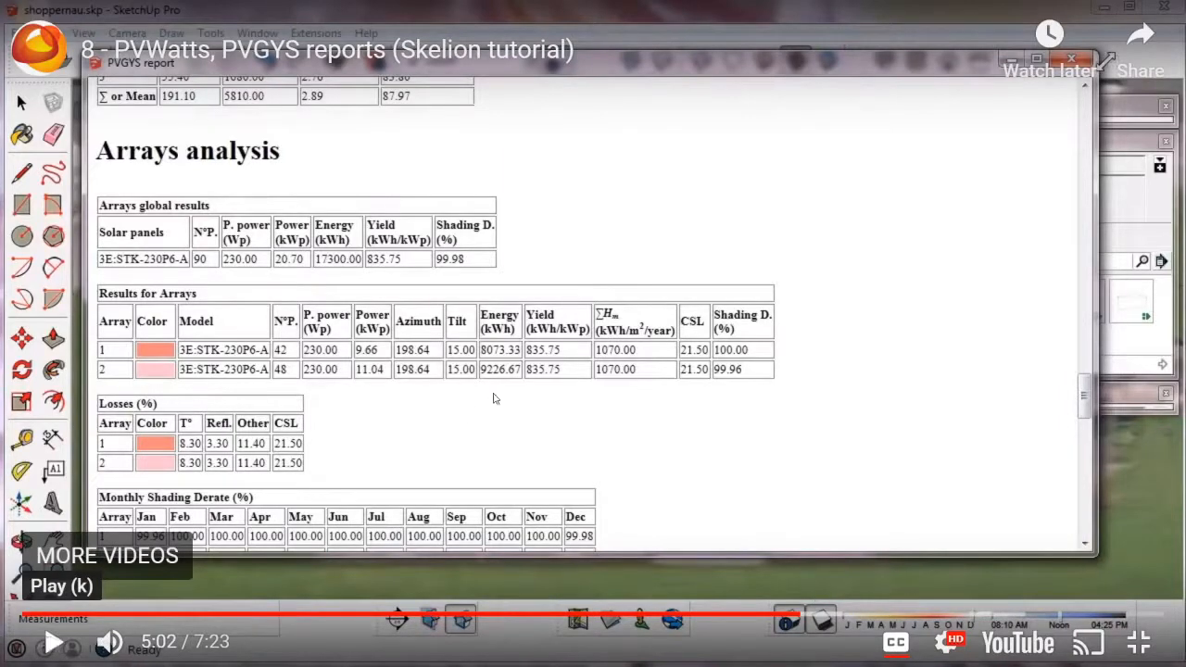
pyautogui.moveTo(777, 484)
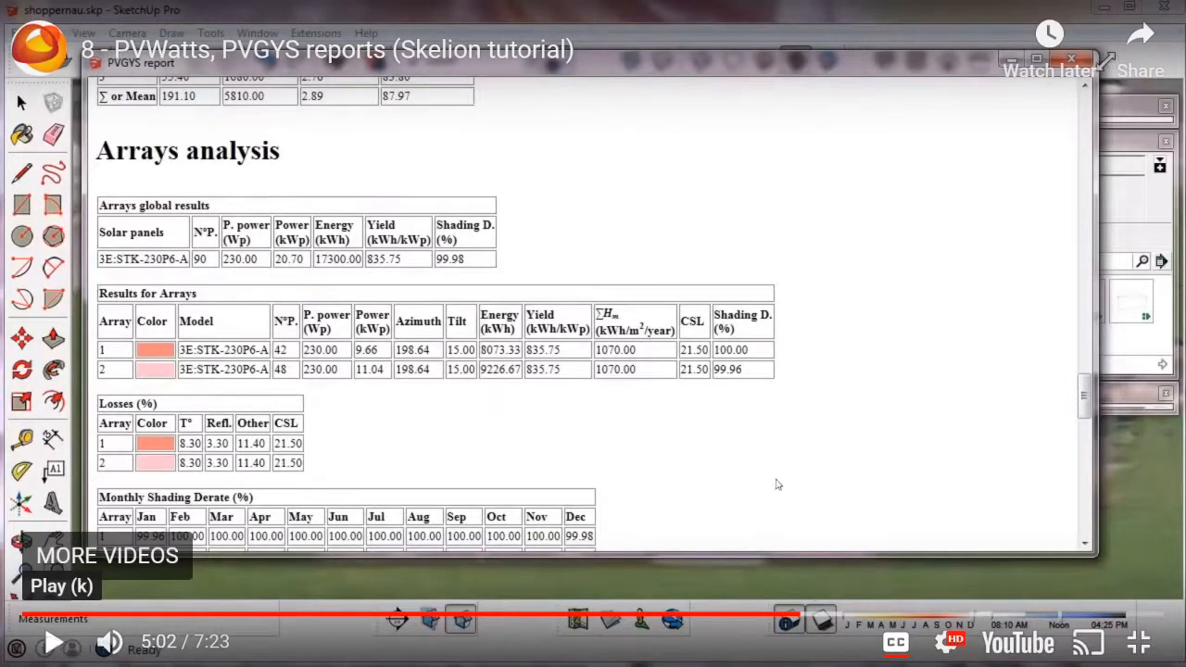
pyautogui.moveTo(729, 501)
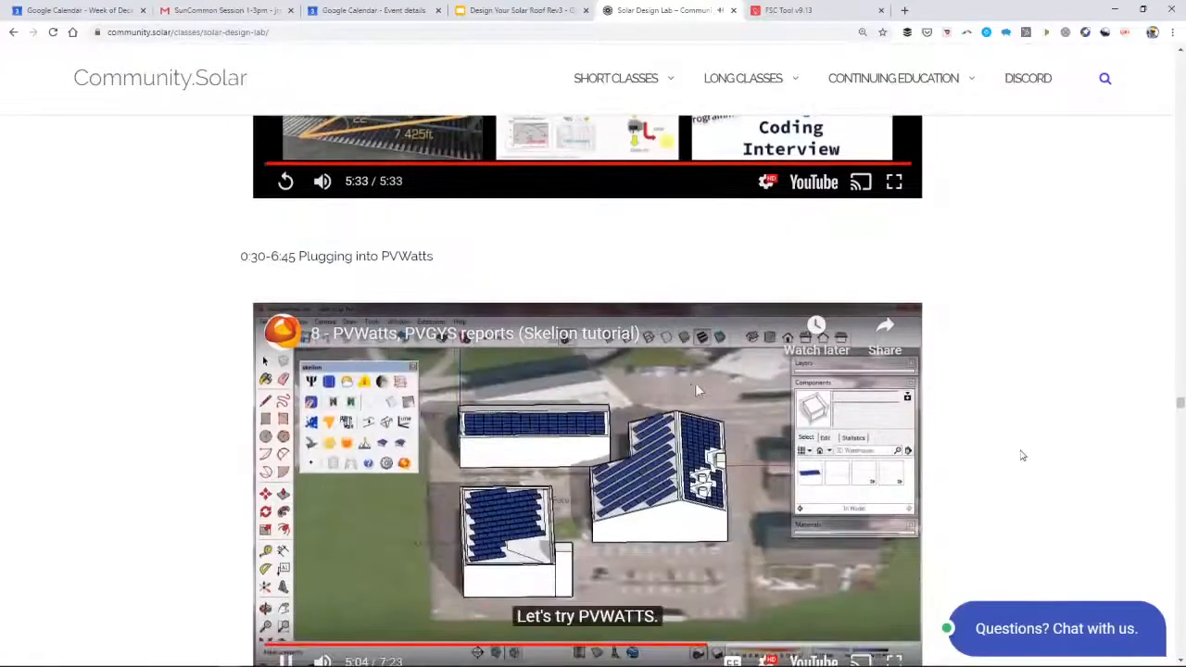
# - Resume the Skelion tutorial in full screen at the shading-derate Arrays options
pyautogui.scroll(-3)
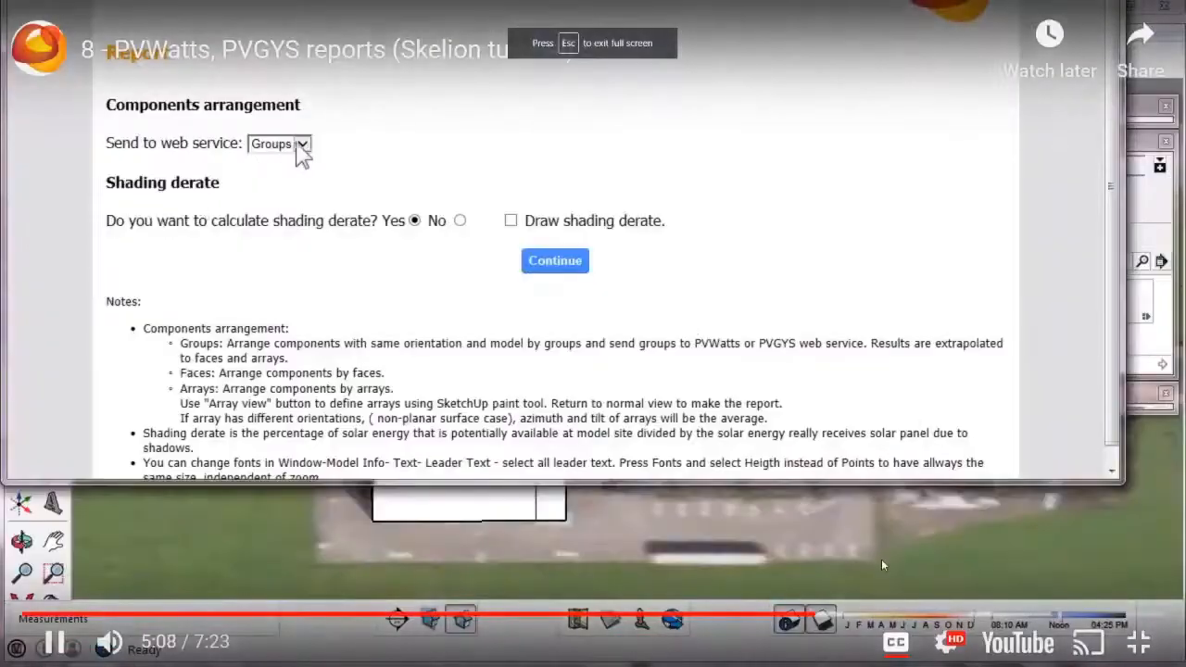
pyautogui.click(302, 143)
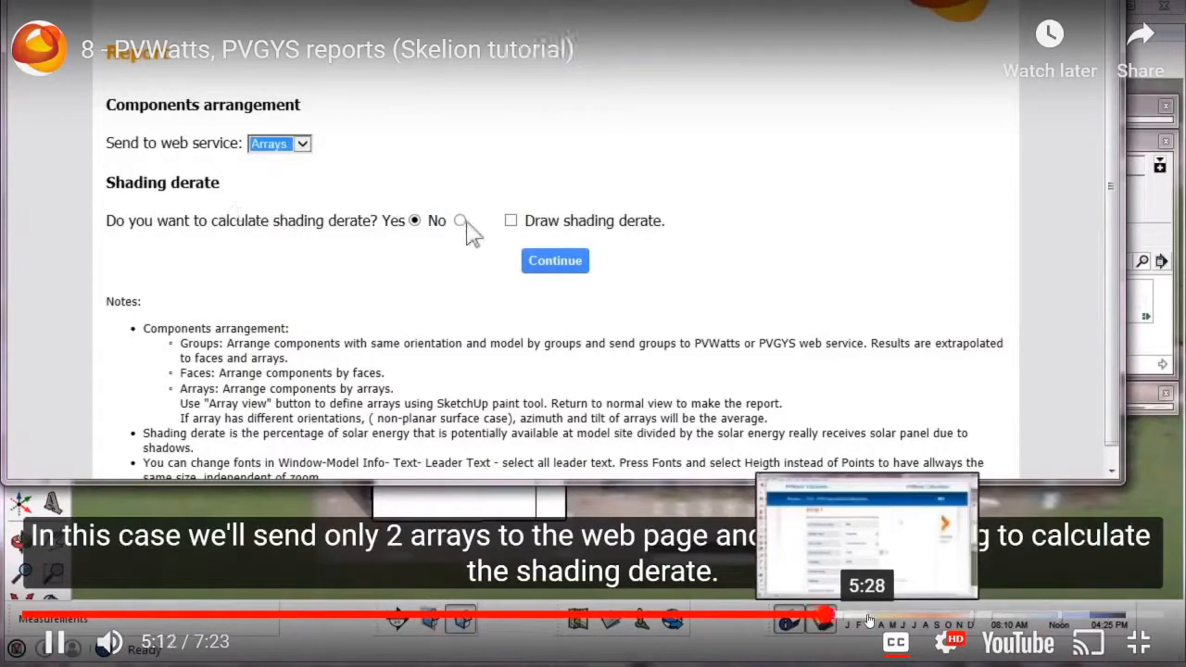
pyautogui.click(554, 260)
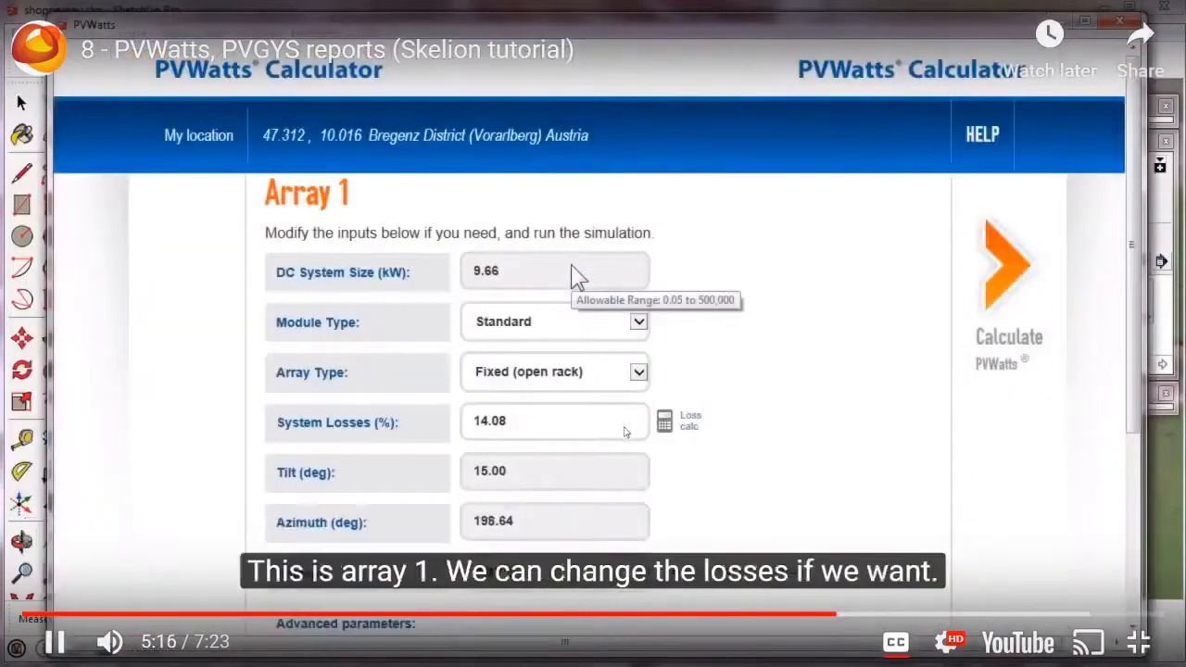
pyautogui.moveTo(762, 310)
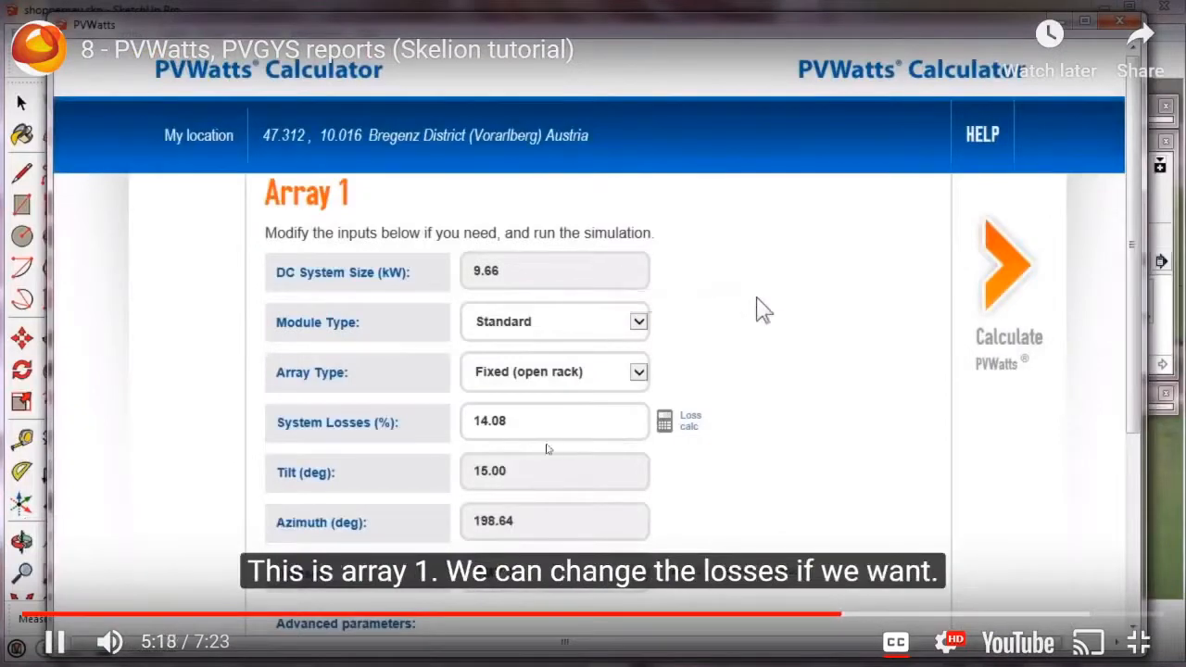
pyautogui.moveTo(392, 442)
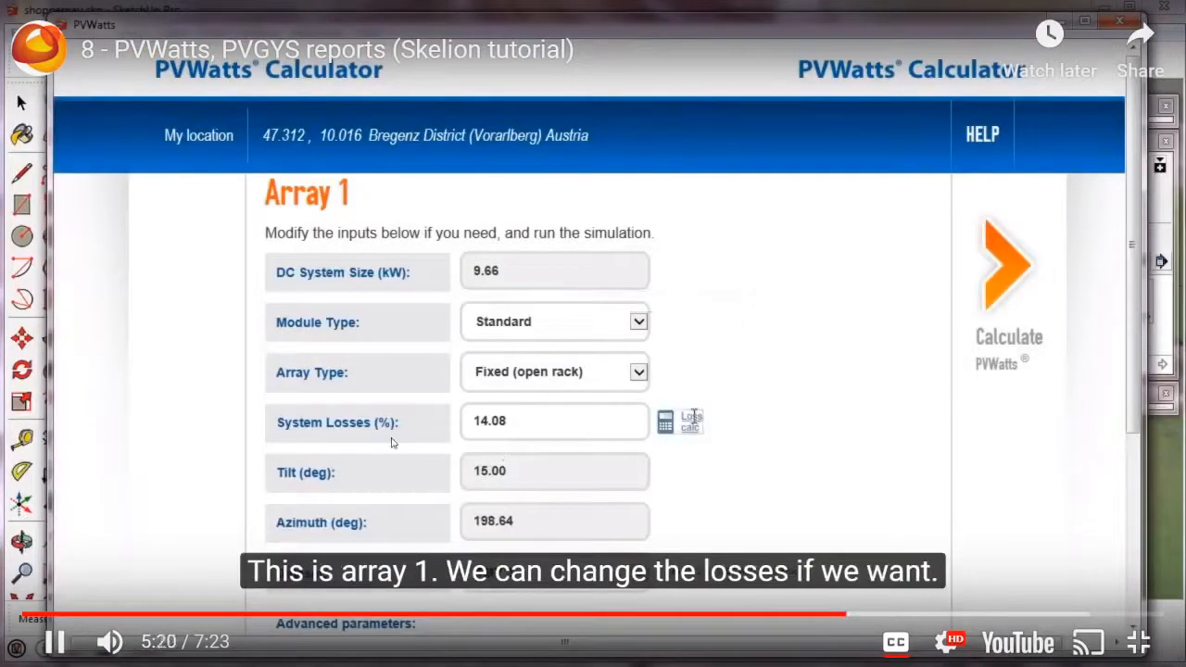
# - Leave full screen and reach the PVSketch to PVCAD overview video on the class page
pyautogui.click(665, 420)
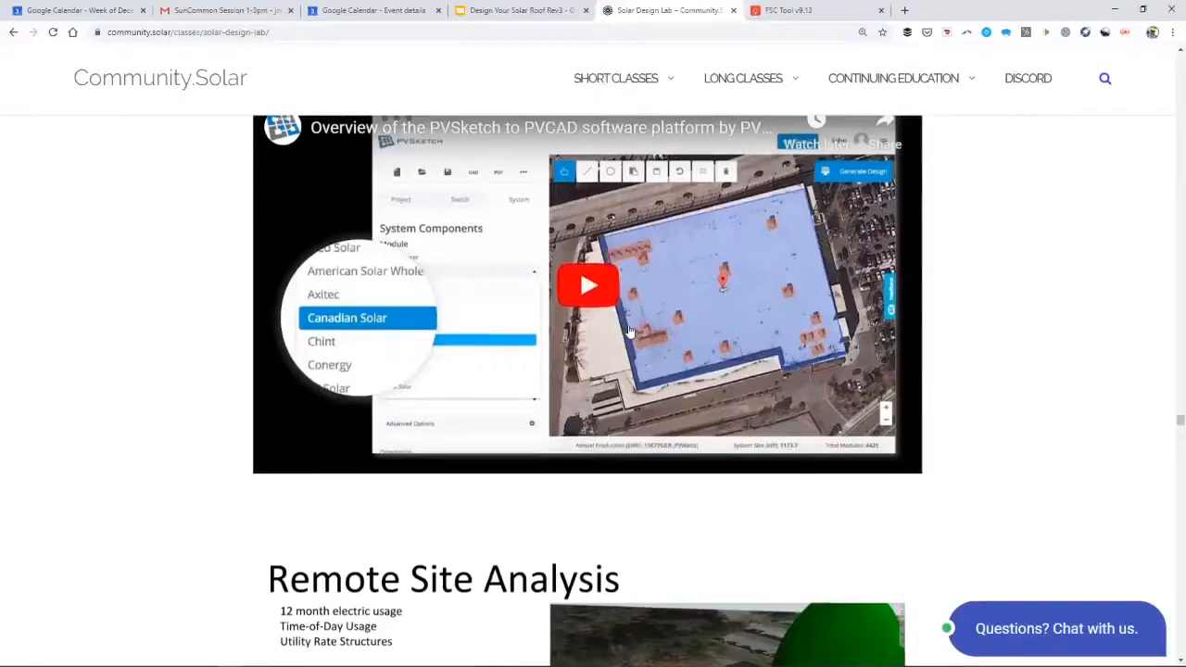
# - Play the PVSketch to PVCAD overview full screen and muted, skipping past the intro
pyautogui.click(587, 284)
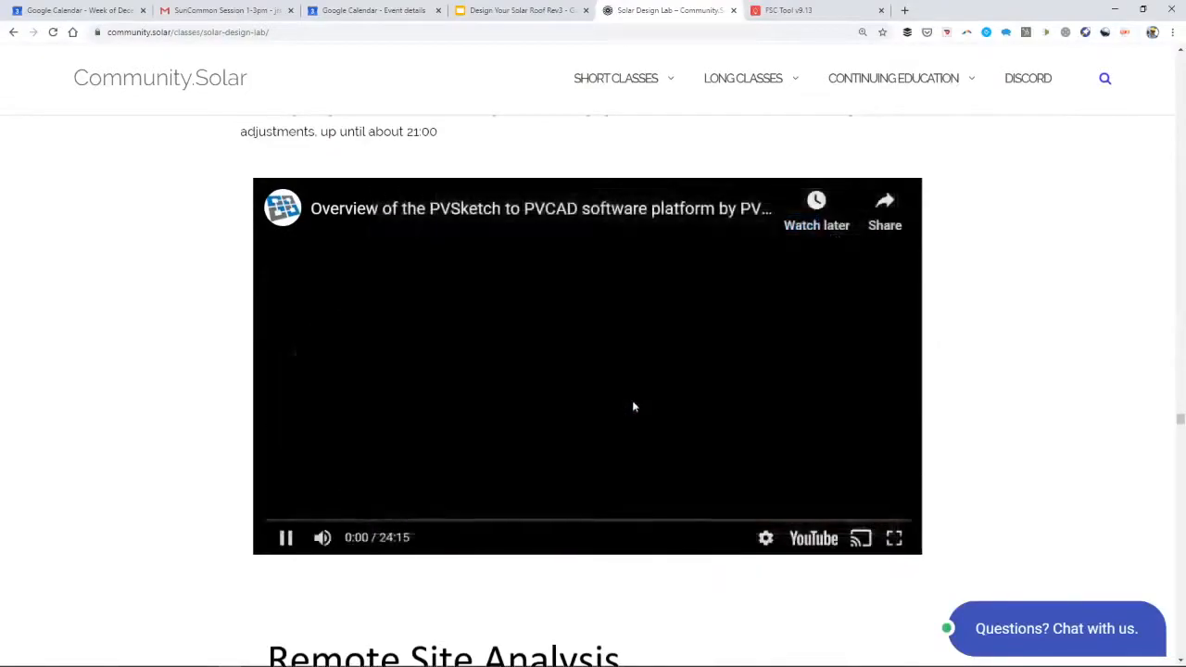
pyautogui.click(893, 538)
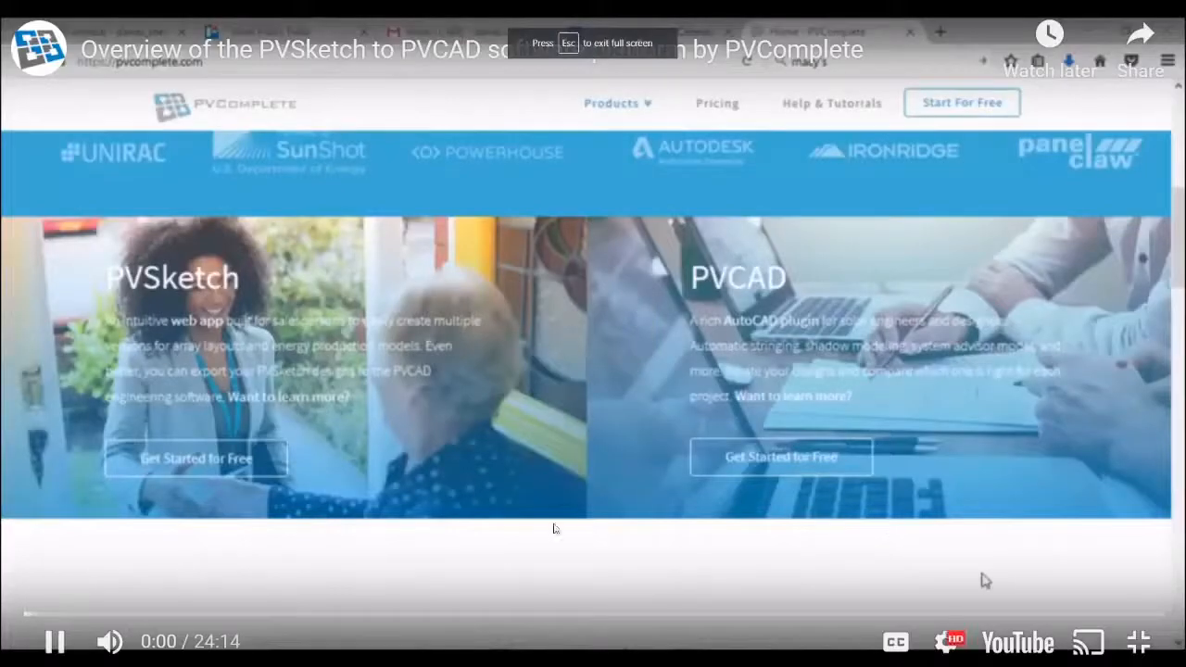
pyautogui.moveTo(308, 569)
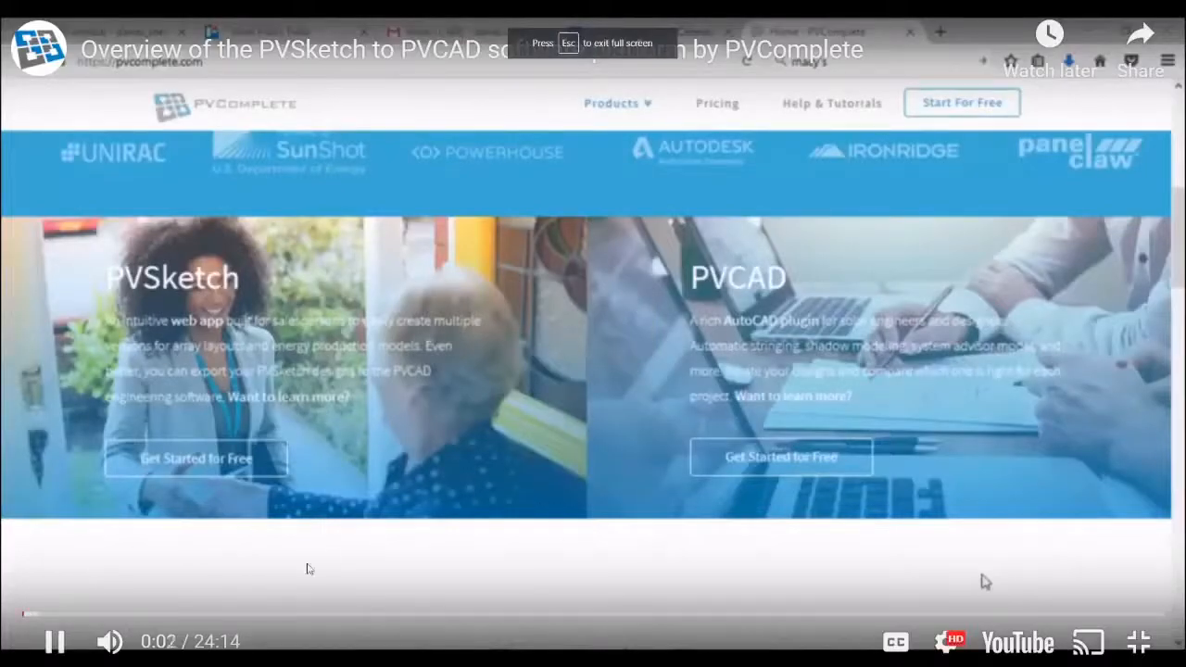
pyautogui.click(108, 642)
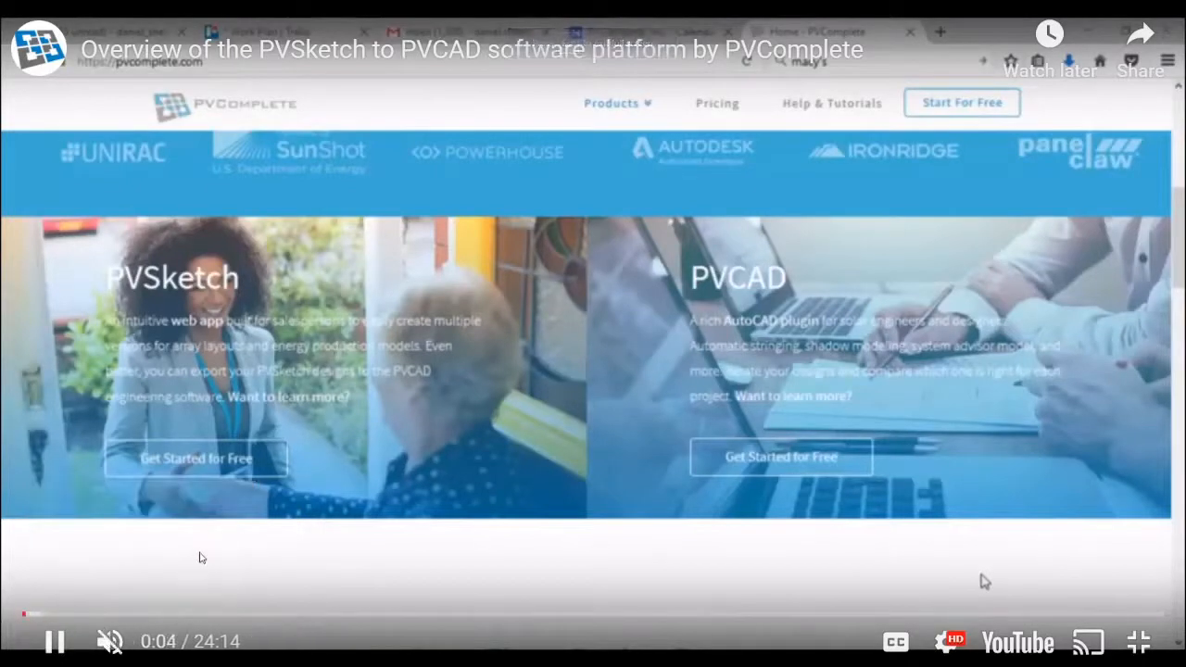
pyautogui.moveTo(77, 614)
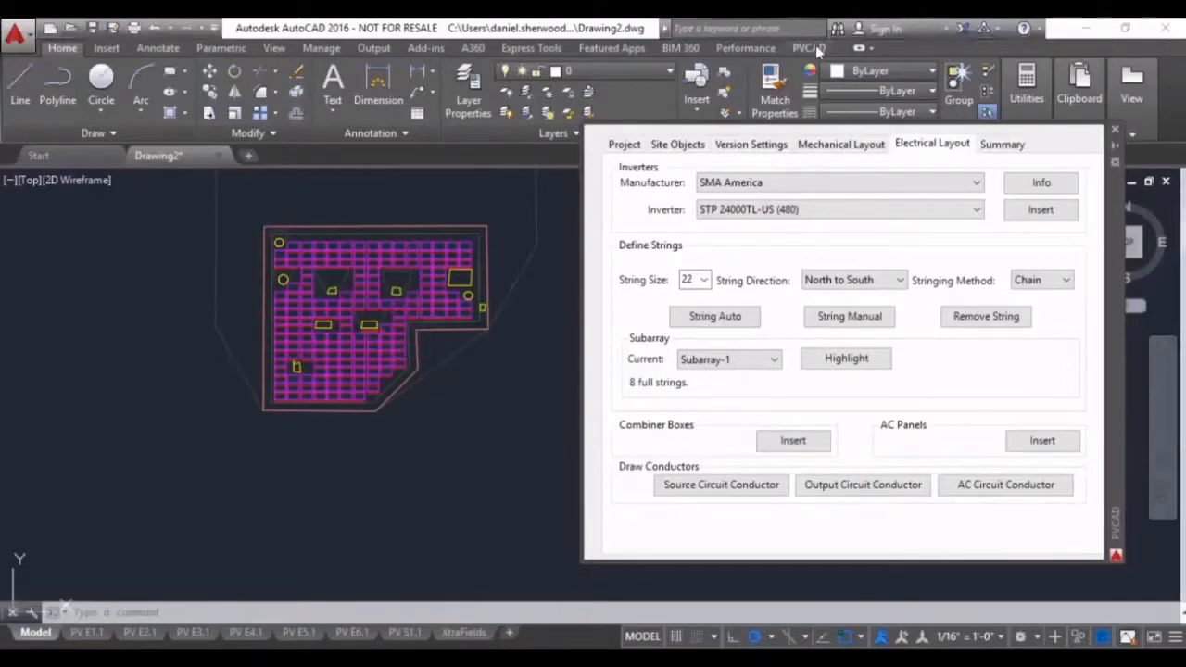
pyautogui.click(809, 47)
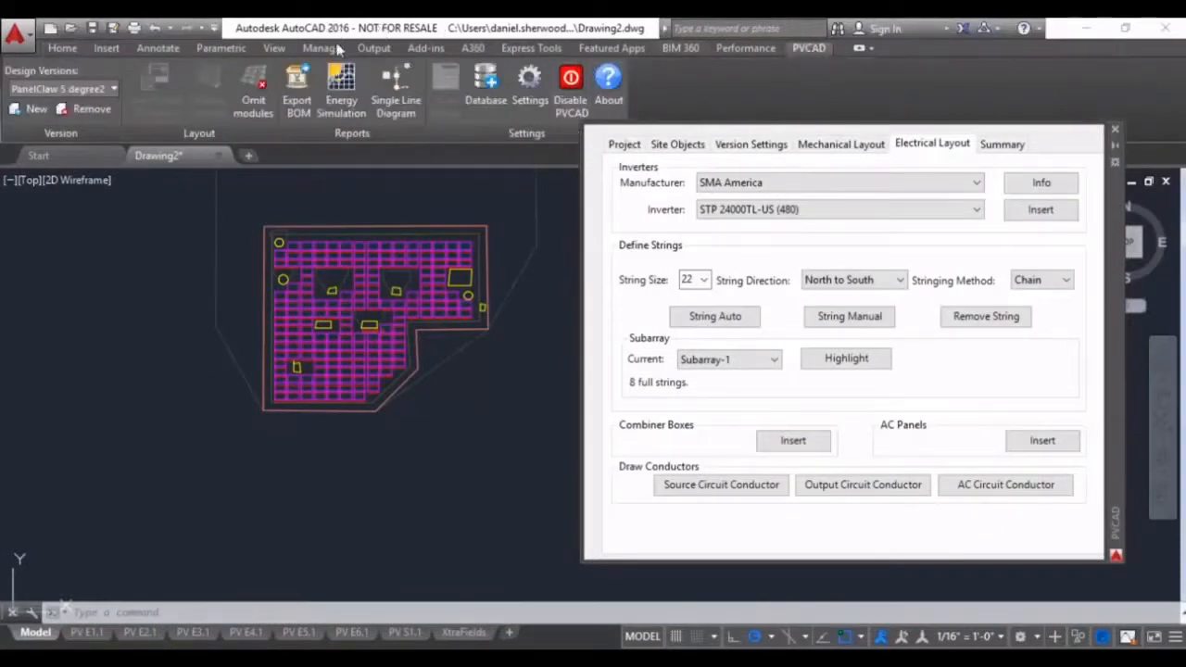
pyautogui.moveTo(396, 88)
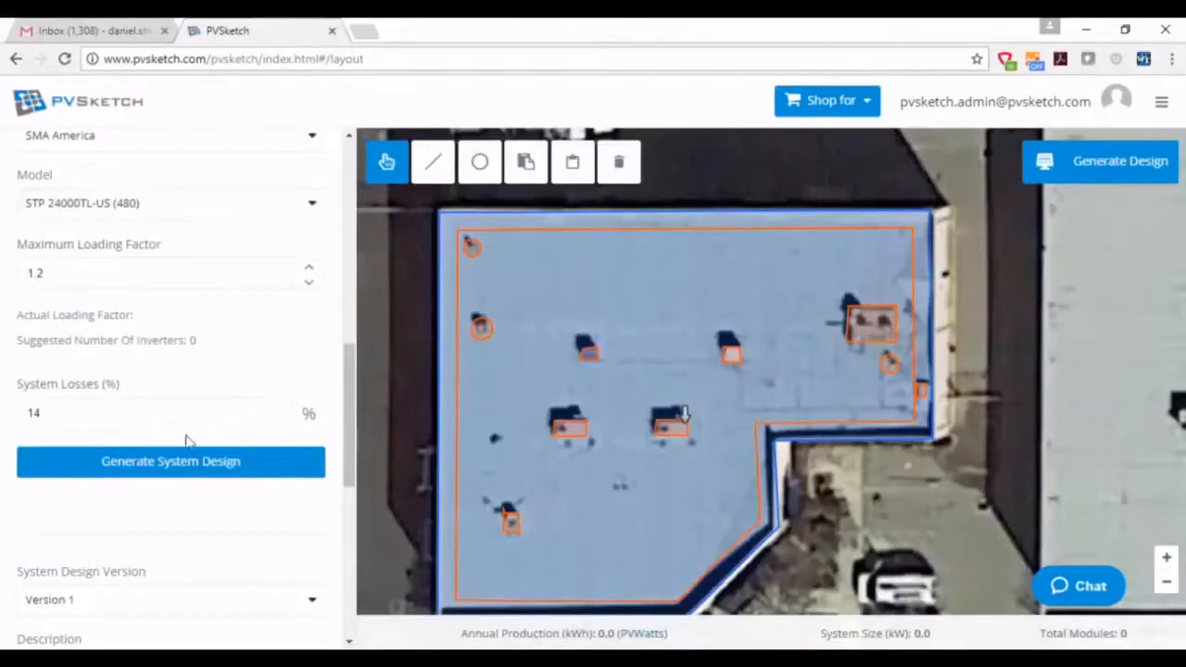
# - Follow the video through PVSketch Export > PVCAD, where the project link is copied
pyautogui.click(170, 461)
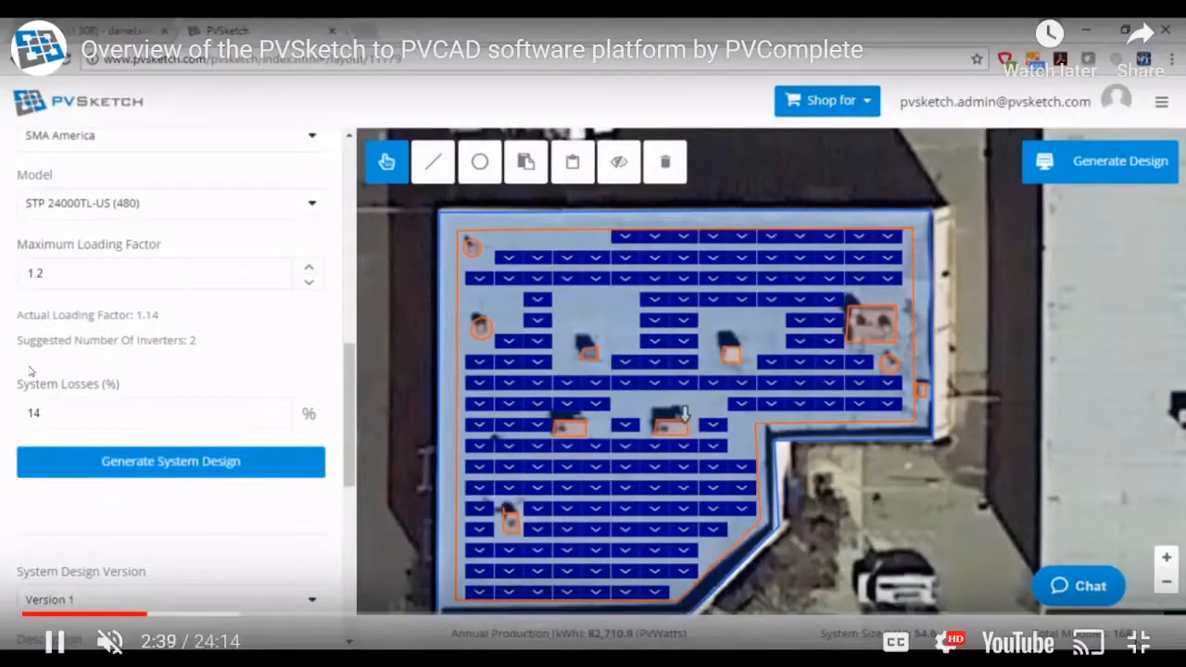
pyautogui.scroll(-3)
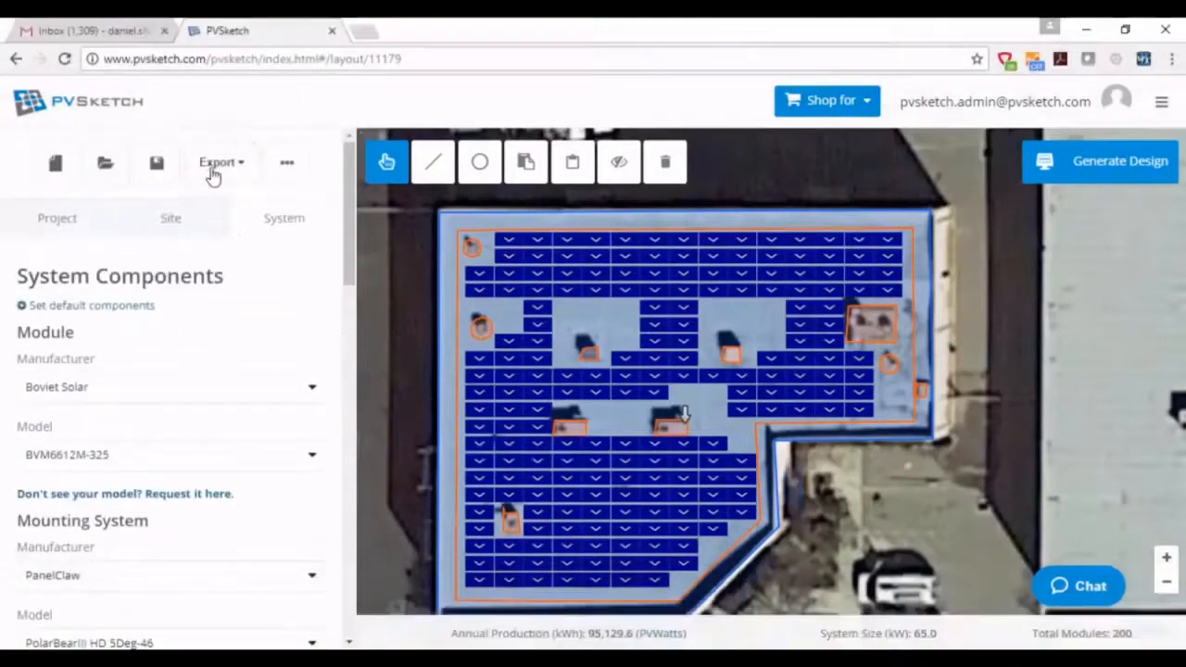
pyautogui.click(1123, 160)
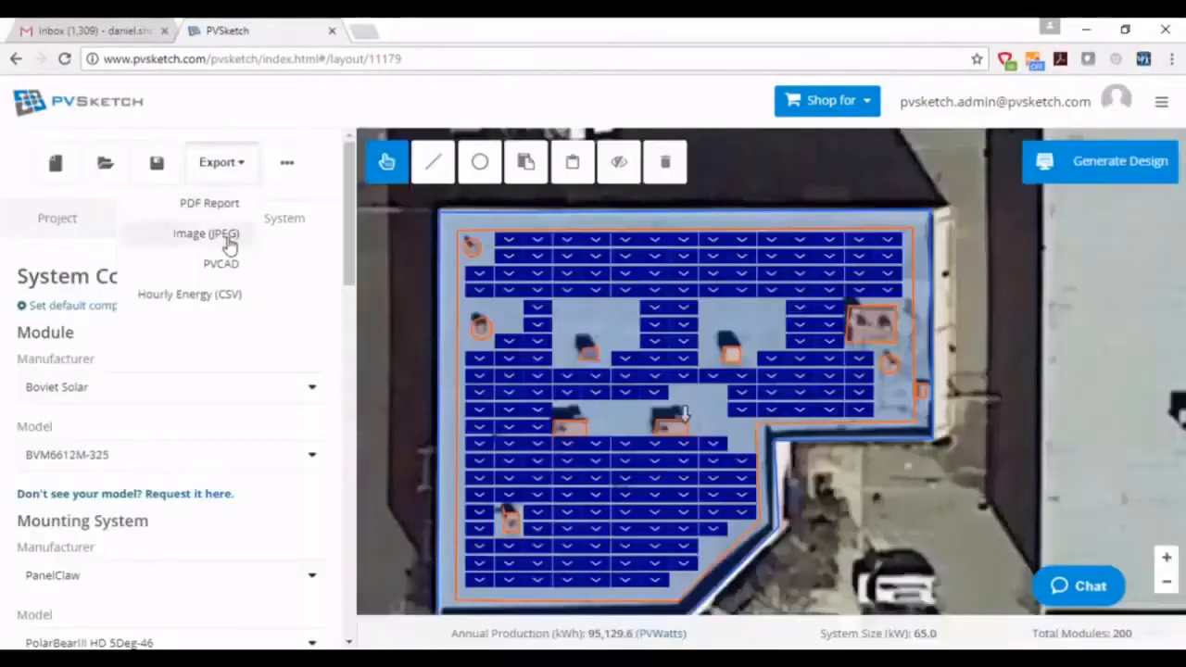
pyautogui.moveTo(214, 301)
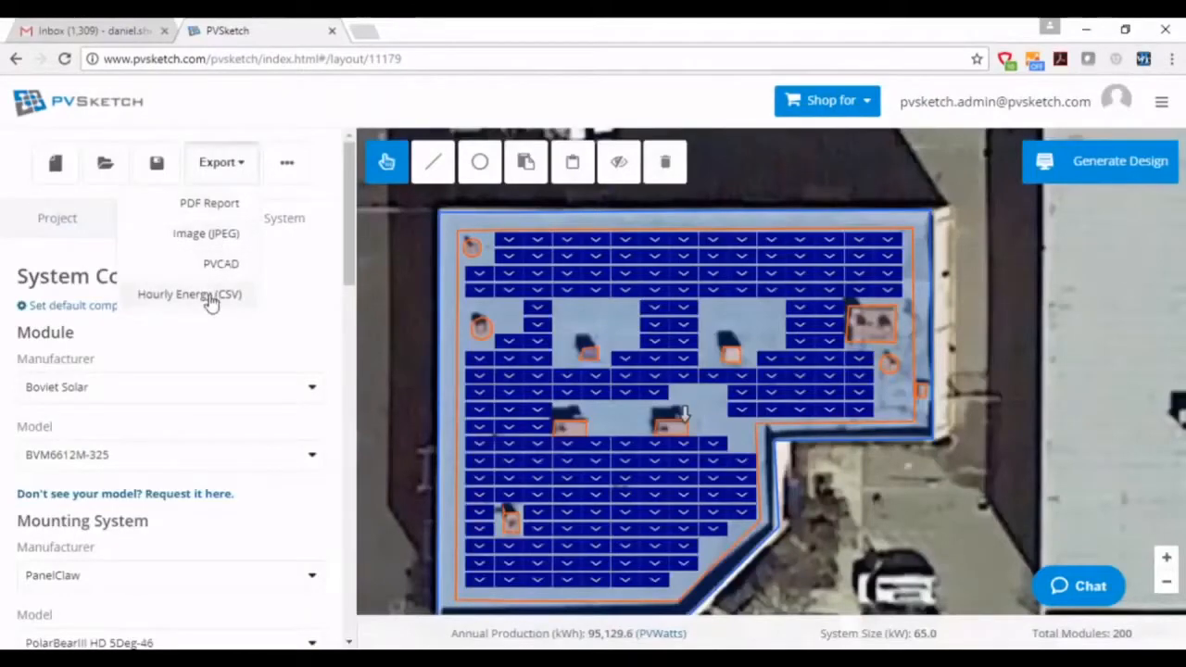
pyautogui.moveTo(220, 269)
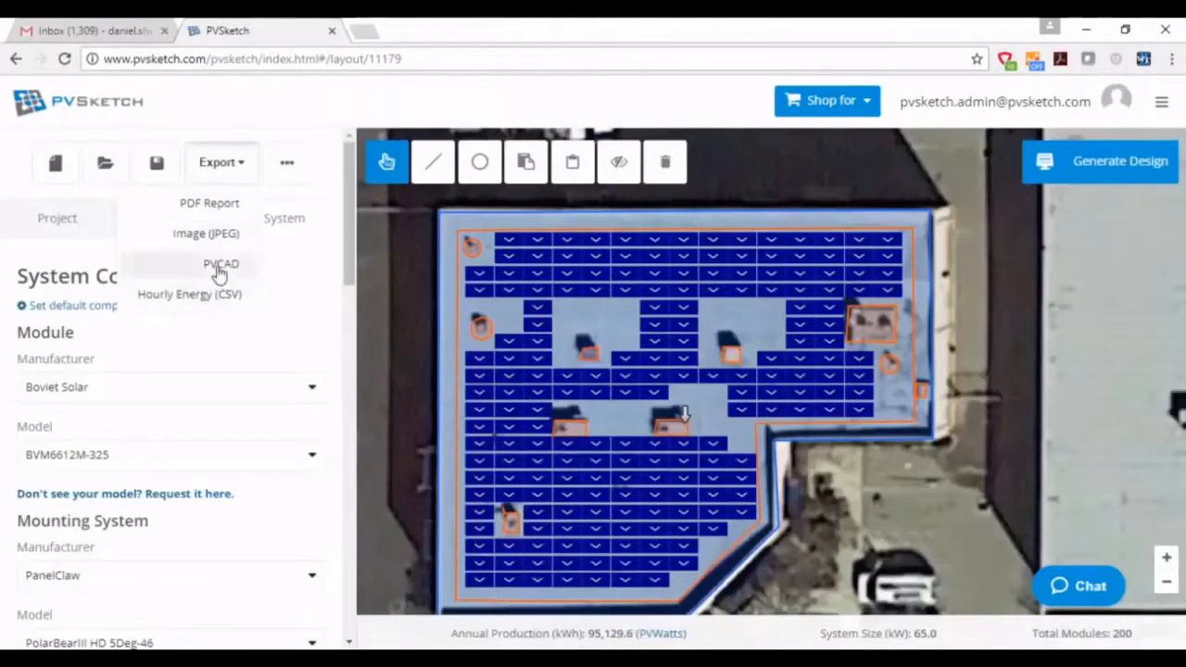
pyautogui.click(220, 264)
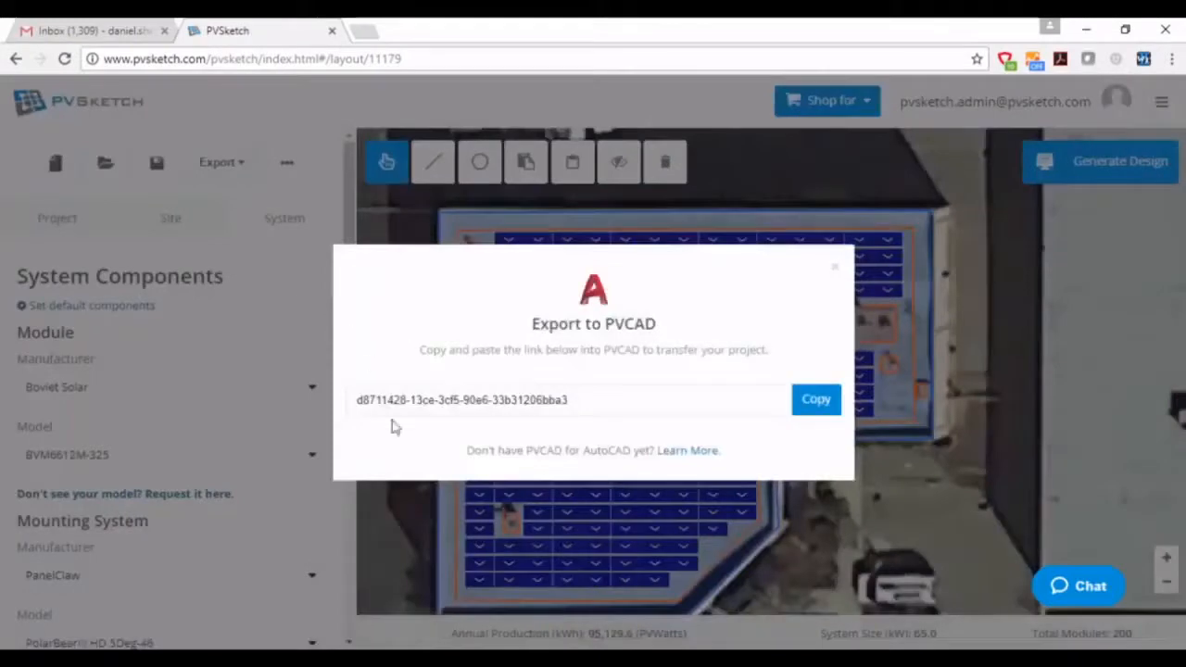
pyautogui.click(816, 400)
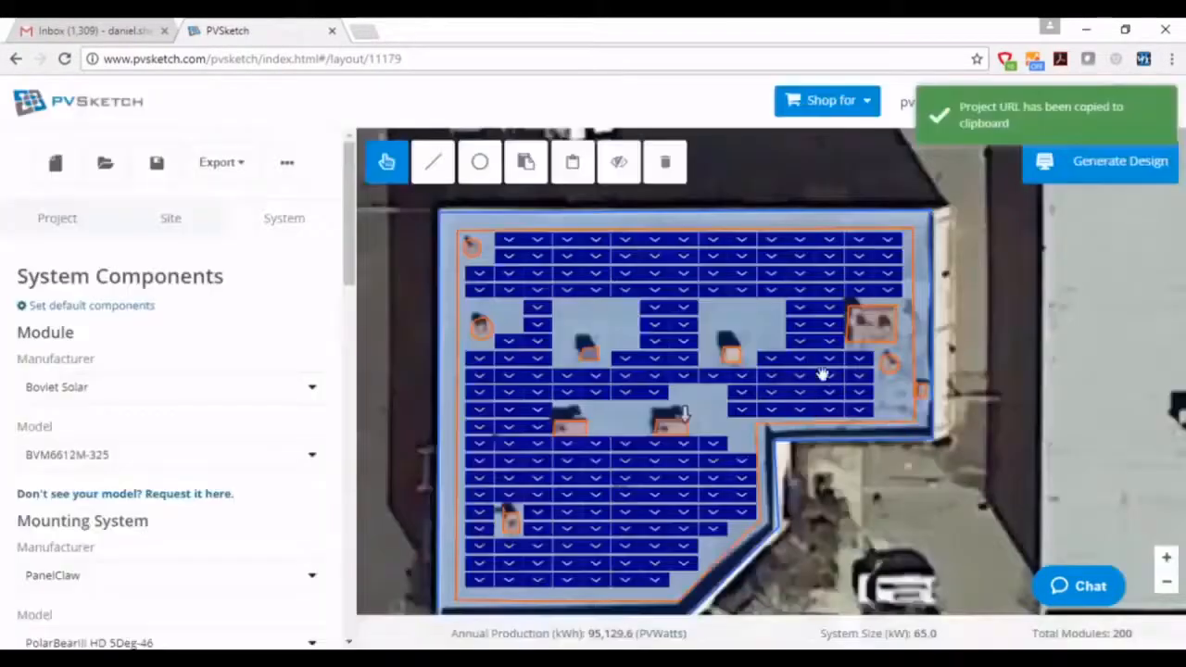
pyautogui.moveTo(1053, 137)
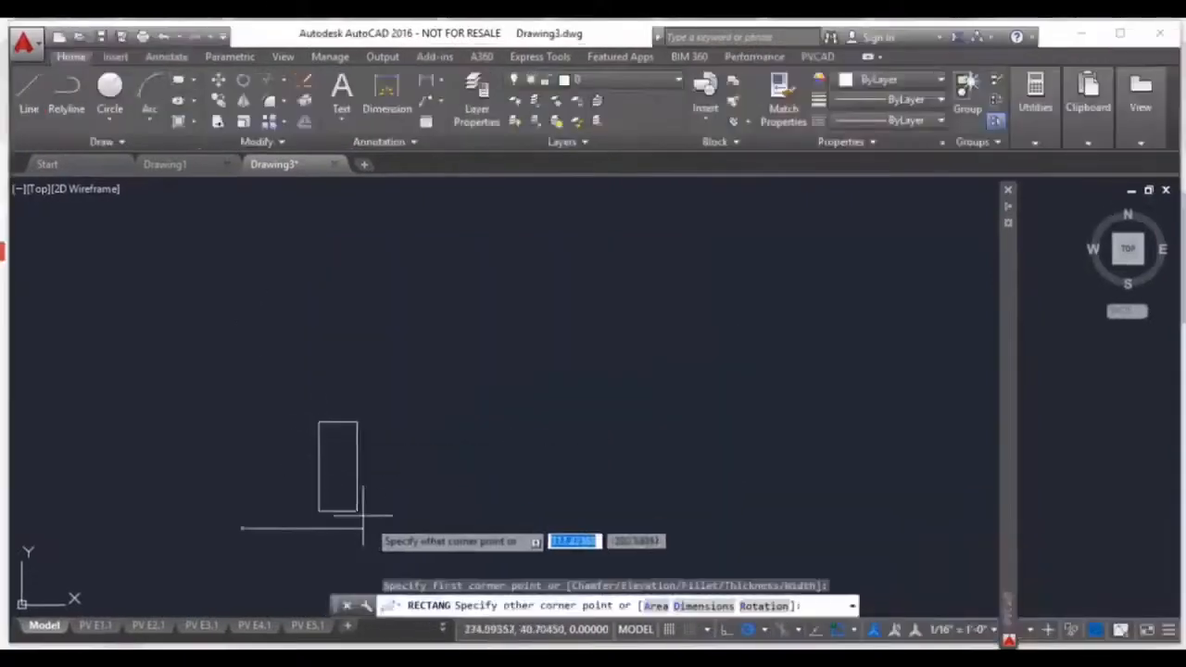
pyautogui.moveTo(496, 533)
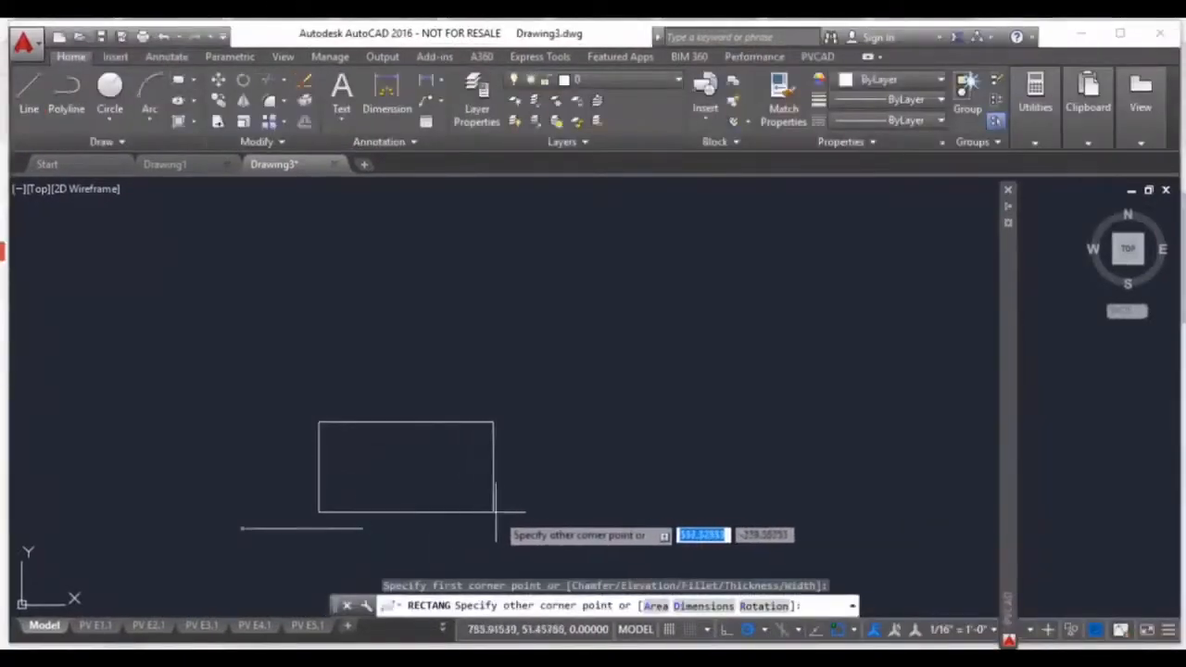
# - Watch the video draw an AutoCAD rectangle and set its Site Objects type to Obstruction
pyautogui.click(720, 381)
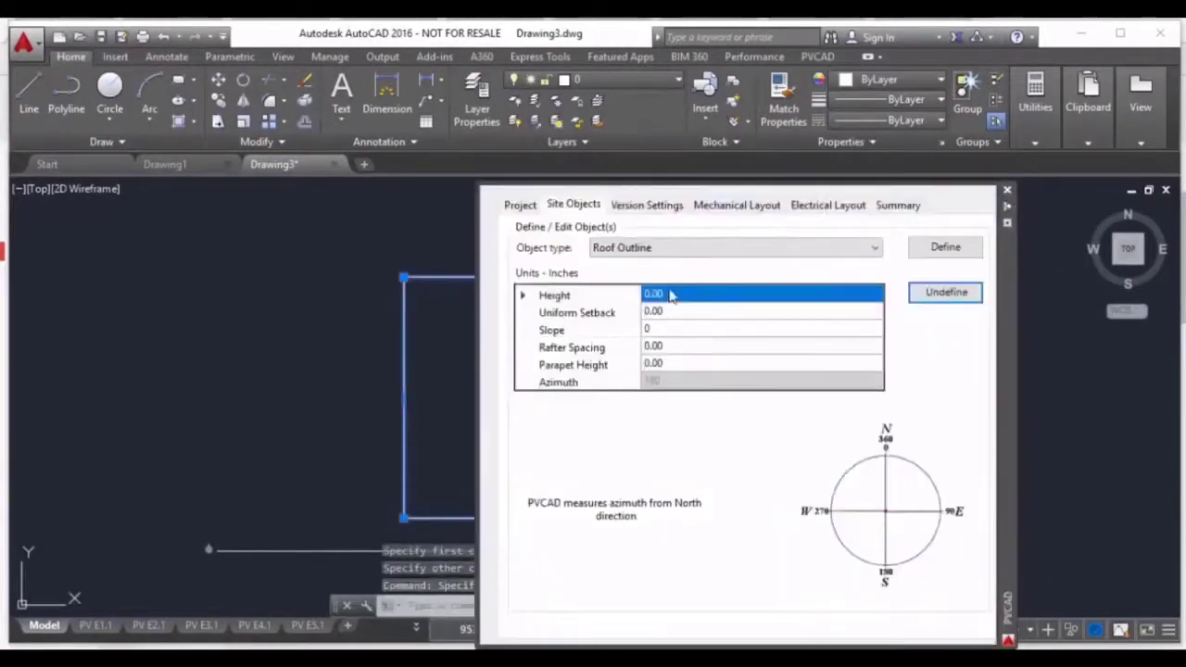
pyautogui.write('240')
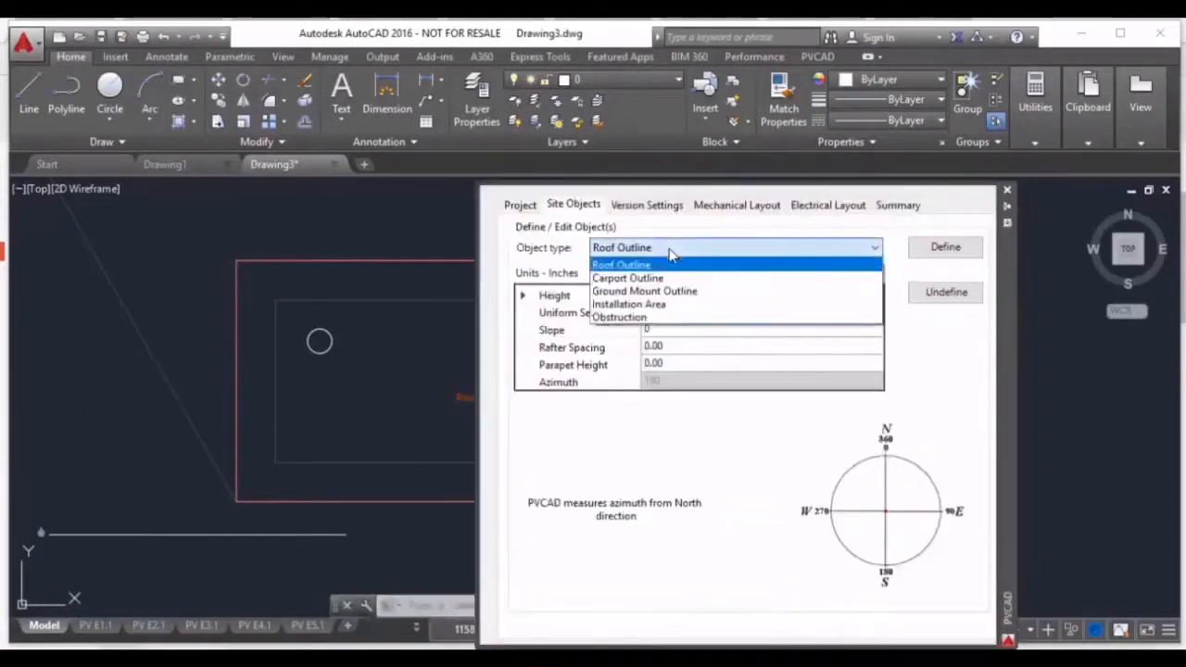
pyautogui.click(619, 317)
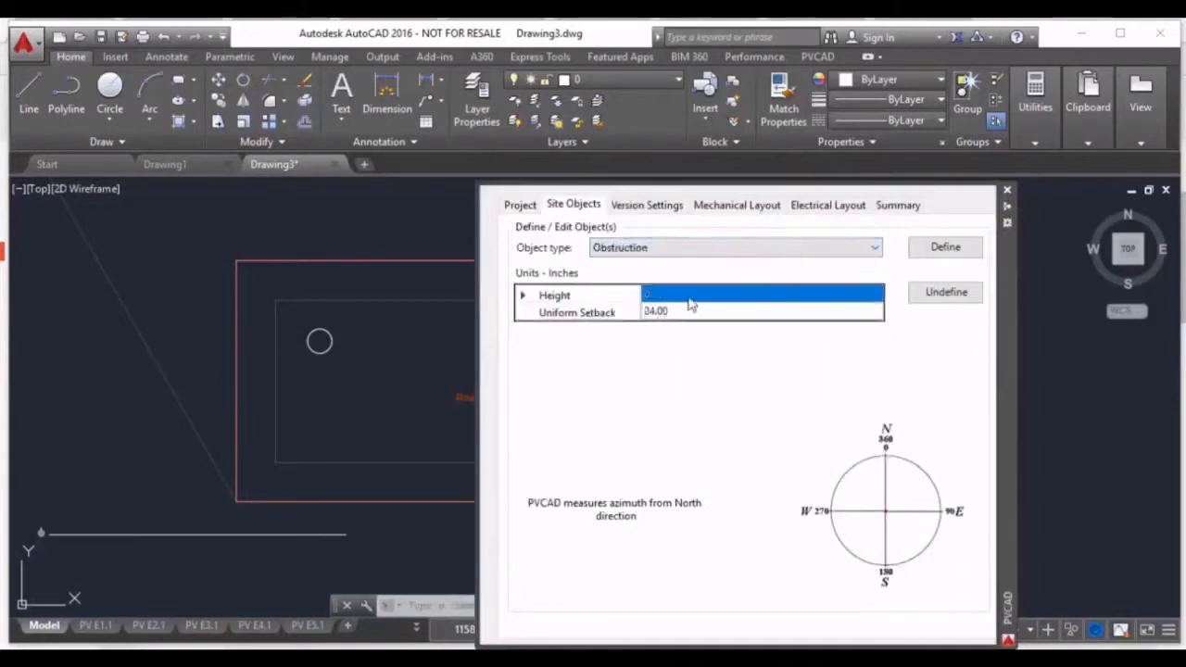
pyautogui.moveTo(407, 561)
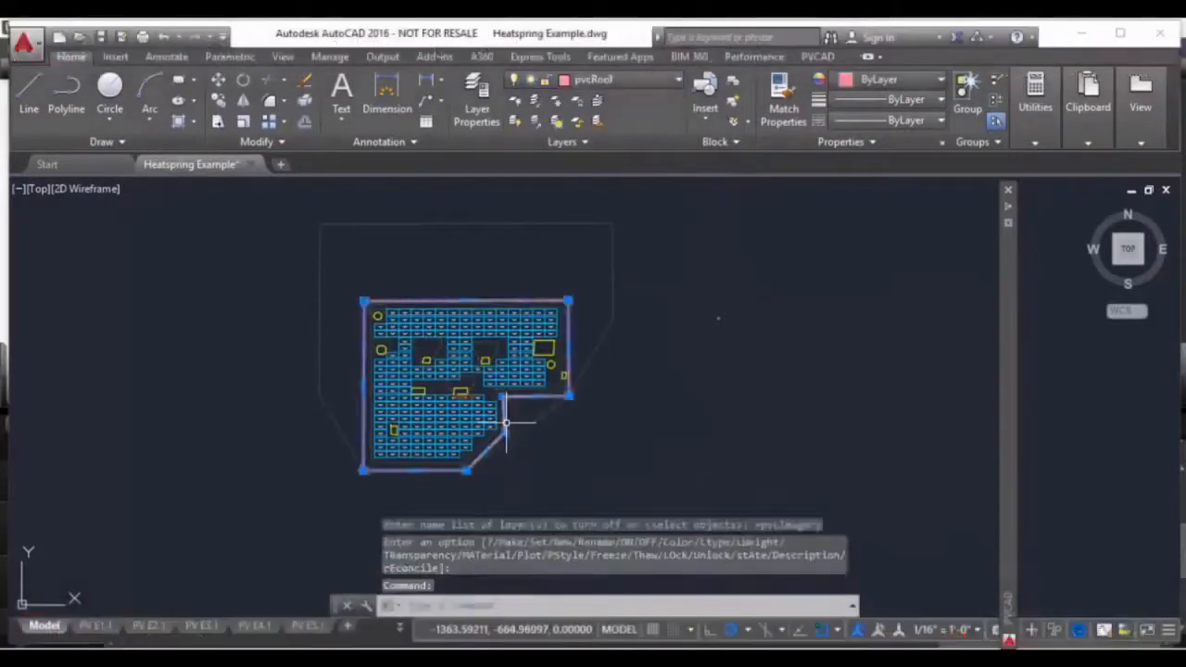
# - Continue to 7:52, the Summary comparing 5 Degree PanelClaw and unirac versions
pyautogui.press('Escape')
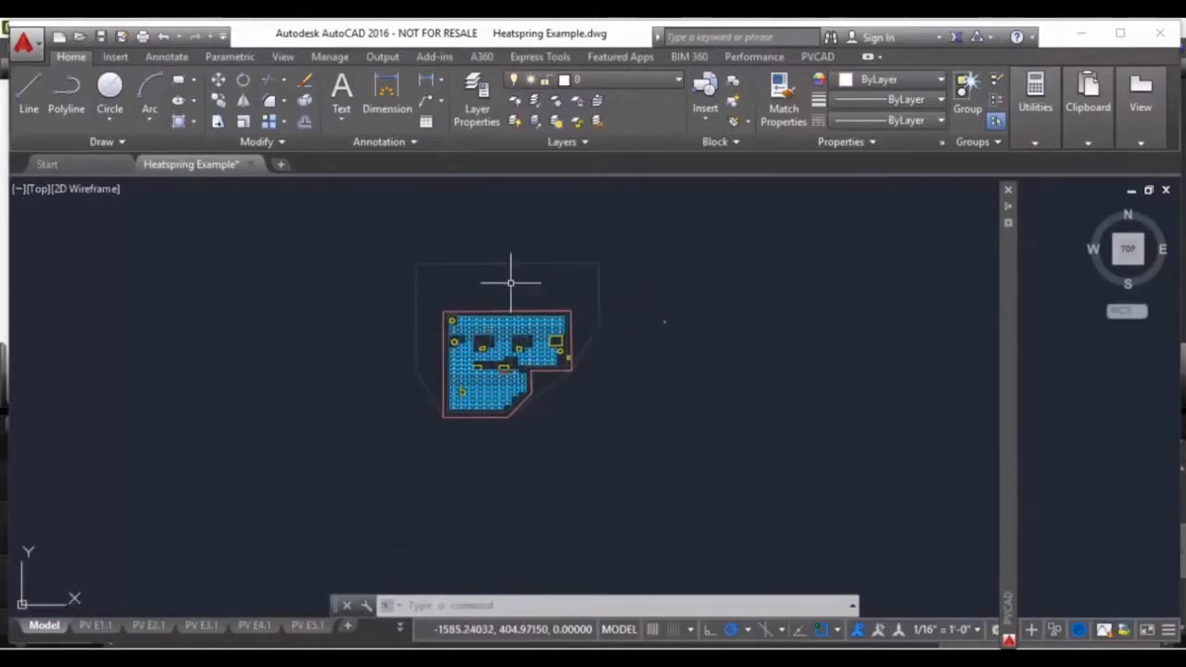
pyautogui.moveTo(691, 249)
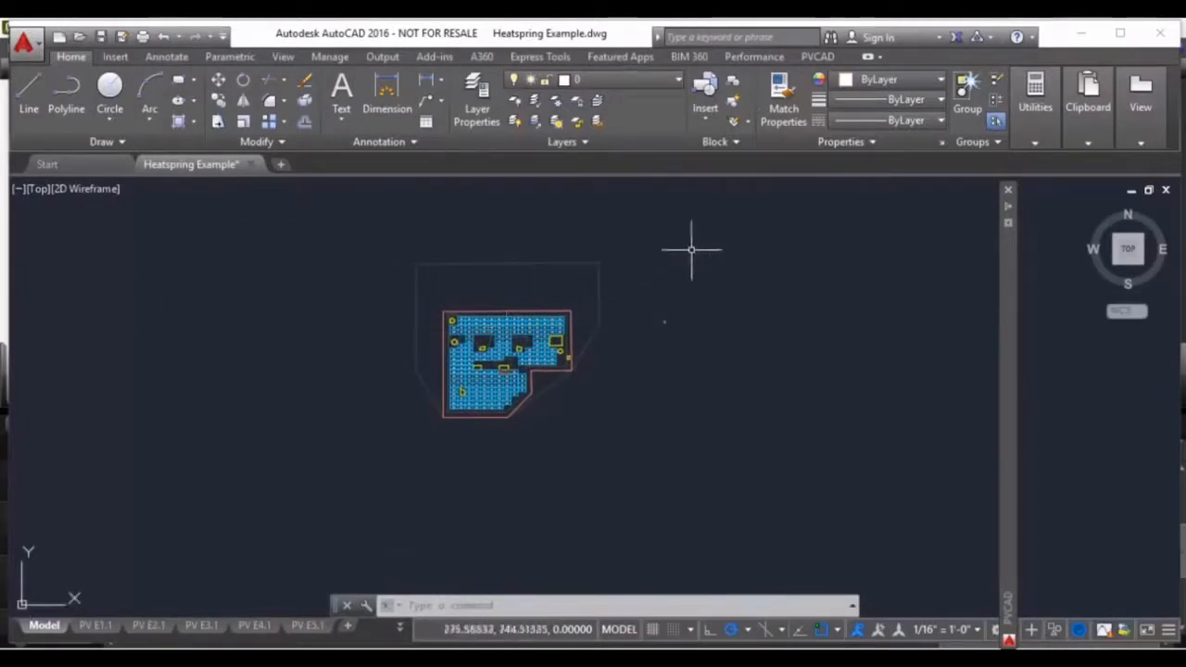
pyautogui.click(817, 57)
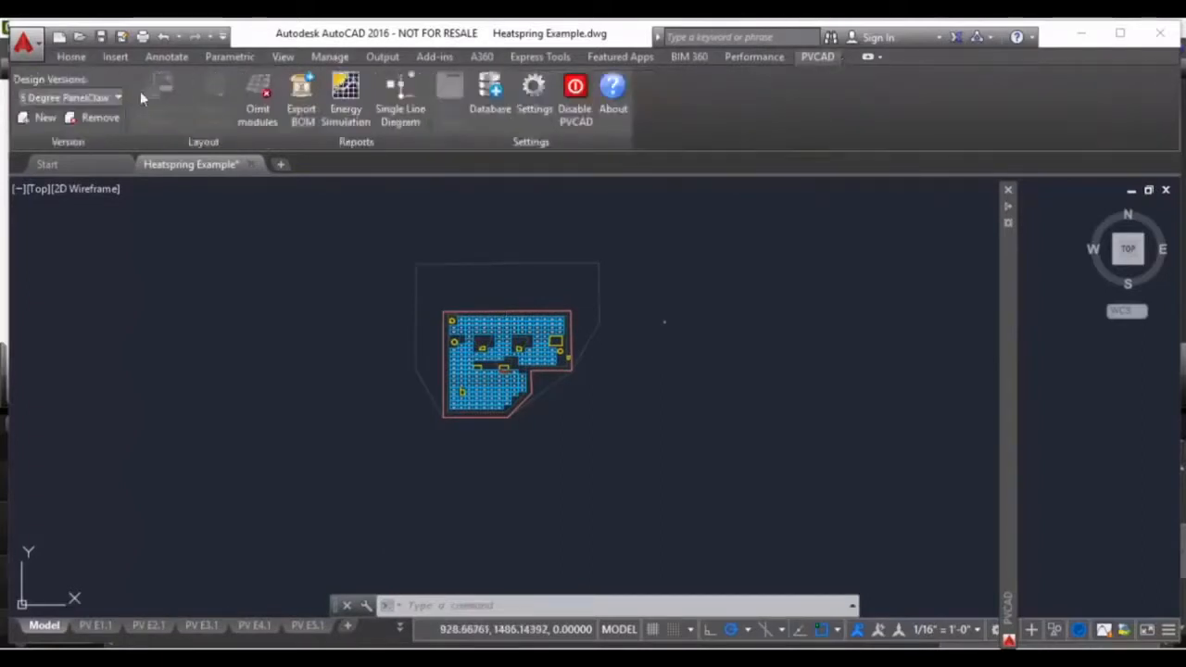
pyautogui.moveTo(364, 621)
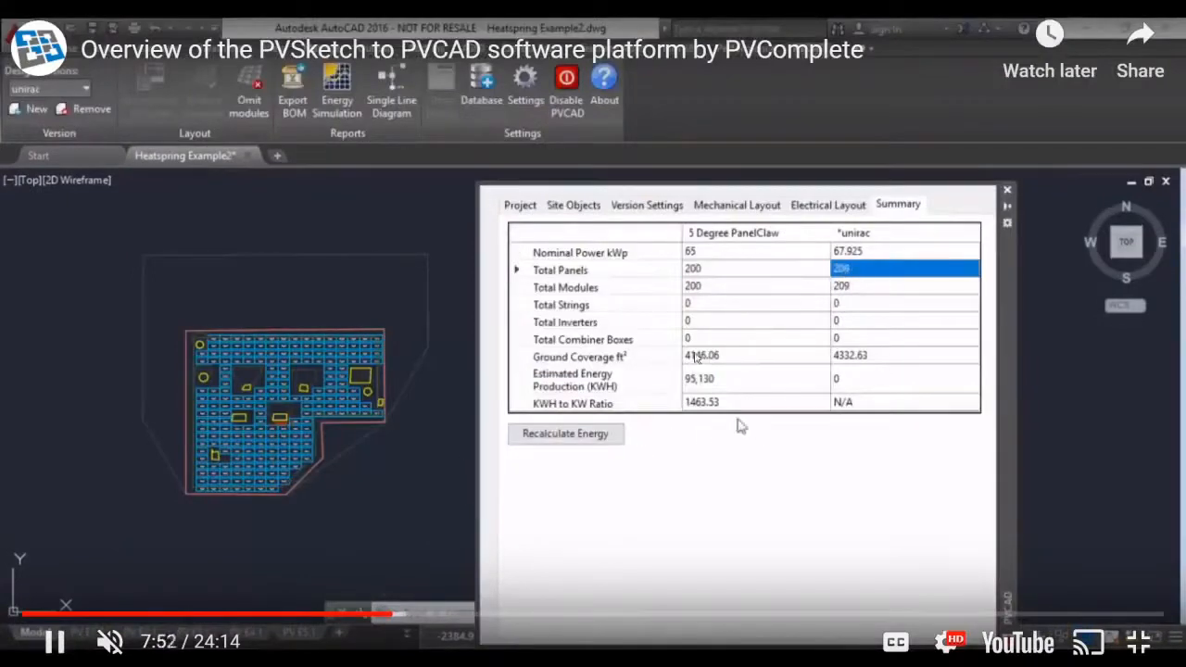
# - Skip ahead to the 11:07 electrical layout, then on toward the bill of materials
pyautogui.click(566, 433)
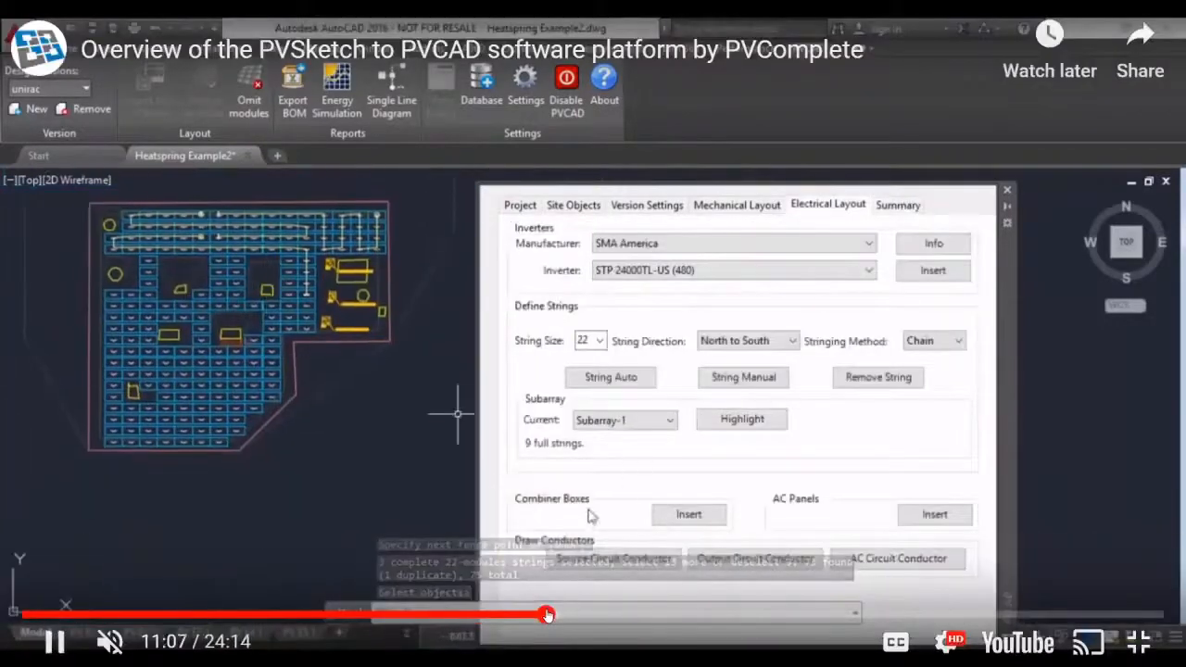
pyautogui.click(744, 377)
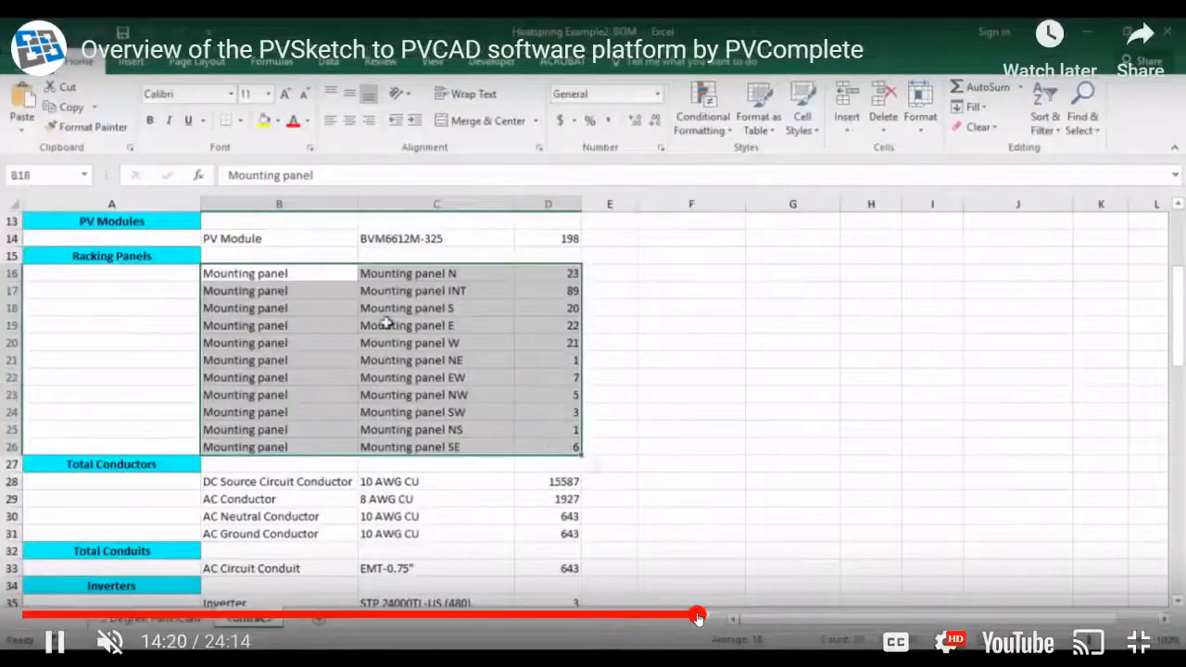
pyautogui.moveTo(701, 613)
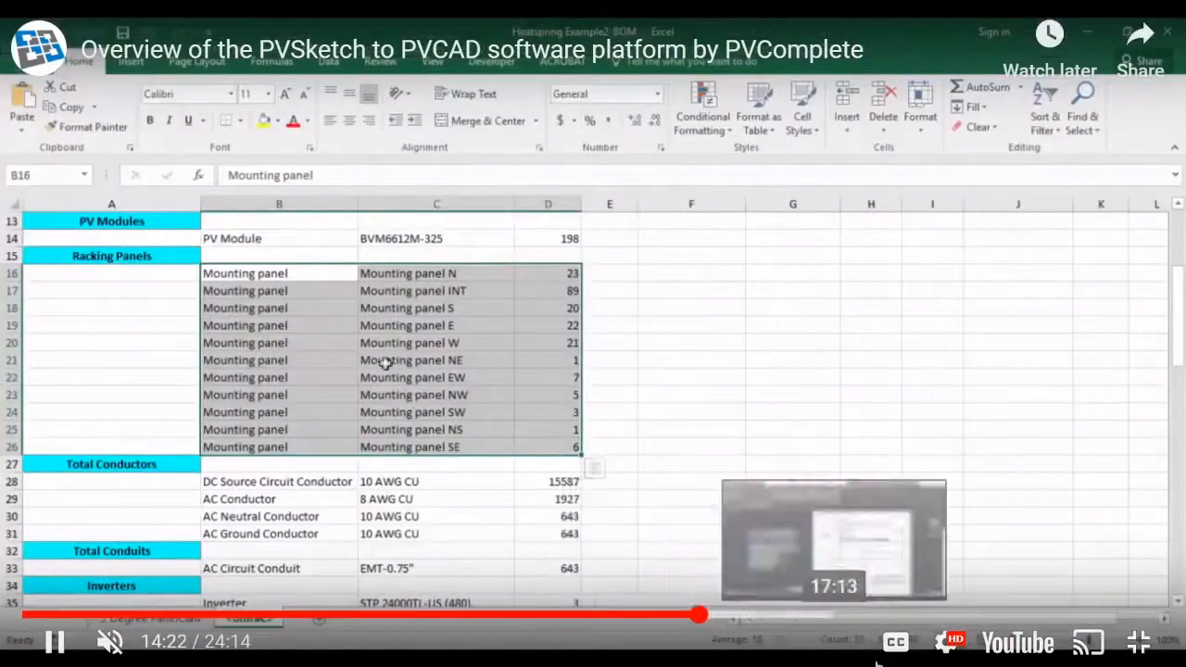
# - Watch the Excel racking bill of materials and the three-inverter single line diagram
pyautogui.click(436, 290)
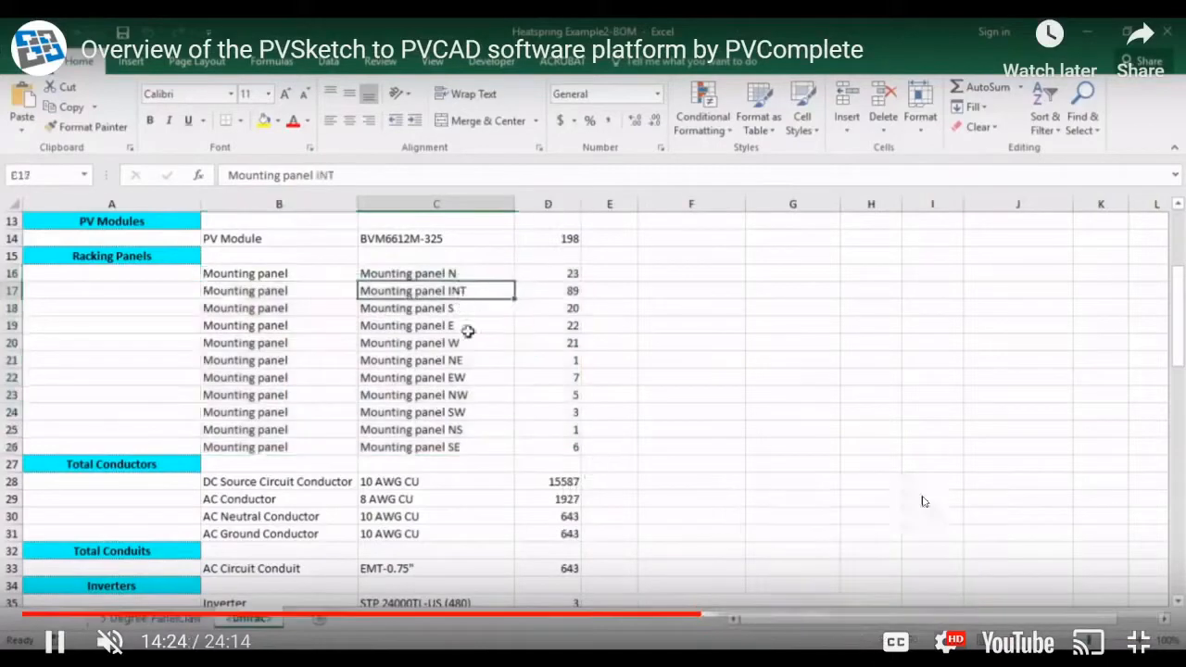
pyautogui.moveTo(879, 544)
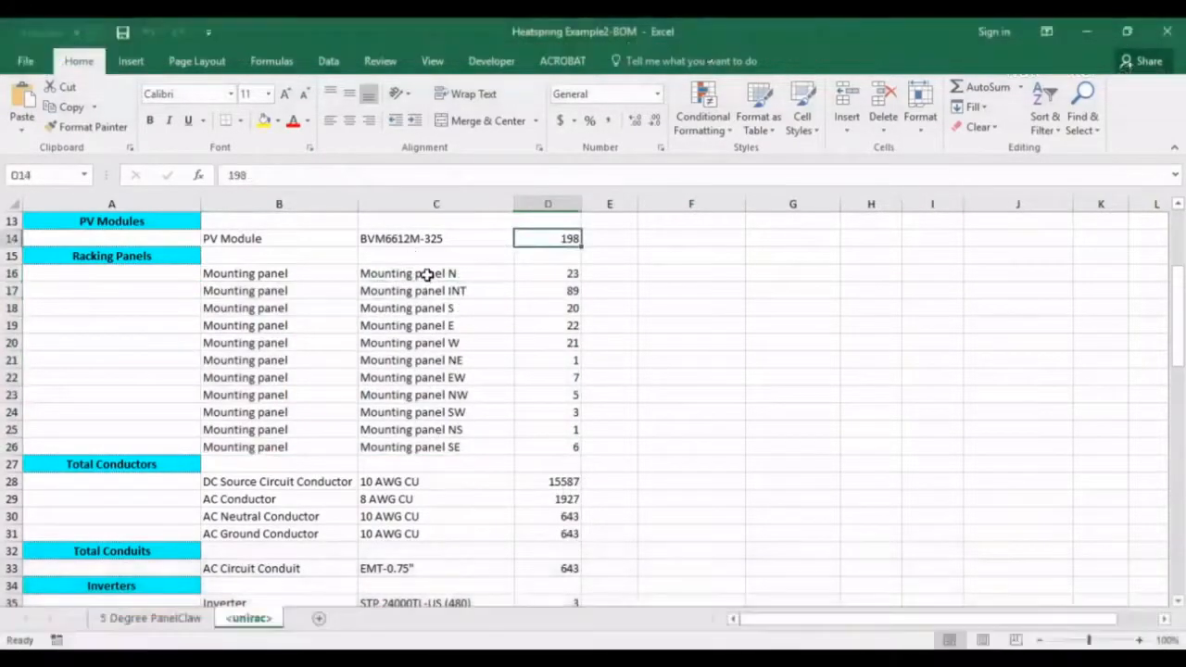
pyautogui.moveTo(257, 274)
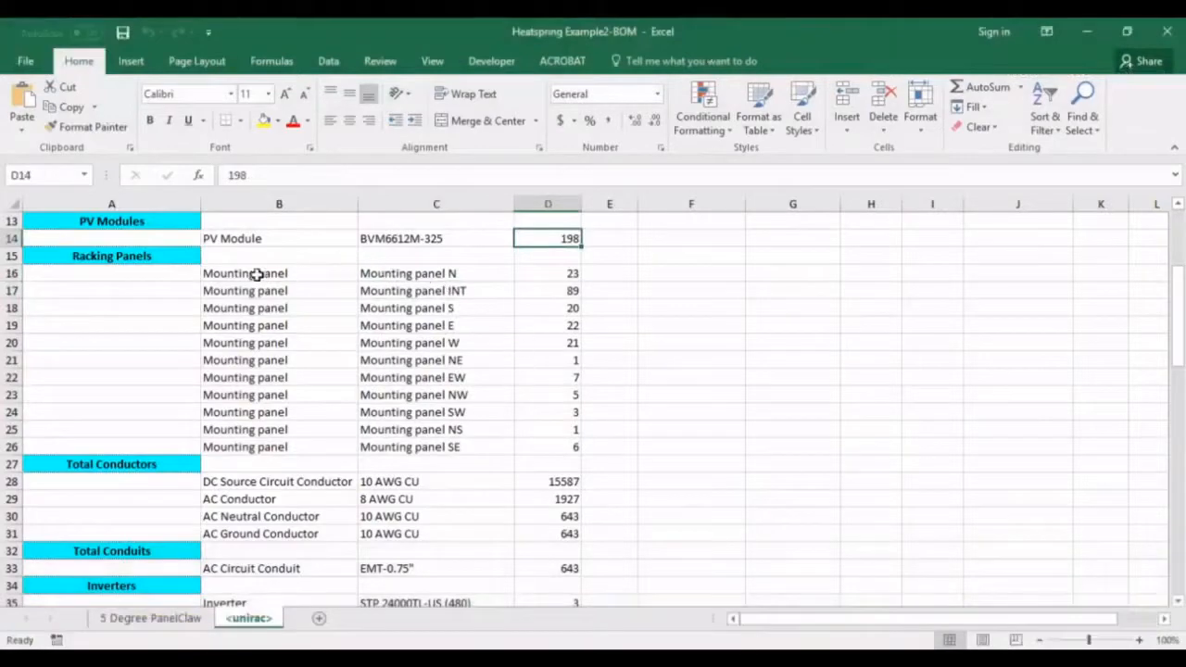
pyautogui.moveTo(348, 411)
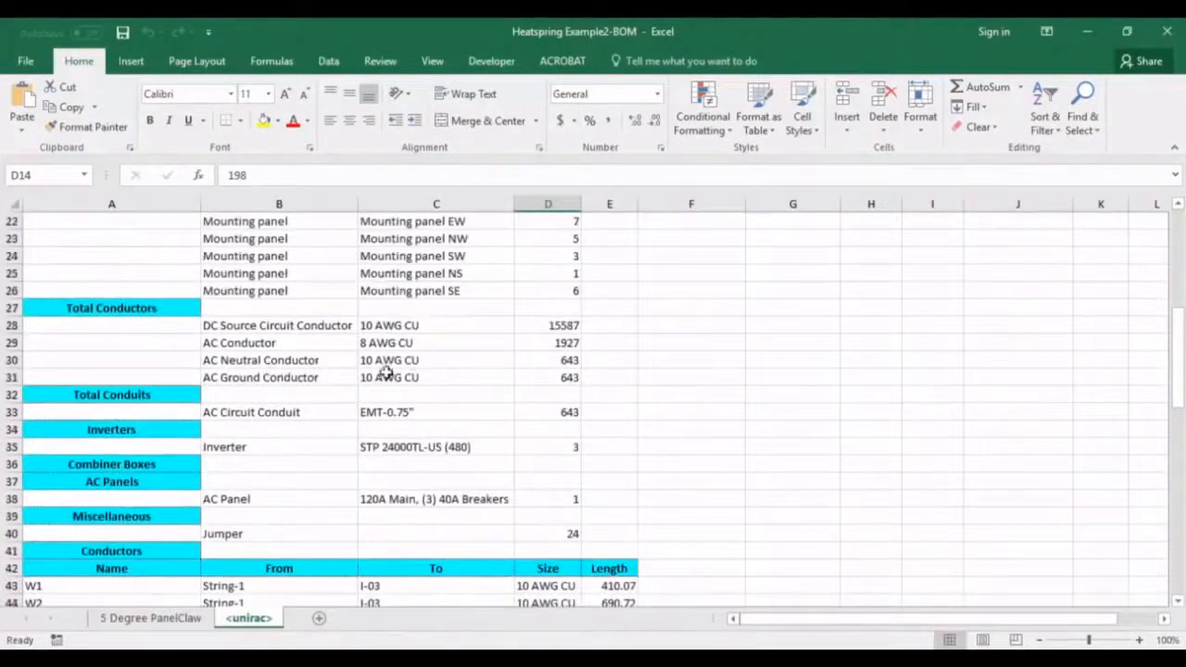
pyautogui.click(548, 325)
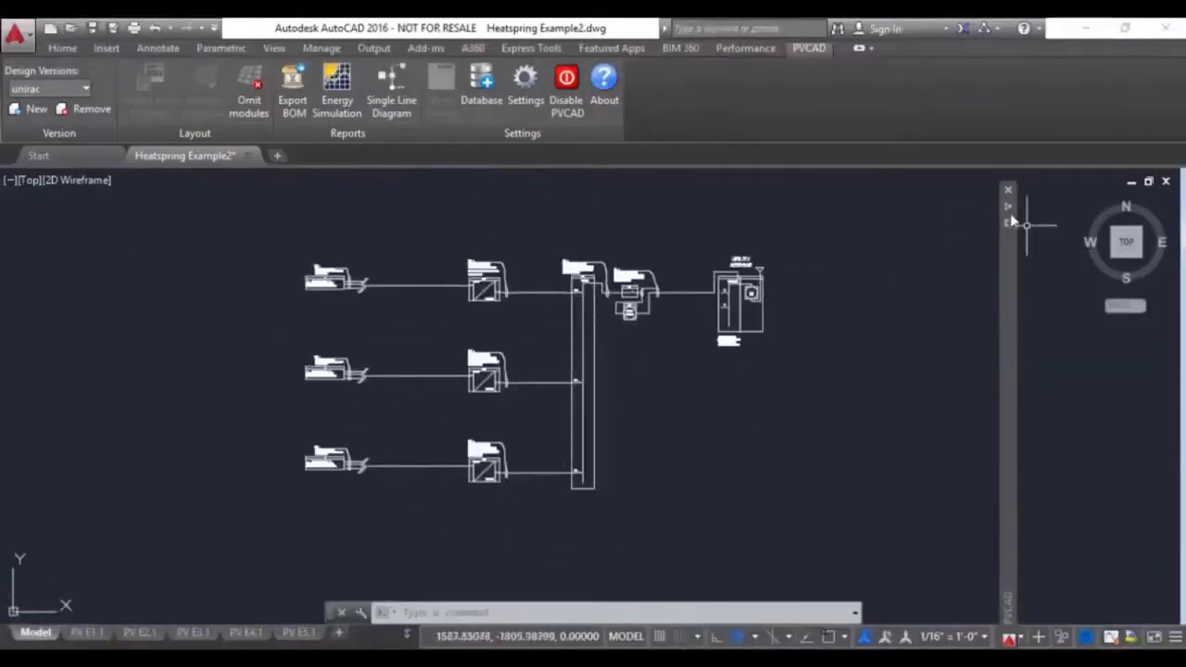
# - Follow the electrical Version Settings into the utility disconnect choices: none, unfused or fused
pyautogui.click(524, 83)
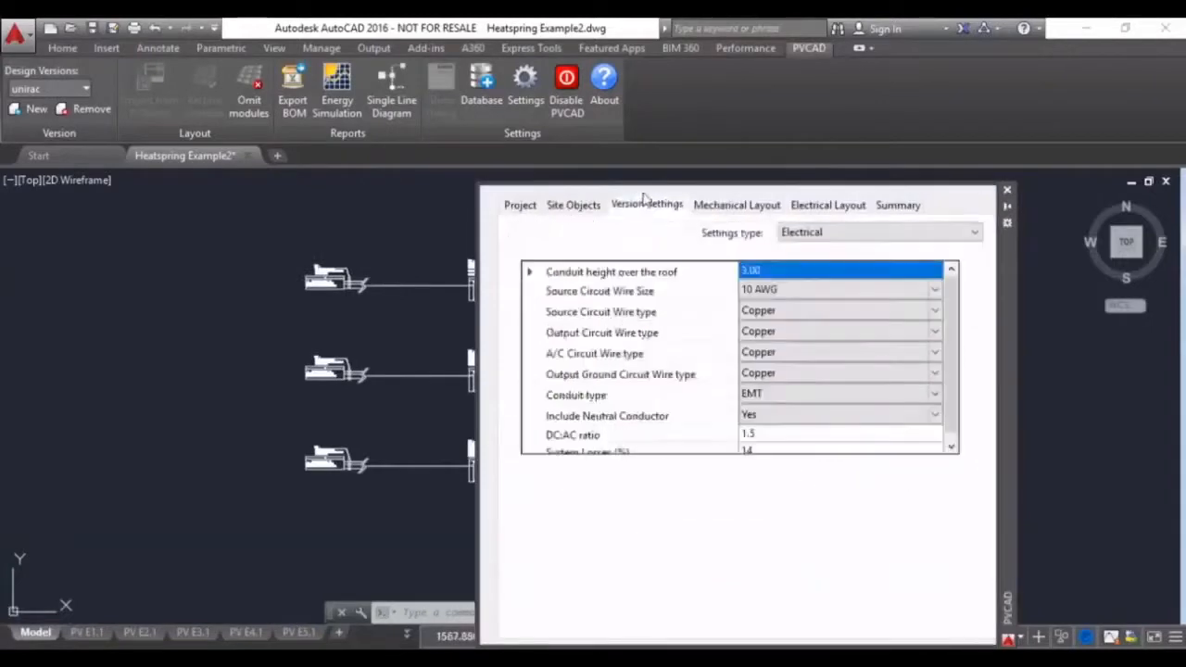
pyautogui.click(936, 310)
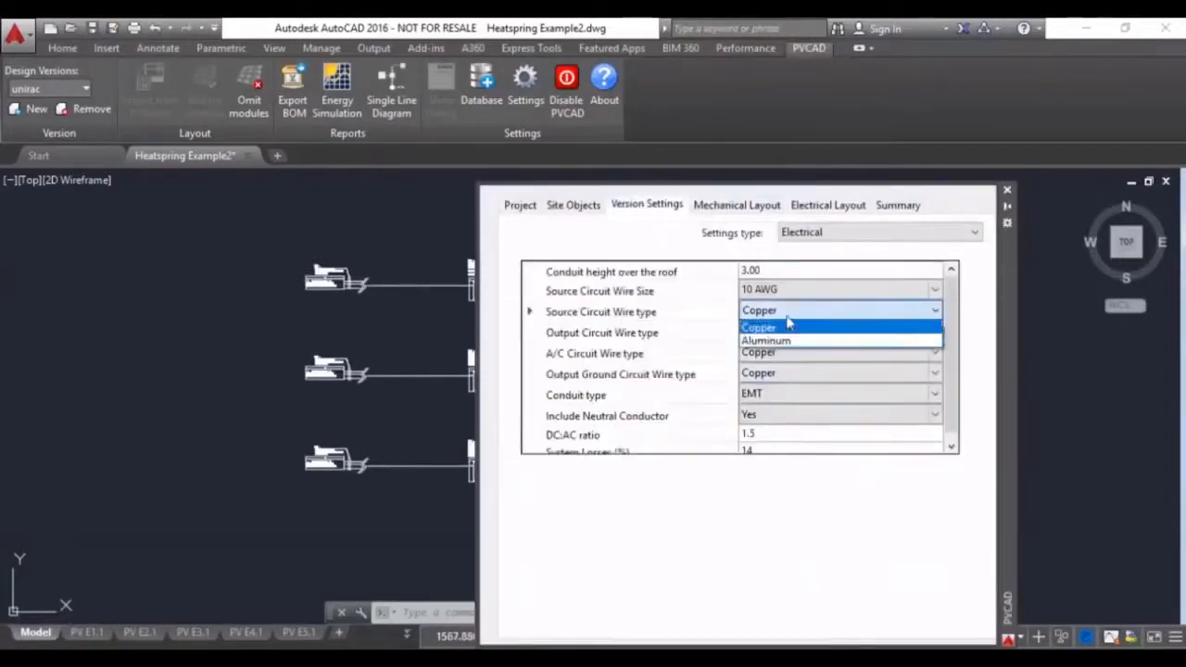
pyautogui.click(759, 327)
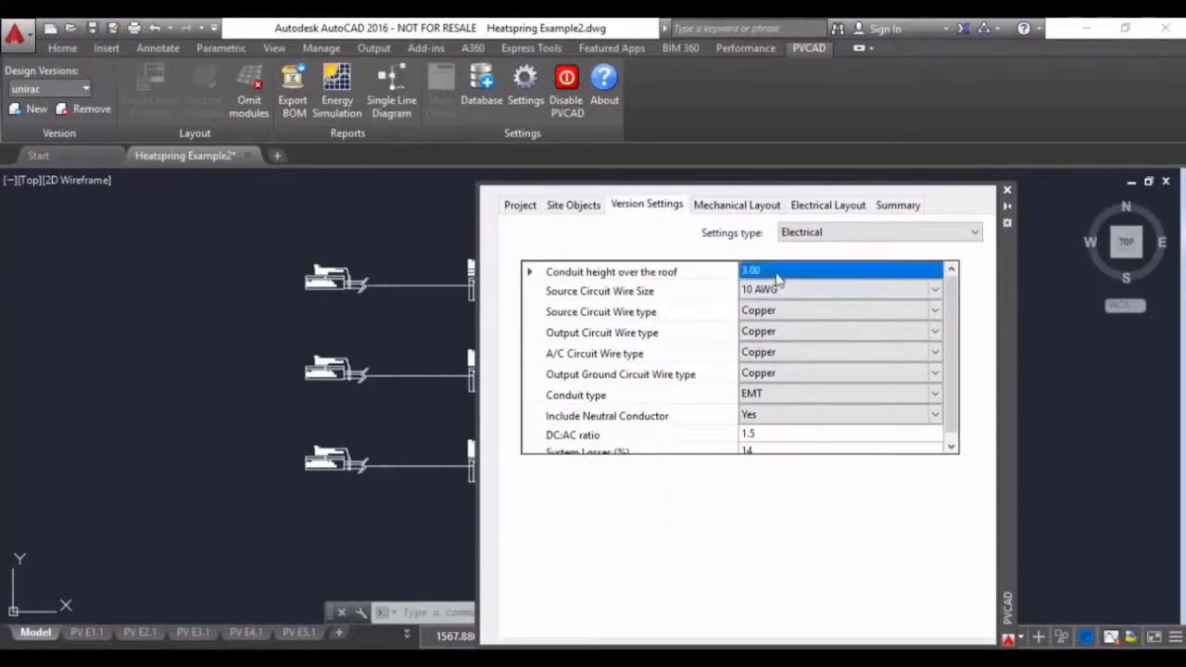
pyautogui.click(935, 393)
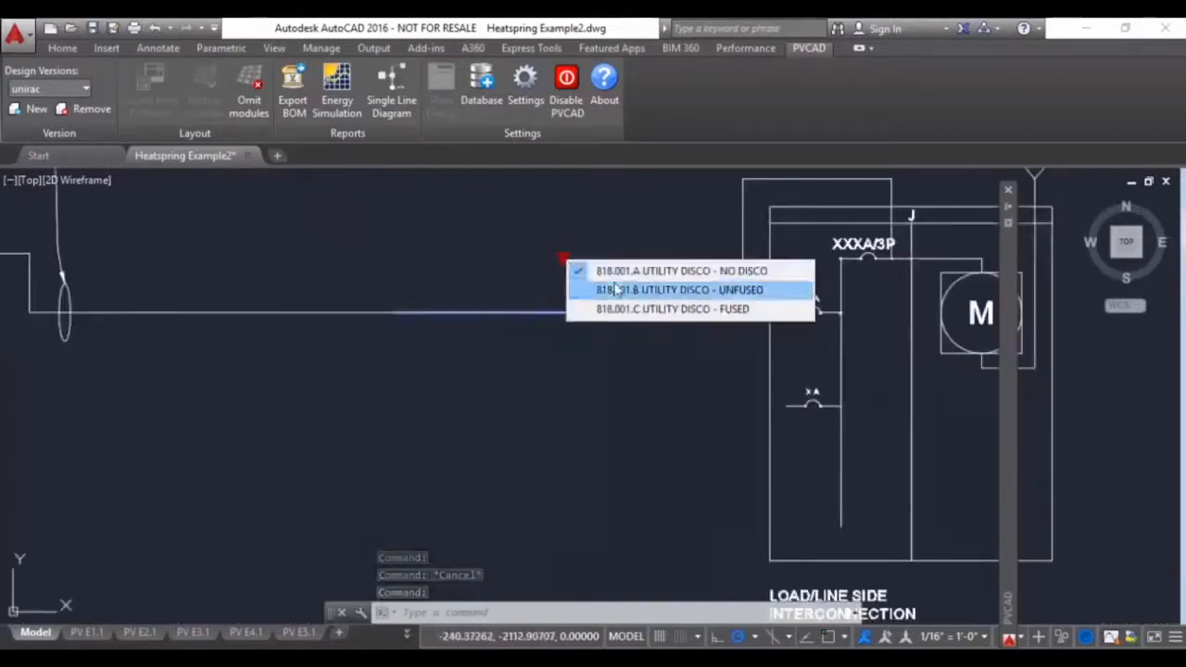
# - Play from the AutoCAD single line diagram into the Excel Import_Gen settings sheet
pyautogui.click(676, 309)
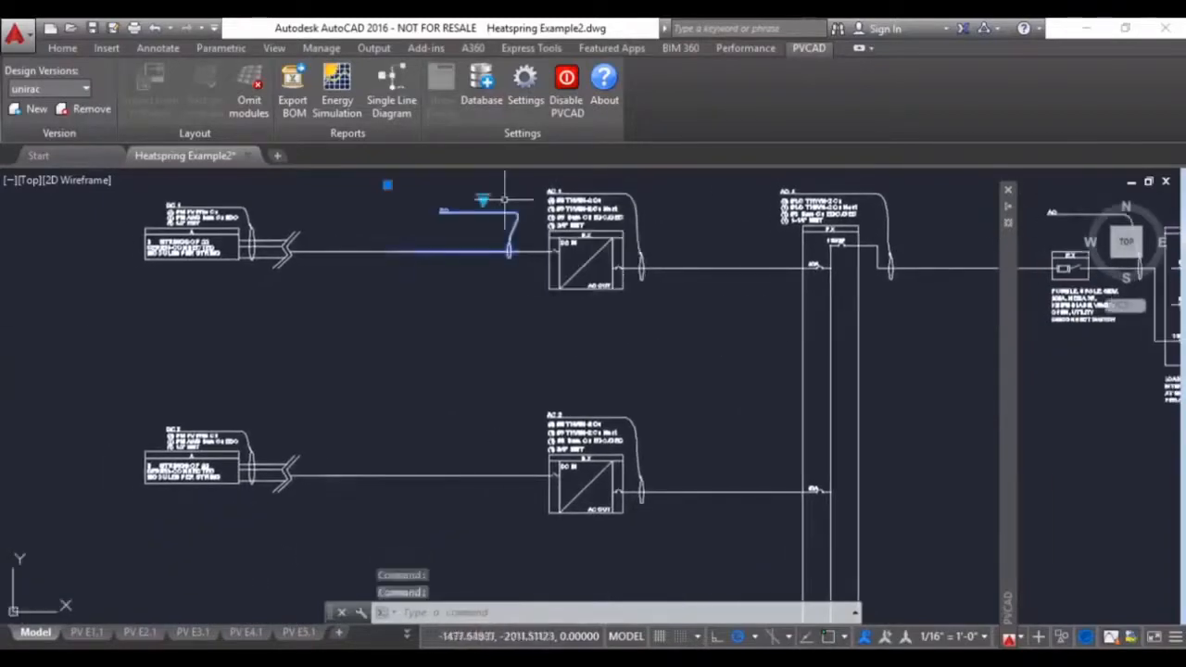
pyautogui.press('Escape')
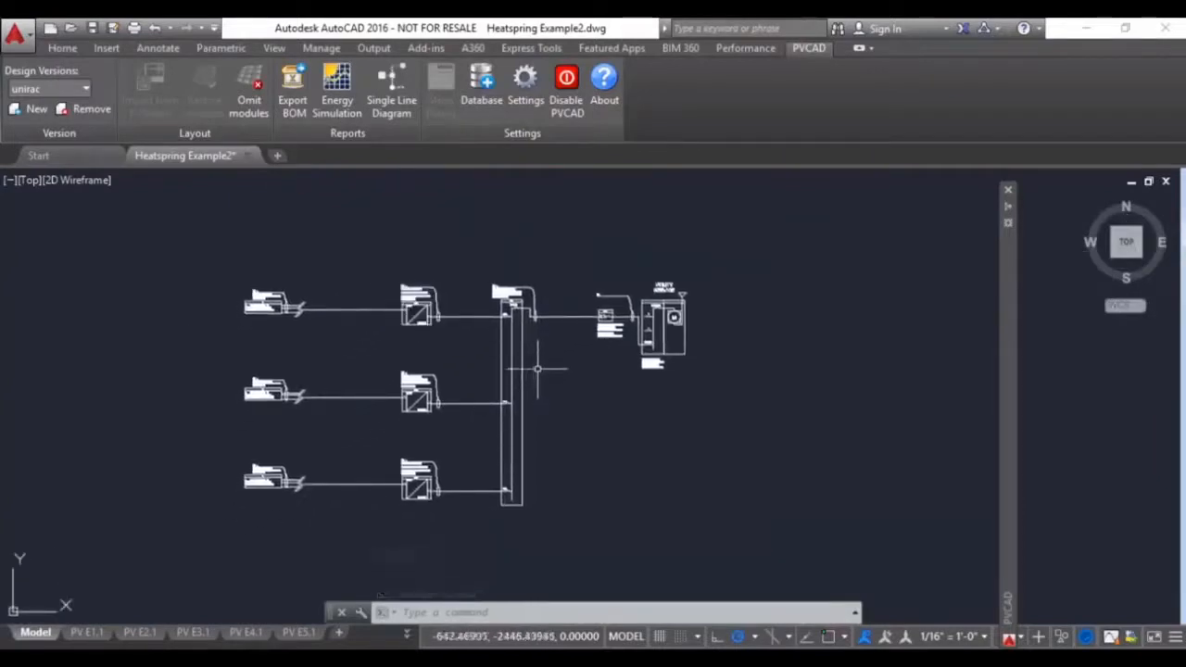
pyautogui.moveTo(539, 369)
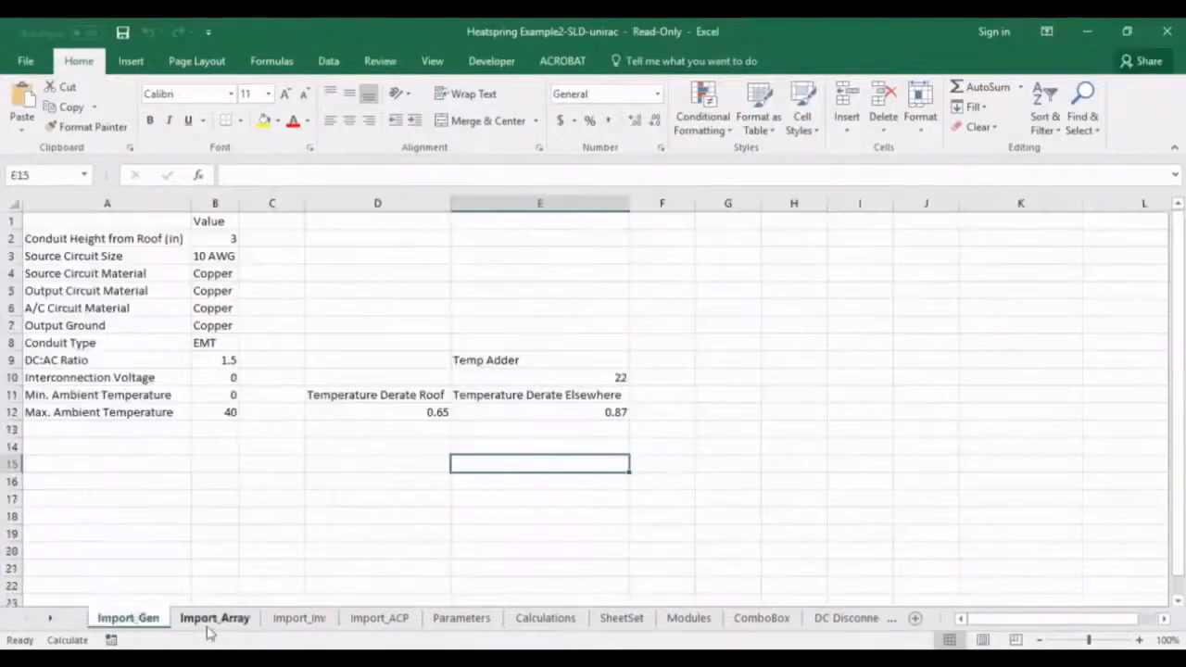
# - Jump the video to 20:39, the Parameters sheet with its empty Override column
pyautogui.click(379, 618)
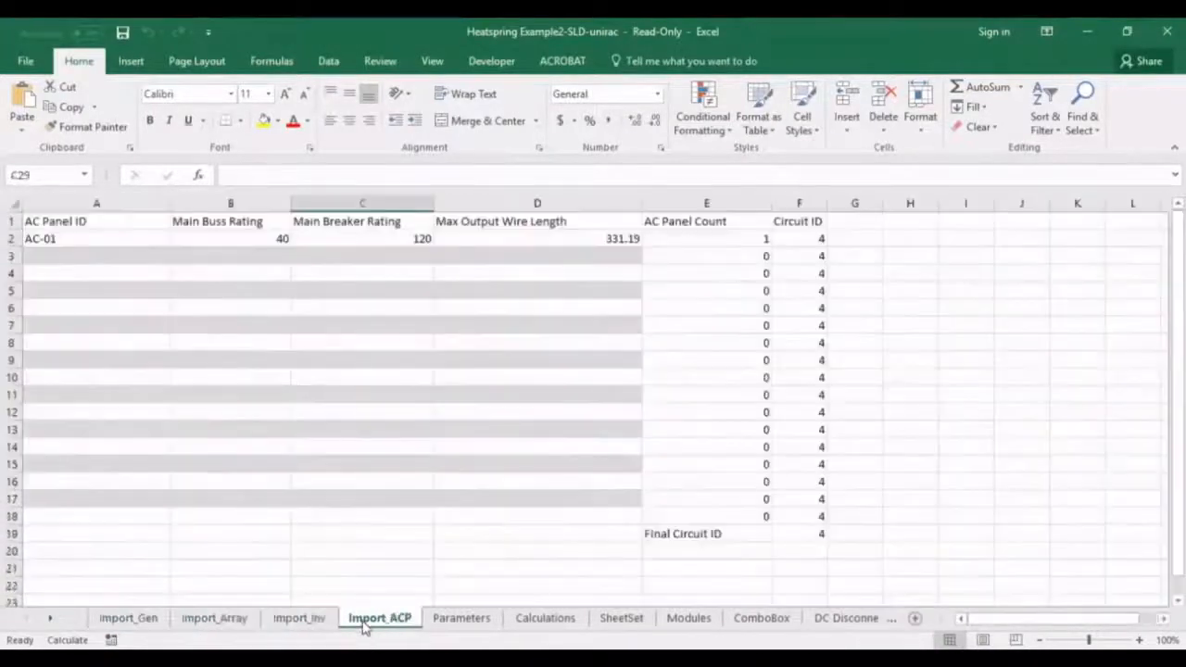
pyautogui.click(127, 617)
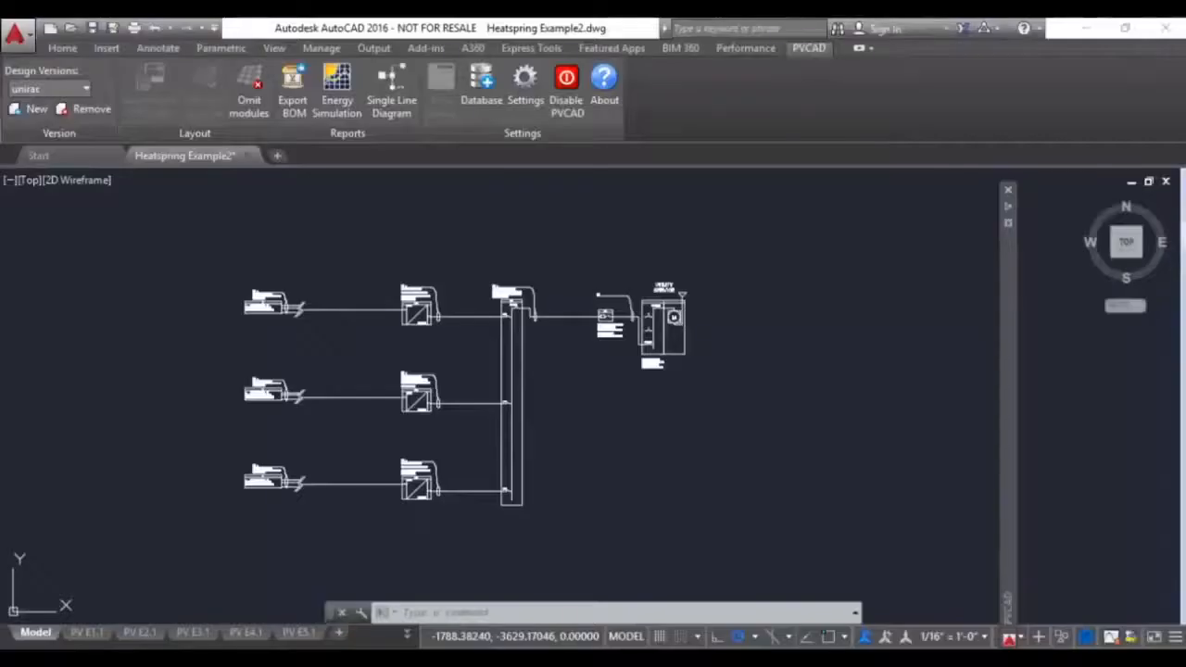
pyautogui.click(524, 76)
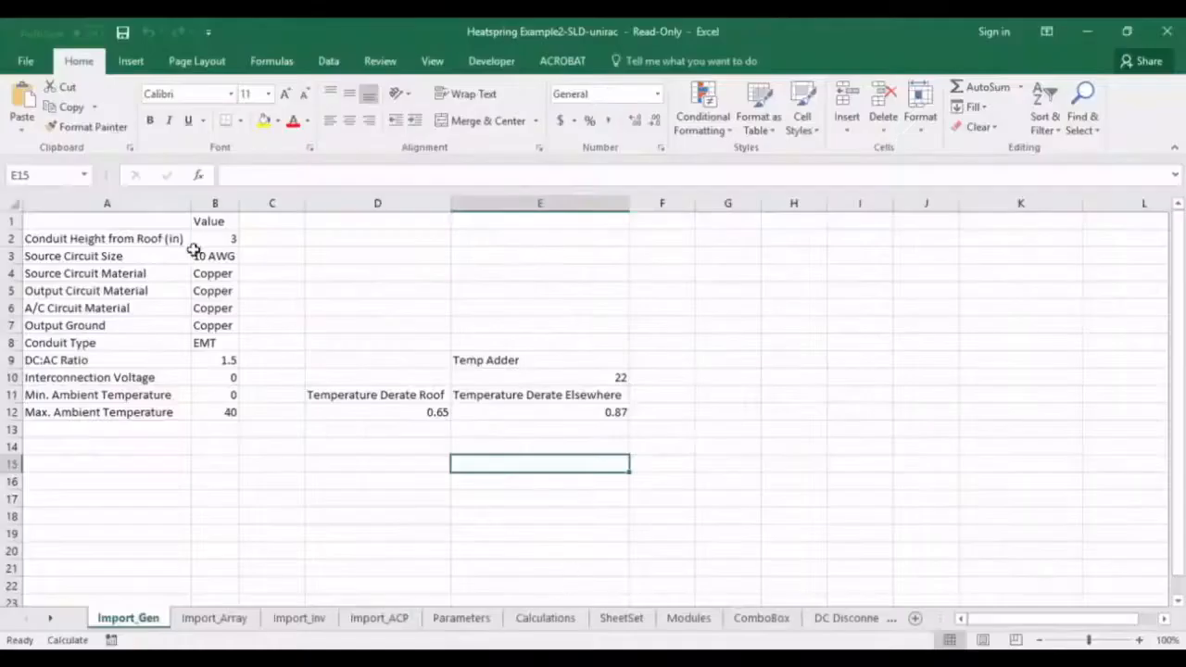
pyautogui.moveTo(214, 221); pyautogui.dragTo(548, 453)
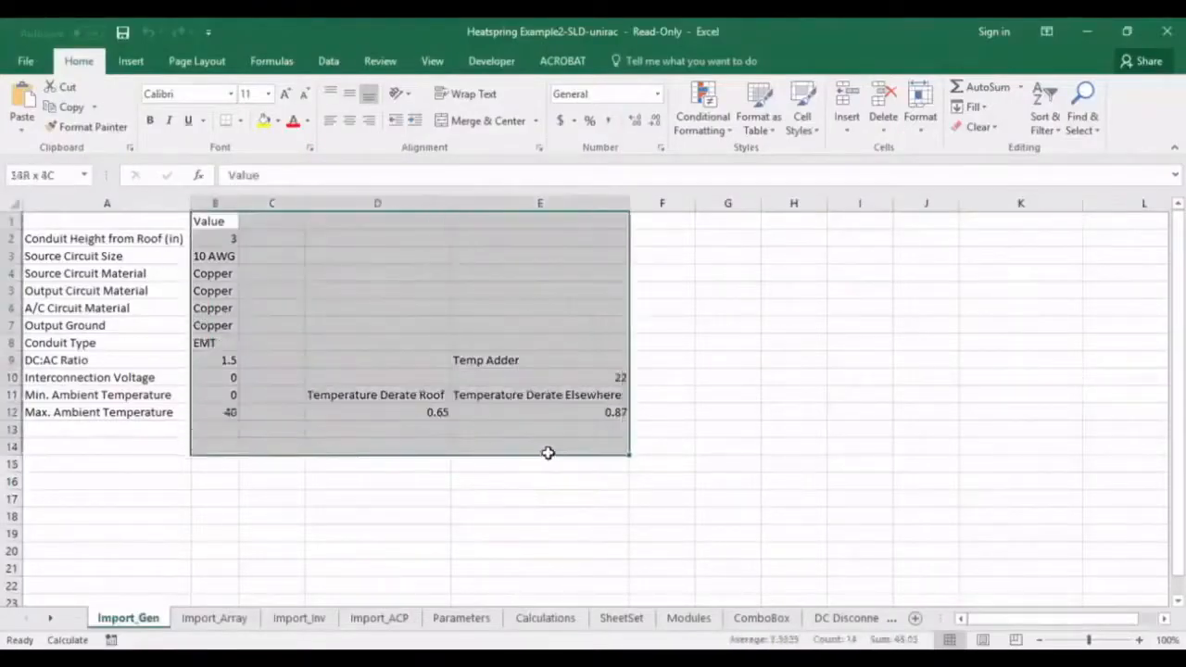
pyautogui.click(214, 618)
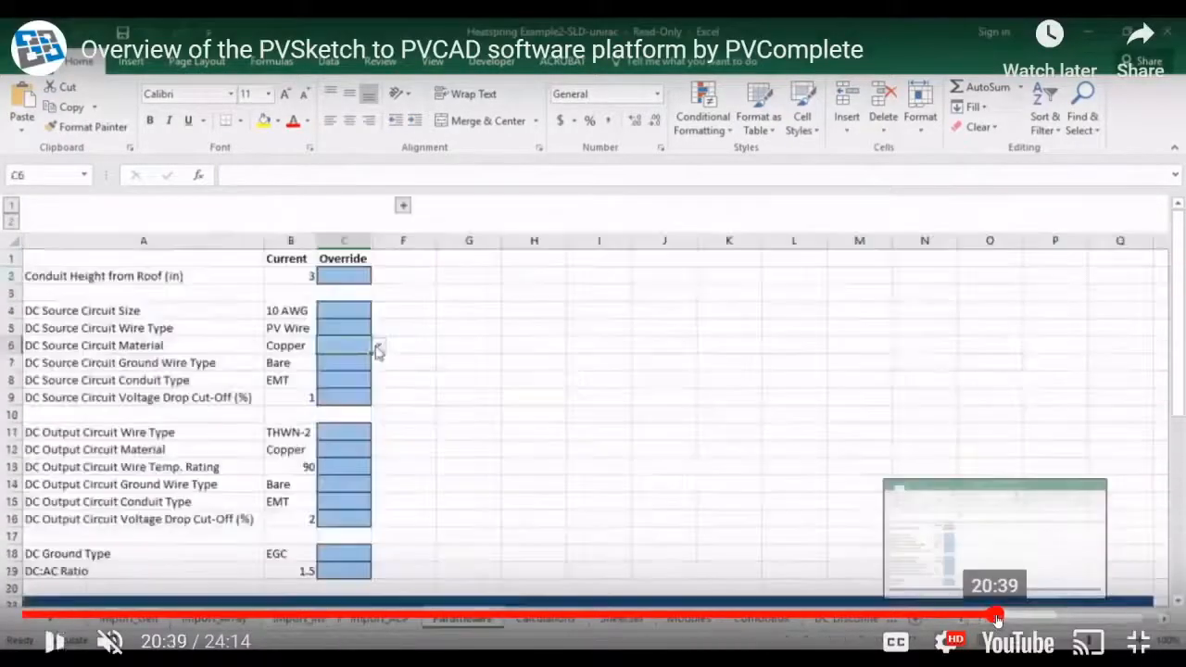
# - Skip the video ahead to about 21:00, past the Aluminum conductor override
pyautogui.click(379, 345)
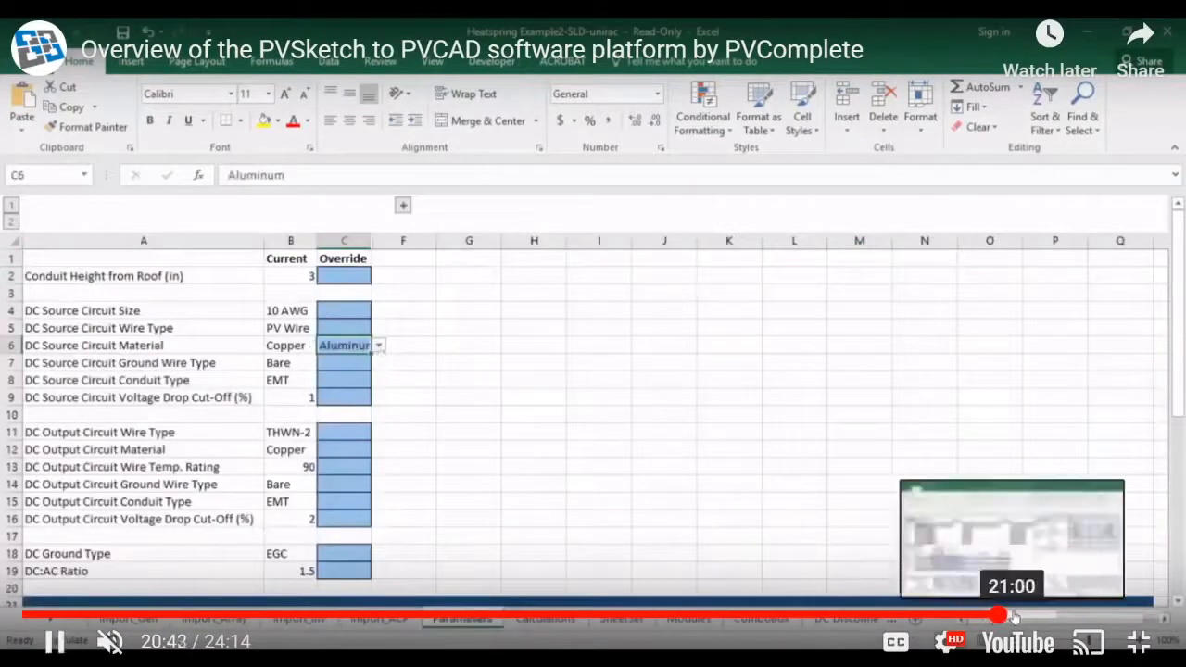
pyautogui.click(621, 618)
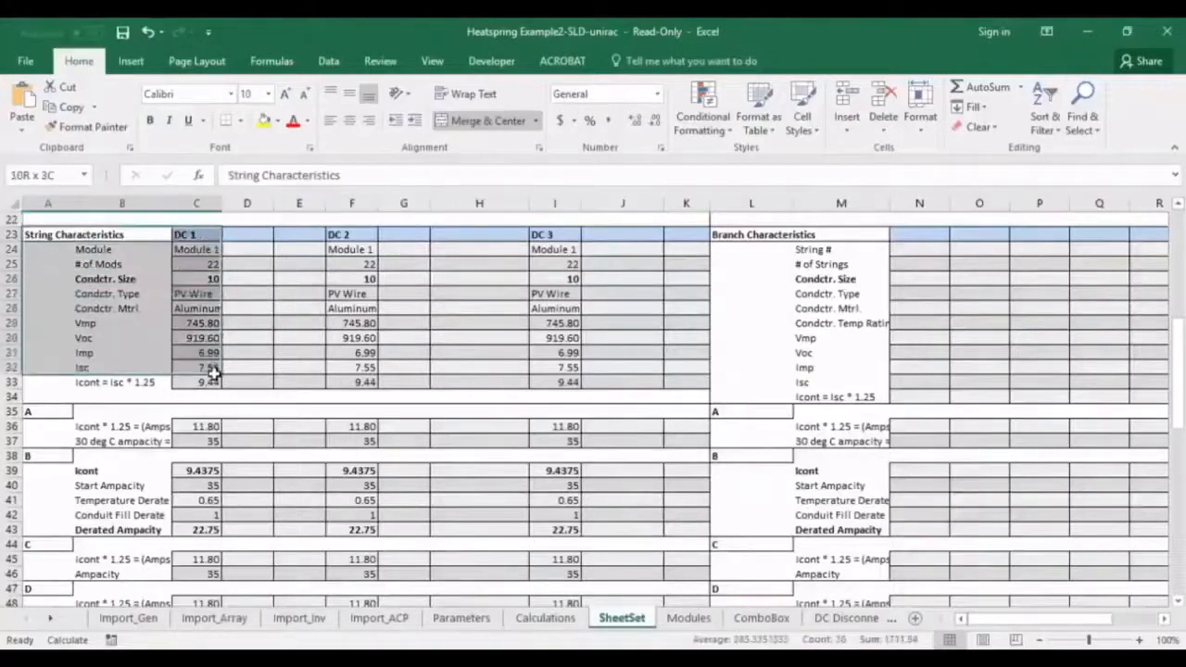
# - Follow the video's SheetSet tour of string characteristics, inverter output and voltage-drop tables
pyautogui.click(75, 233)
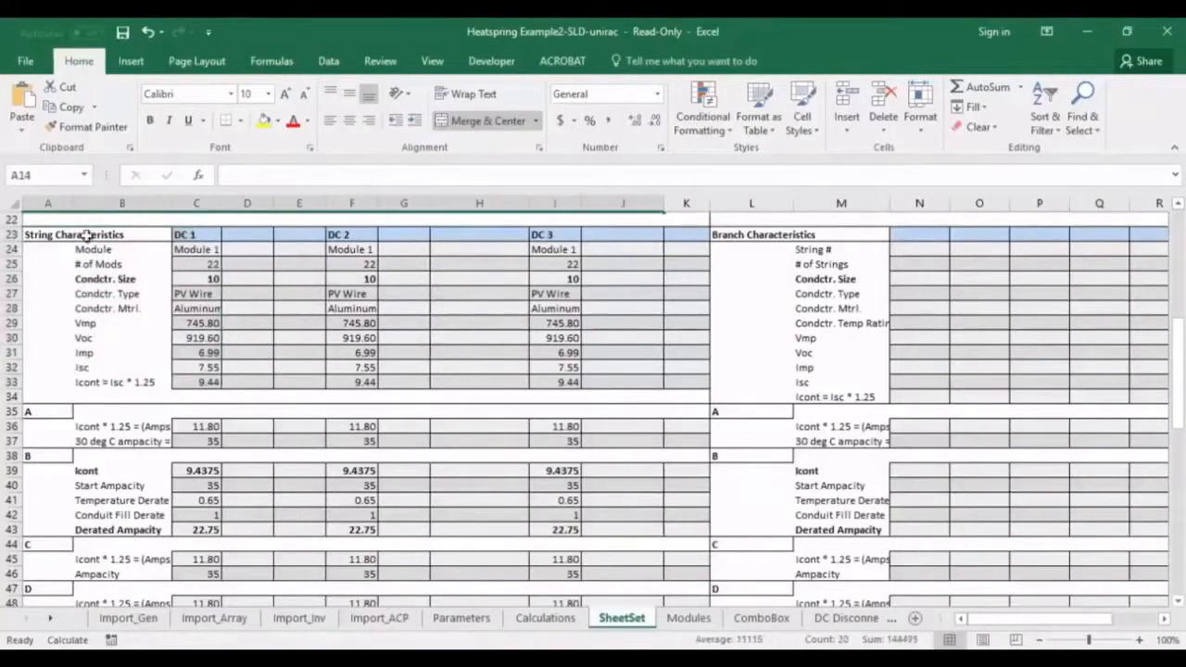
pyautogui.scroll(-3)
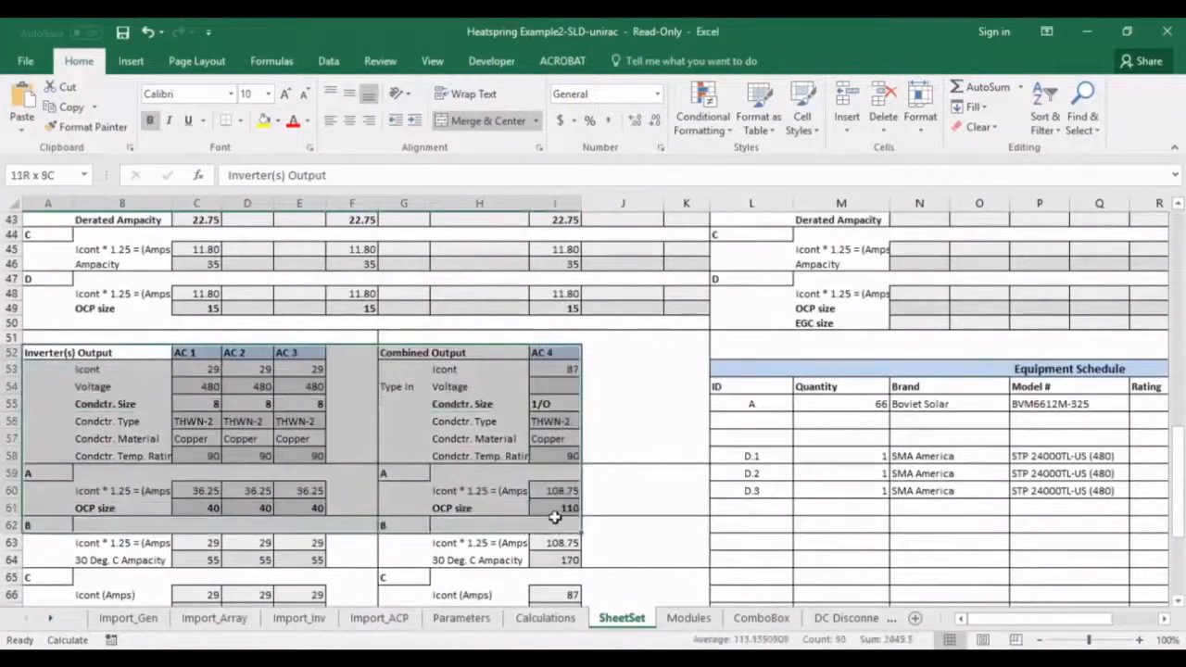
pyautogui.scroll(3)
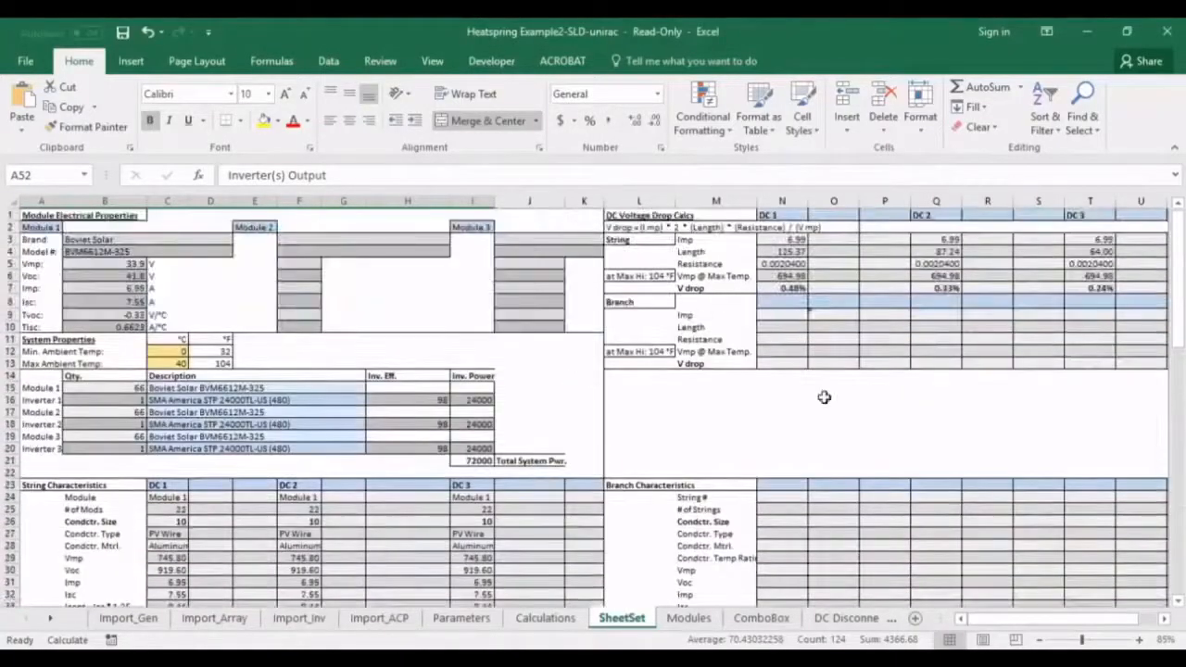
pyautogui.scroll(-3)
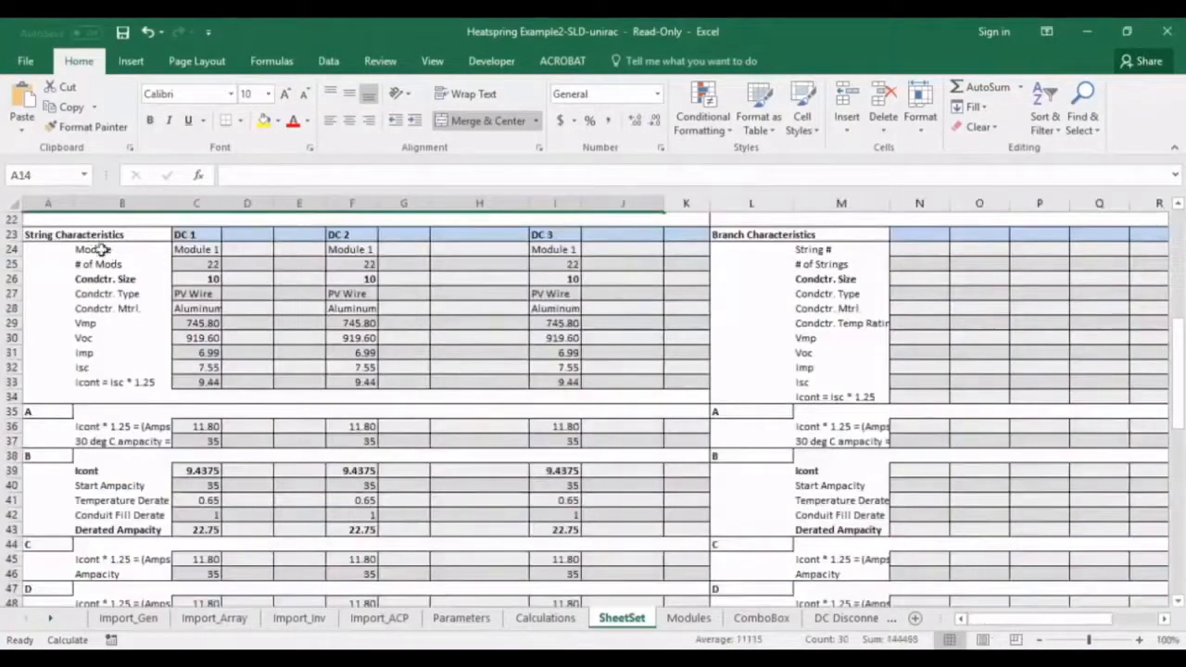
pyautogui.moveTo(288, 310)
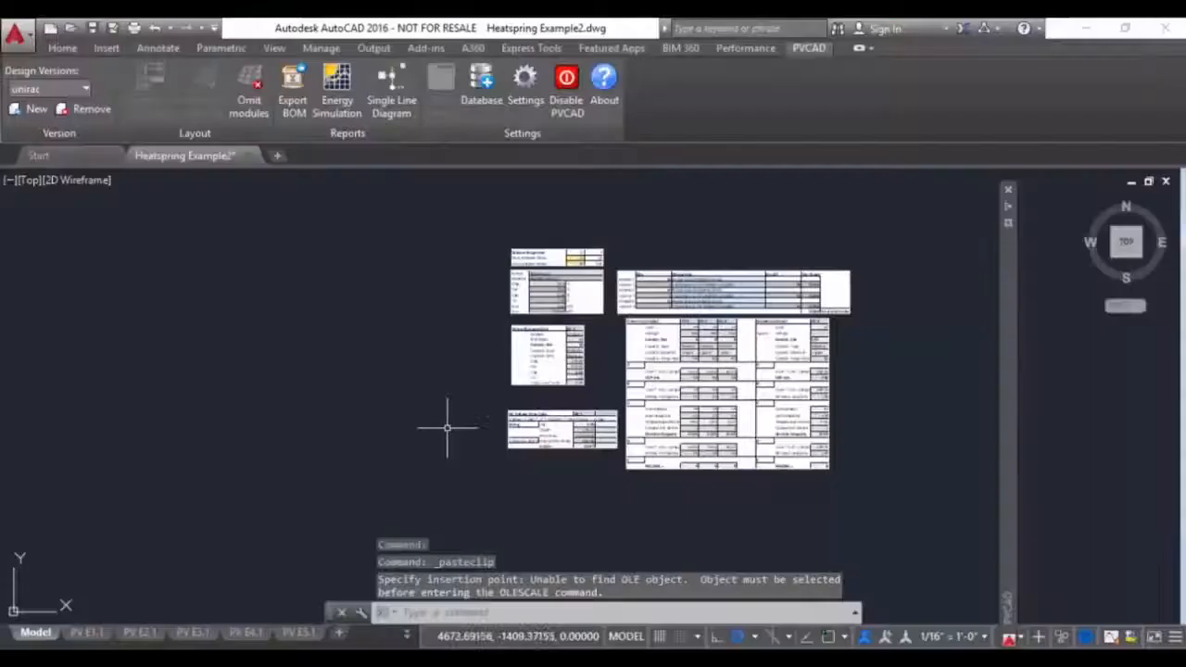
pyautogui.moveTo(483, 341)
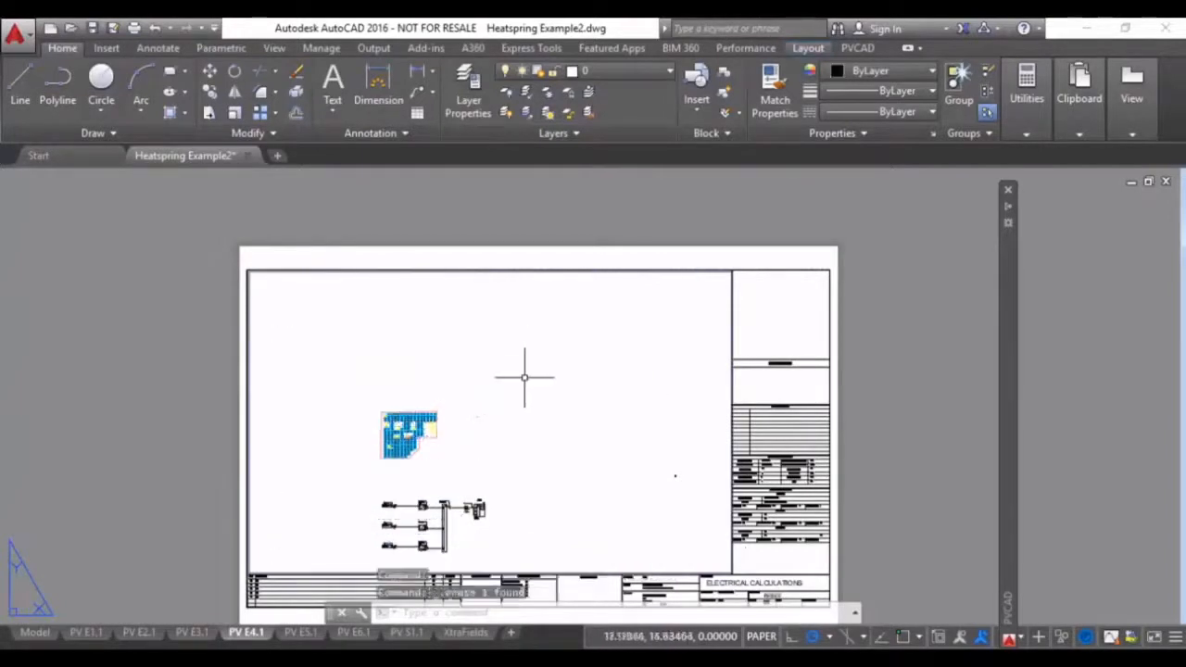
# - Exit full screen and jump the overview video to about 23:21
pyautogui.doubleClick(415, 440)
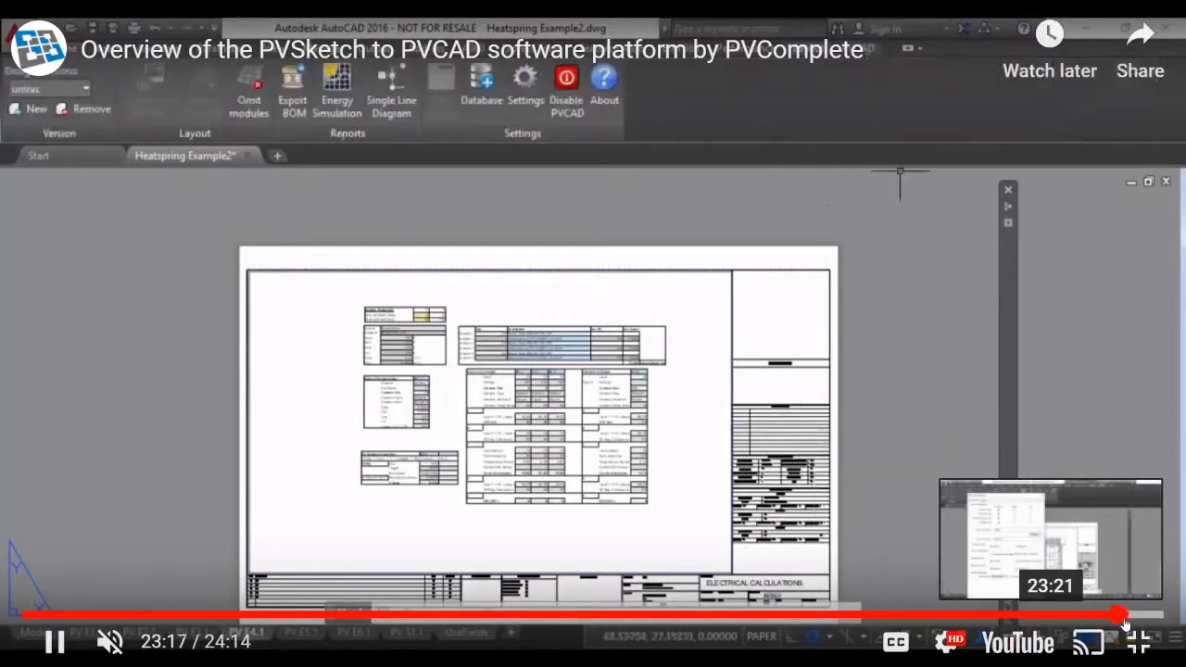
pyautogui.click(526, 76)
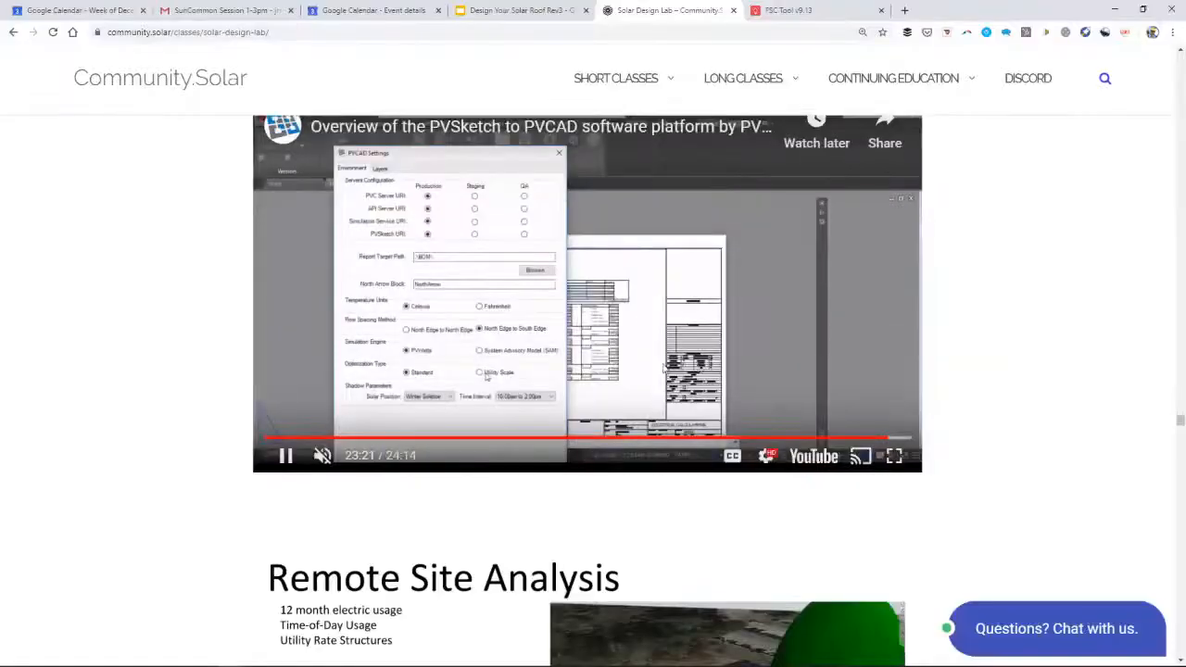
pyautogui.moveTo(987, 433)
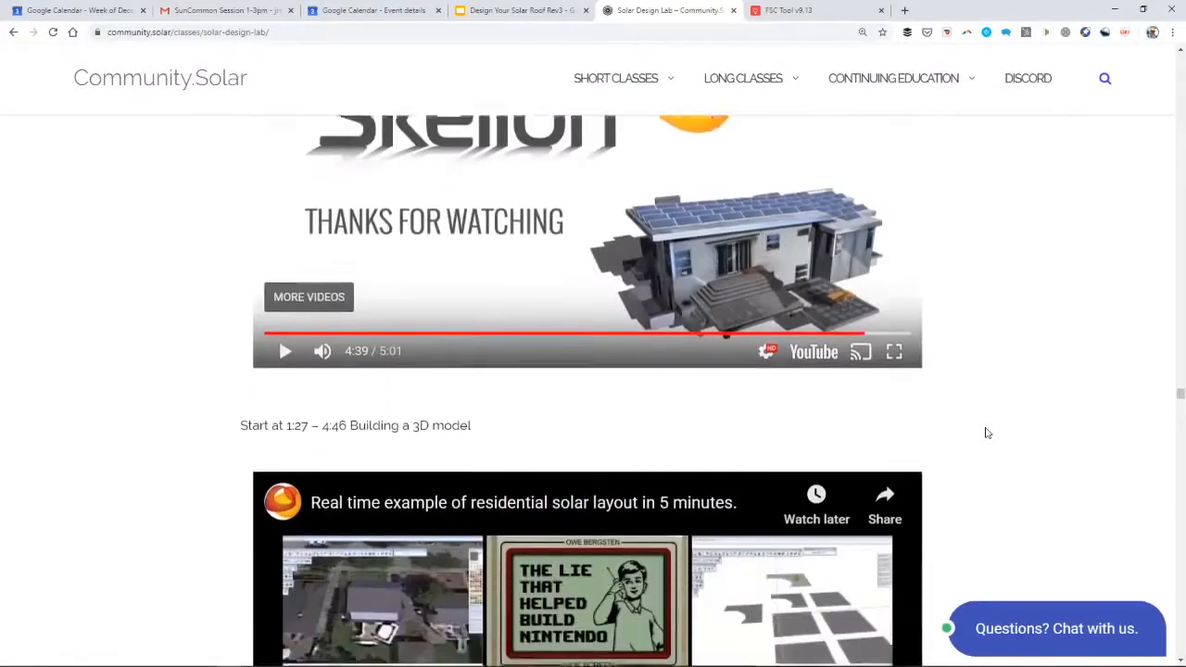
# - Play the Skelion surface orientation factor tutorial full screen from the class page
pyautogui.scroll(-3)
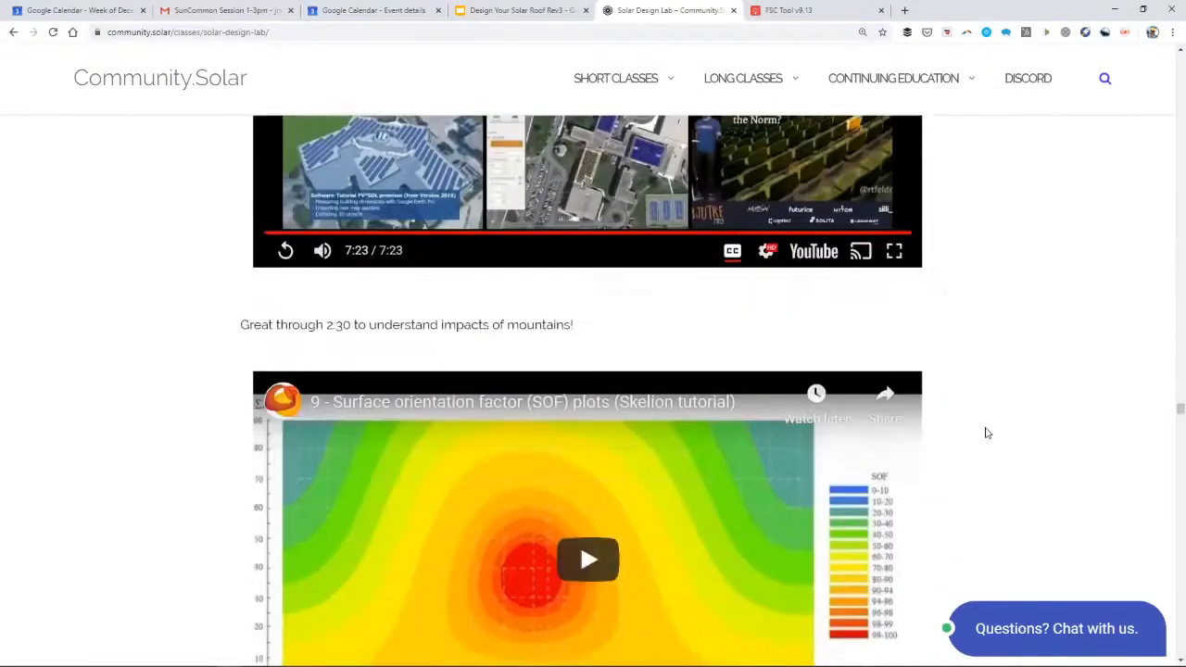
pyautogui.click(588, 561)
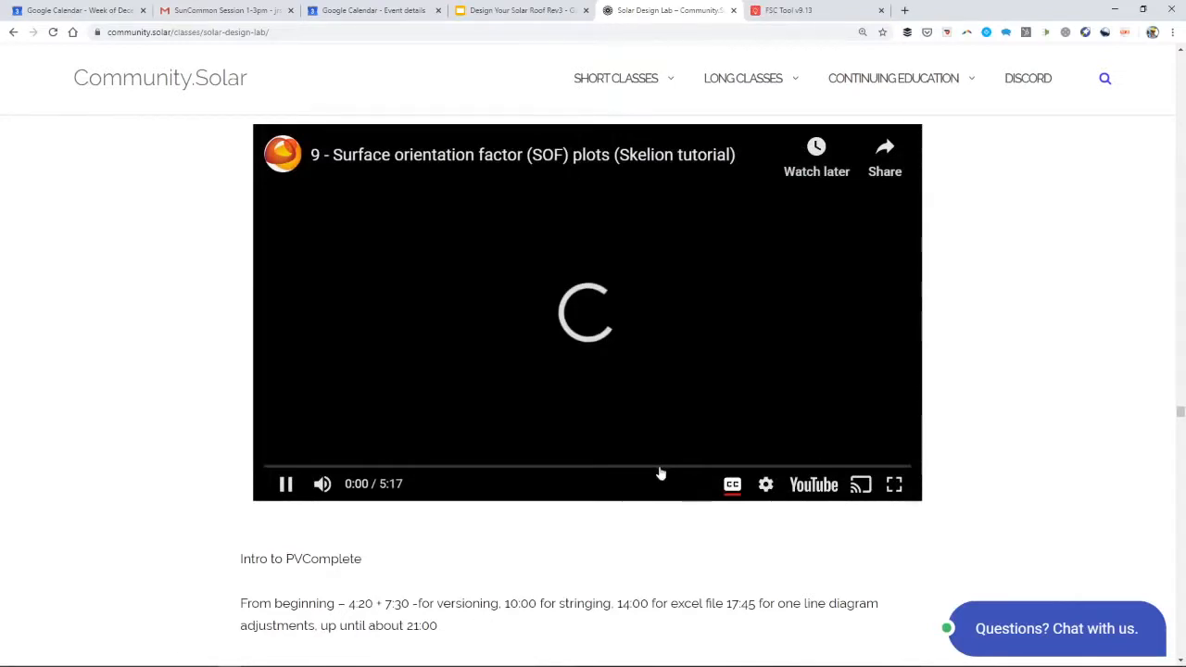
pyautogui.moveTo(659, 473)
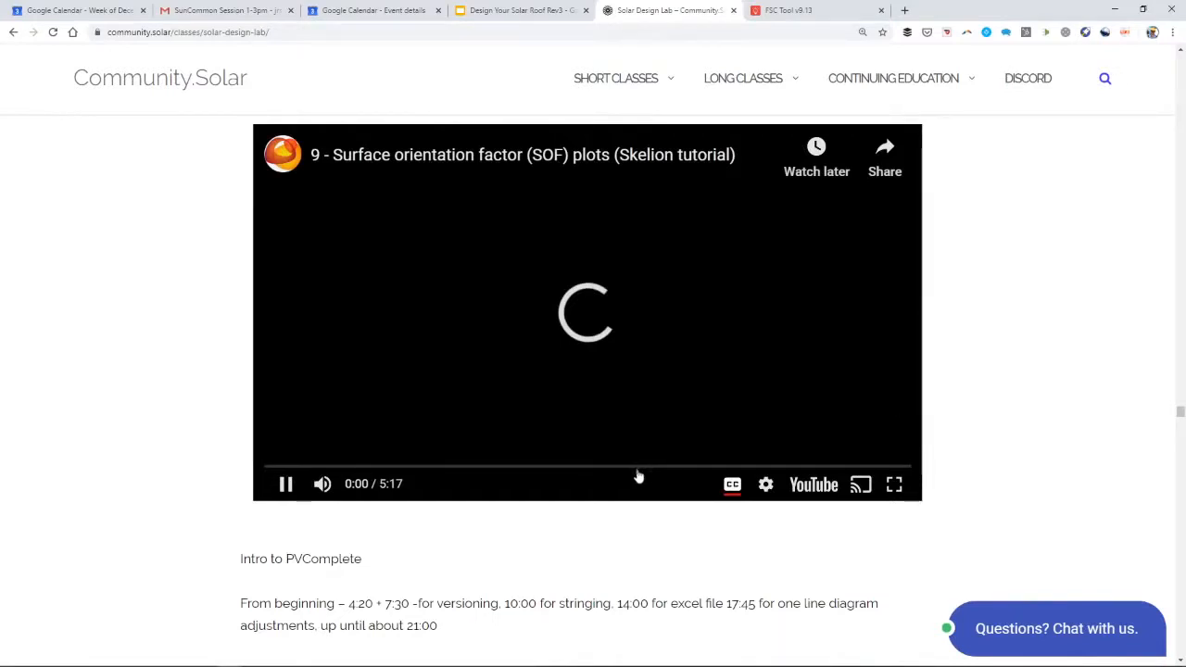
pyautogui.moveTo(724, 386)
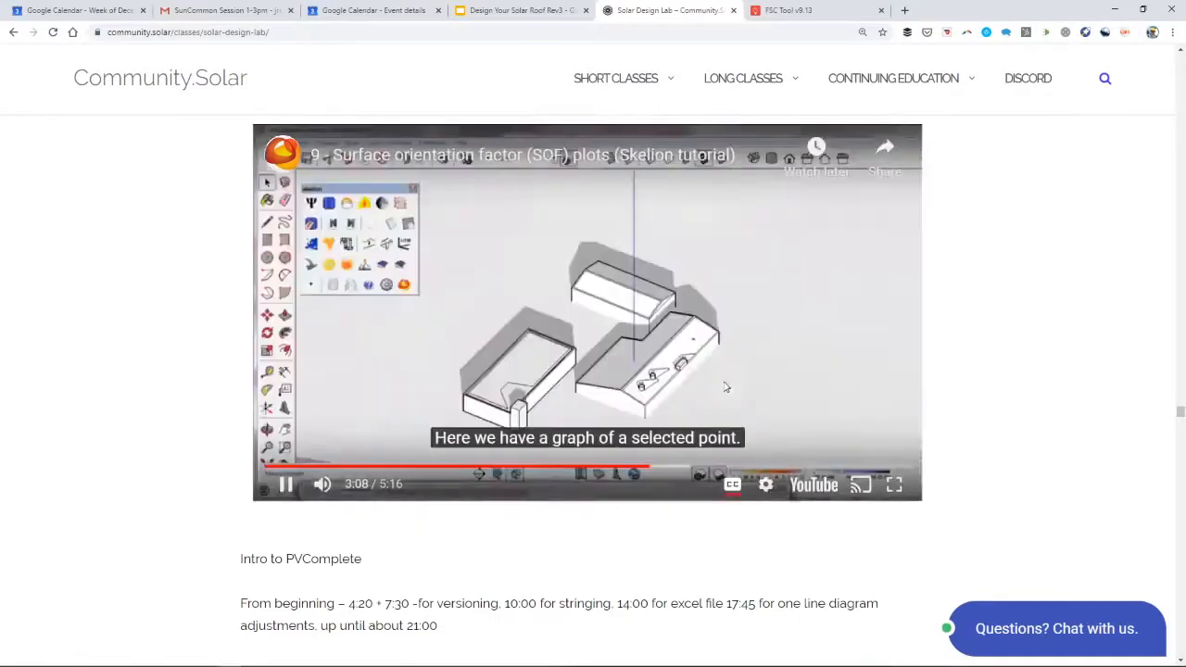
pyautogui.click(894, 484)
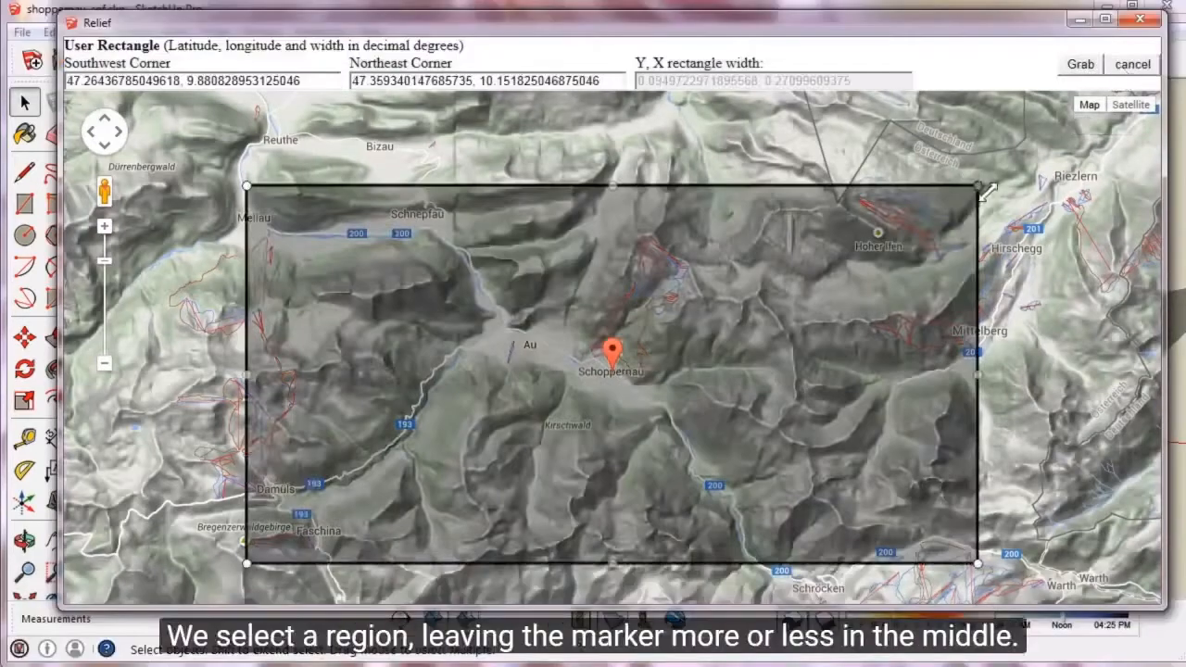
# - Leave full screen on the Skelion terrain relief tutorial, returning to the class page
pyautogui.moveTo(978, 188); pyautogui.dragTo(681, 278)
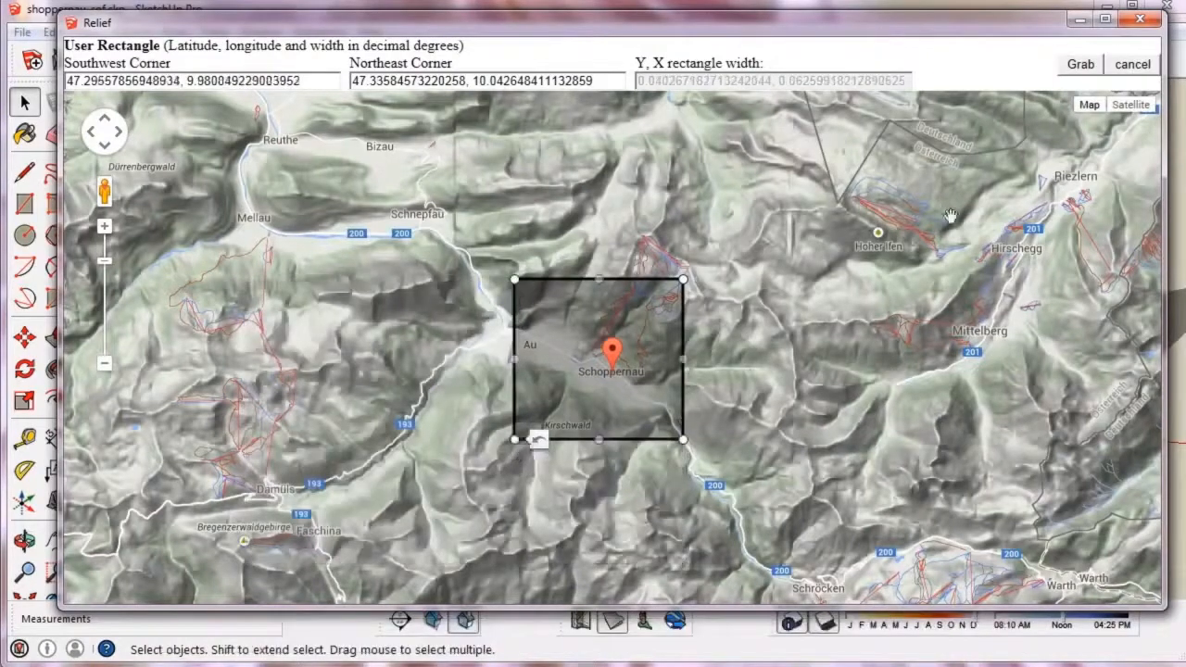
pyautogui.click(1078, 64)
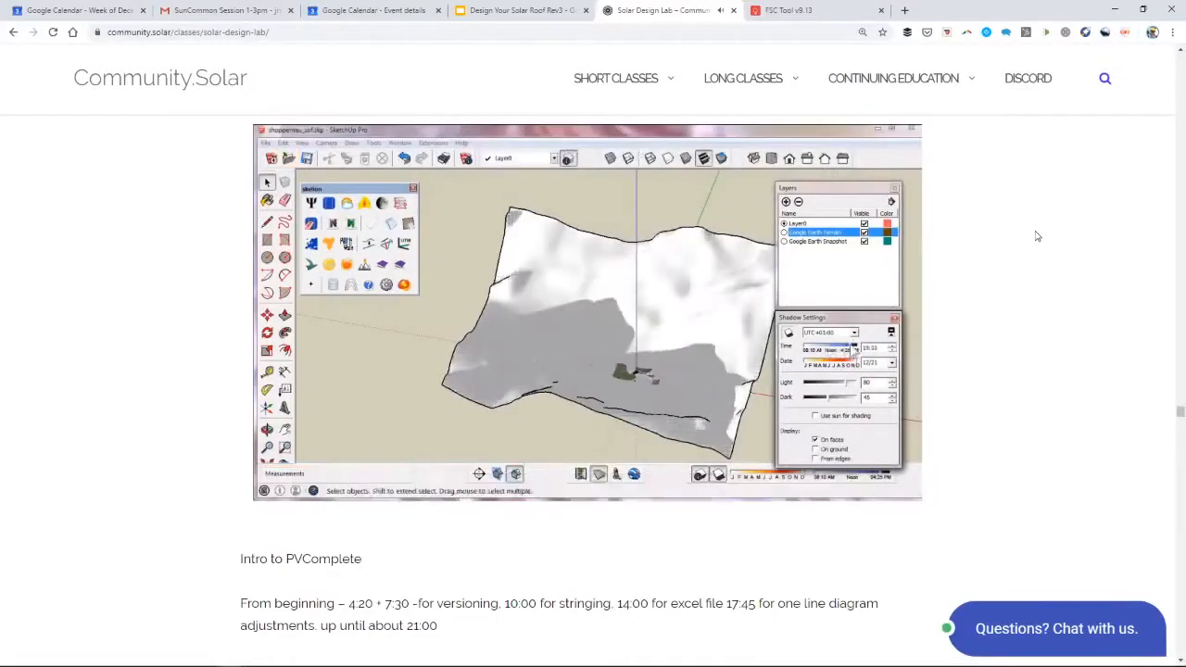
pyautogui.click(895, 77)
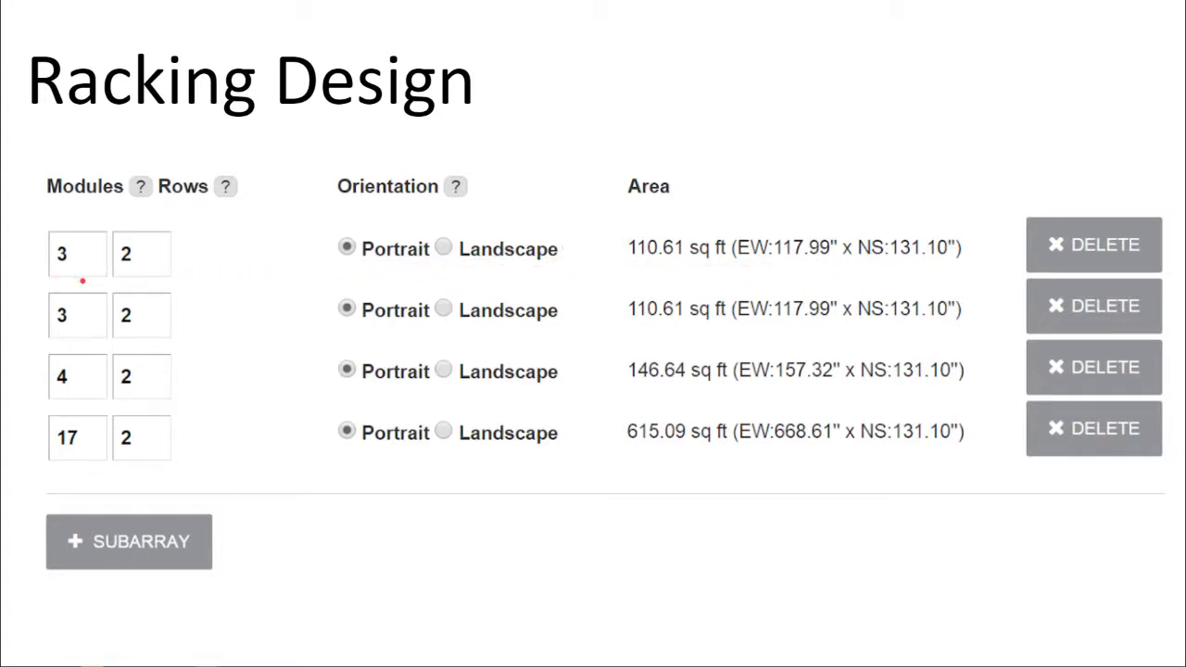
# - Skip the video ahead to the rack comparison table with XR100 at $4,900
pyautogui.press('Right')
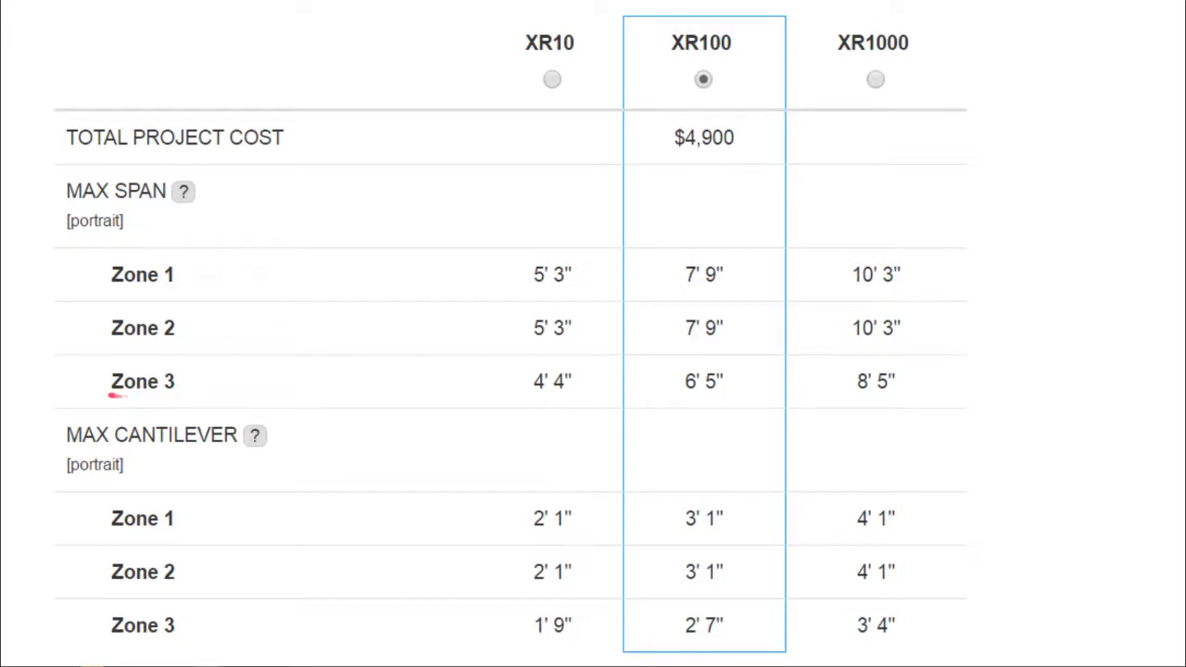
pyautogui.moveTo(125, 353)
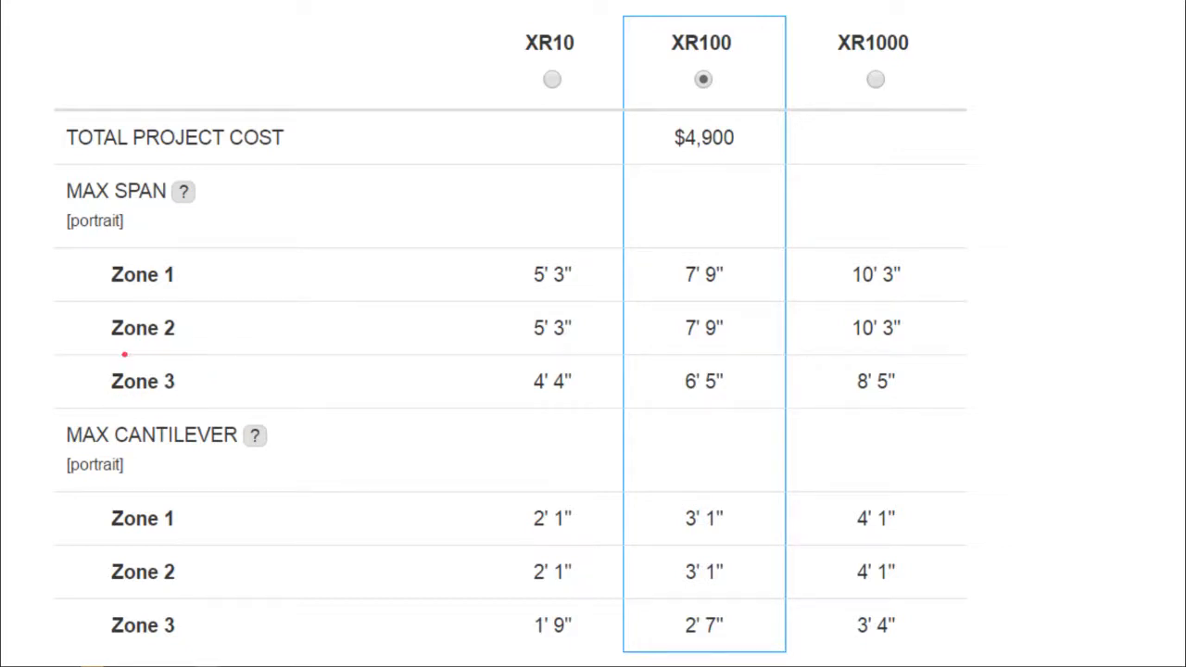
pyautogui.moveTo(125, 289)
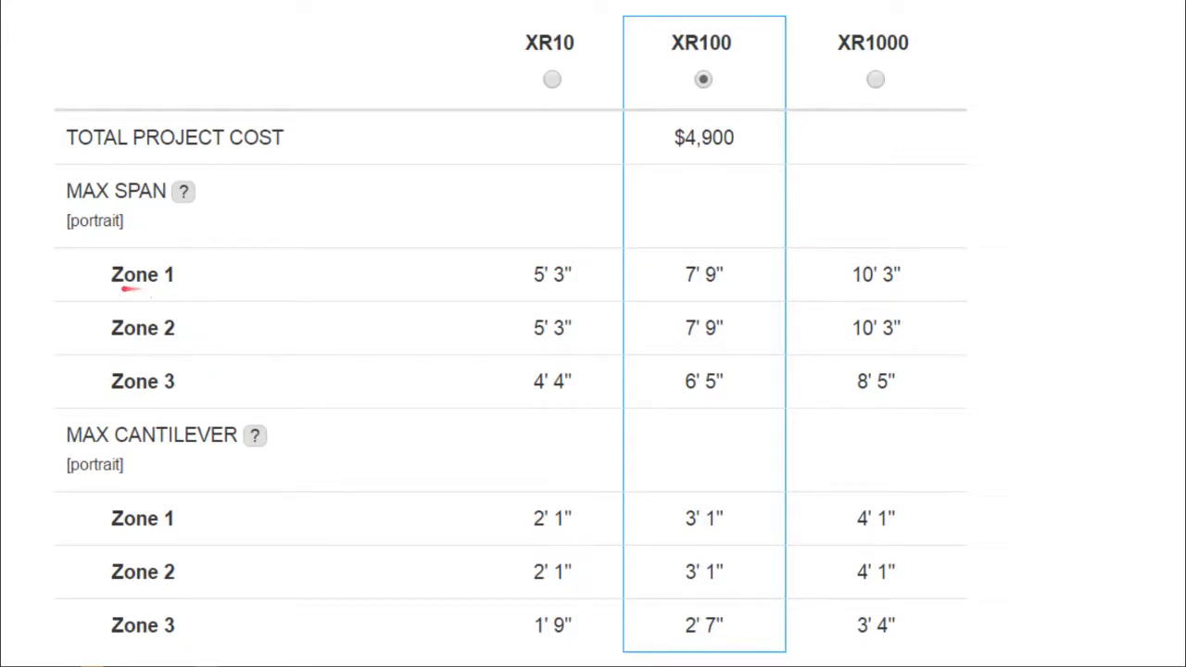
pyautogui.moveTo(179, 307)
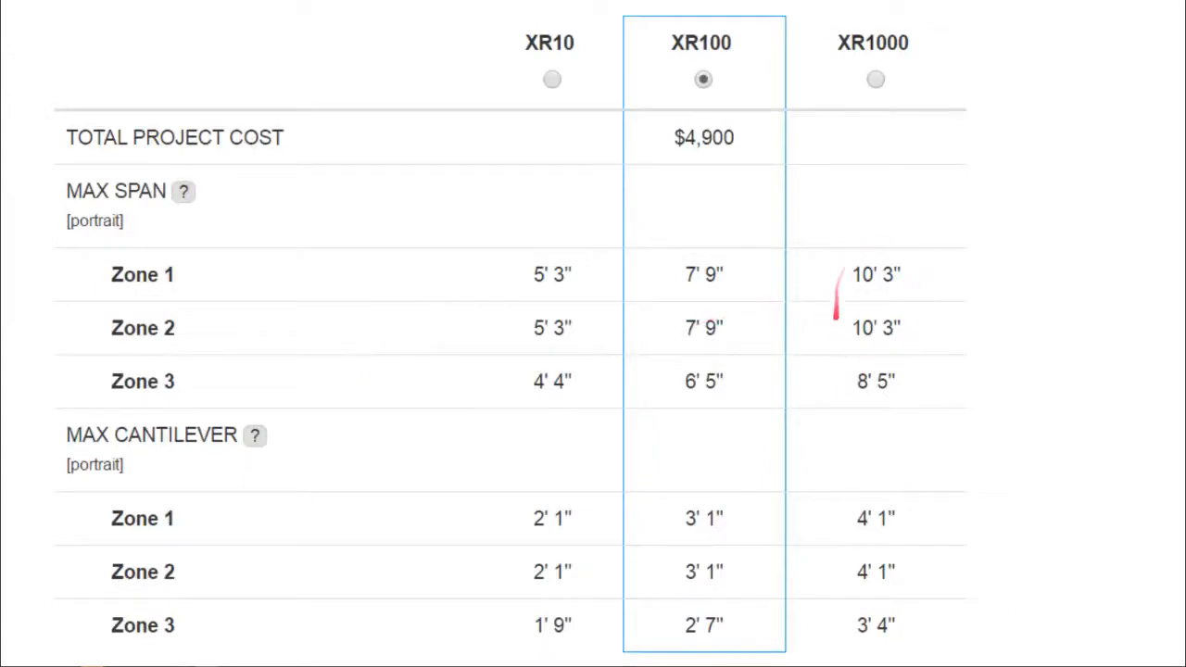
pyautogui.moveTo(825, 265)
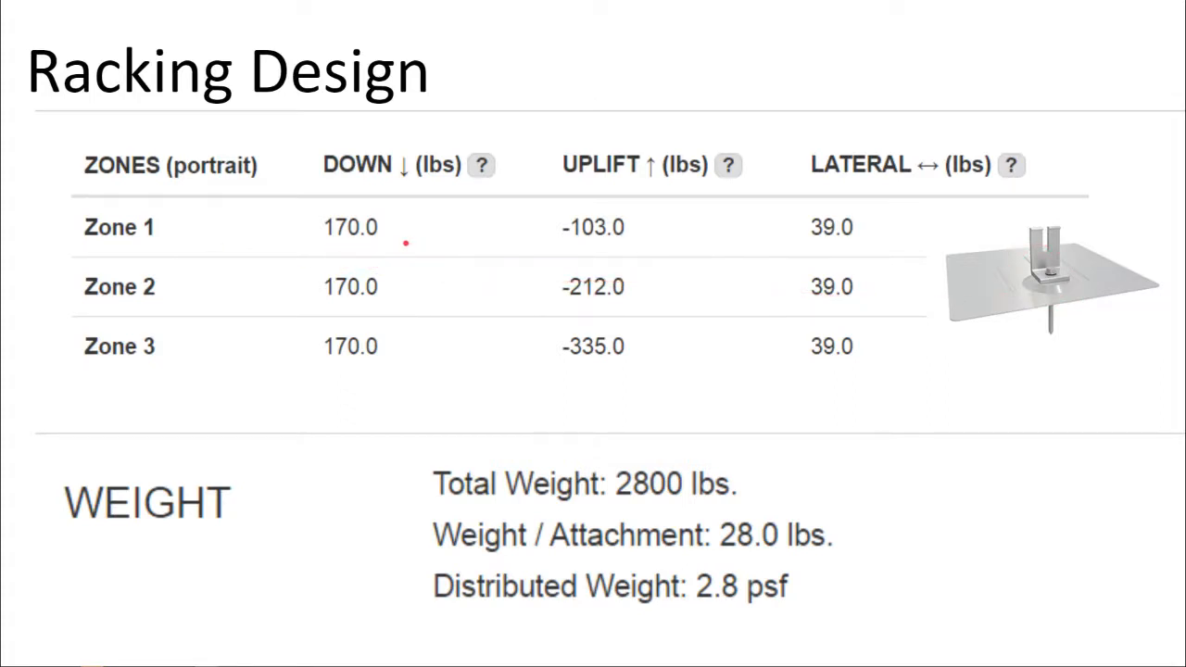
pyautogui.moveTo(598, 239)
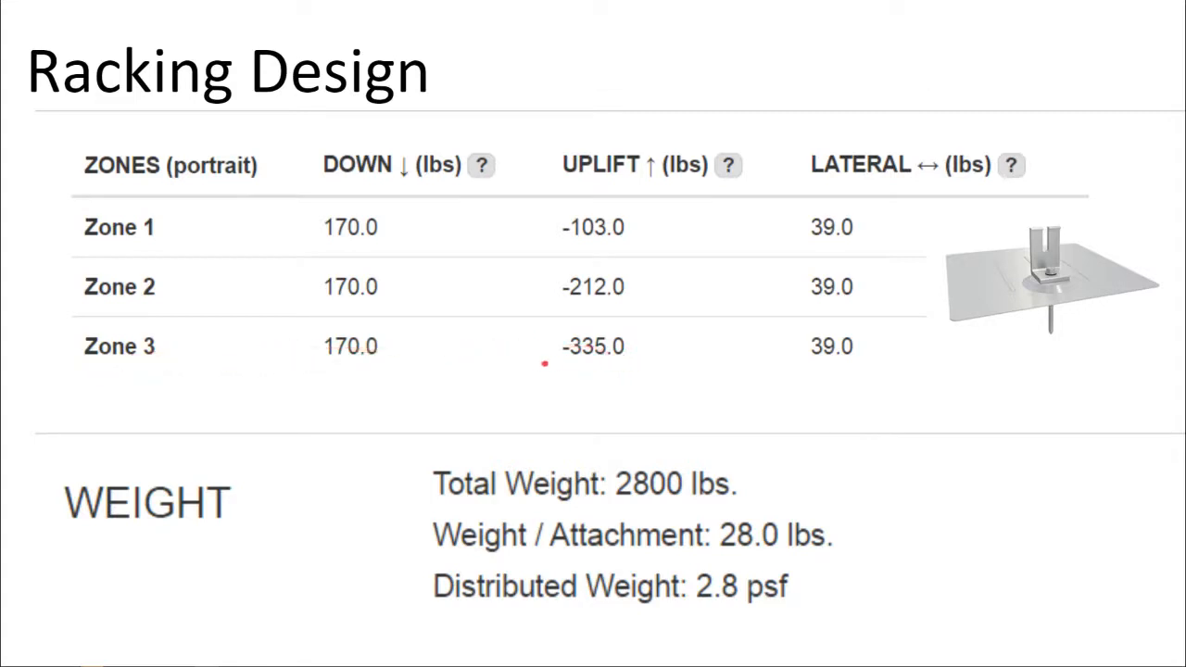
pyautogui.moveTo(554, 373)
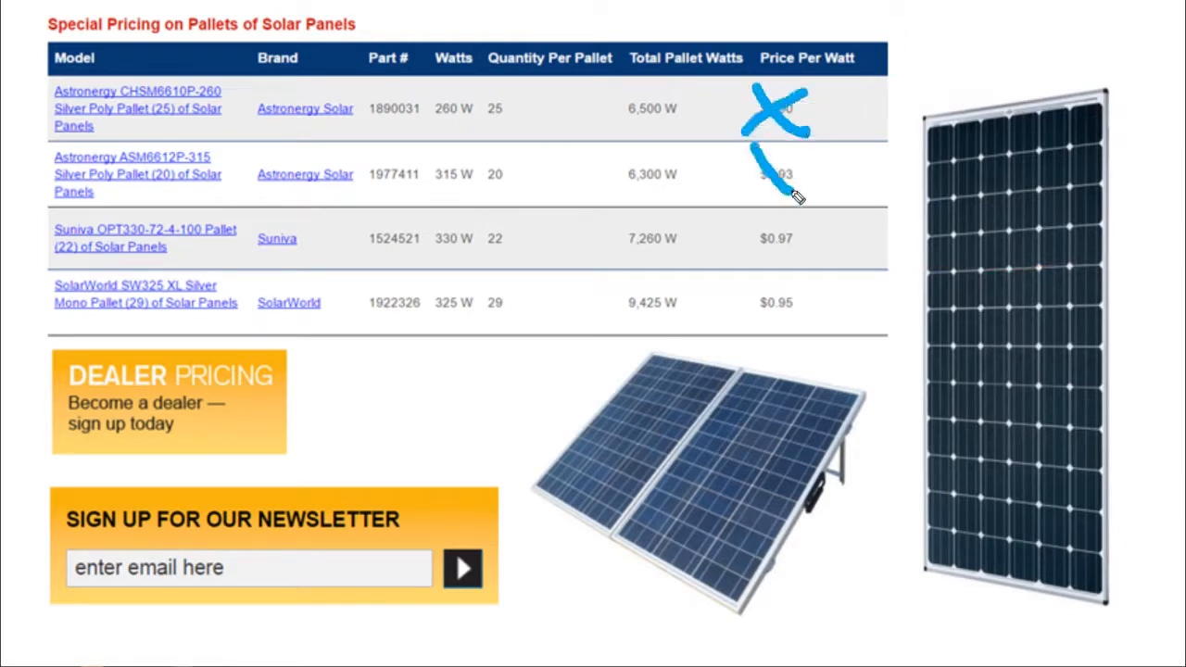
# - Cross out the second and last rows' Price Per Watt values with pen strokes
pyautogui.moveTo(788, 194); pyautogui.dragTo(834, 333)
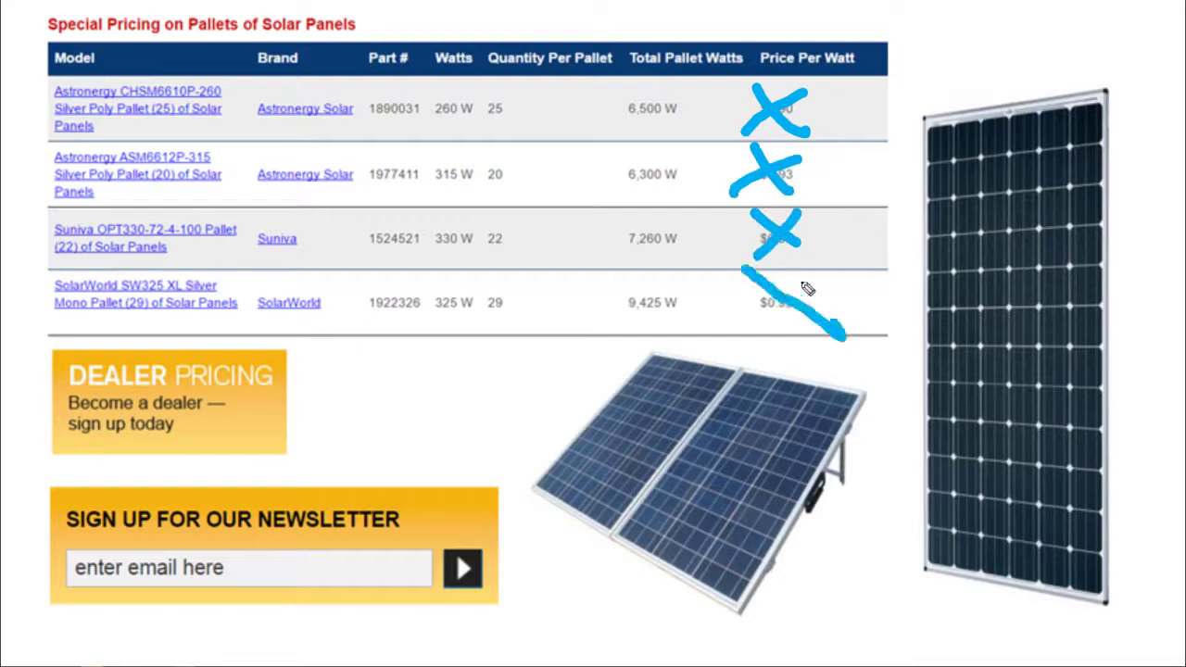
pyautogui.moveTo(834, 334); pyautogui.dragTo(324, 380)
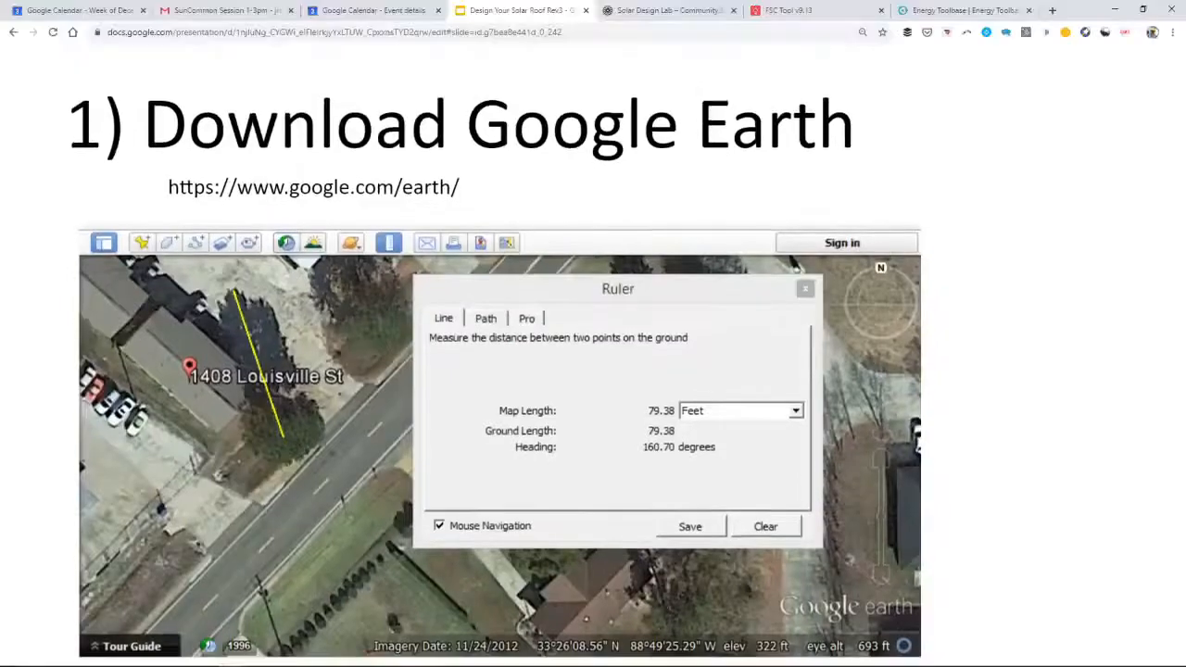
# - Return from the slides to the Solar Design Lab class page
pyautogui.click(667, 10)
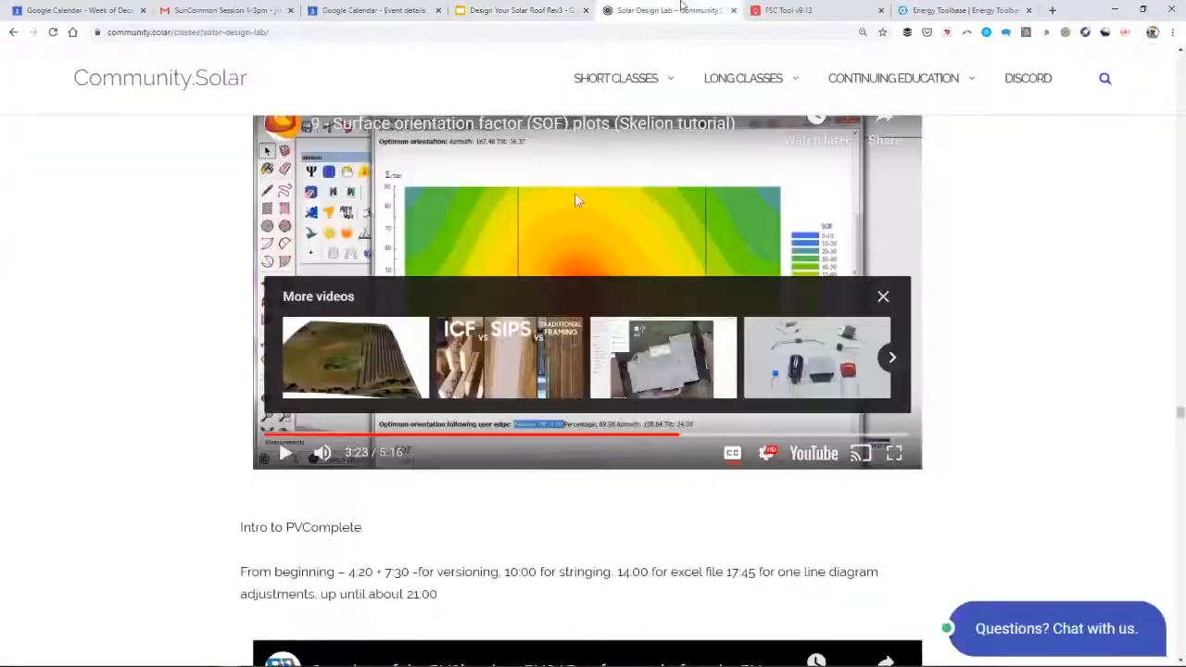
# - Scroll down to the Solargraf solar sales video and start it playing
pyautogui.scroll(-3)
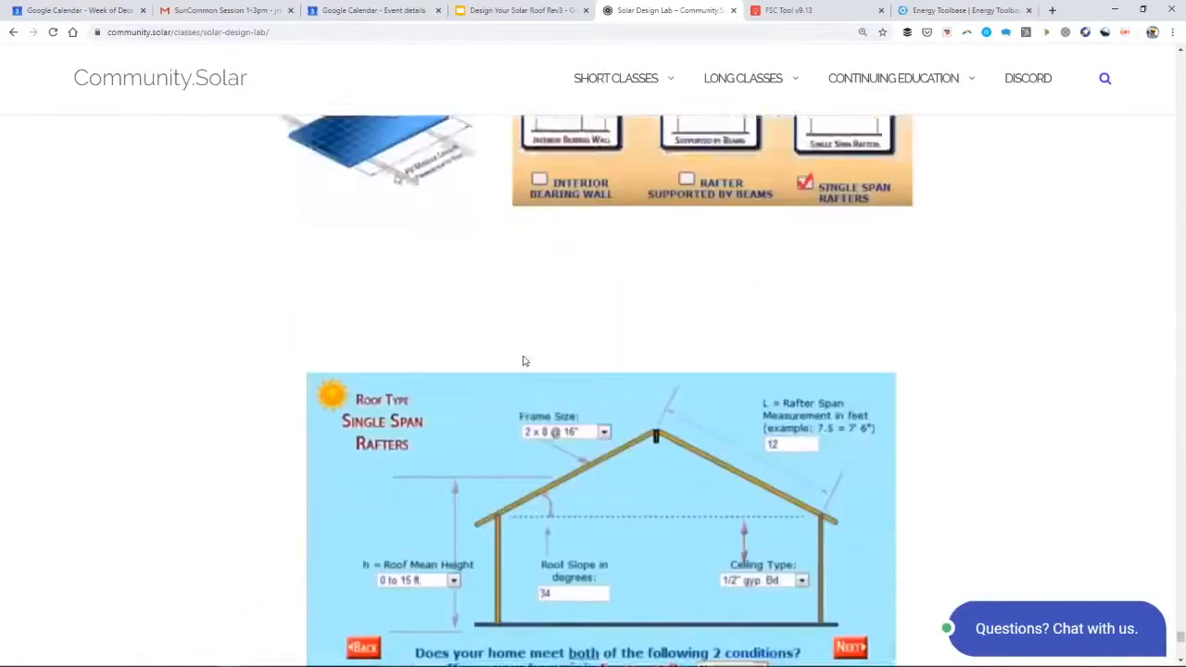
pyautogui.scroll(3)
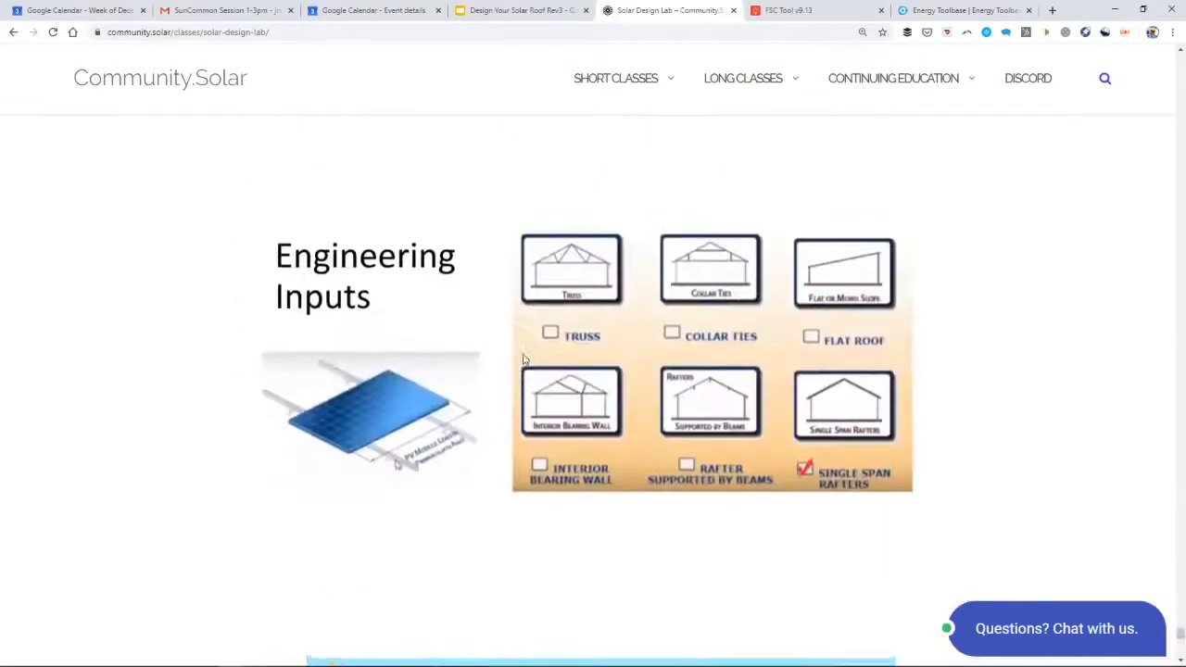
pyautogui.scroll(-3)
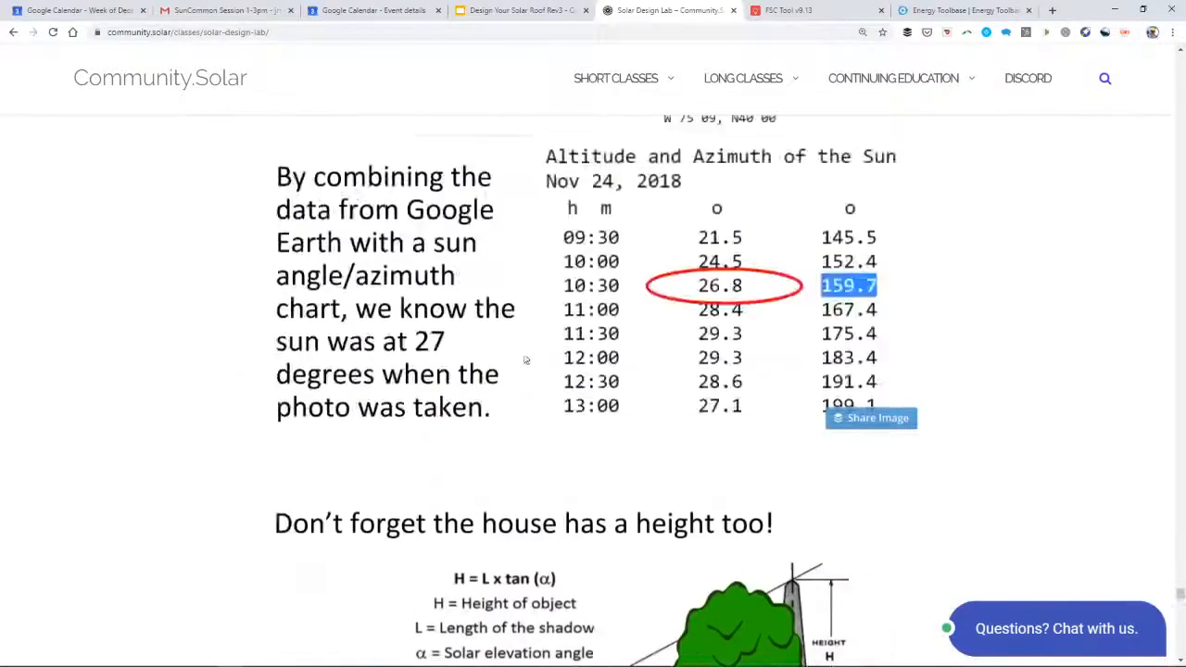
pyautogui.scroll(-3)
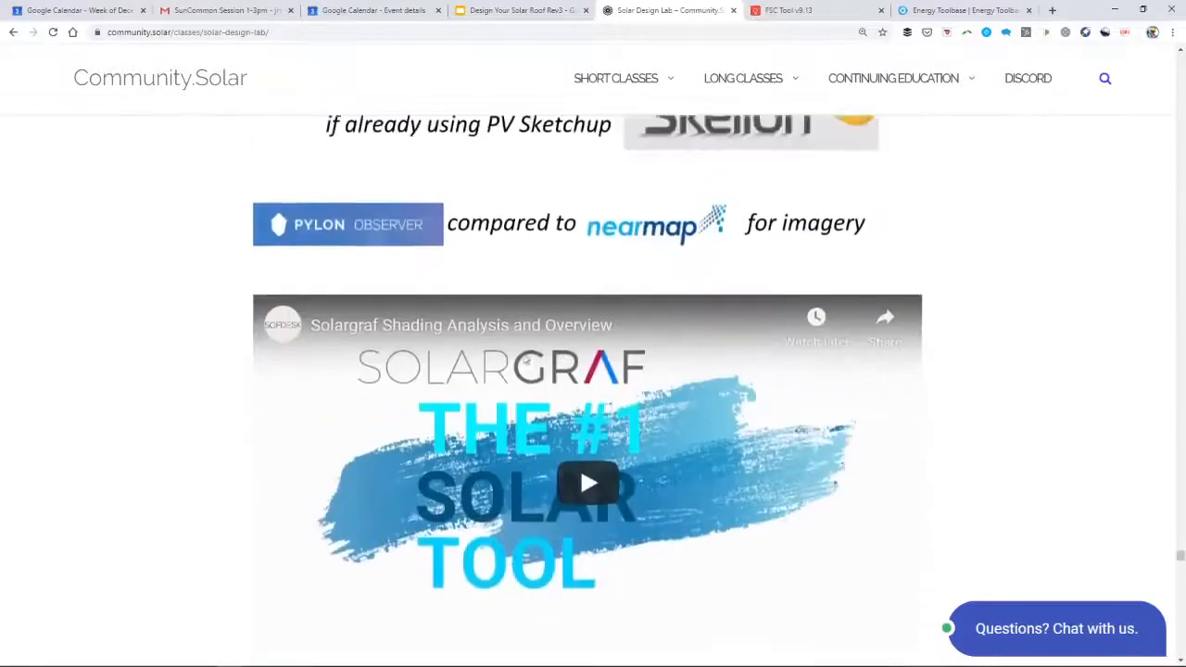
pyautogui.scroll(-3)
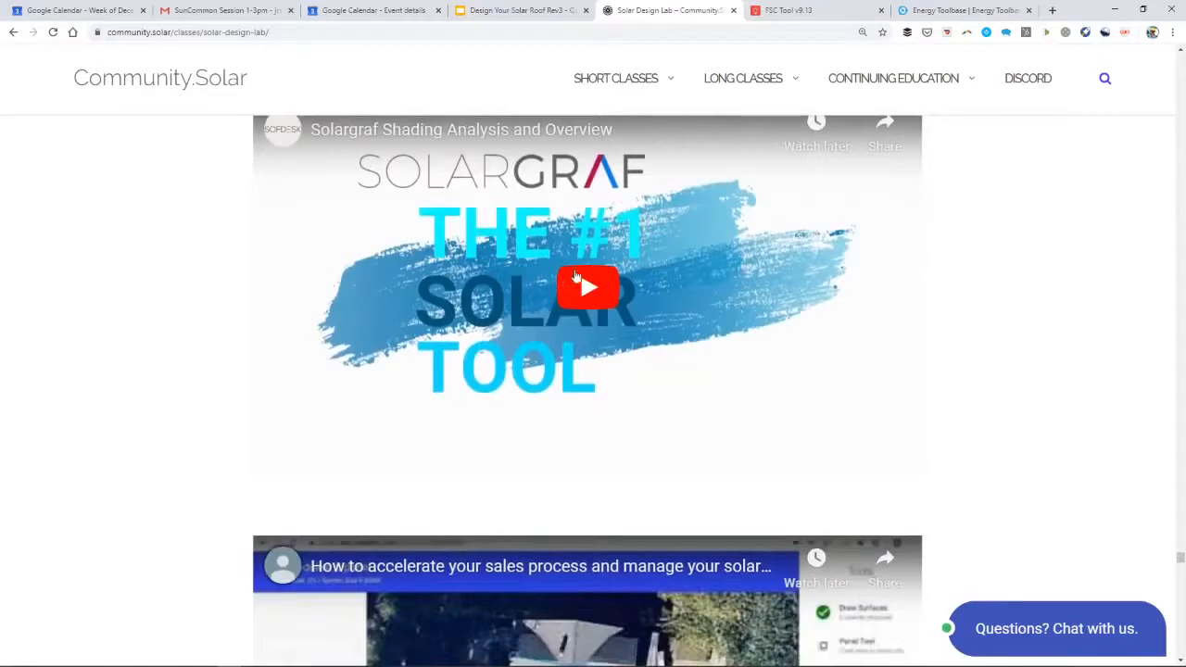
pyautogui.scroll(-3)
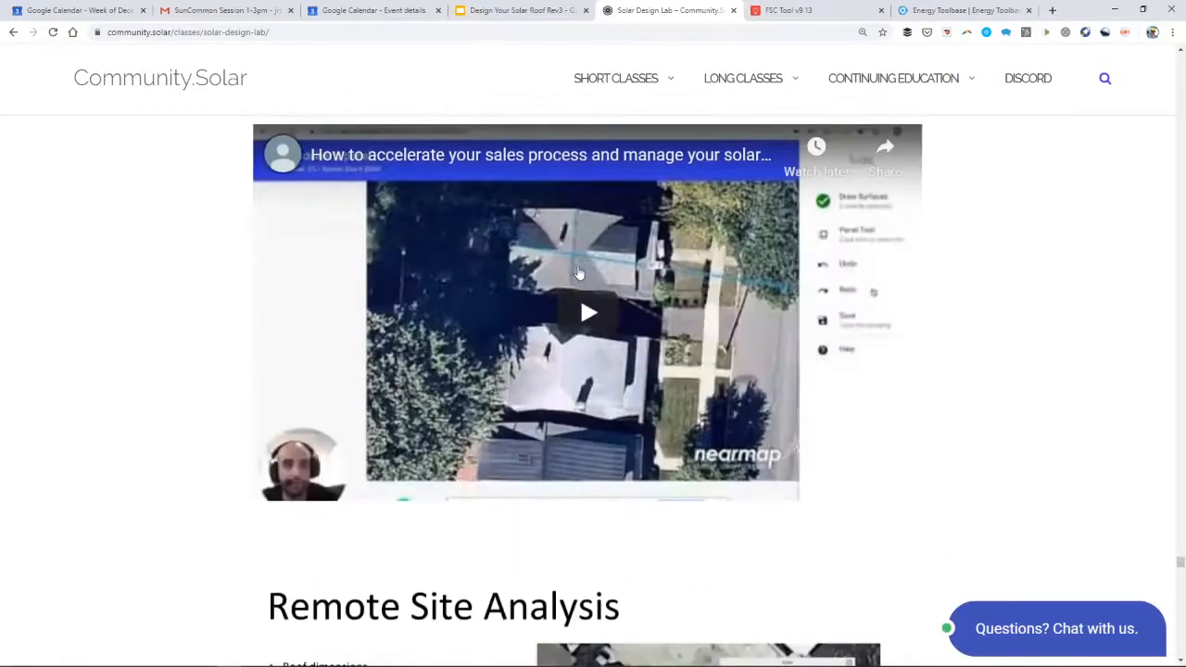
pyautogui.click(587, 312)
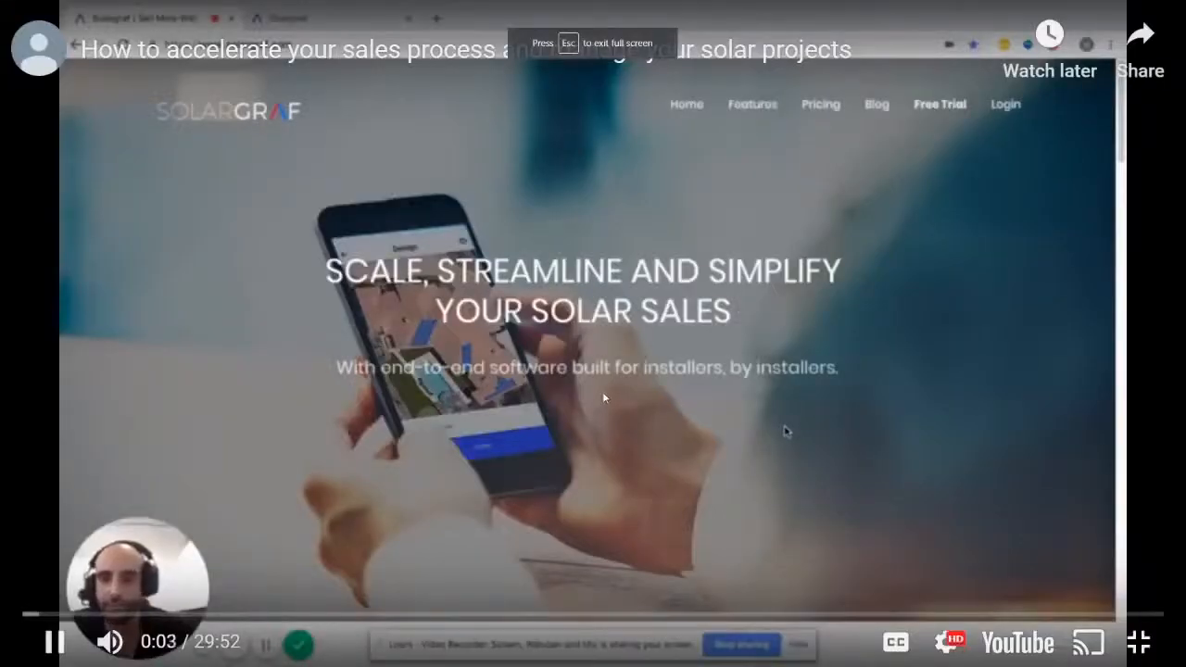
pyautogui.moveTo(88, 624)
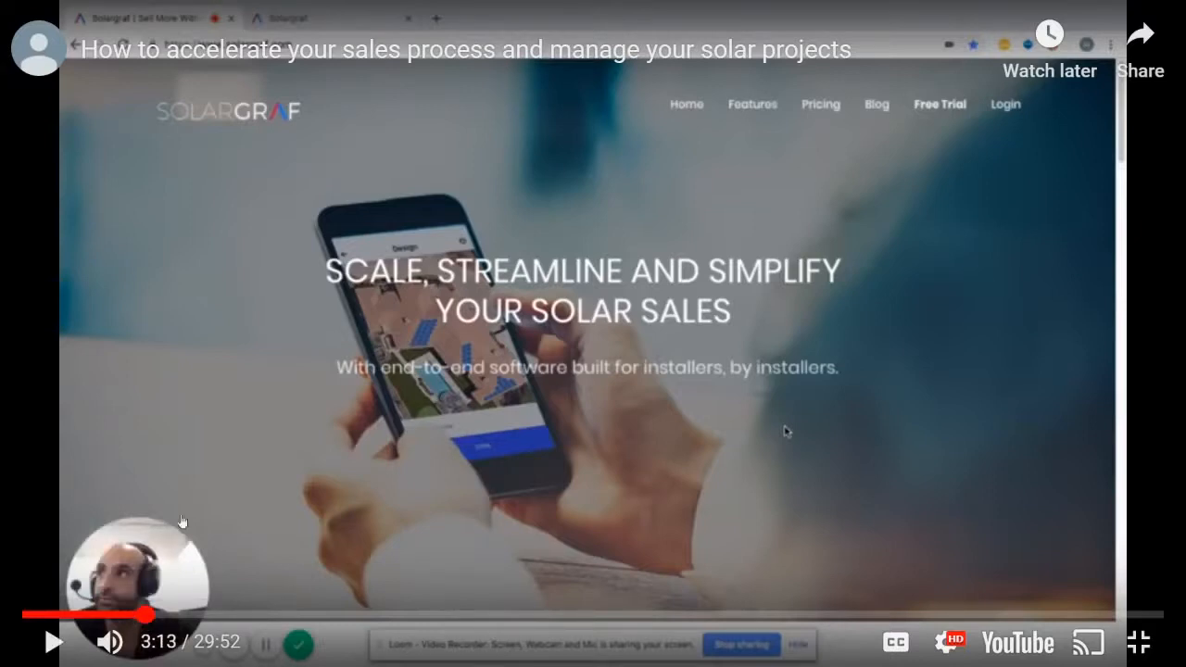
pyautogui.moveTo(148, 614)
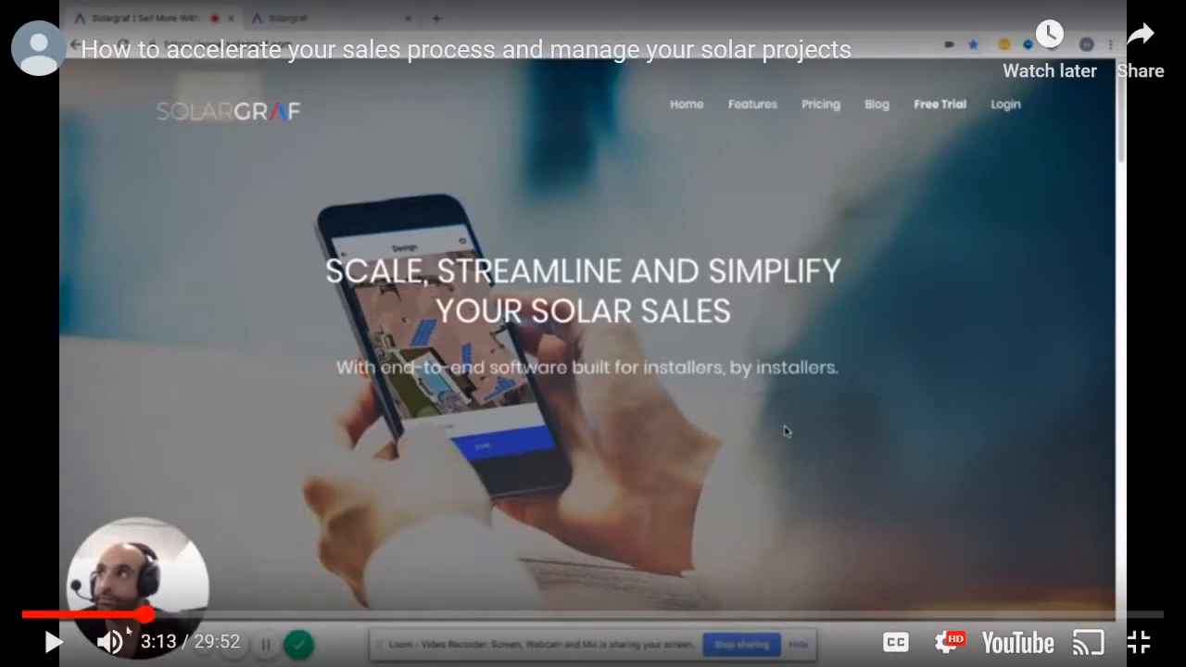
pyautogui.moveTo(93, 580)
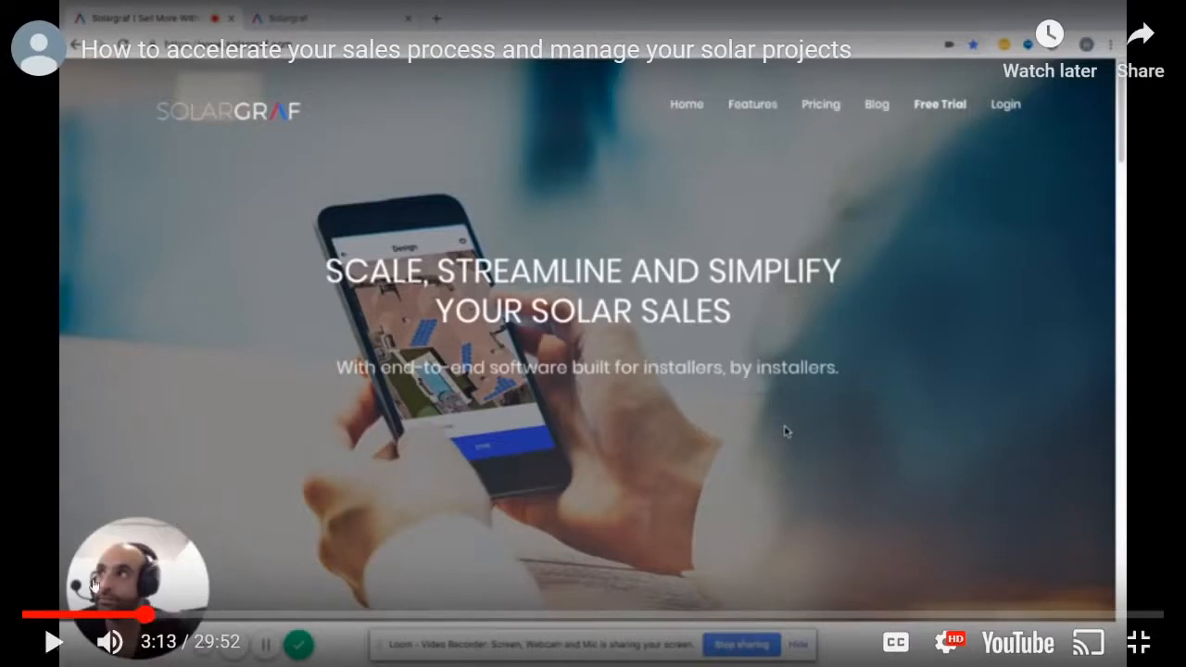
pyautogui.moveTo(28, 643)
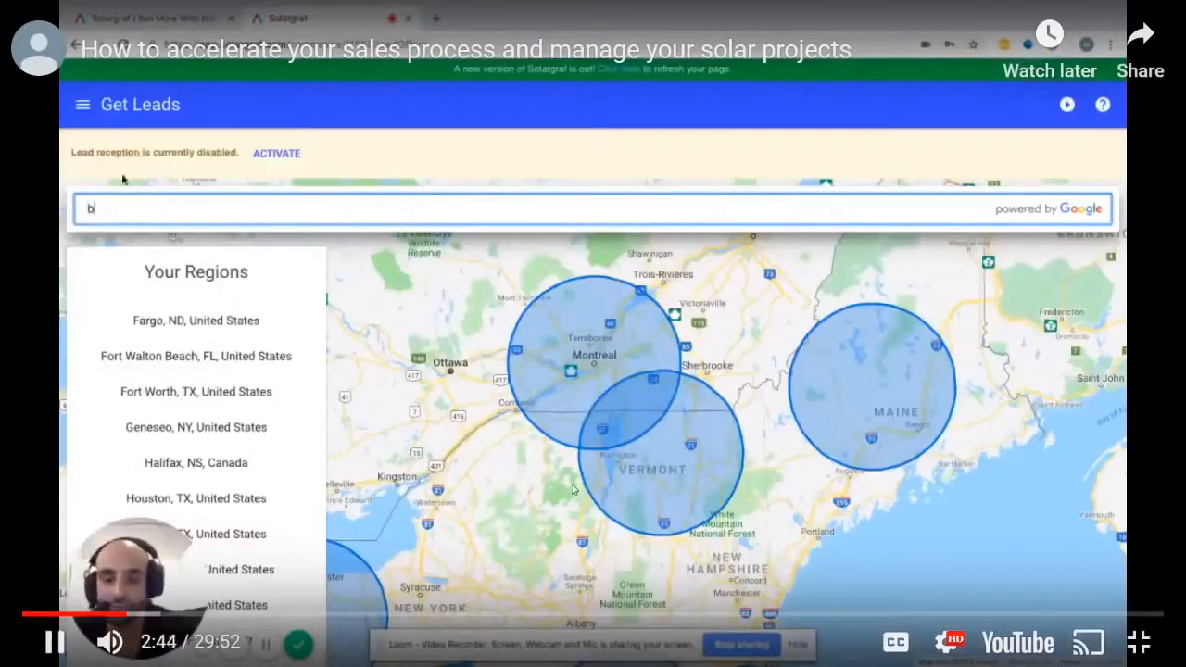
# - Enter 'akers' and rewind the Solargraf tutorial to an earlier point
pyautogui.write('akersfie')
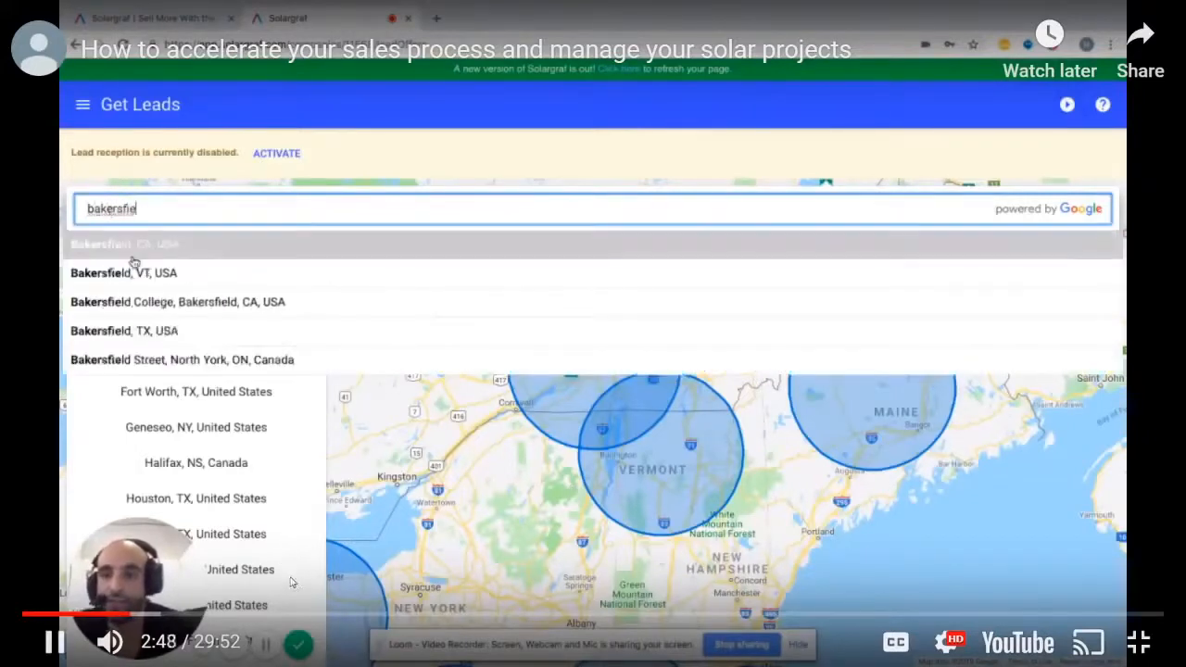
pyautogui.click(125, 244)
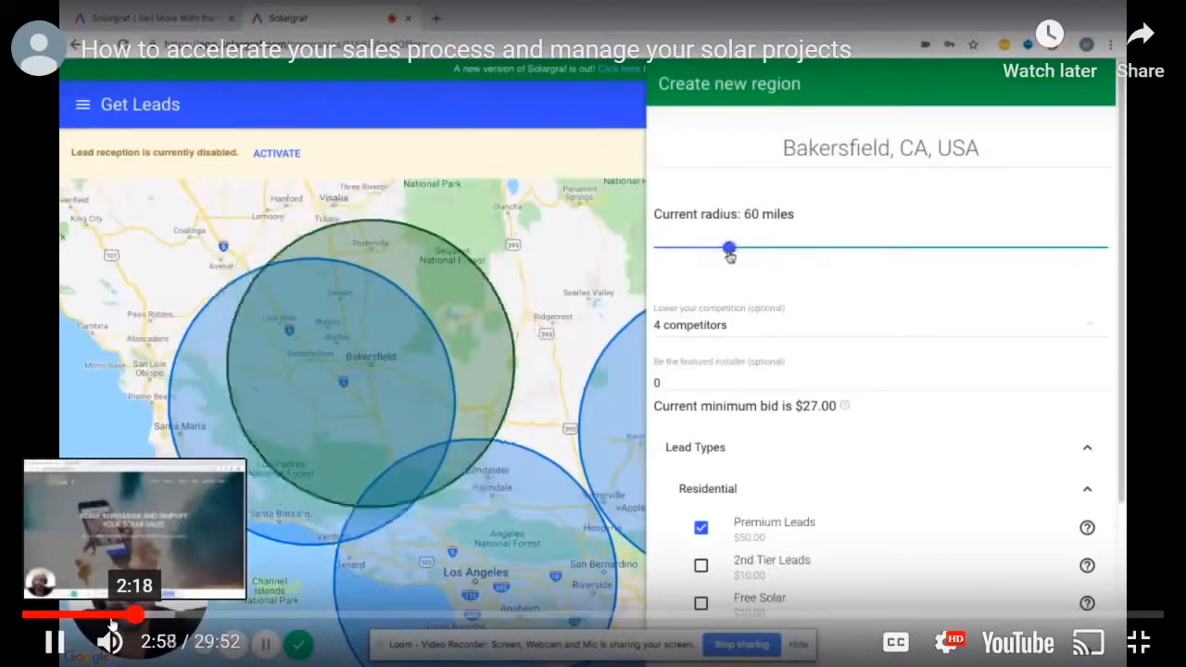
pyautogui.click(690, 324)
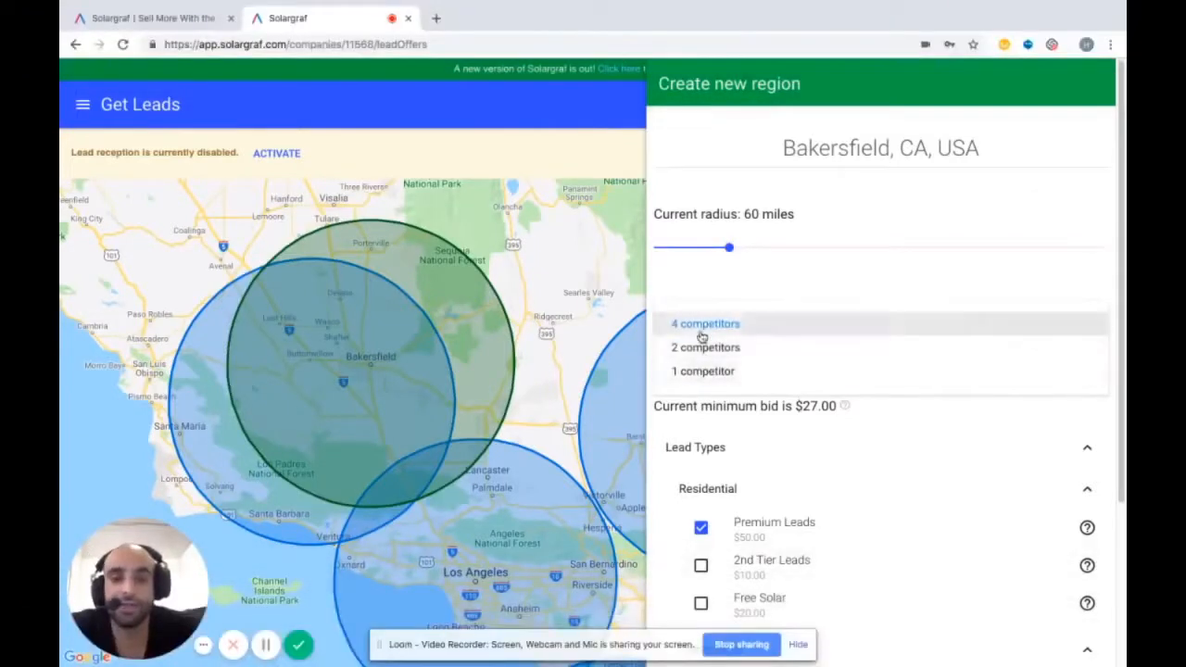
pyautogui.moveTo(698, 349)
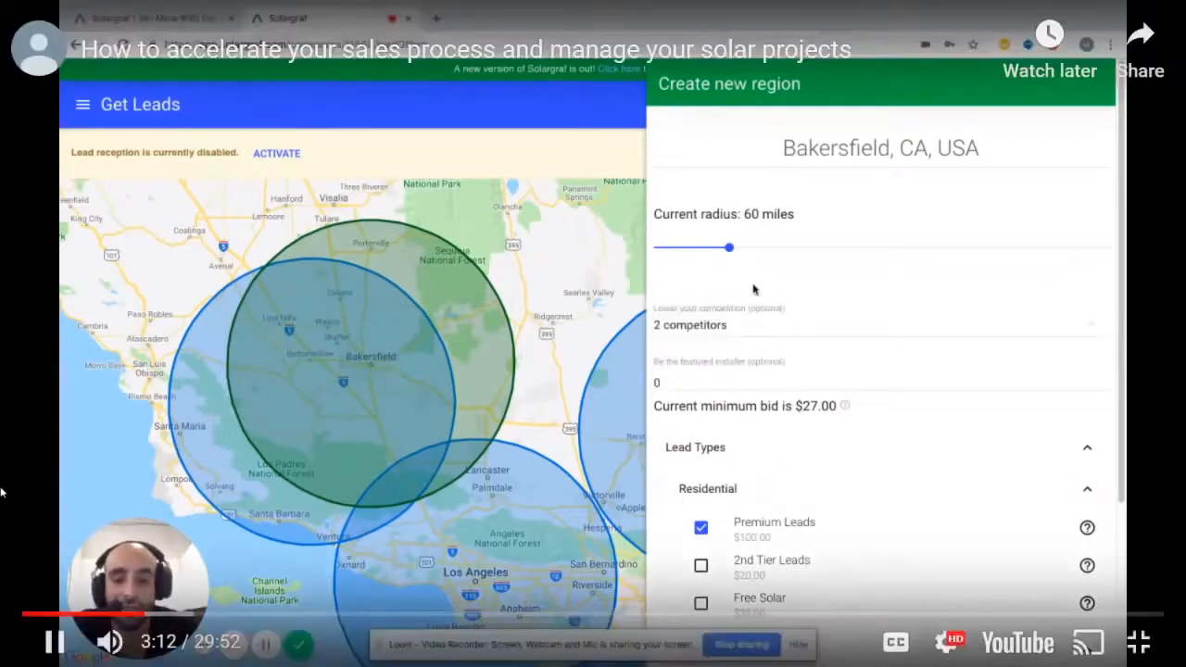
pyautogui.moveTo(48, 499)
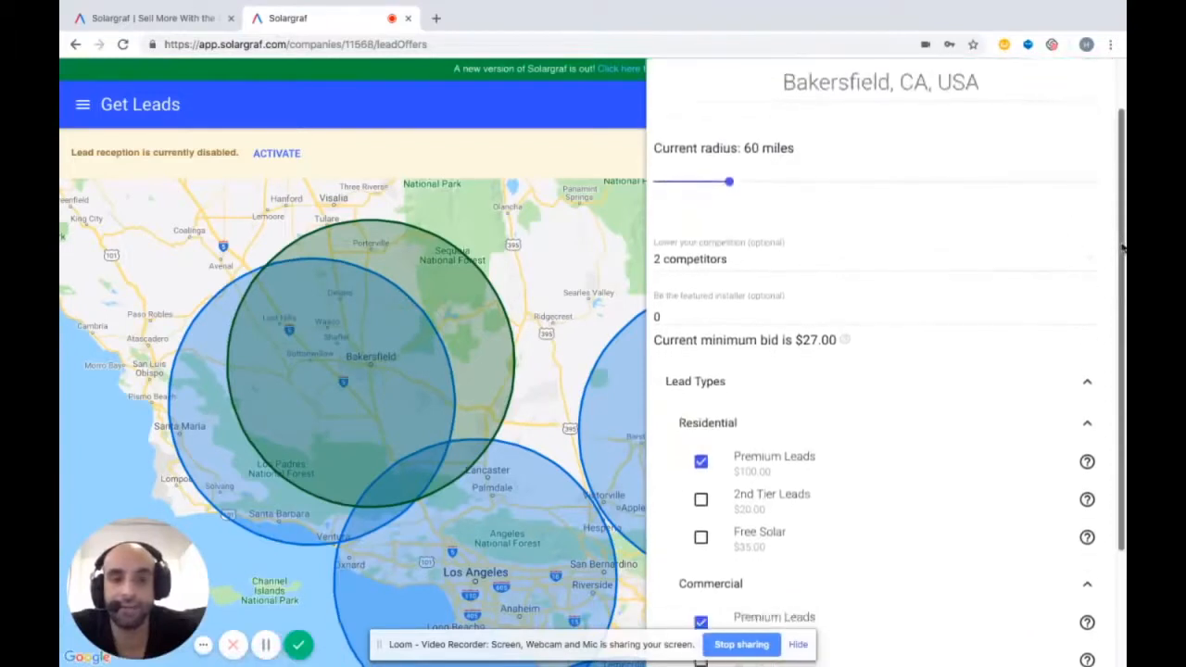
# - Skip the tutorial past the region setup toward the 8:20 mark
pyautogui.scroll(-3)
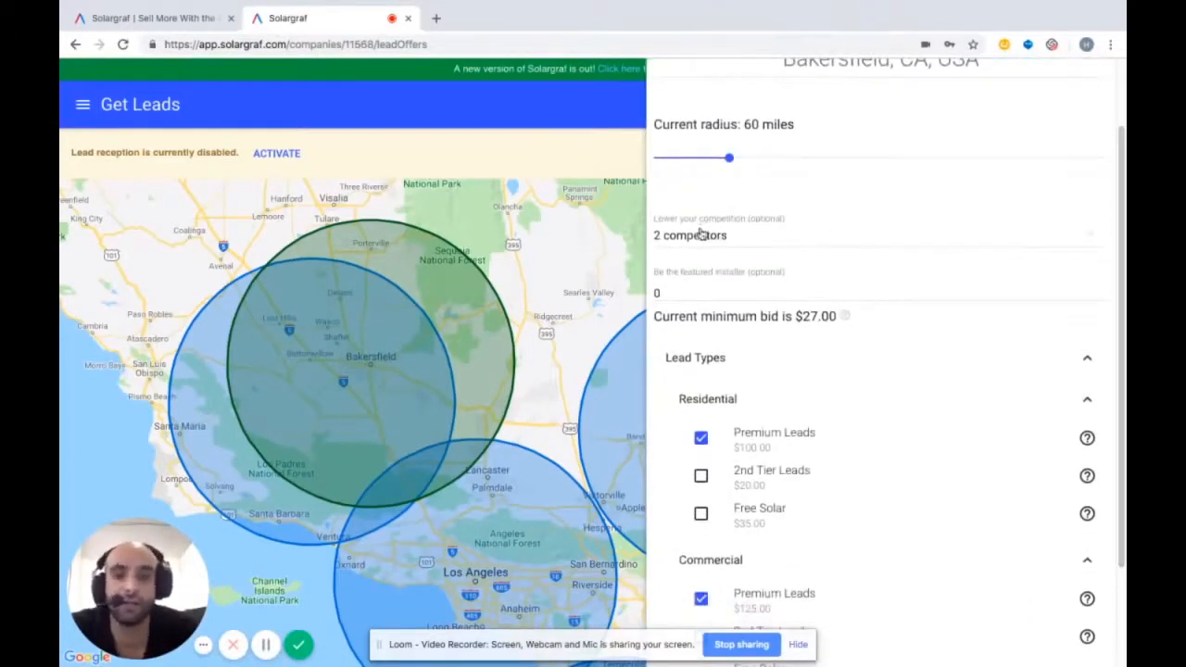
pyautogui.click(690, 235)
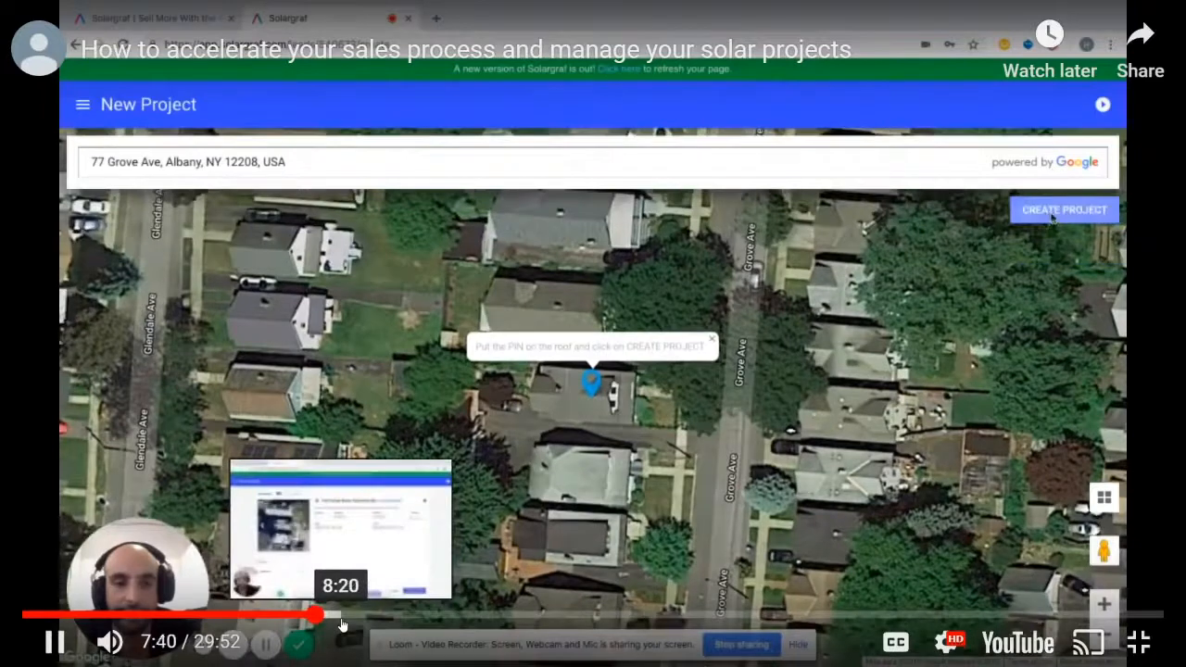
pyautogui.click(1064, 210)
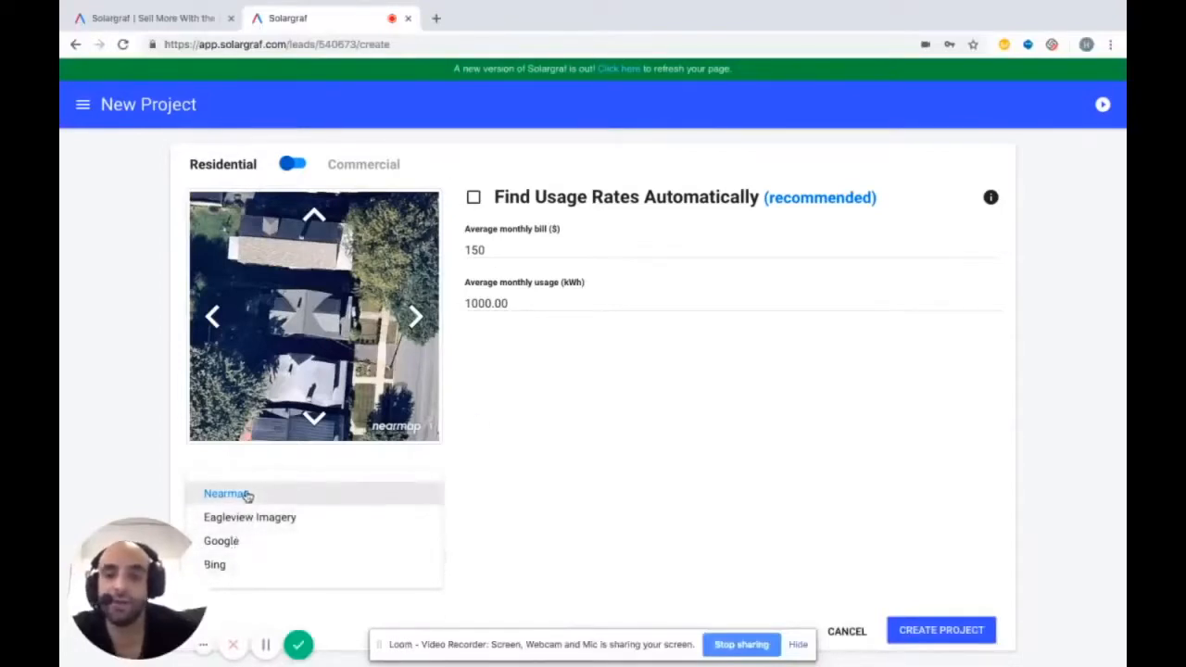
pyautogui.moveTo(235, 572)
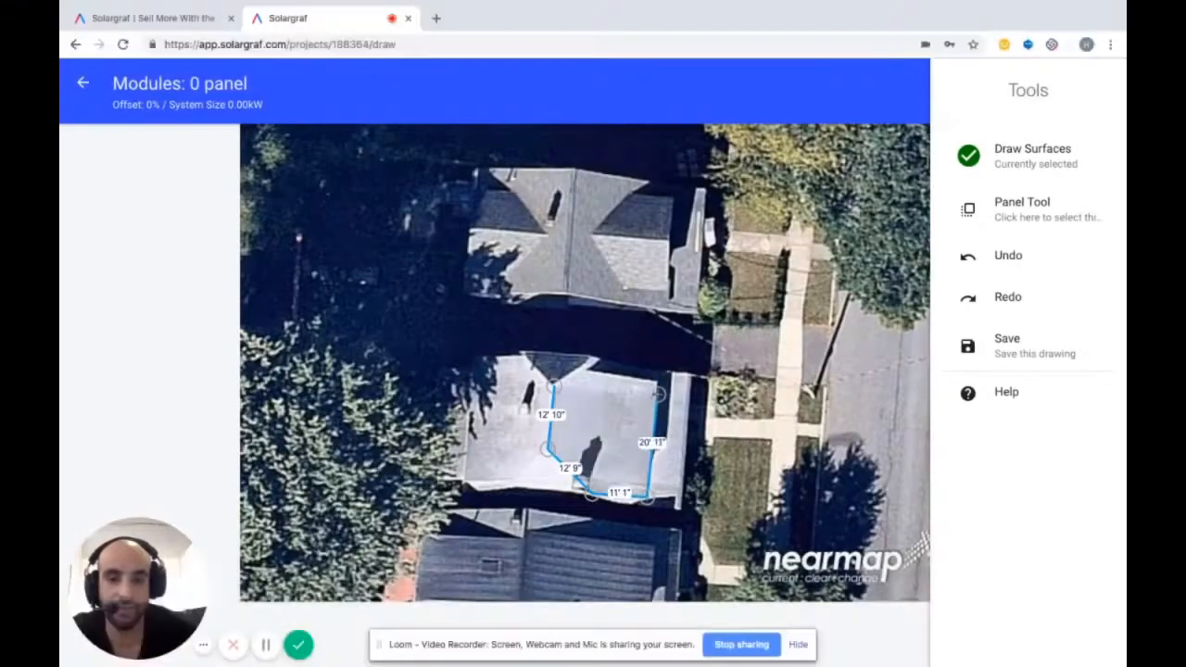
# - Nudge the tutorial ahead to the 17-panel, 5.27 kW roof layout
pyautogui.moveTo(657, 393); pyautogui.dragTo(653, 380)
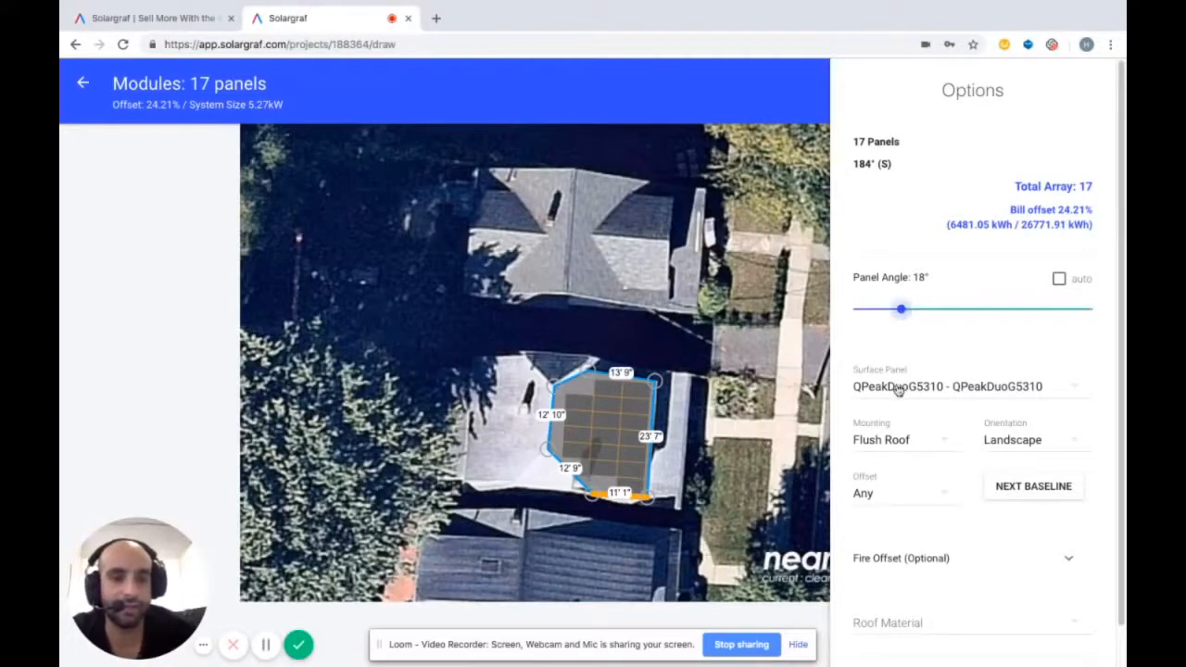
# - Skip the Solargraf tutorial ahead to the 17-panel fire offset settings at 12:21
pyautogui.moveTo(901, 309); pyautogui.dragTo(922, 308)
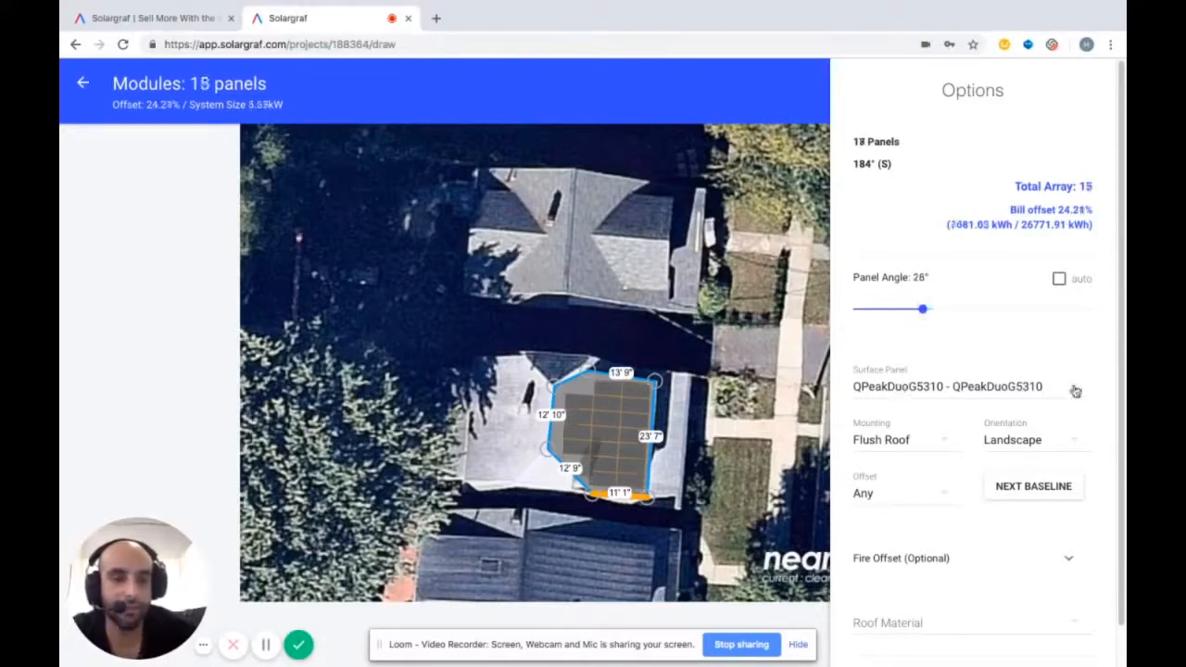
pyautogui.click(973, 386)
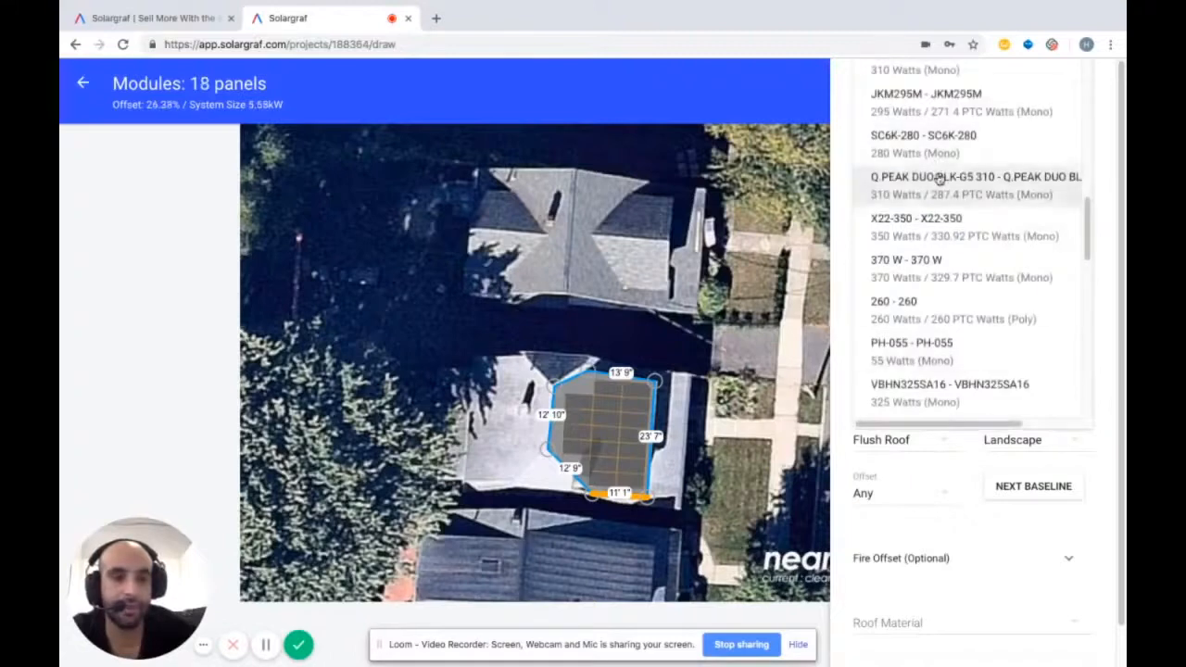
pyautogui.scroll(-3)
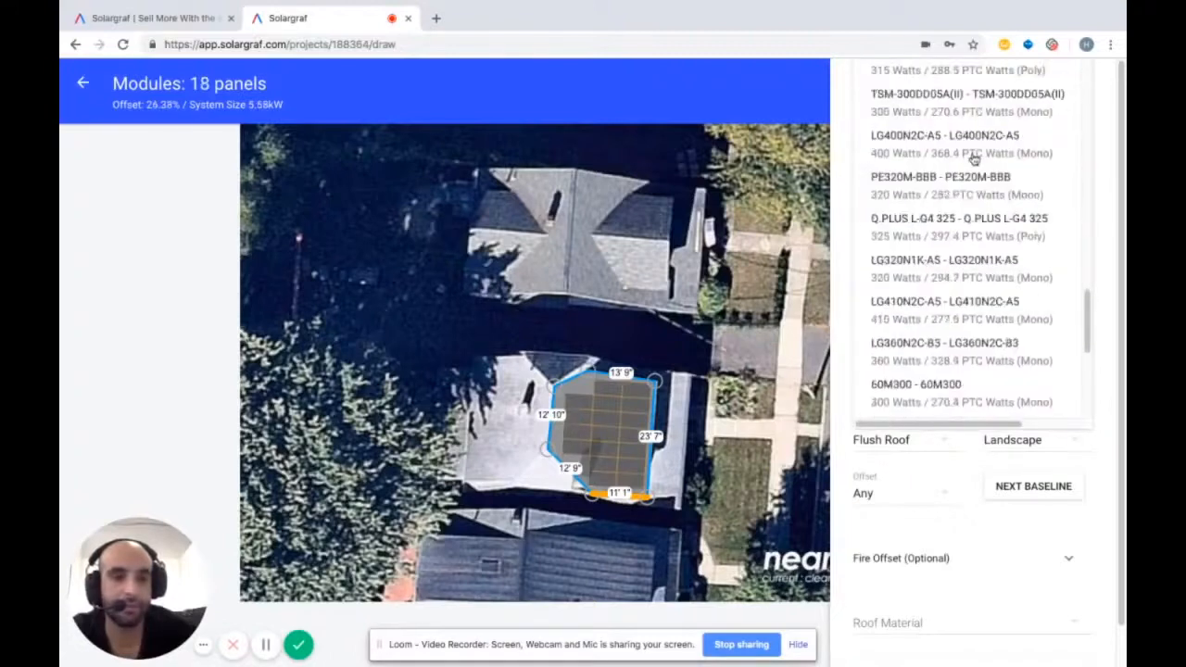
pyautogui.scroll(-3)
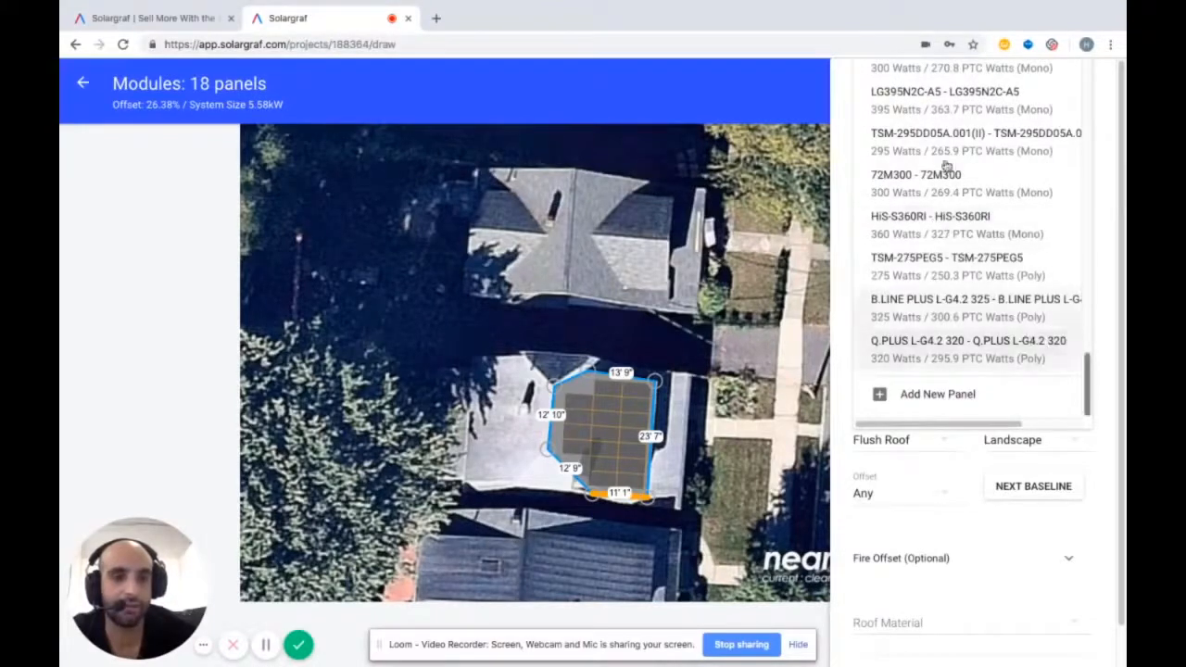
pyautogui.moveTo(416, 614)
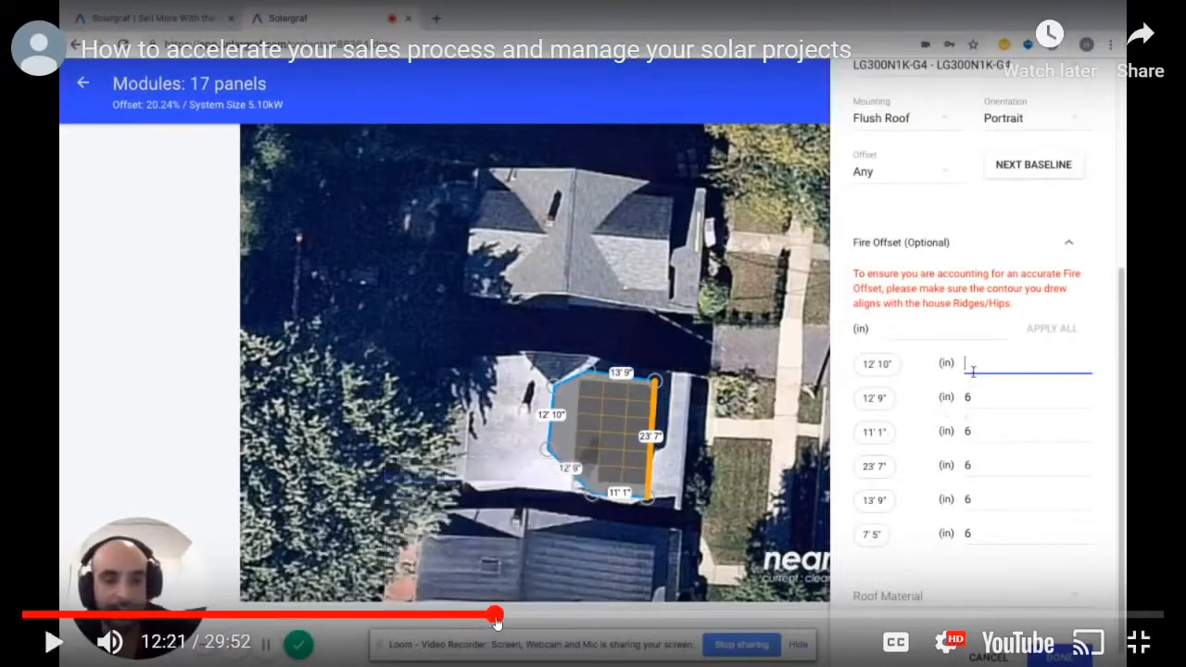
# - Resume the tutorial and skip ahead to 15:32 on the Manage Project page
pyautogui.click(887, 595)
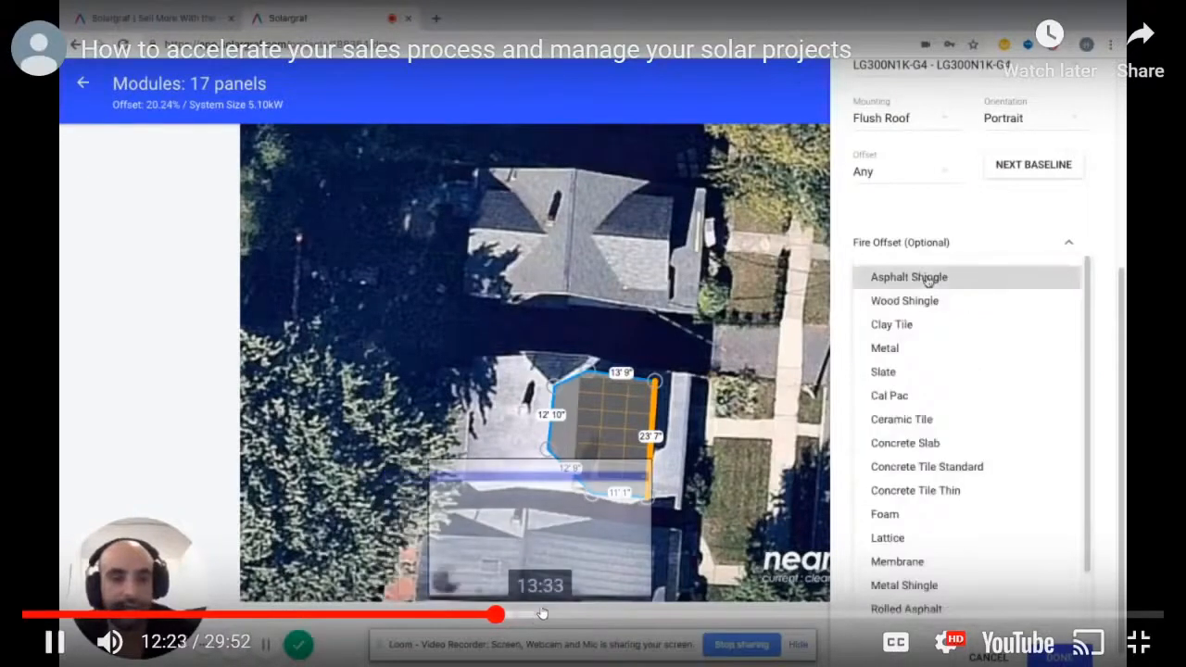
pyautogui.click(909, 277)
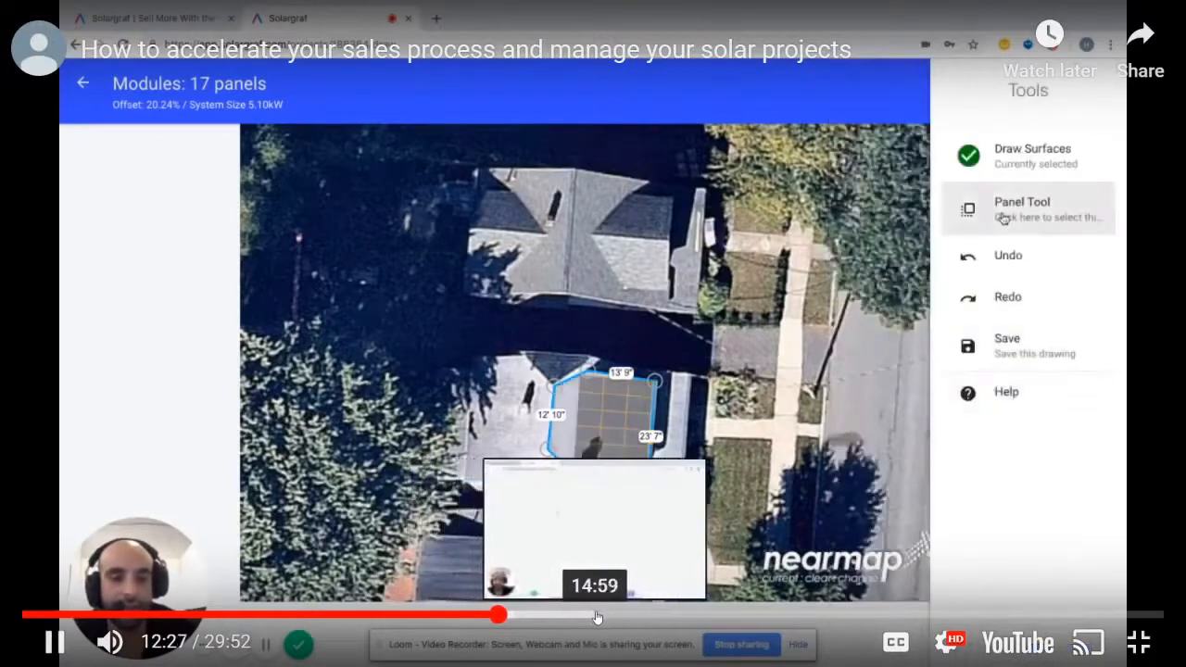
pyautogui.click(1021, 209)
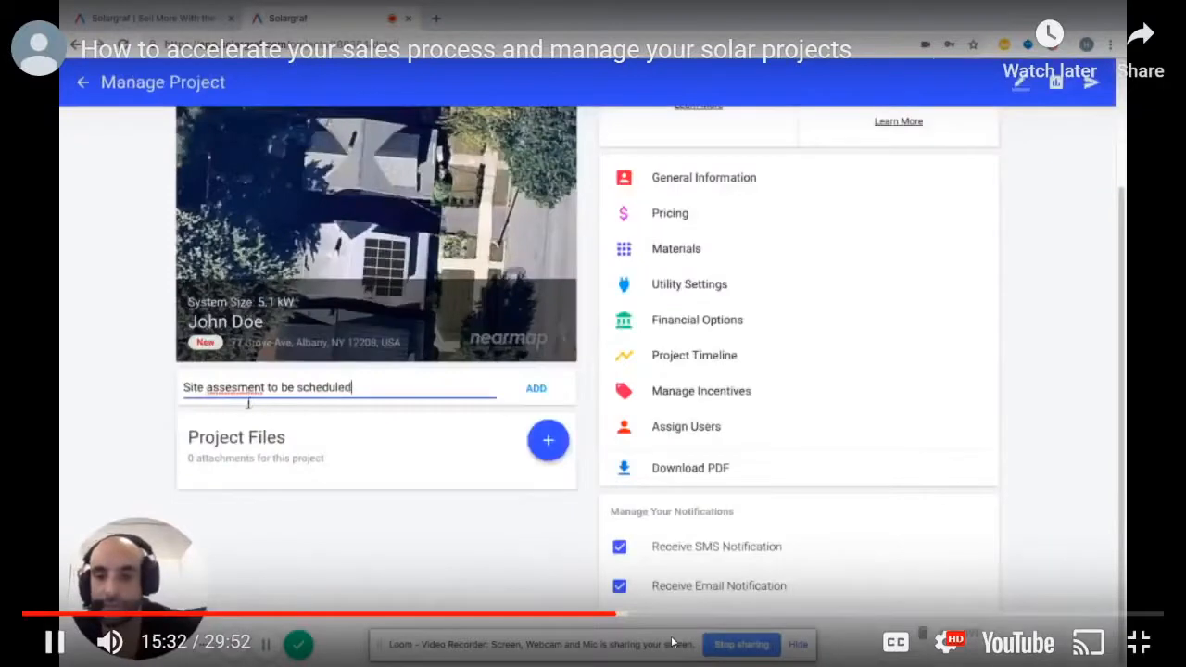
# - Scrub the tutorial forward past the signing step toward the permit form near 22:27
pyautogui.rightClick(233, 388)
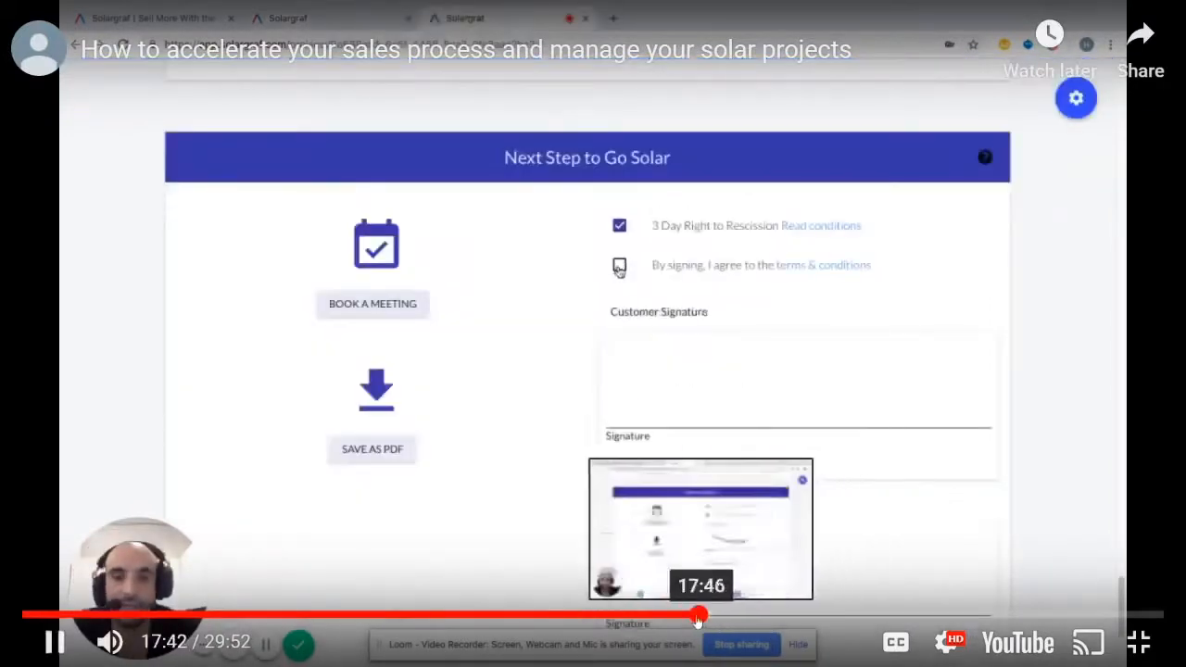
pyautogui.moveTo(698, 615); pyautogui.dragTo(643, 614)
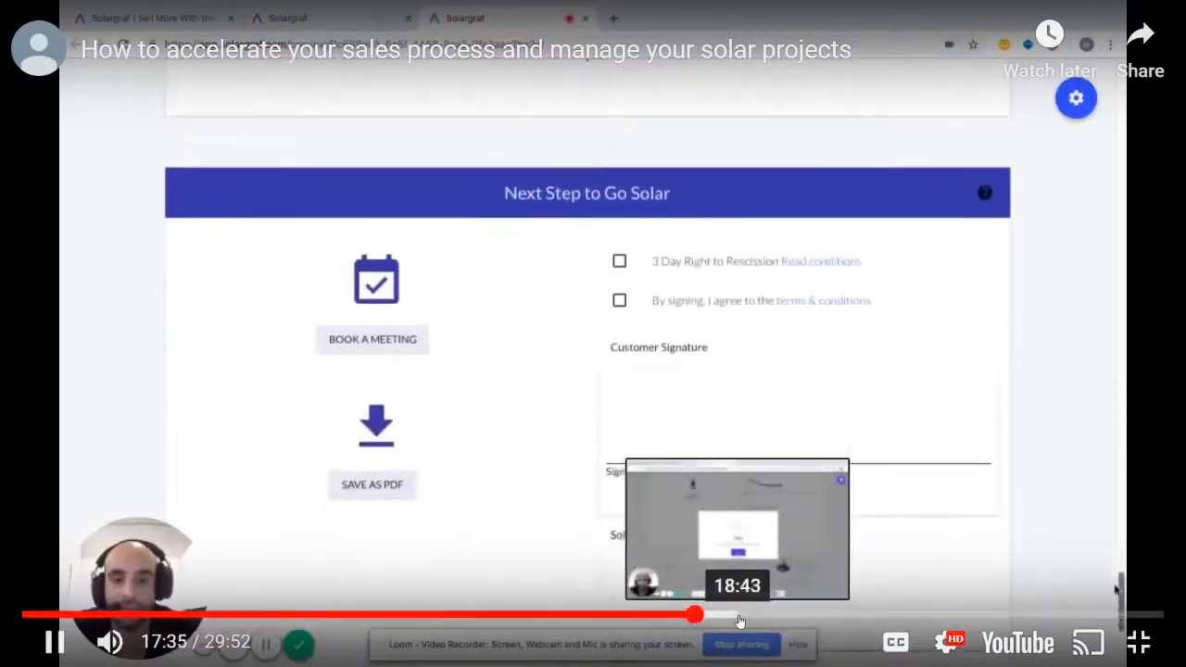
pyautogui.moveTo(695, 615); pyautogui.dragTo(746, 614)
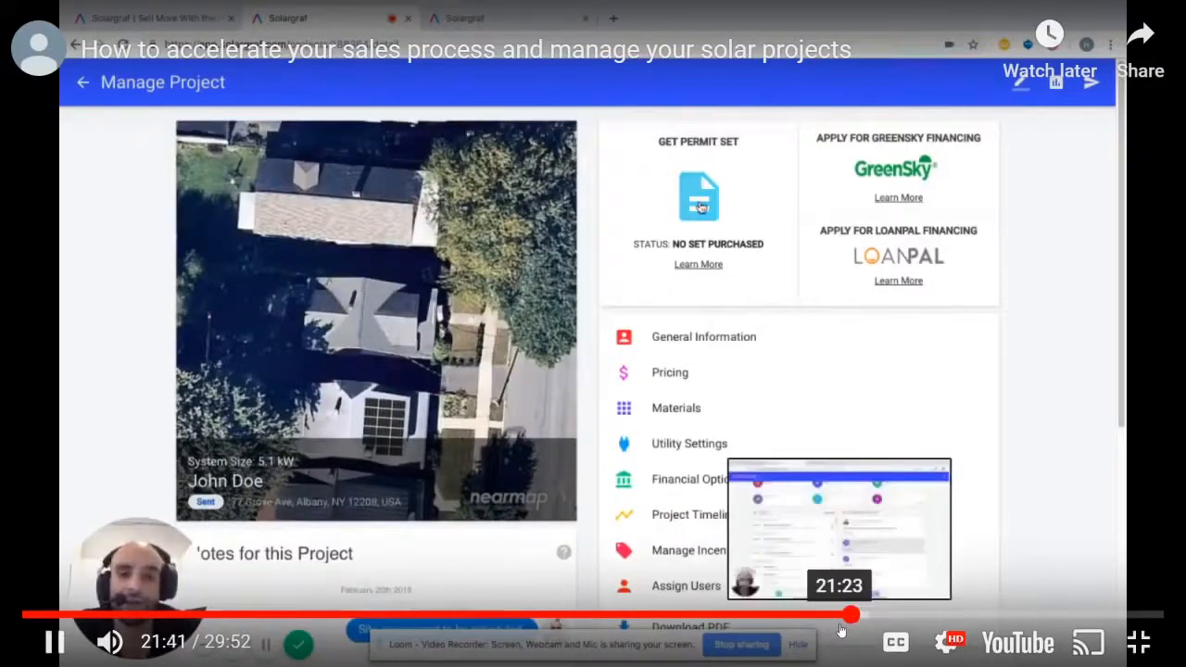
pyautogui.moveTo(872, 616)
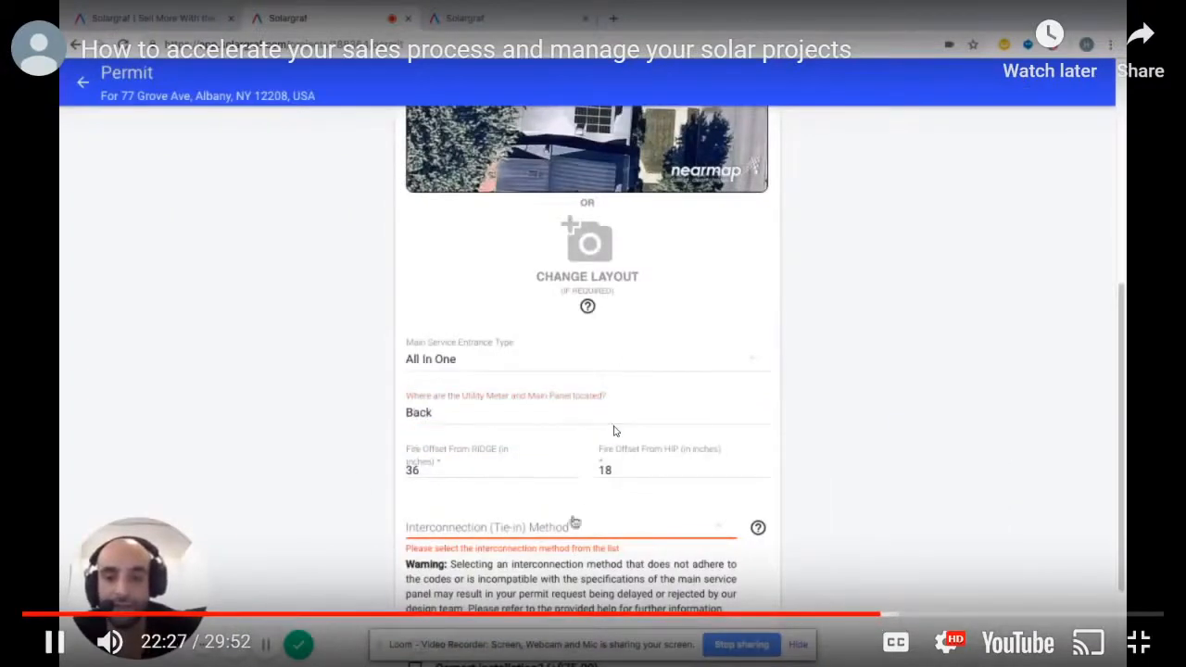
# - Skip through the permit walkthrough to the equipment list, then exit full-screen playback
pyautogui.click(575, 526)
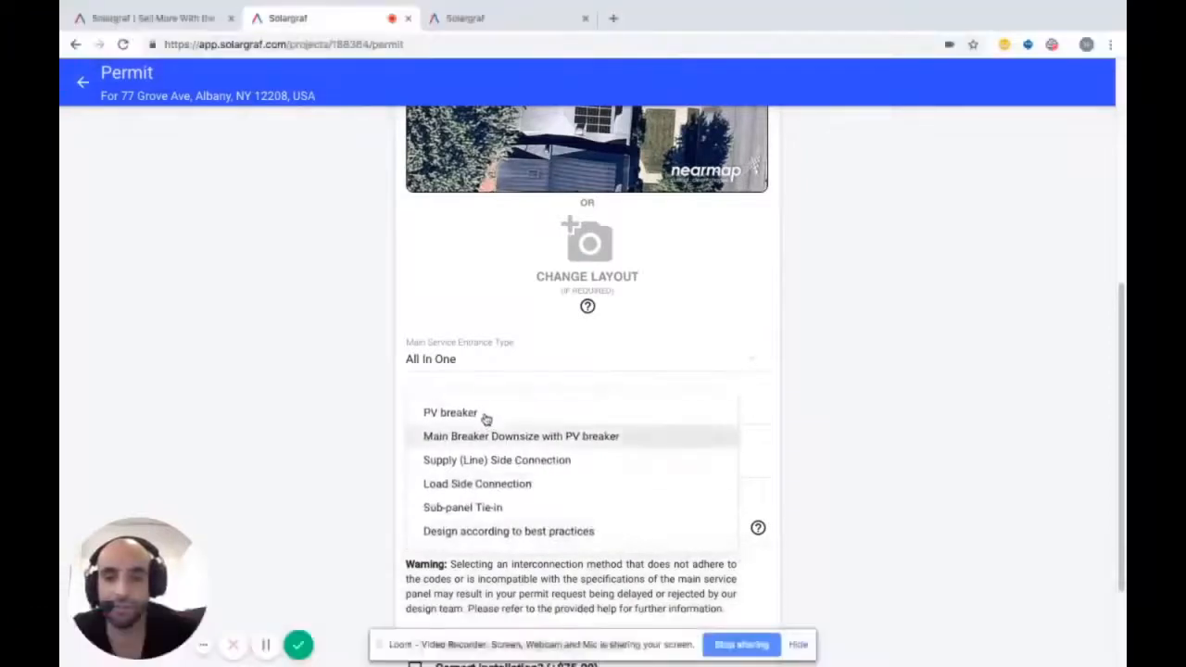
pyautogui.click(446, 412)
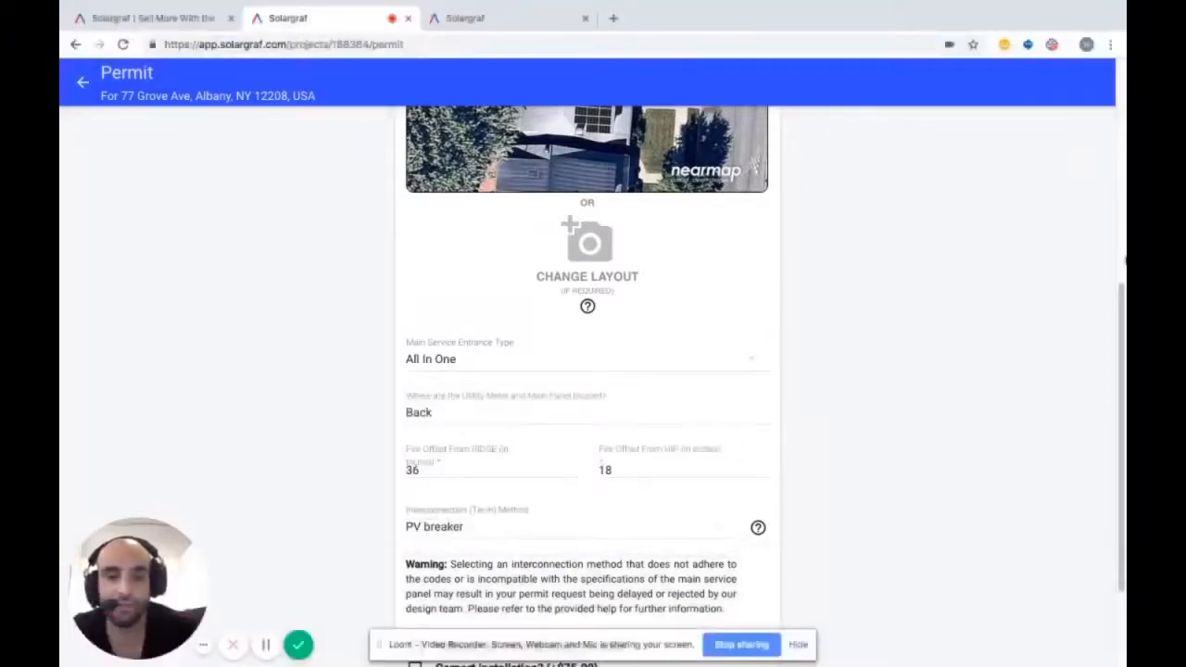
pyautogui.scroll(-3)
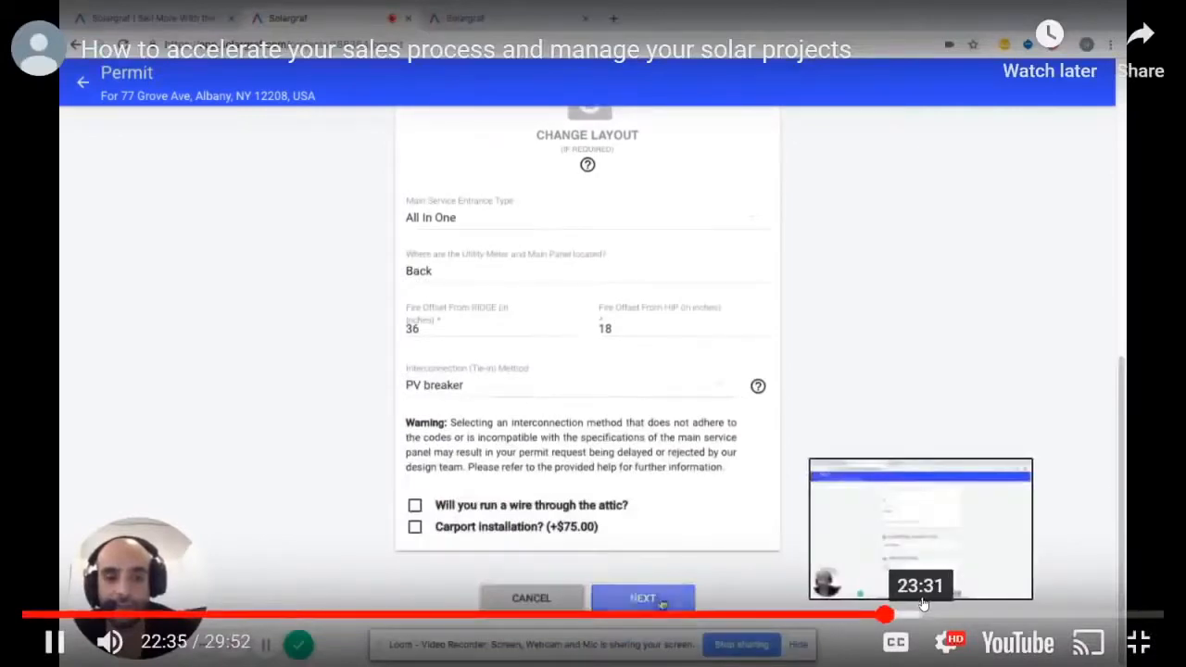
pyautogui.click(643, 597)
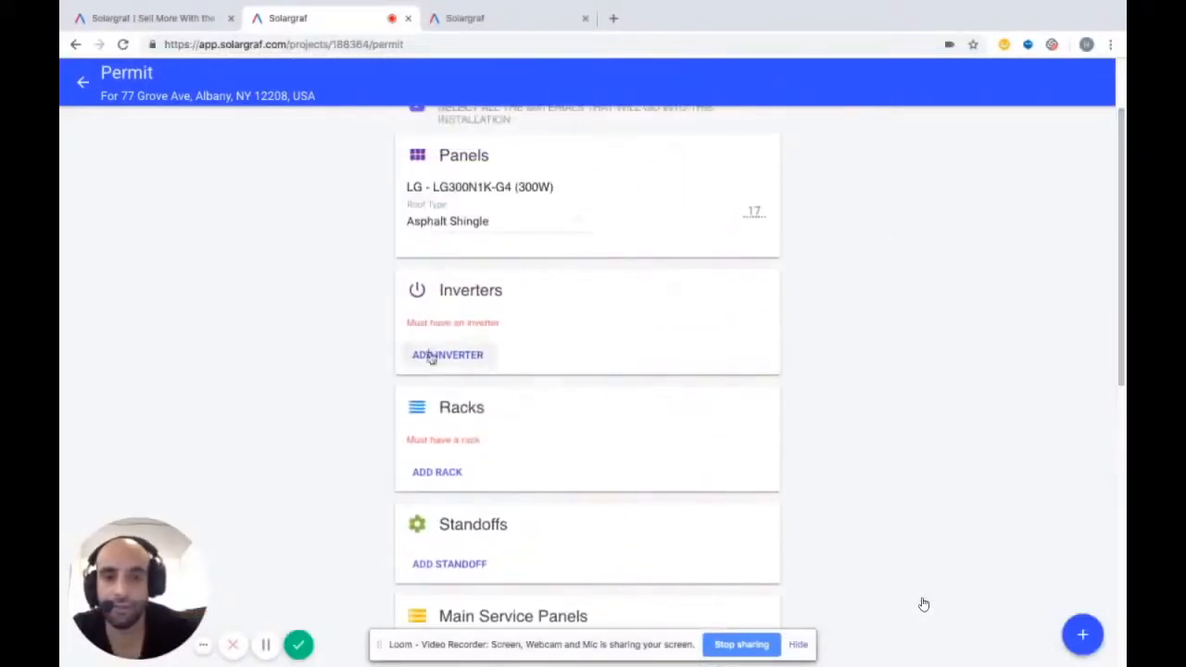
pyautogui.click(447, 355)
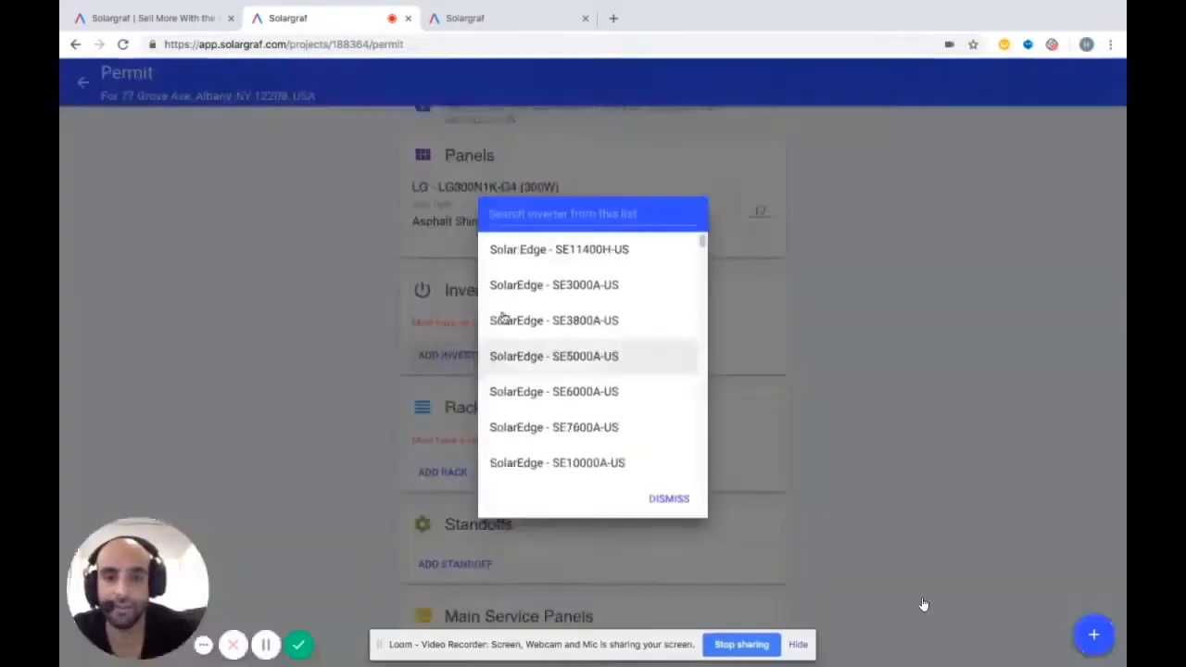
pyautogui.click(554, 284)
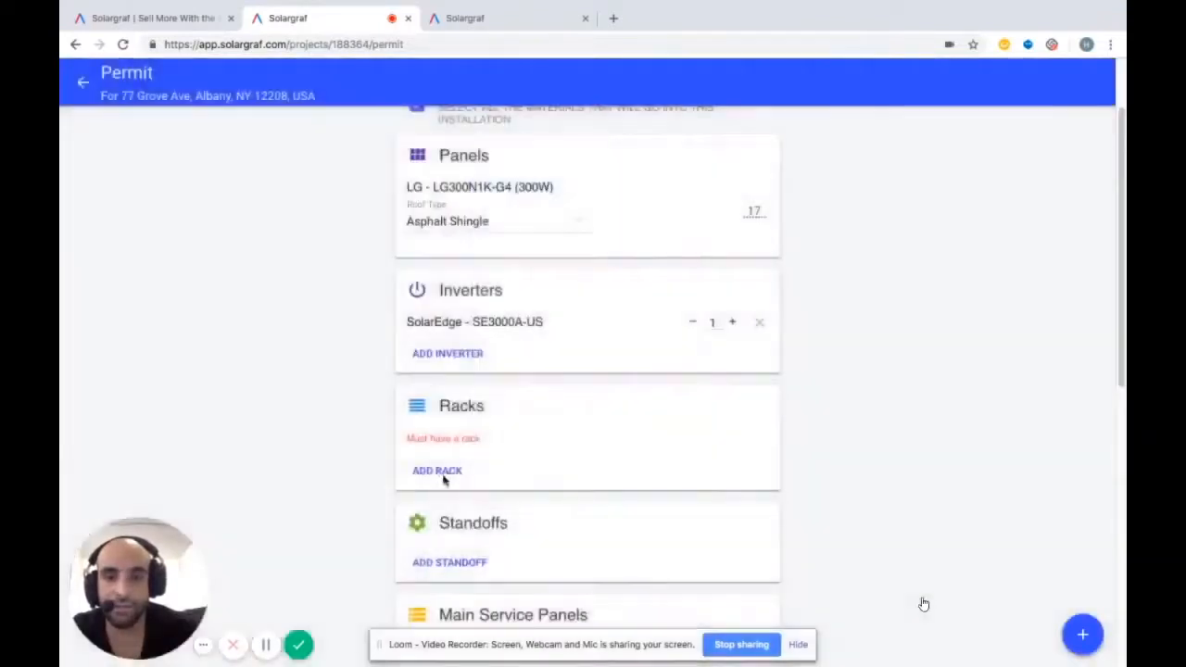
pyautogui.click(436, 471)
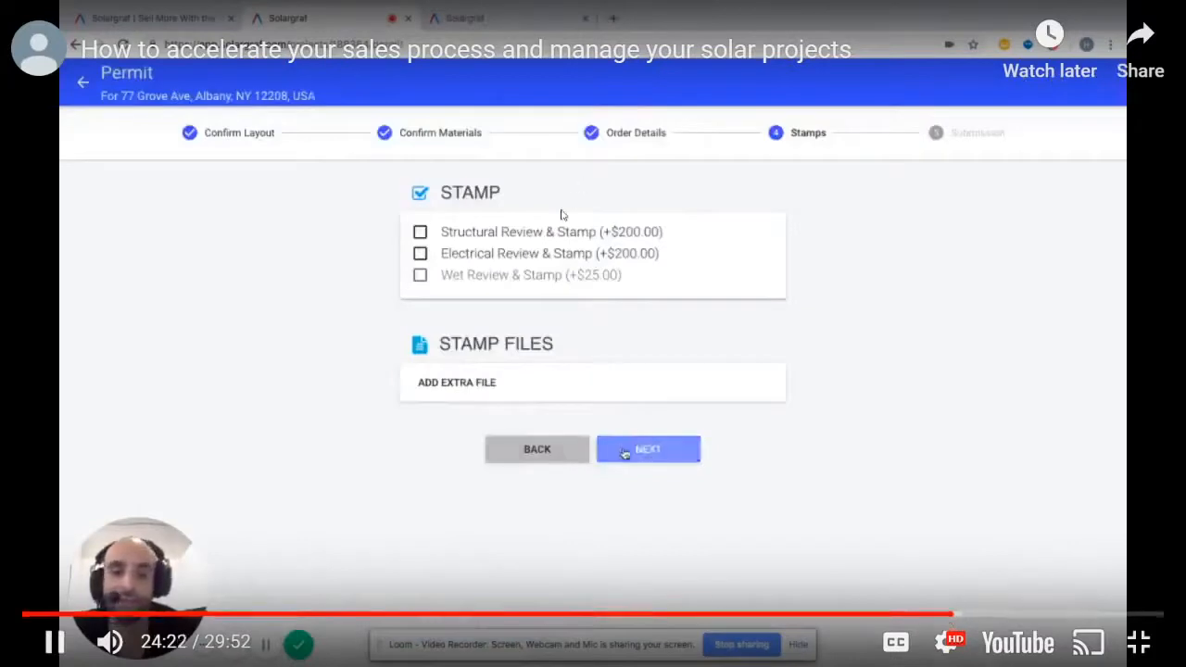
pyautogui.click(649, 449)
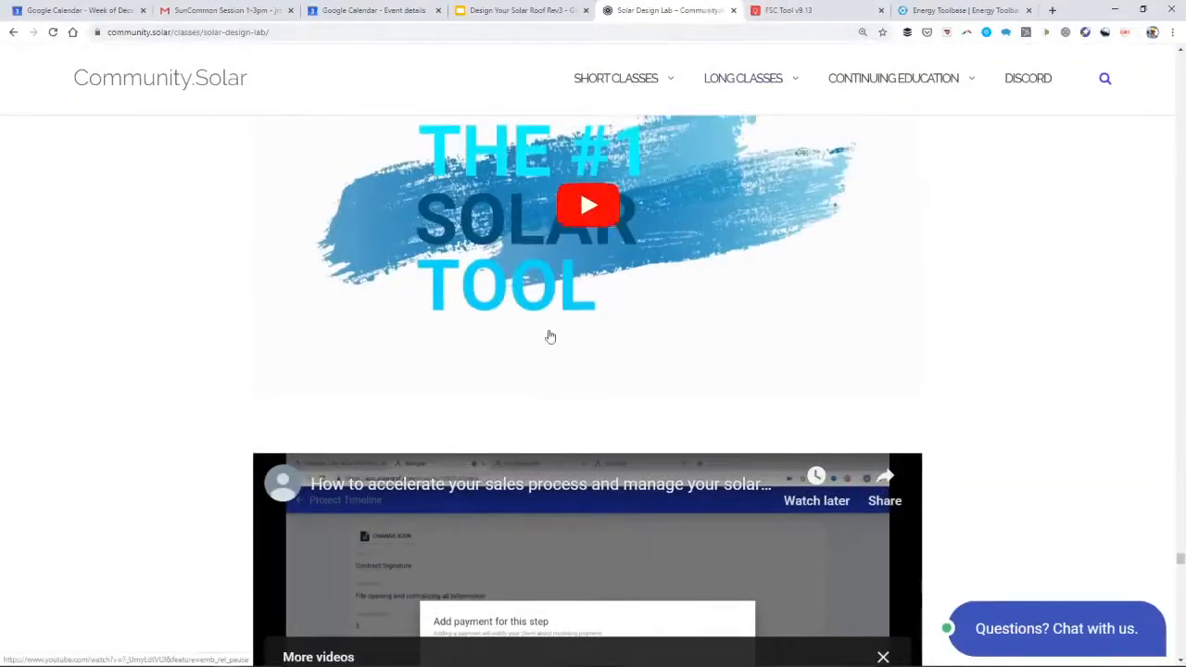
# - Play the Solargraf Shading Analysis video full screen, rewind part of it, then close it
pyautogui.scroll(-3)
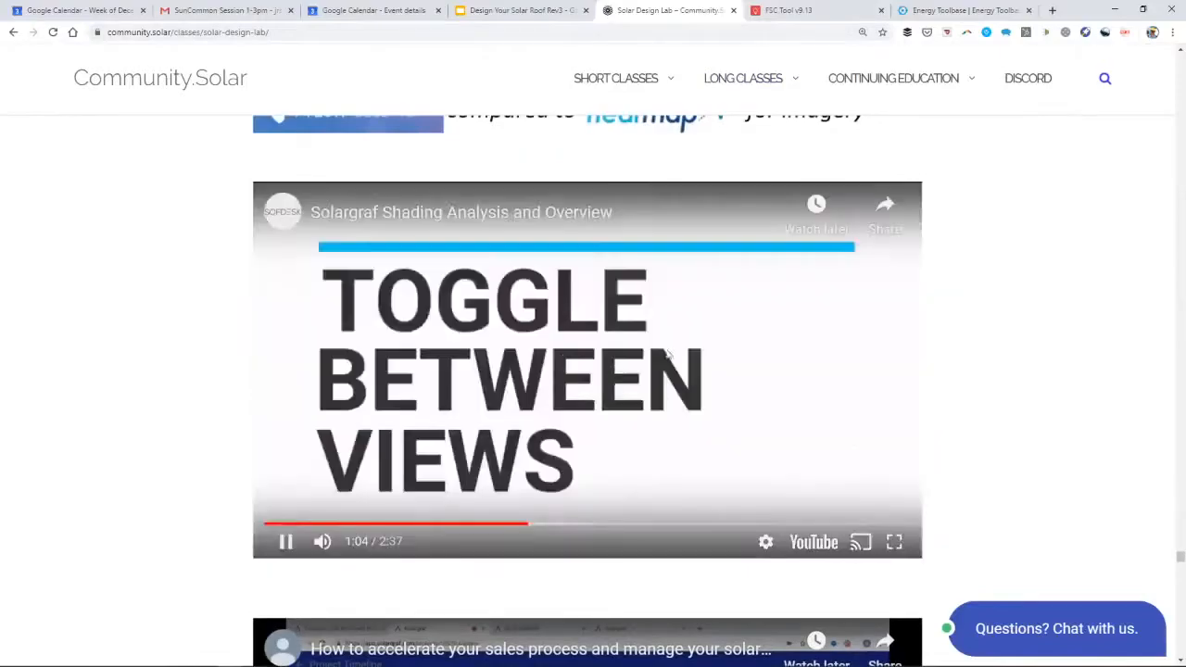
pyautogui.click(893, 542)
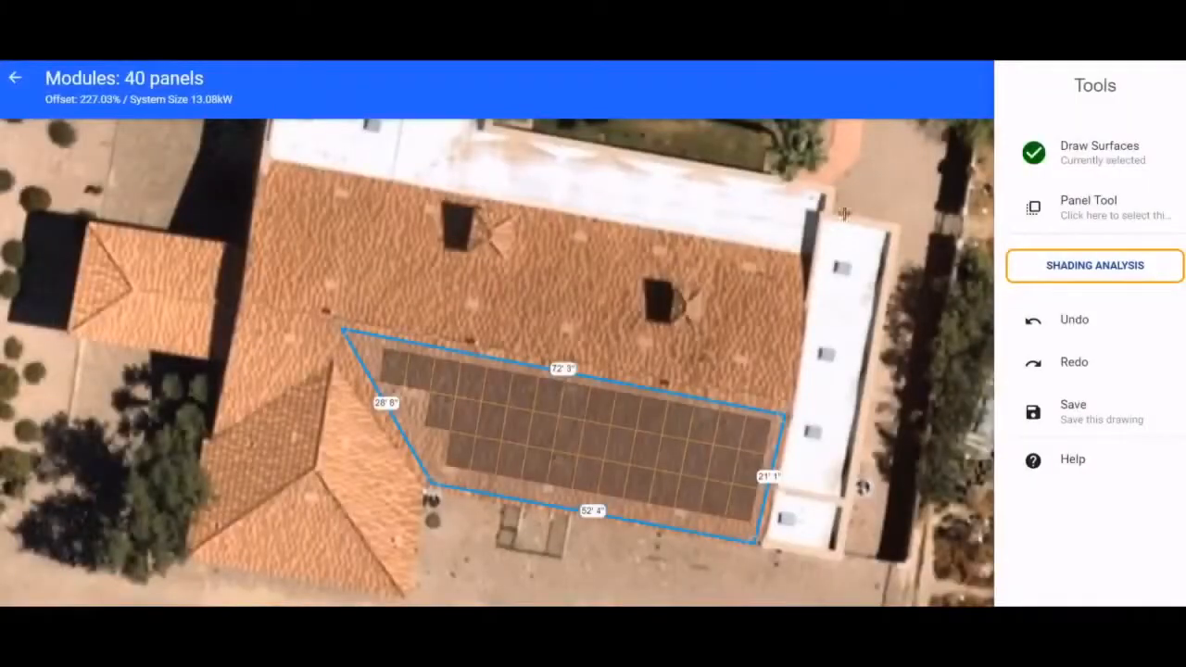
pyautogui.click(1094, 265)
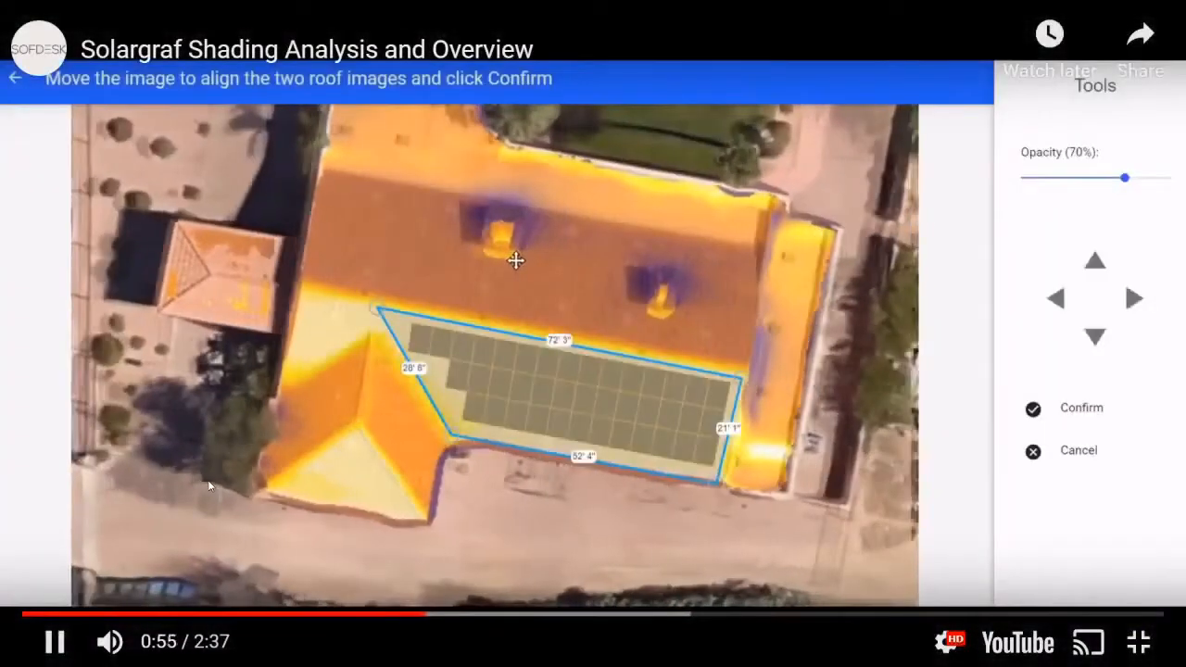
pyautogui.click(1033, 408)
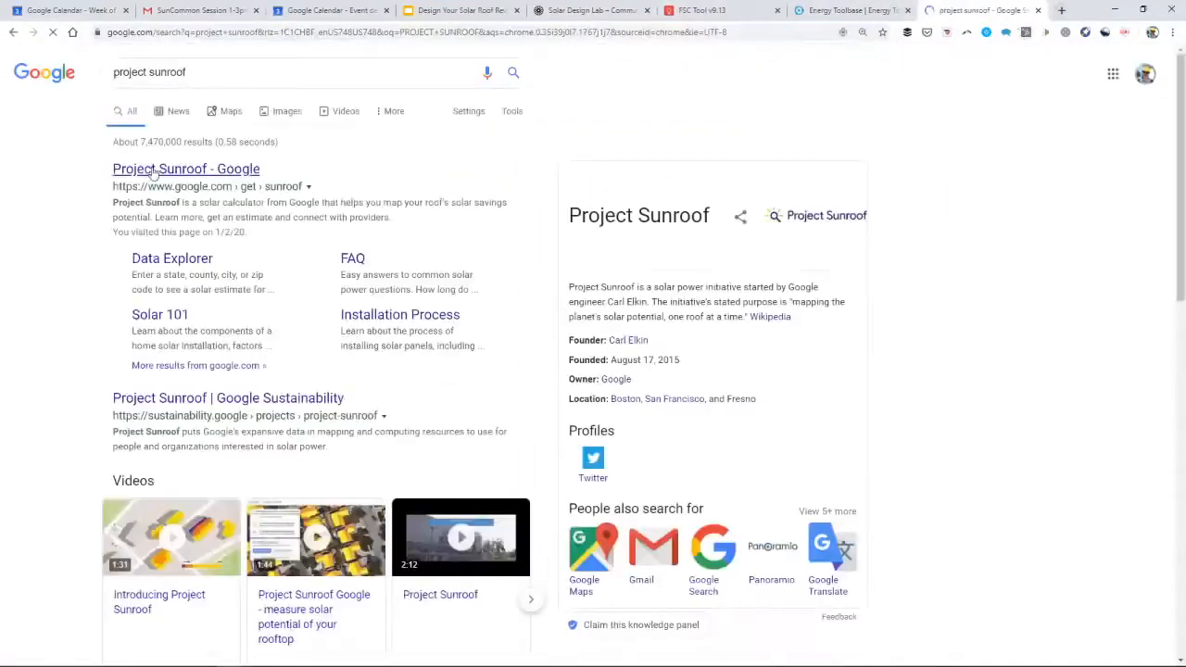
pyautogui.click(185, 169)
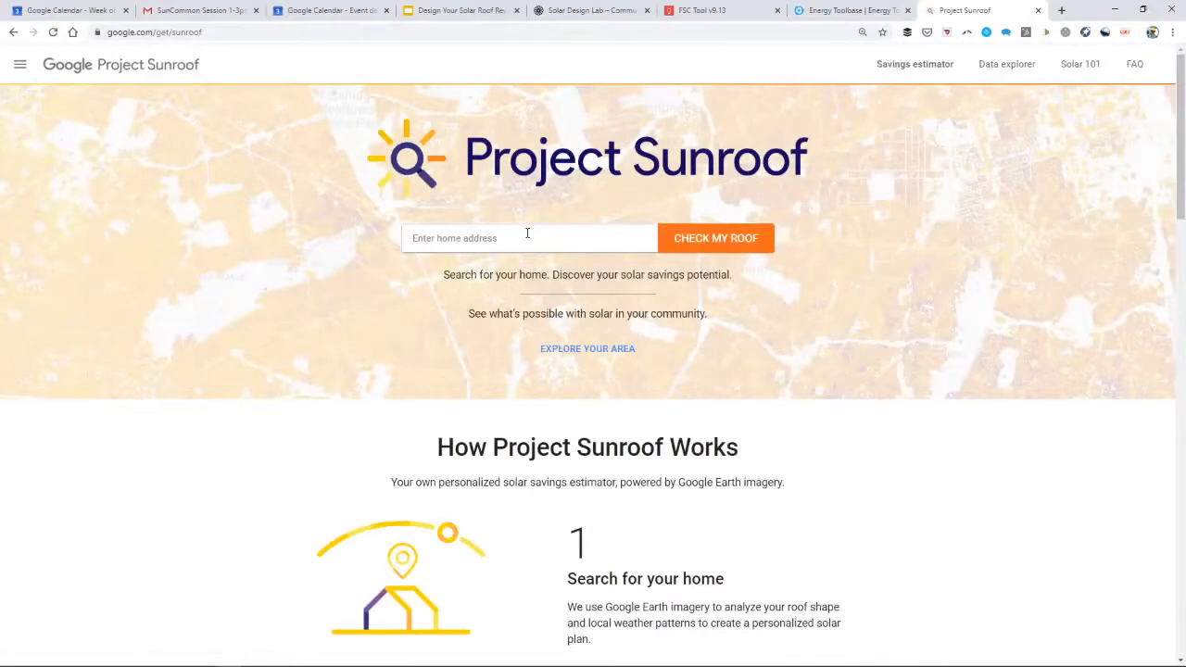
pyautogui.write('151')
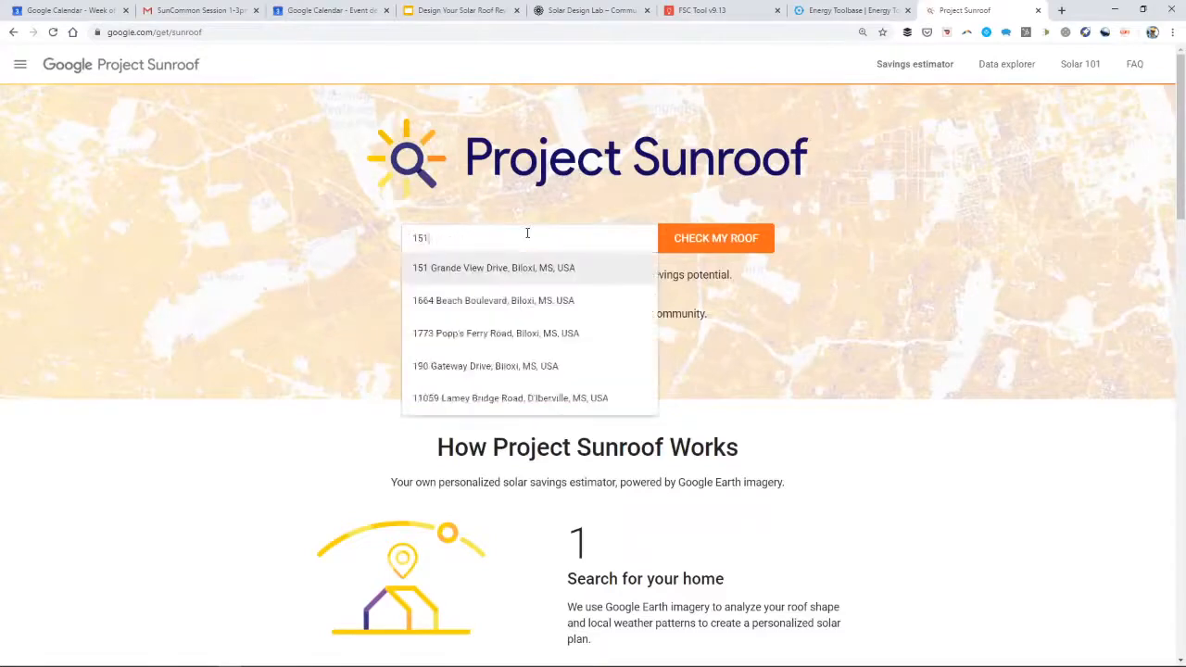
pyautogui.click(495, 268)
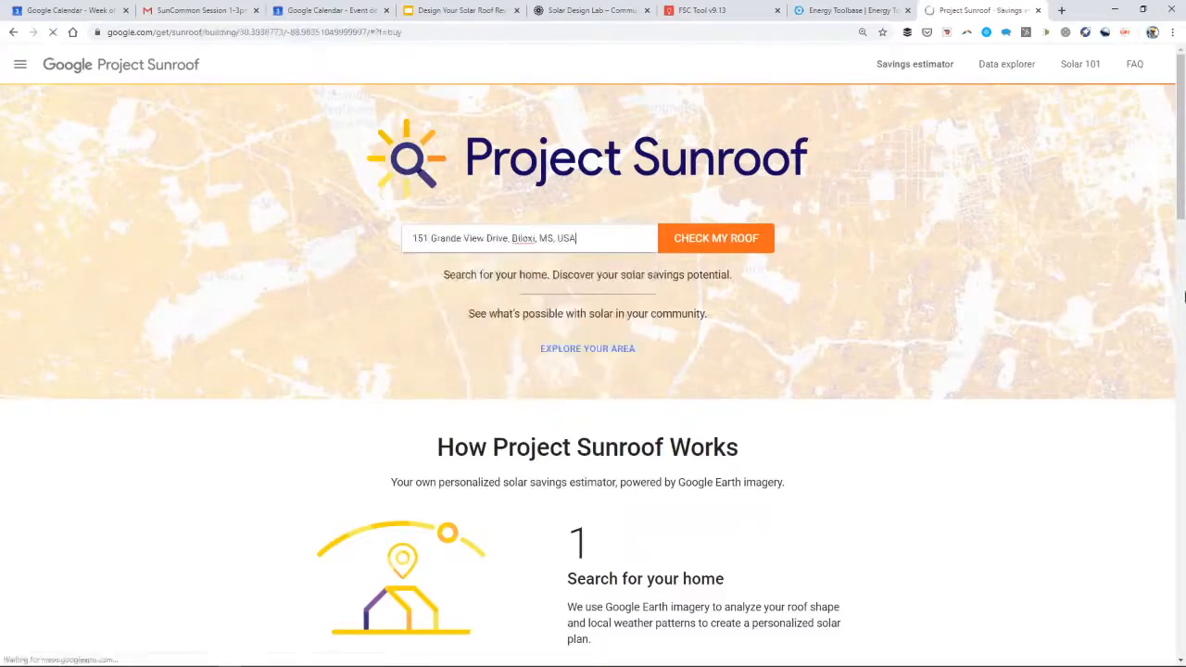
pyautogui.click(716, 239)
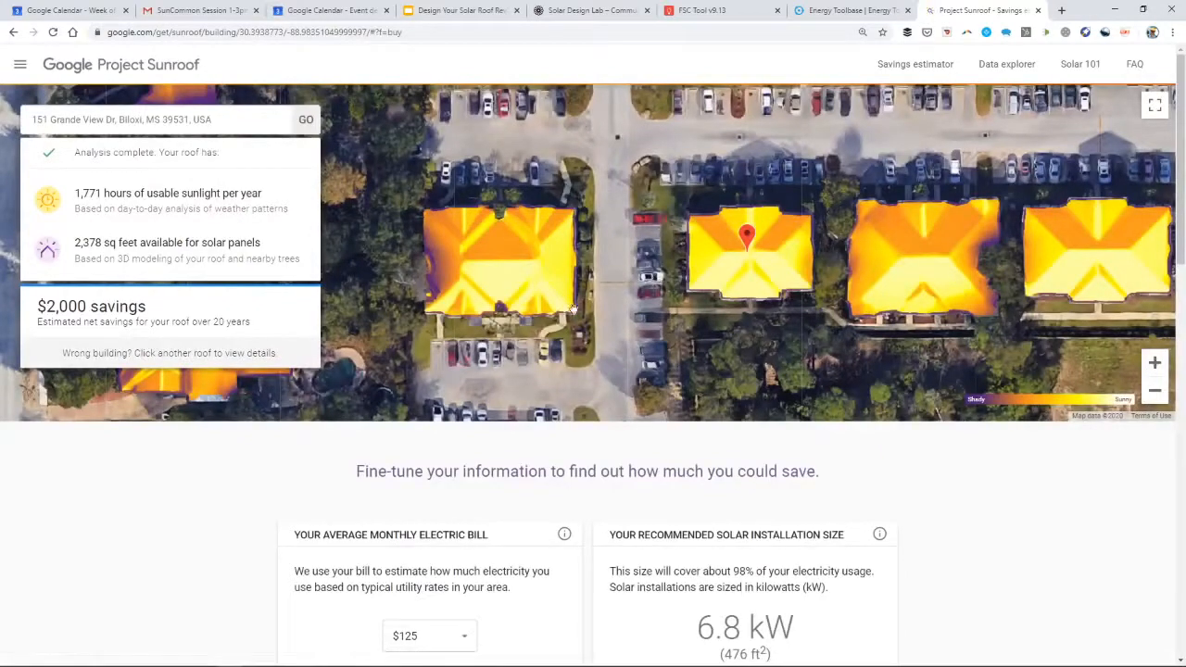
# - Review the Biloxi estimate ($2,000 savings, 6.8 kW) and pan across tree-shaded neighbouring roofs
pyautogui.scroll(-3)
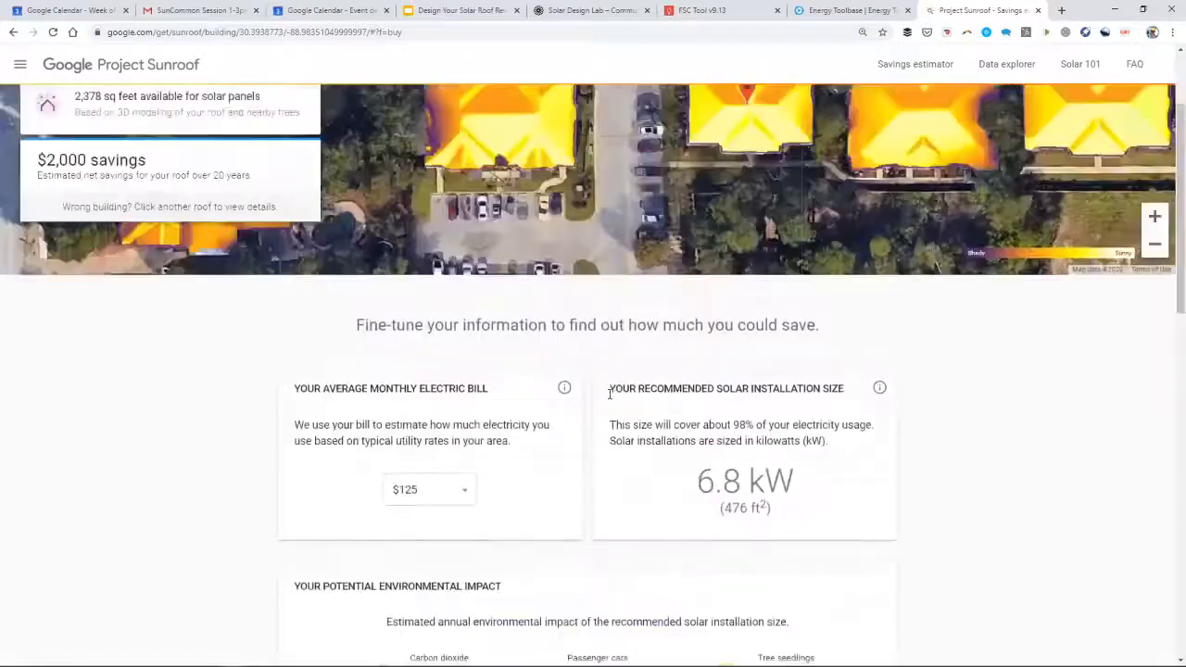
pyautogui.scroll(-3)
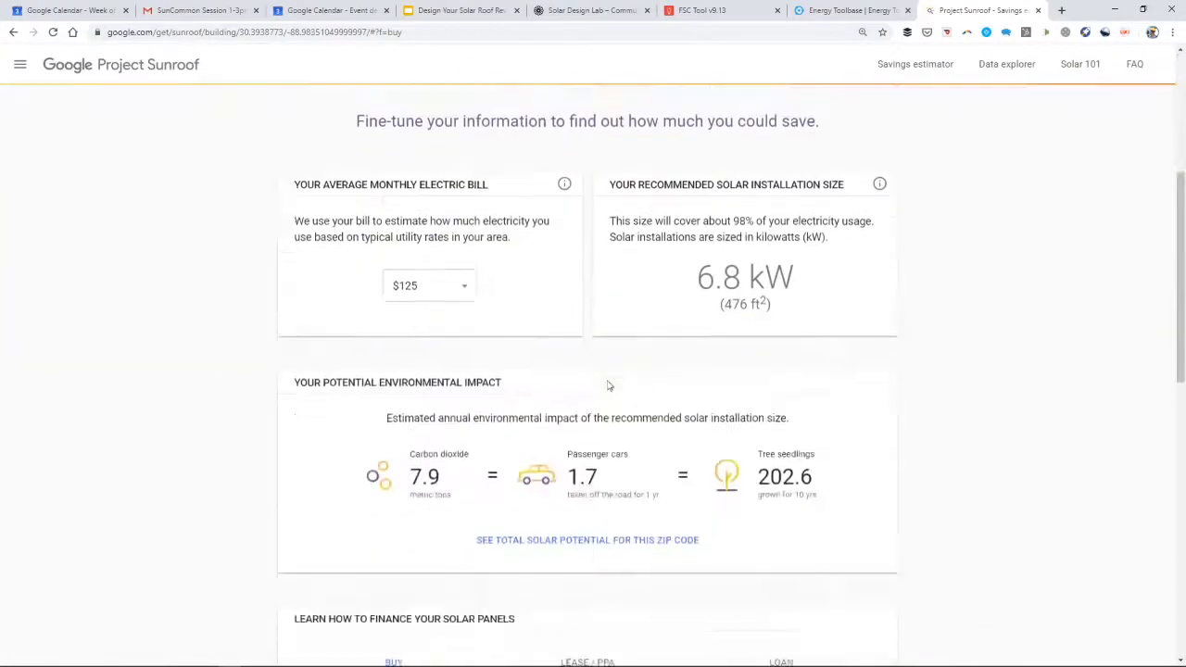
pyautogui.scroll(-3)
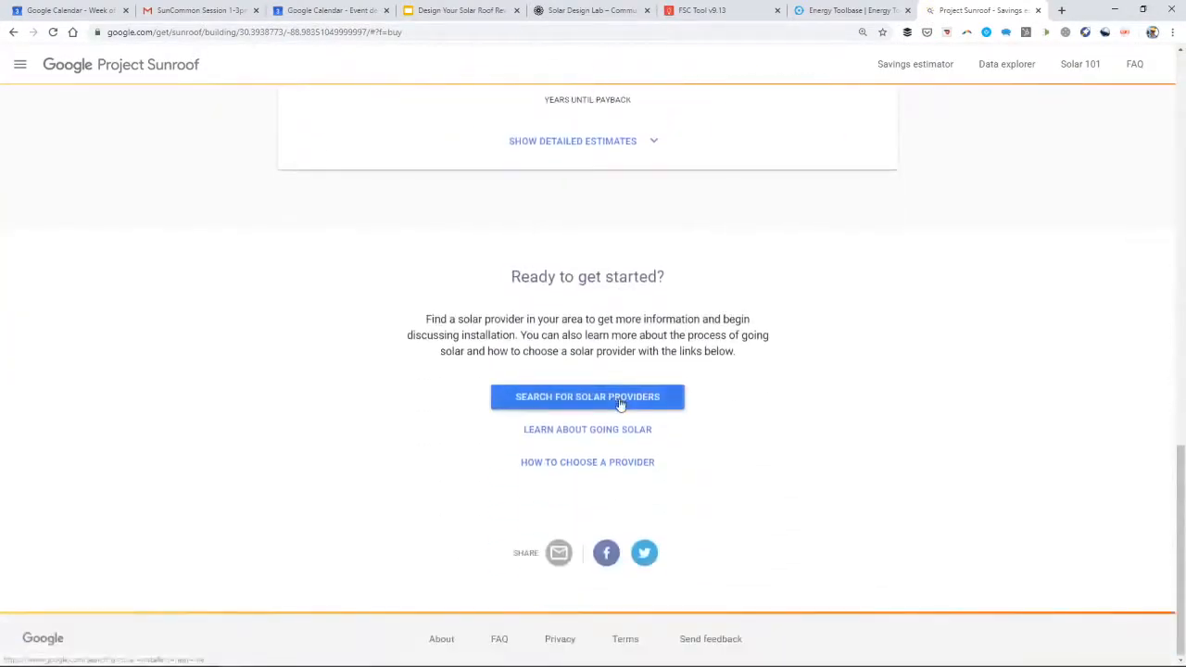
pyautogui.scroll(3)
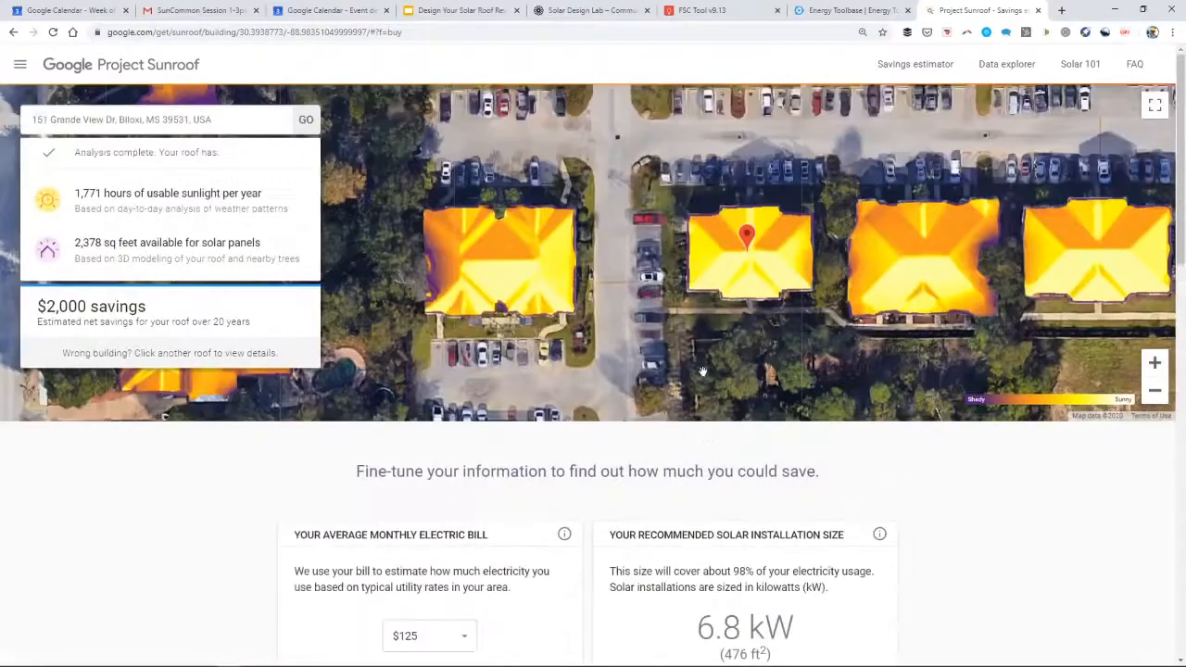
pyautogui.moveTo(744, 269)
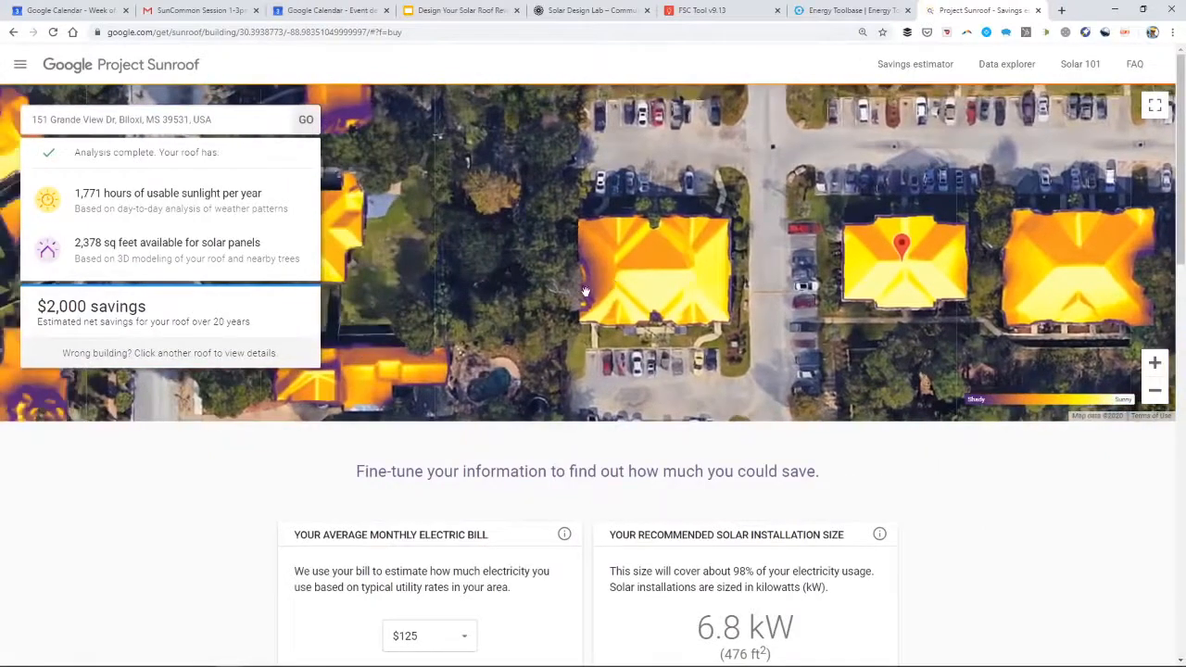
pyautogui.moveTo(595, 269)
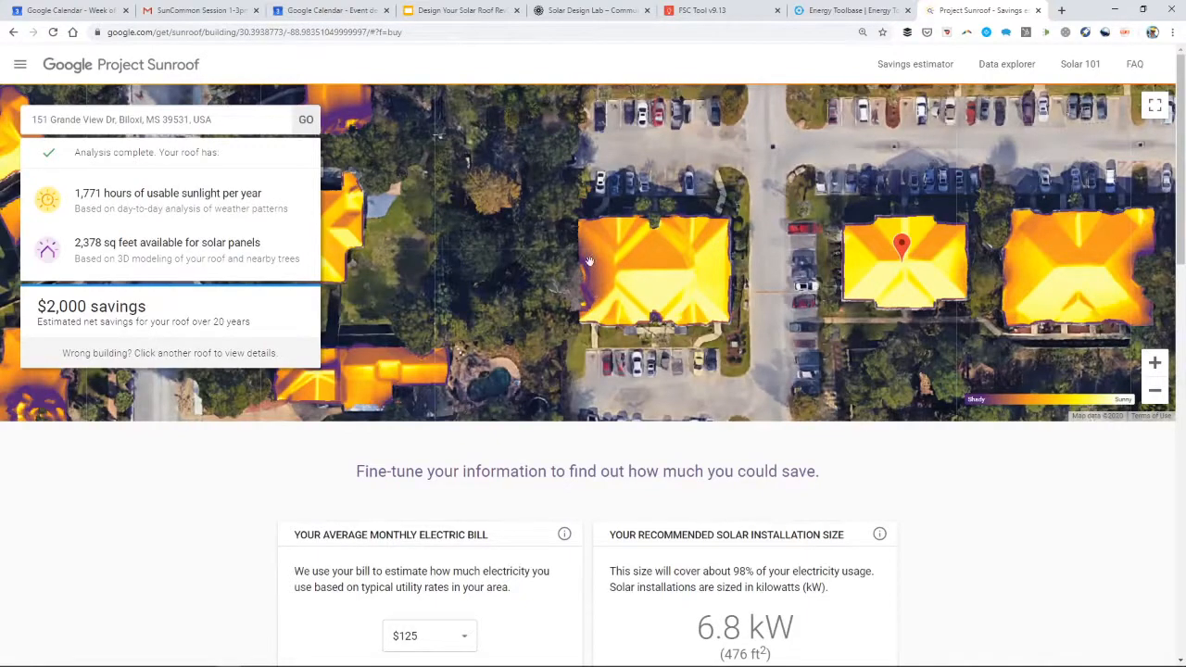
pyautogui.moveTo(591, 257)
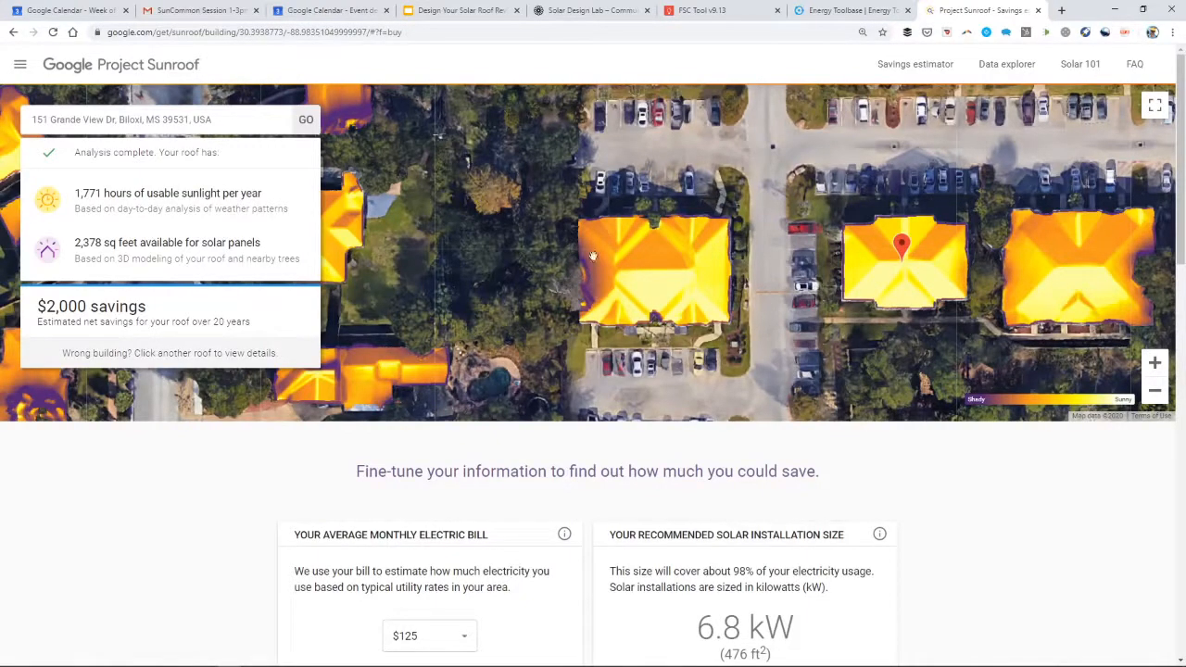
pyautogui.moveTo(595, 277)
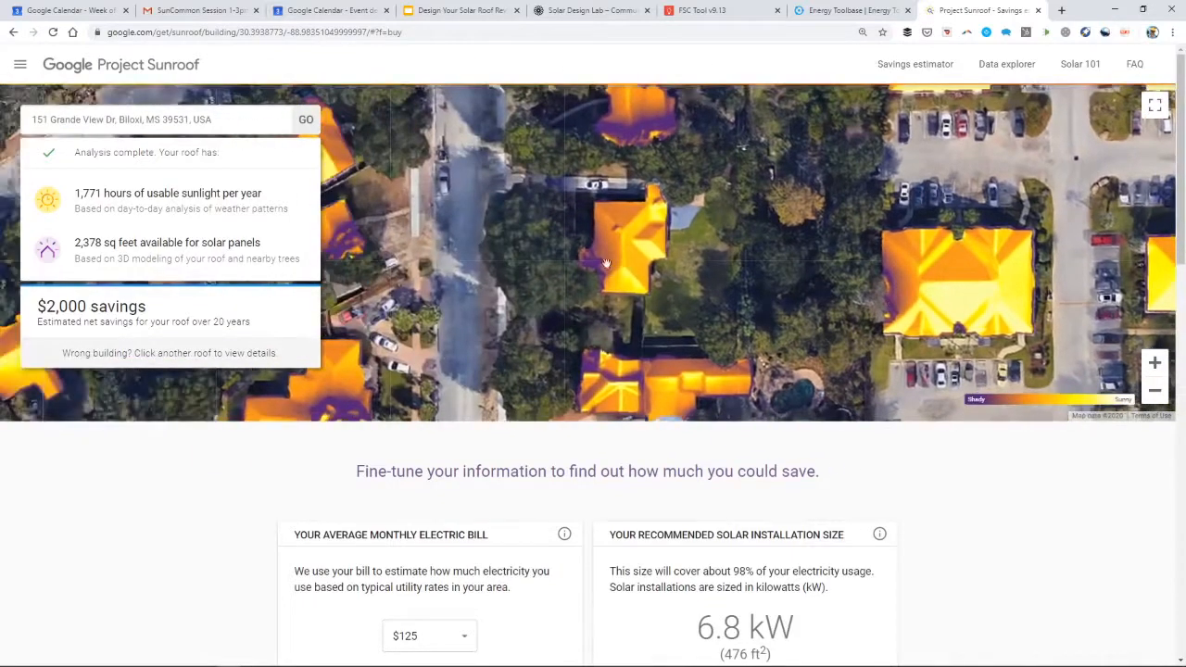
pyautogui.moveTo(606, 263); pyautogui.dragTo(657, 251)
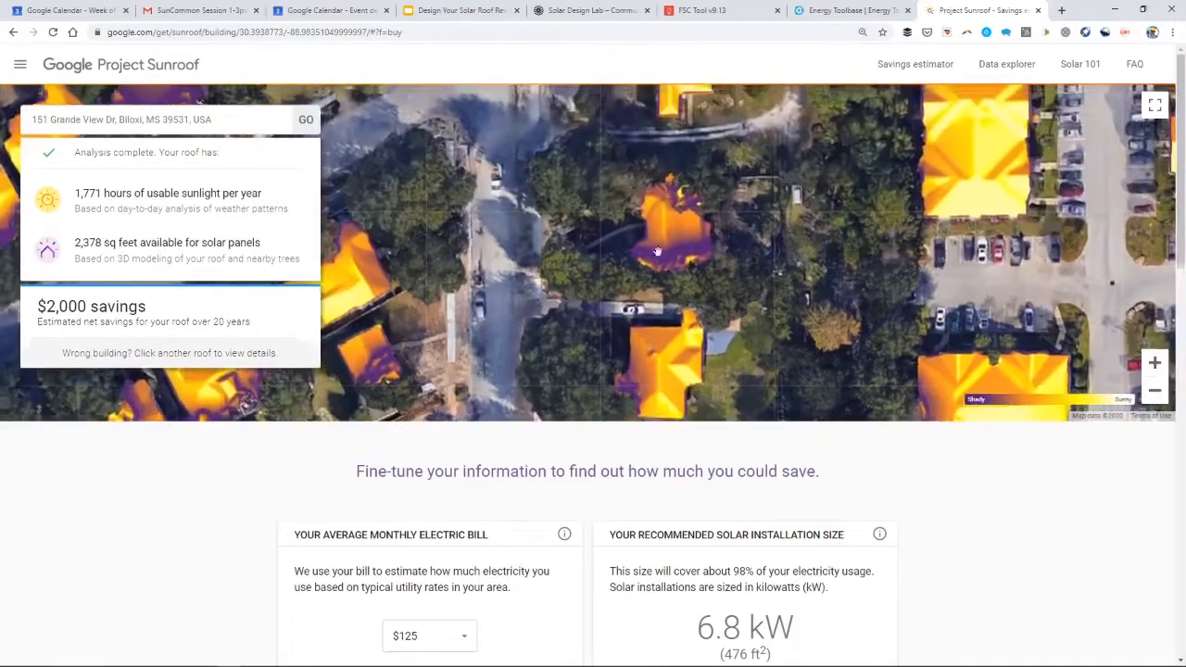
pyautogui.moveTo(658, 250); pyautogui.dragTo(560, 266)
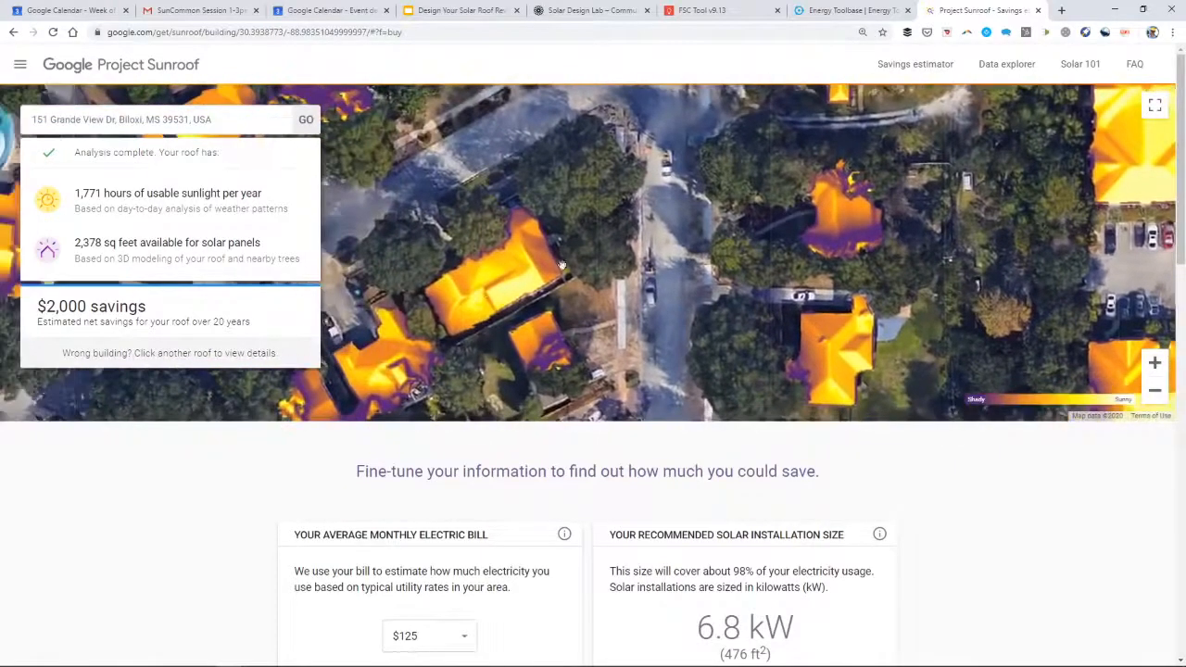
pyautogui.moveTo(560, 266); pyautogui.dragTo(793, 266)
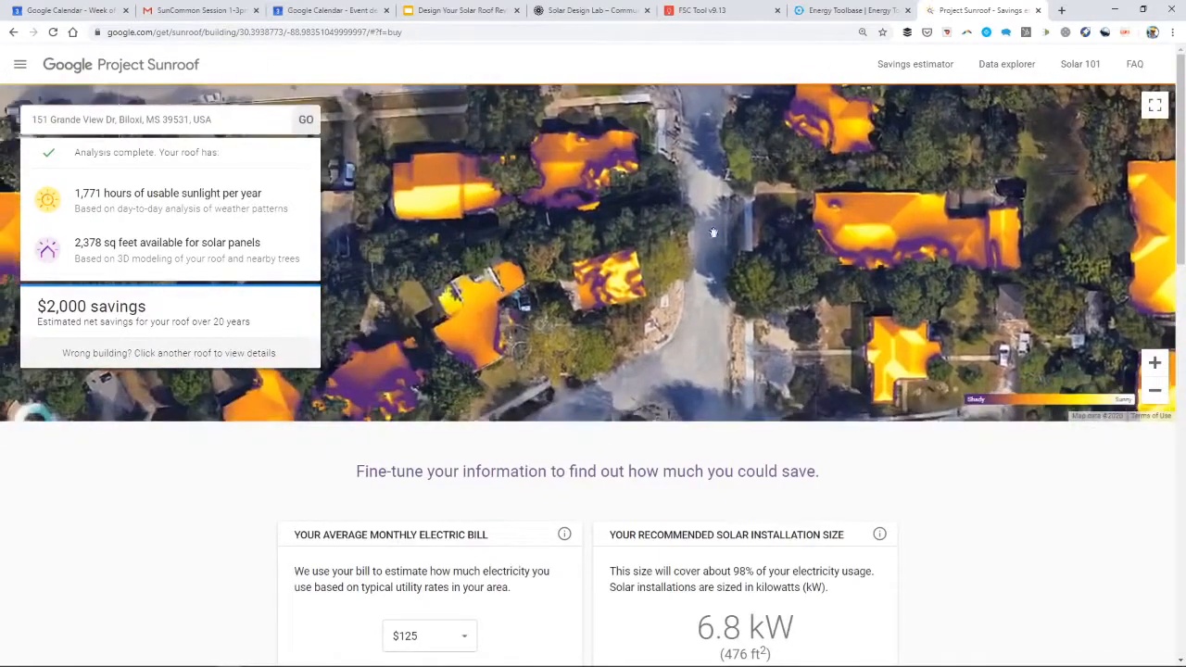
# - Scroll through the Biloxi savings results down to the How Project Sunroof Works steps
pyautogui.scroll(-3)
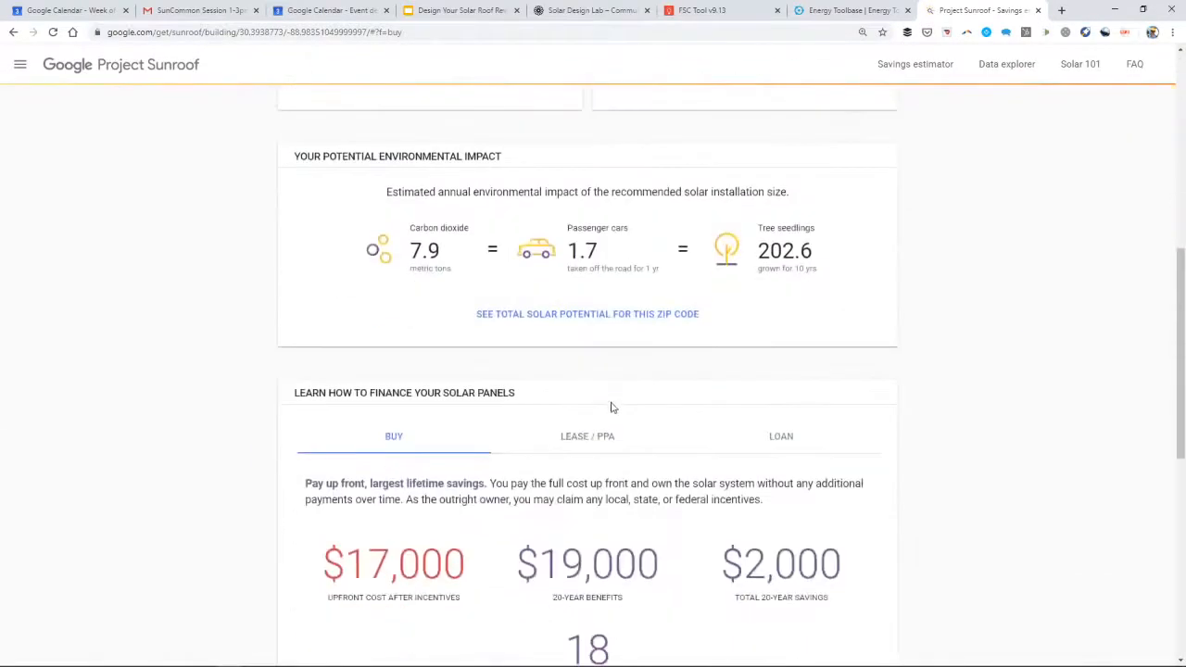
pyautogui.scroll(3)
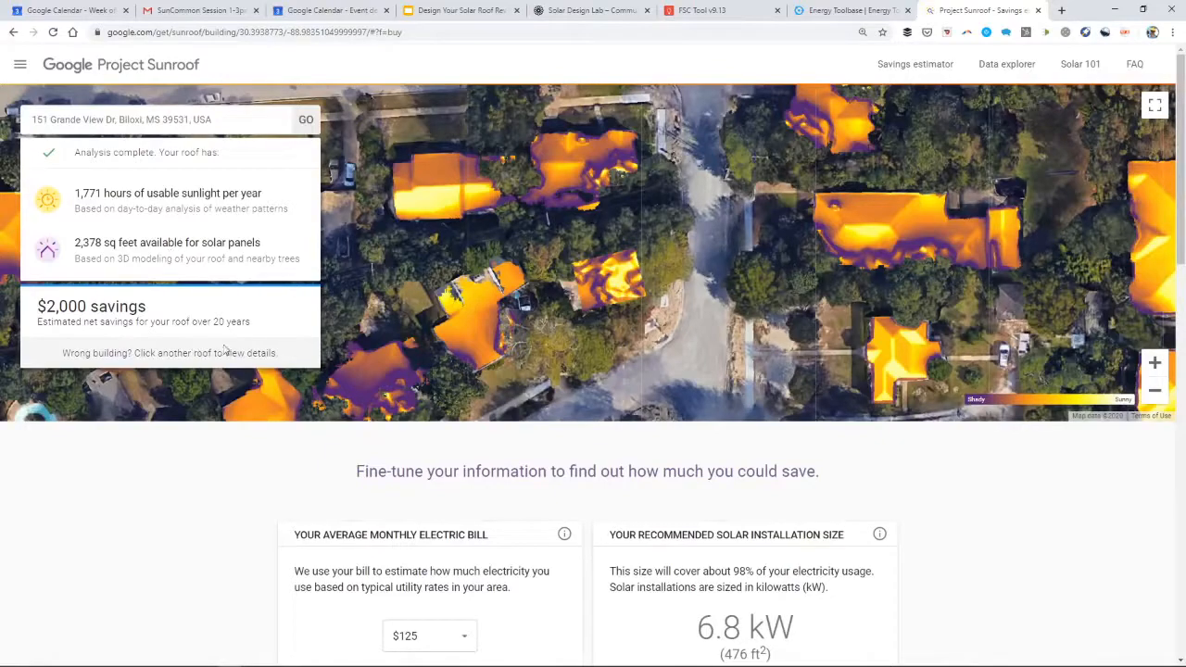
pyautogui.scroll(-3)
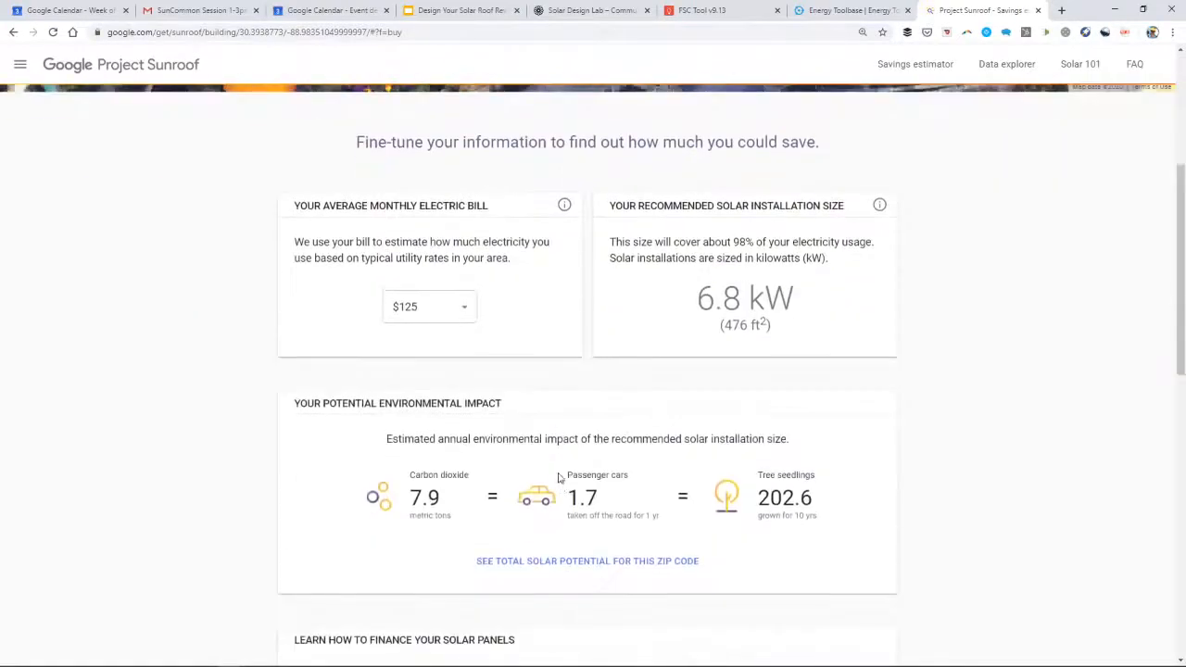
pyautogui.scroll(-3)
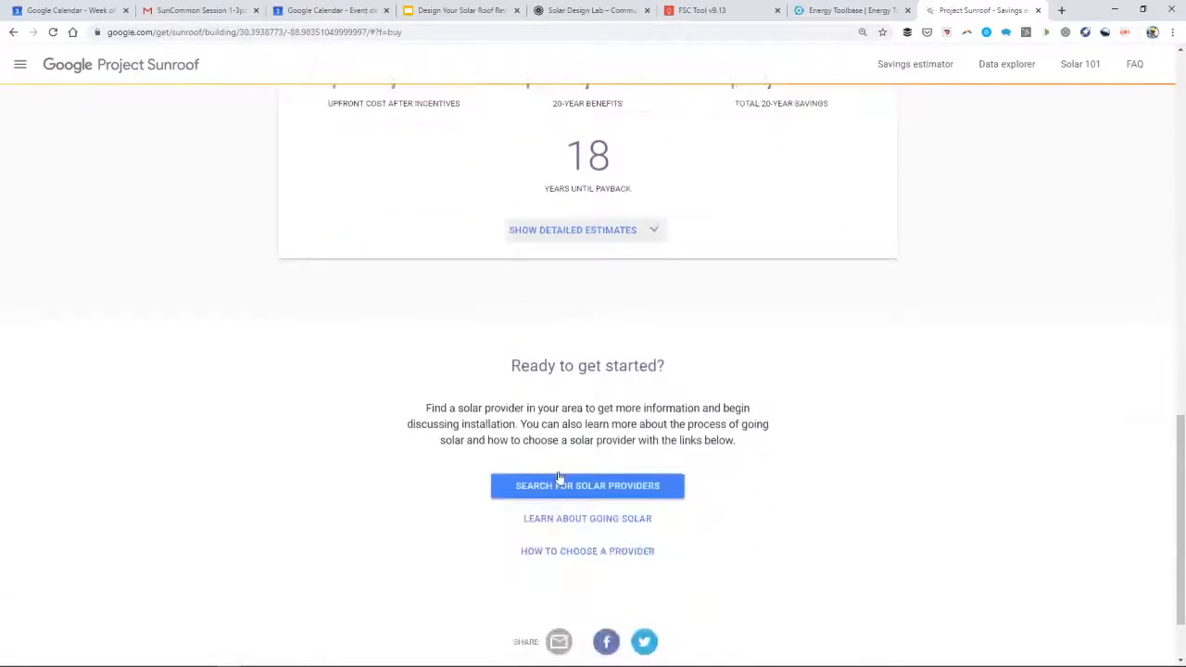
pyautogui.scroll(-3)
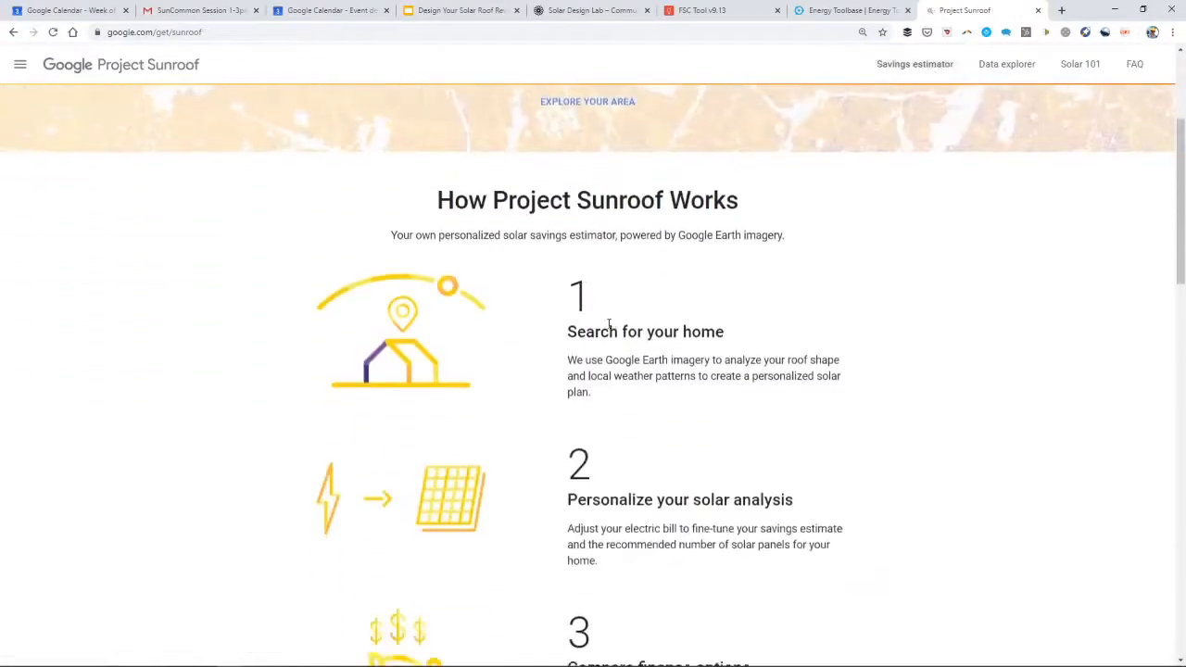
# - Browse the Data Explorer and Solar 101 pages, then return to the Biloxi savings estimate
pyautogui.click(1008, 64)
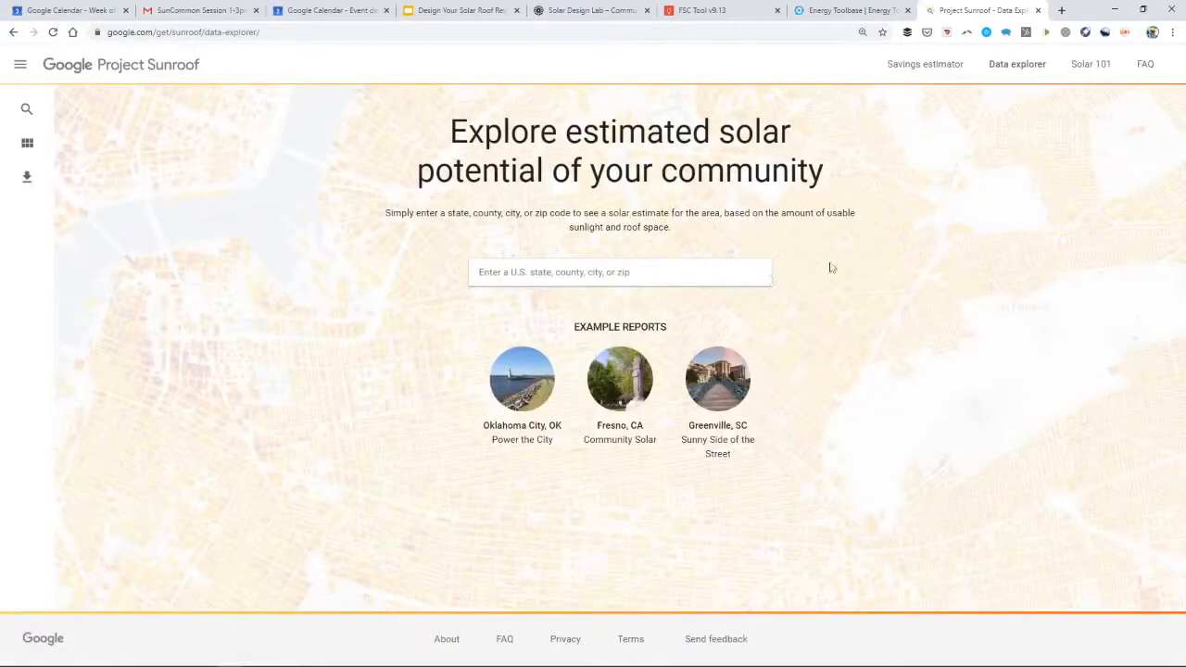
pyautogui.click(1090, 64)
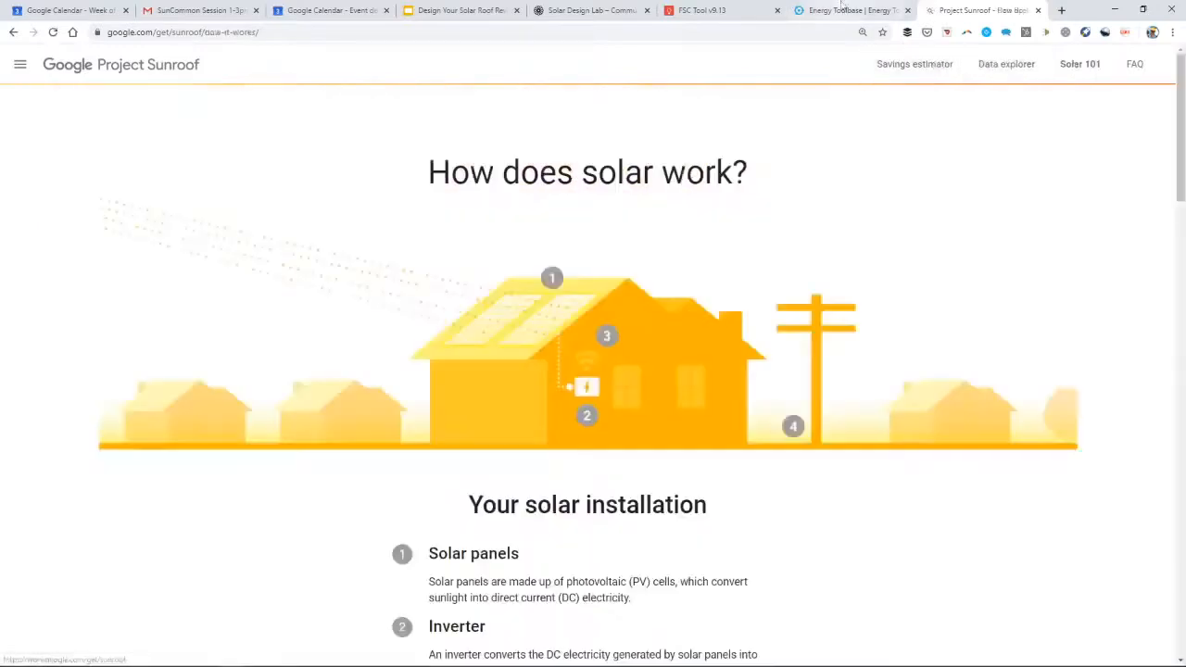
pyautogui.scroll(-3)
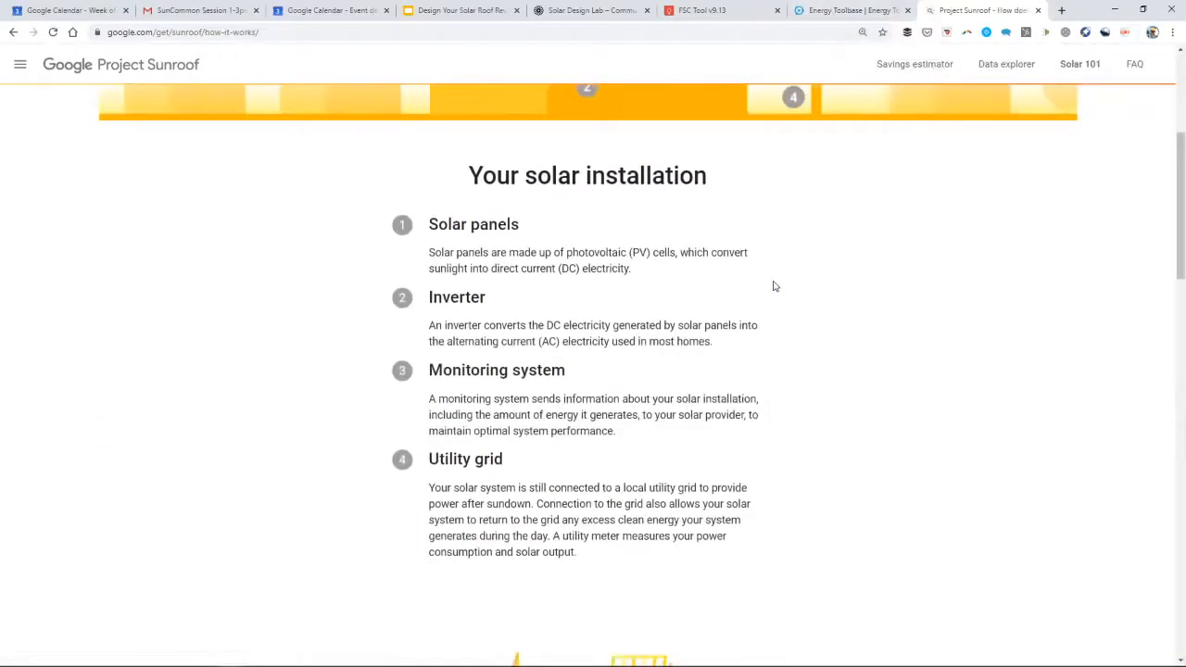
pyautogui.scroll(3)
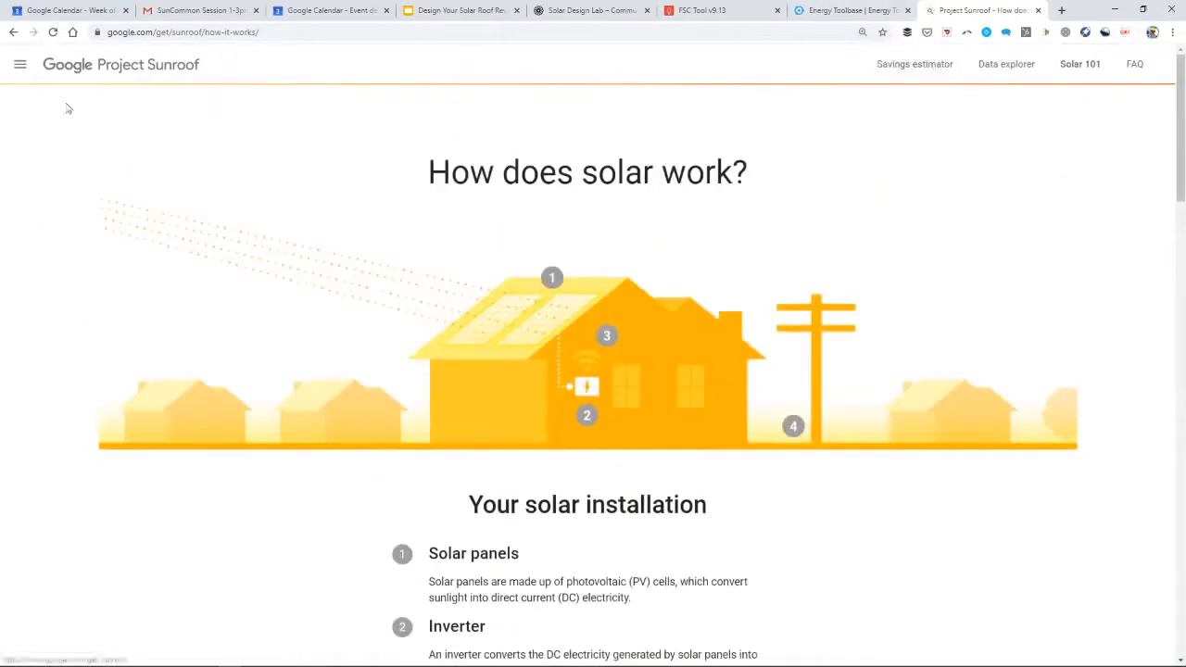
pyautogui.click(1006, 65)
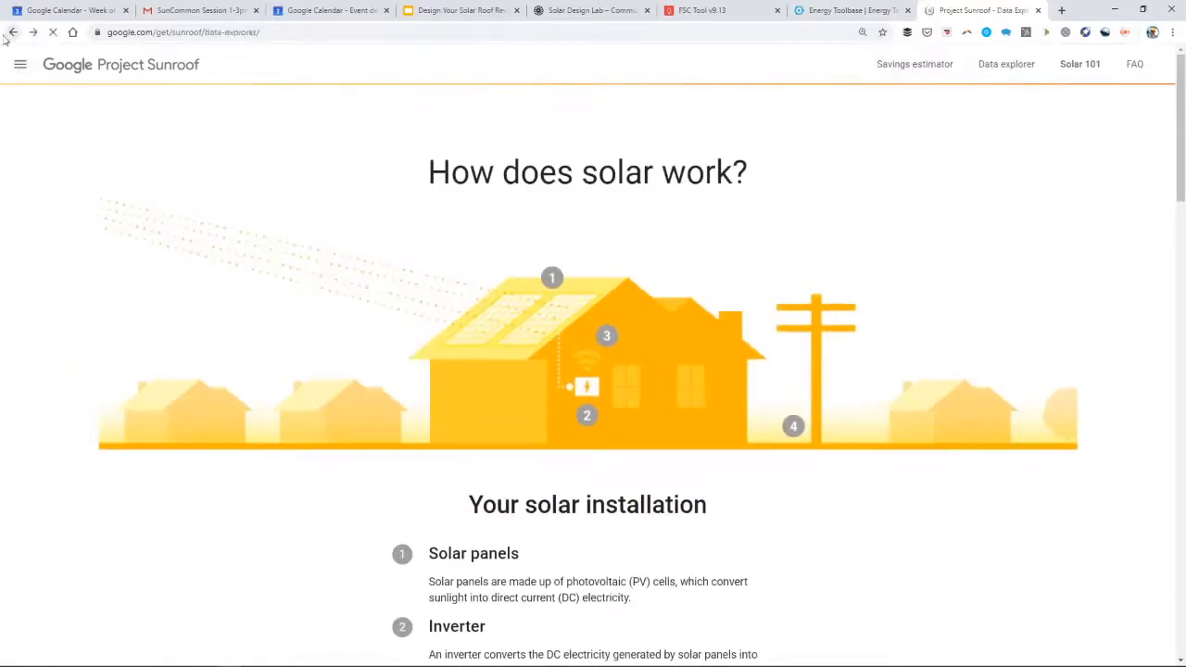
pyautogui.click(1006, 64)
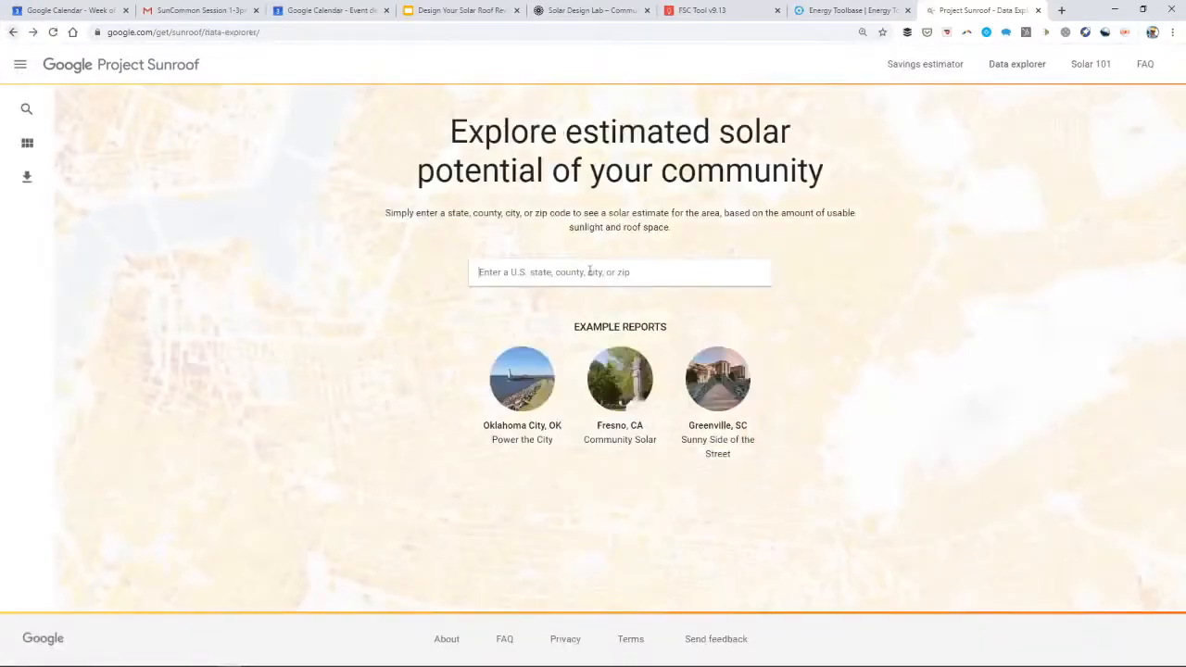
pyautogui.click(9, 33)
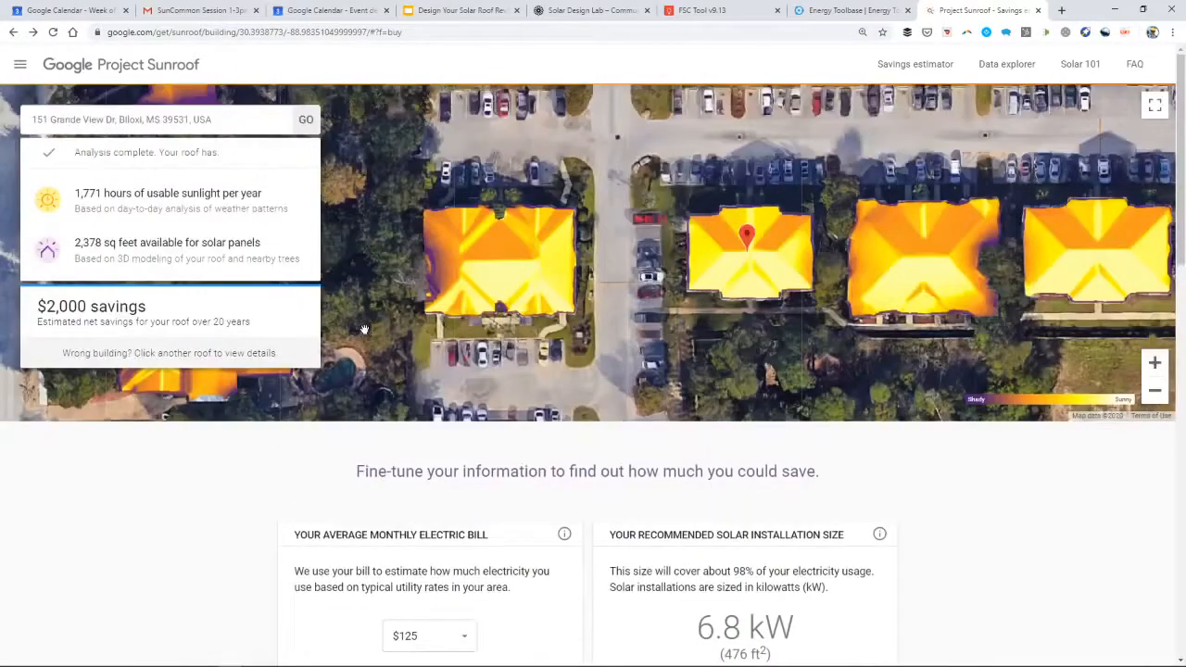
# - Read why 6.8 kW is recommended, then expand the Biloxi estimate's detailed cost breakdown
pyautogui.scroll(-3)
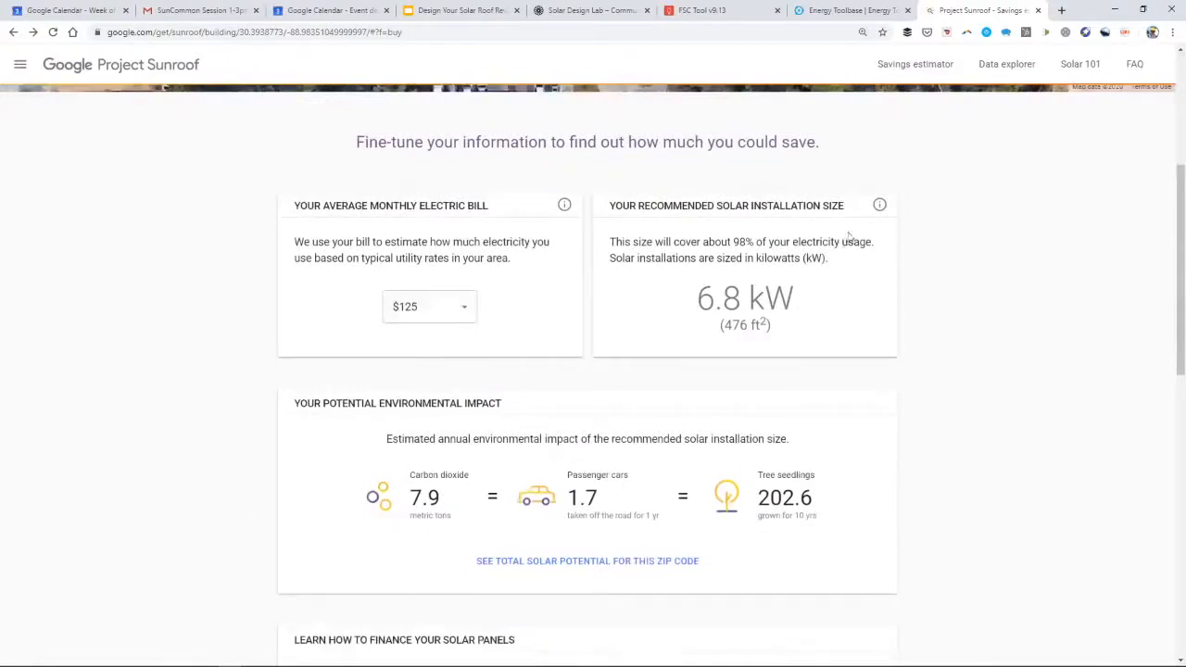
pyautogui.click(878, 204)
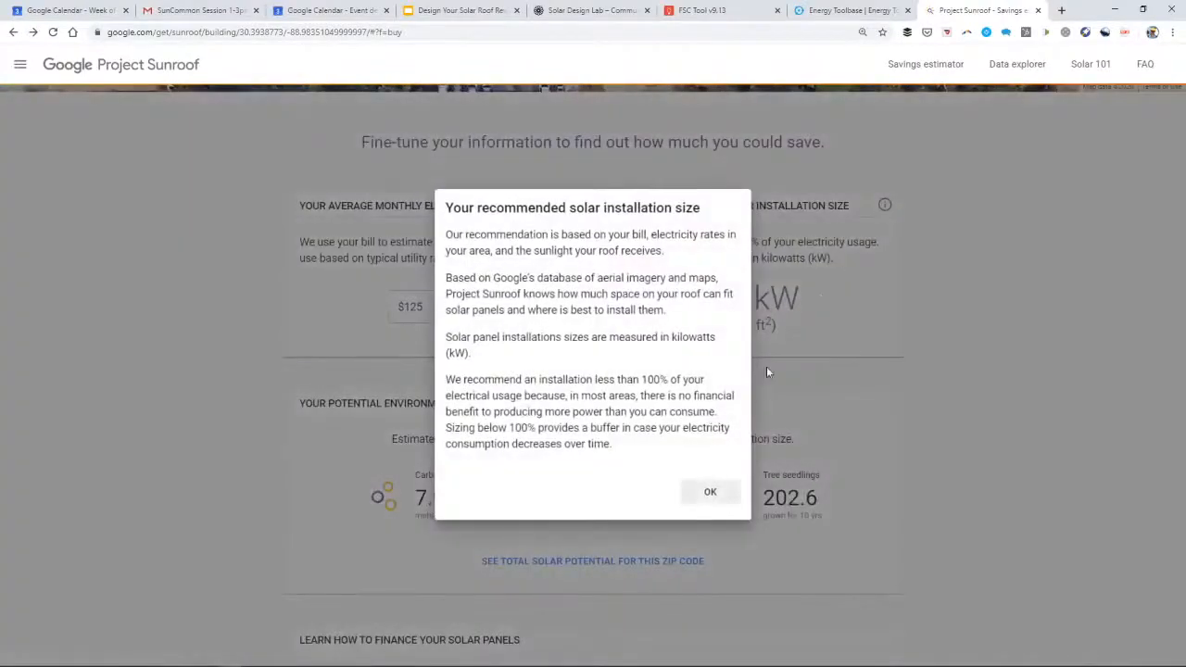
pyautogui.click(710, 491)
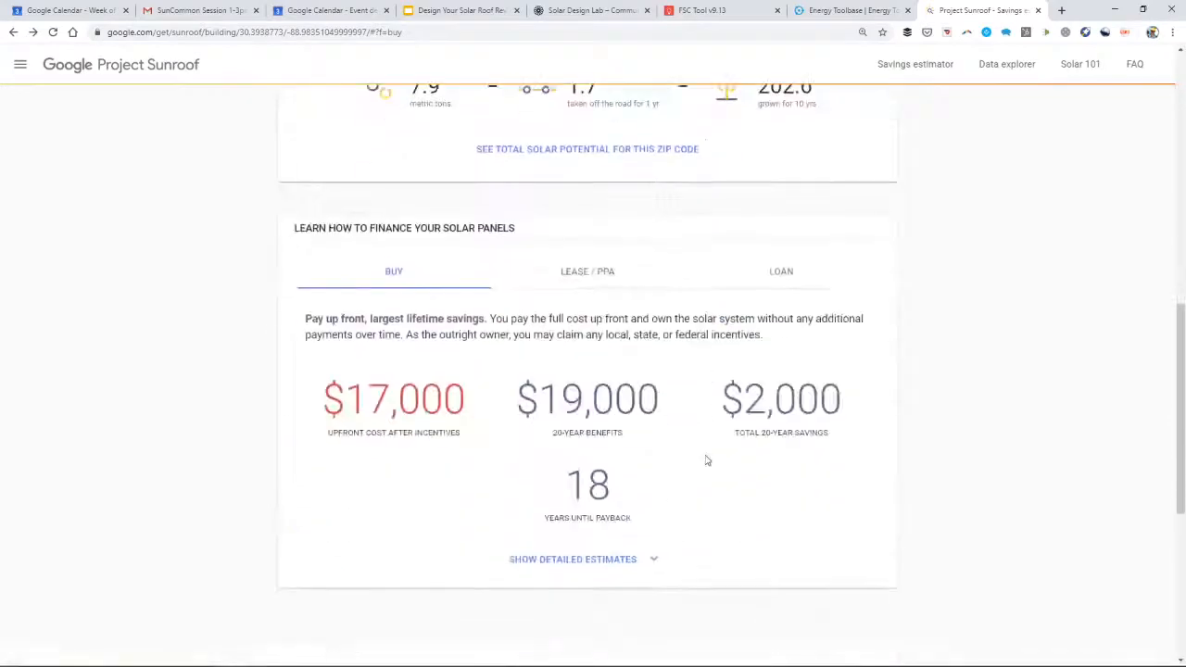
pyautogui.scroll(-3)
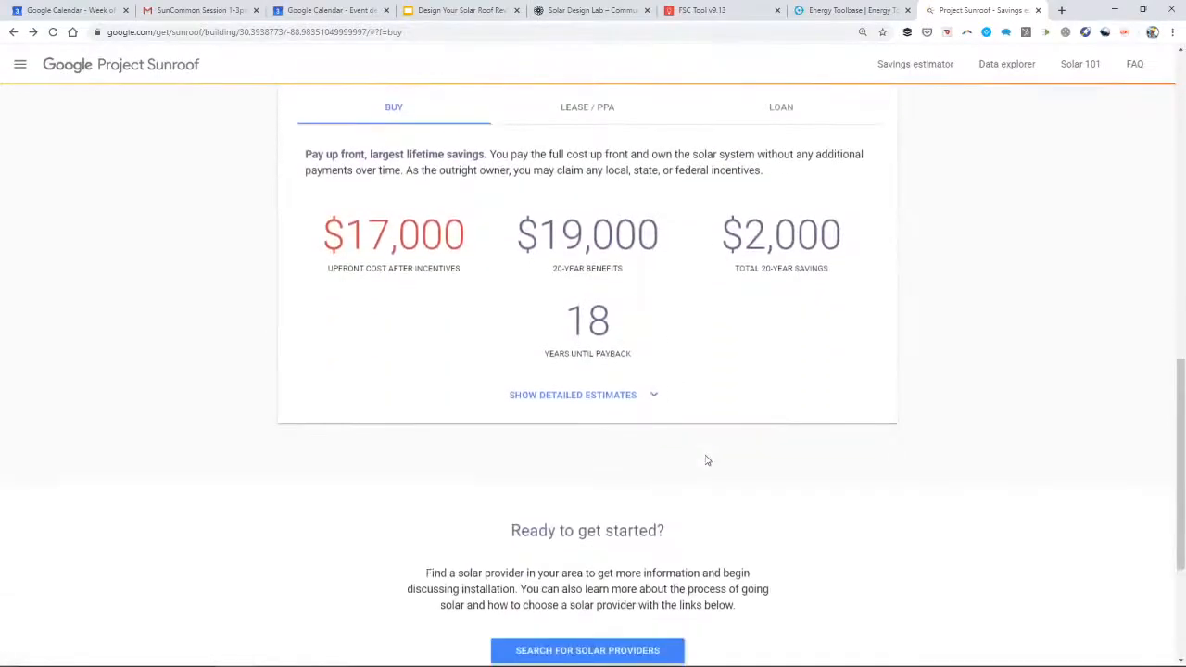
pyautogui.click(573, 395)
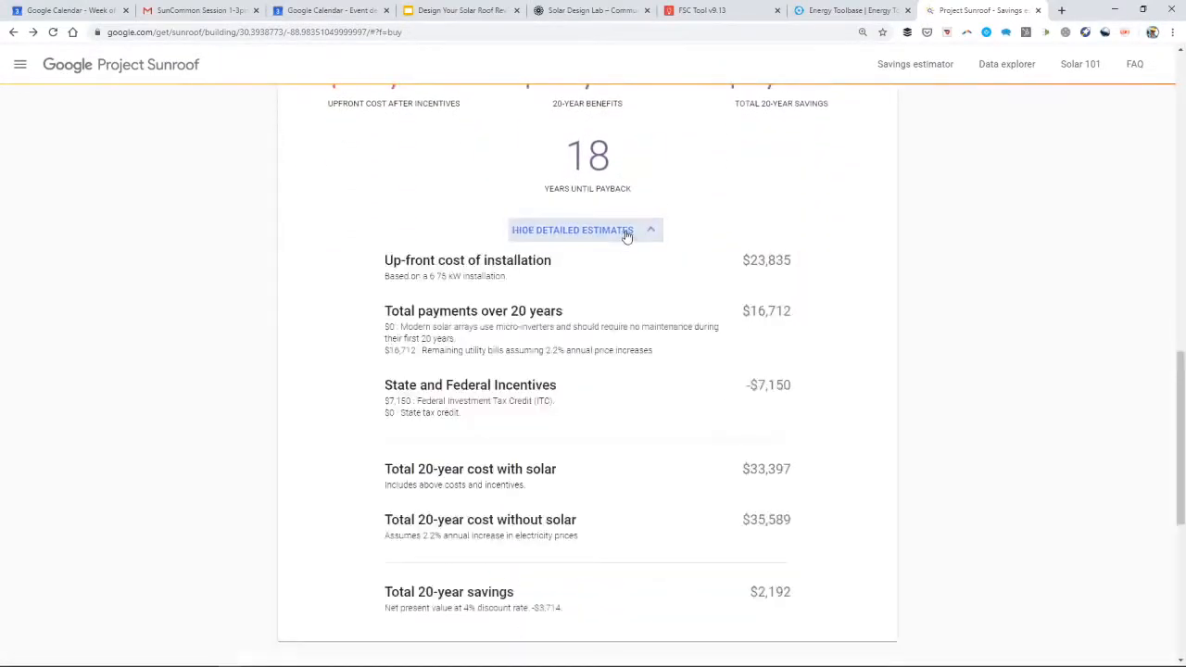
pyautogui.scroll(-3)
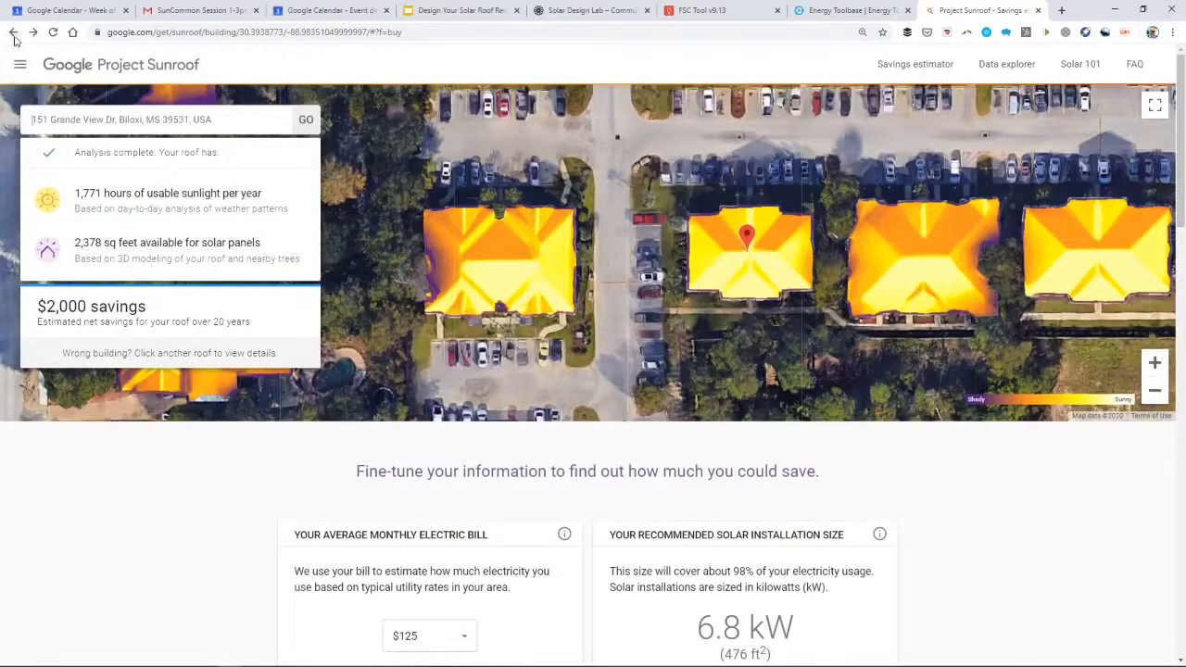
# - Return to the Project Sunroof home page and scroll to its area-wide US solar potential map
pyautogui.click(13, 34)
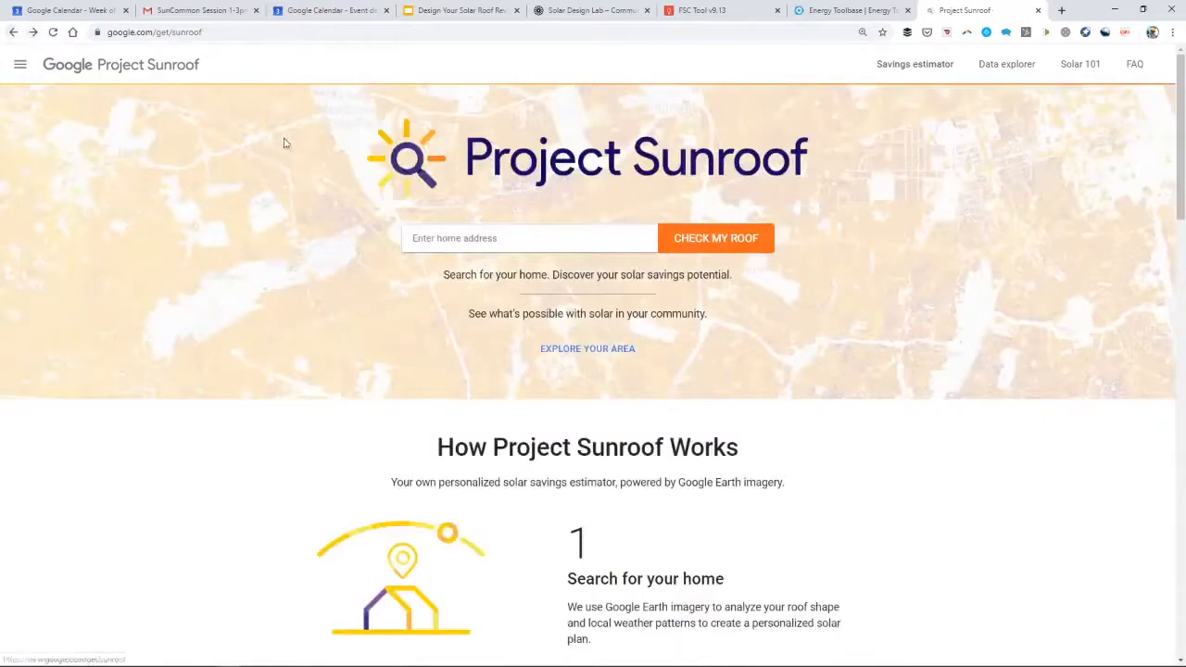
pyautogui.scroll(-3)
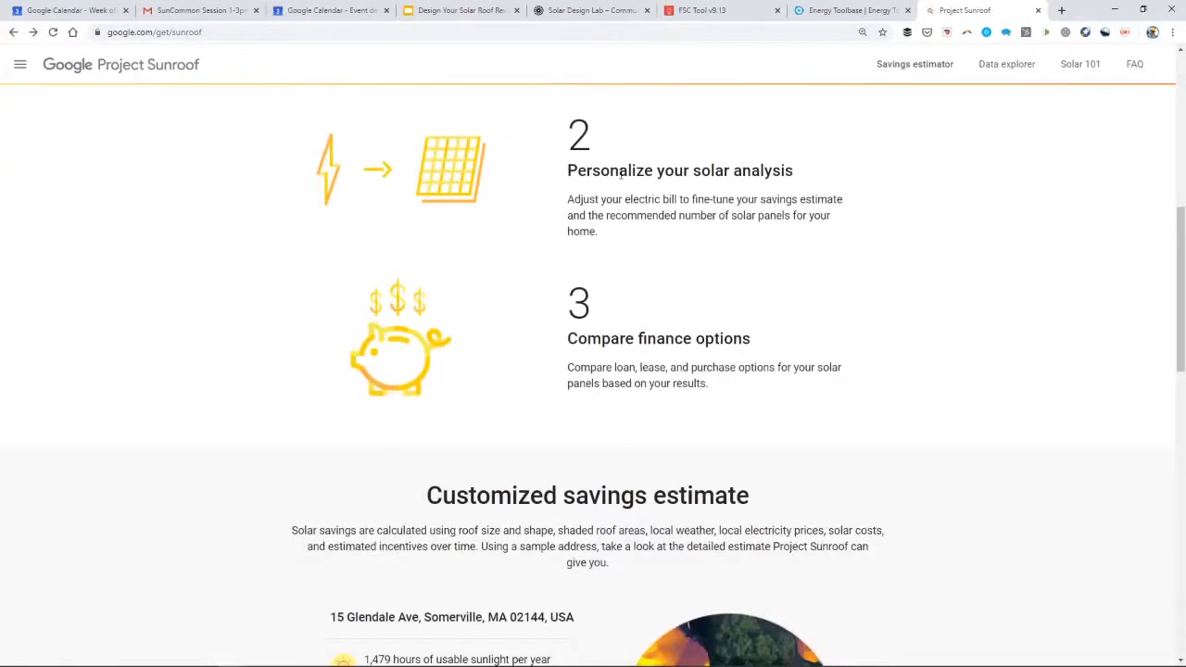
pyautogui.moveTo(628, 367)
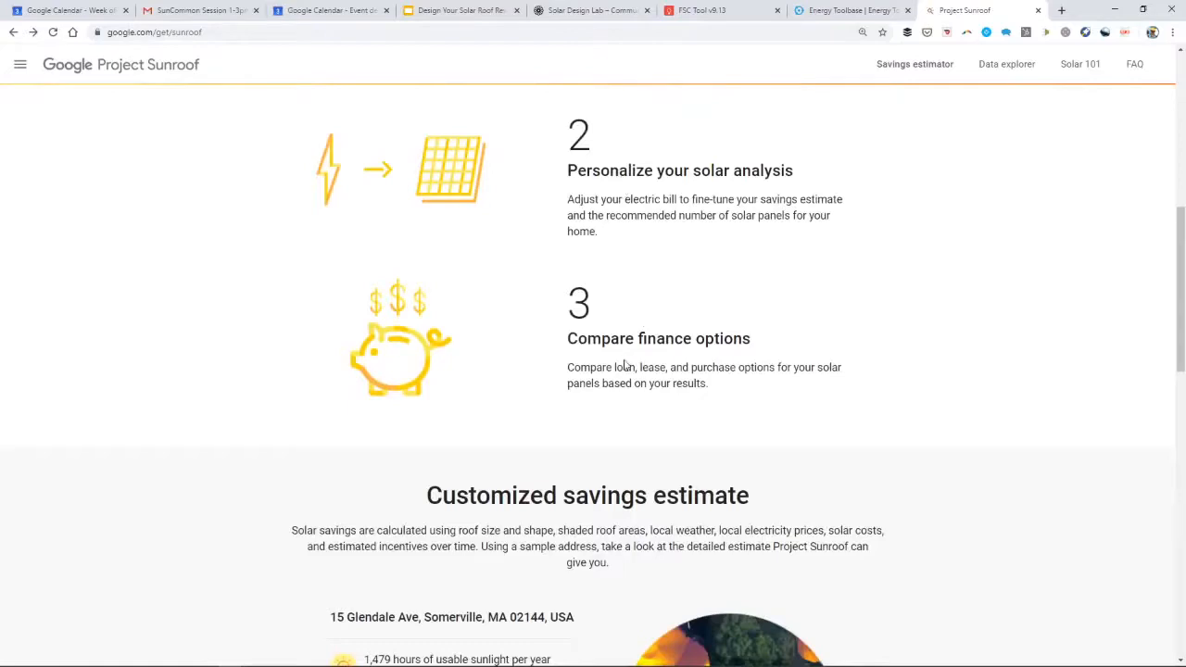
pyautogui.moveTo(609, 416)
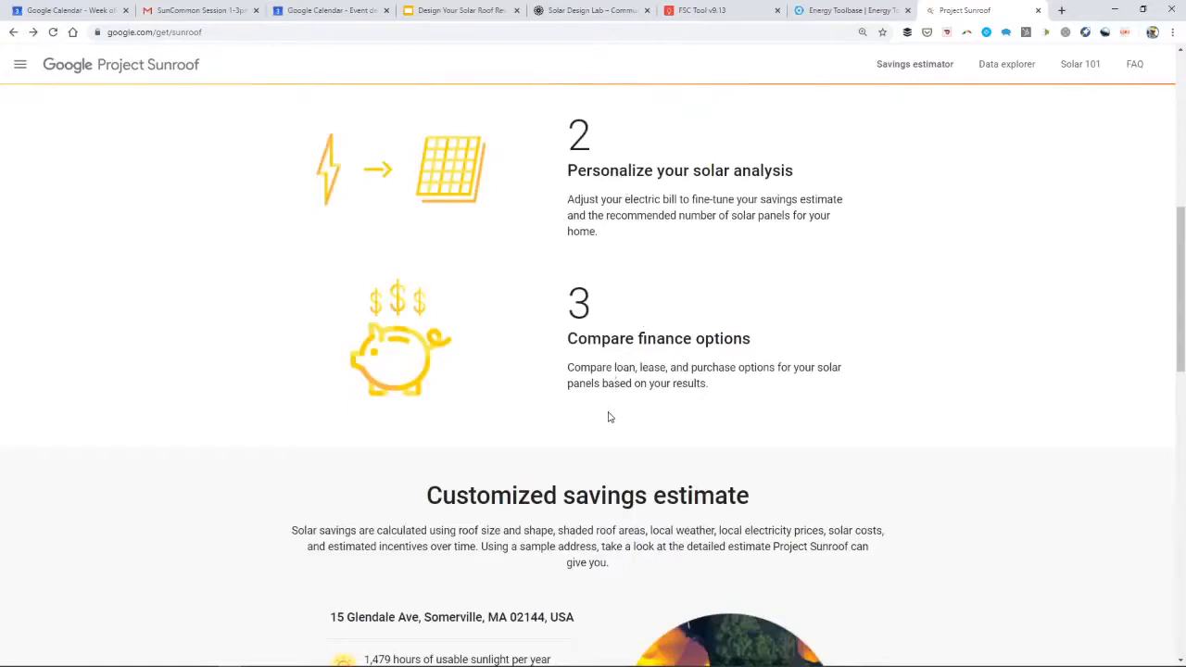
pyautogui.scroll(-3)
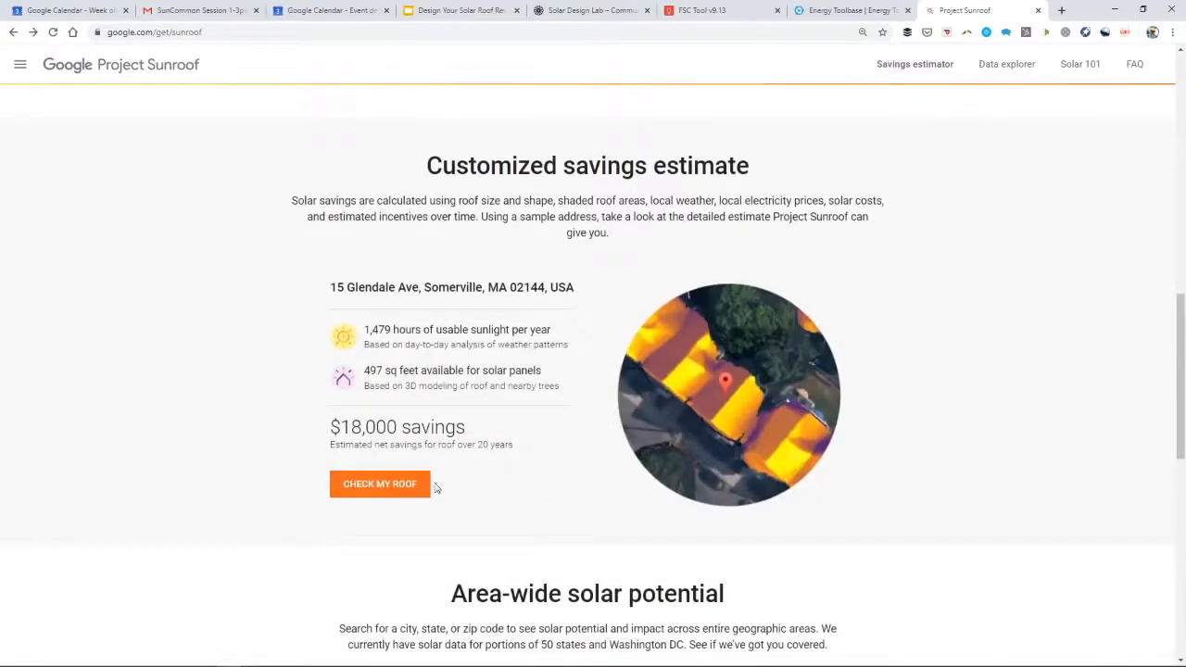
pyautogui.scroll(-3)
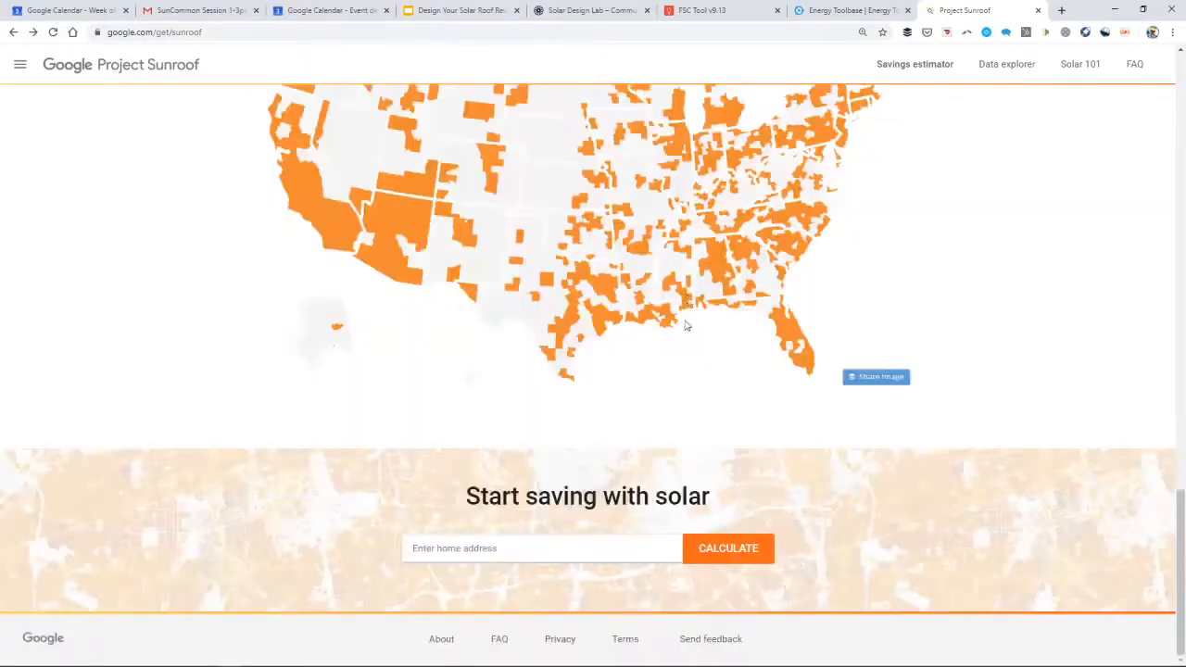
pyautogui.scroll(3)
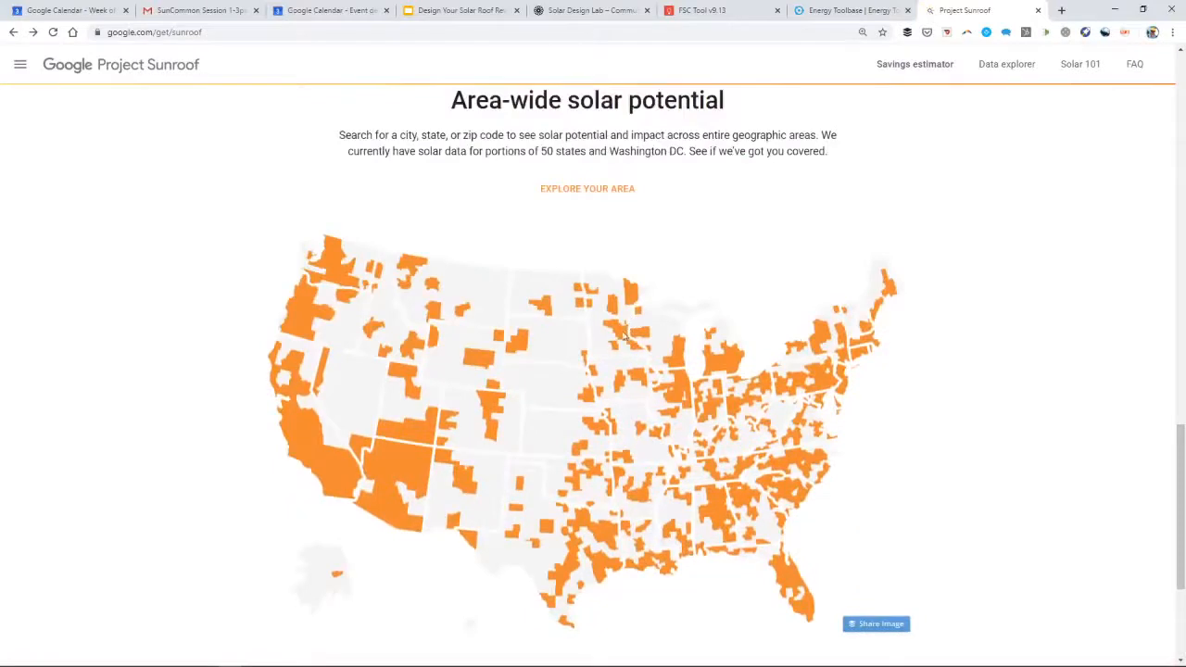
pyautogui.moveTo(610, 350)
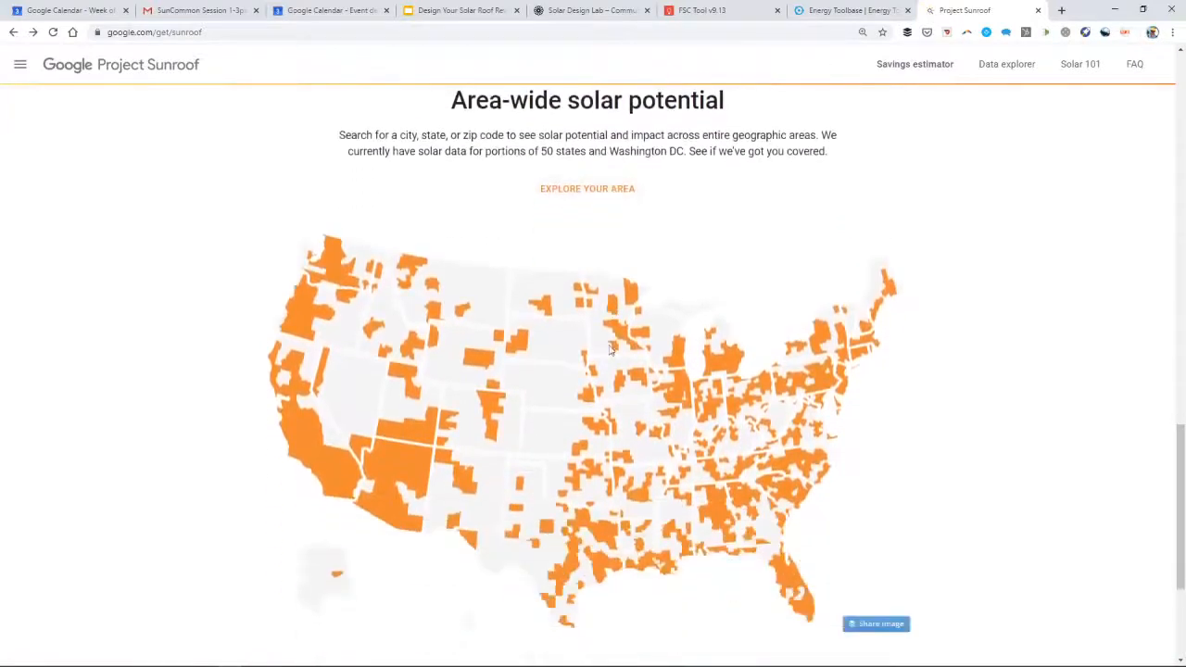
pyautogui.moveTo(581, 189)
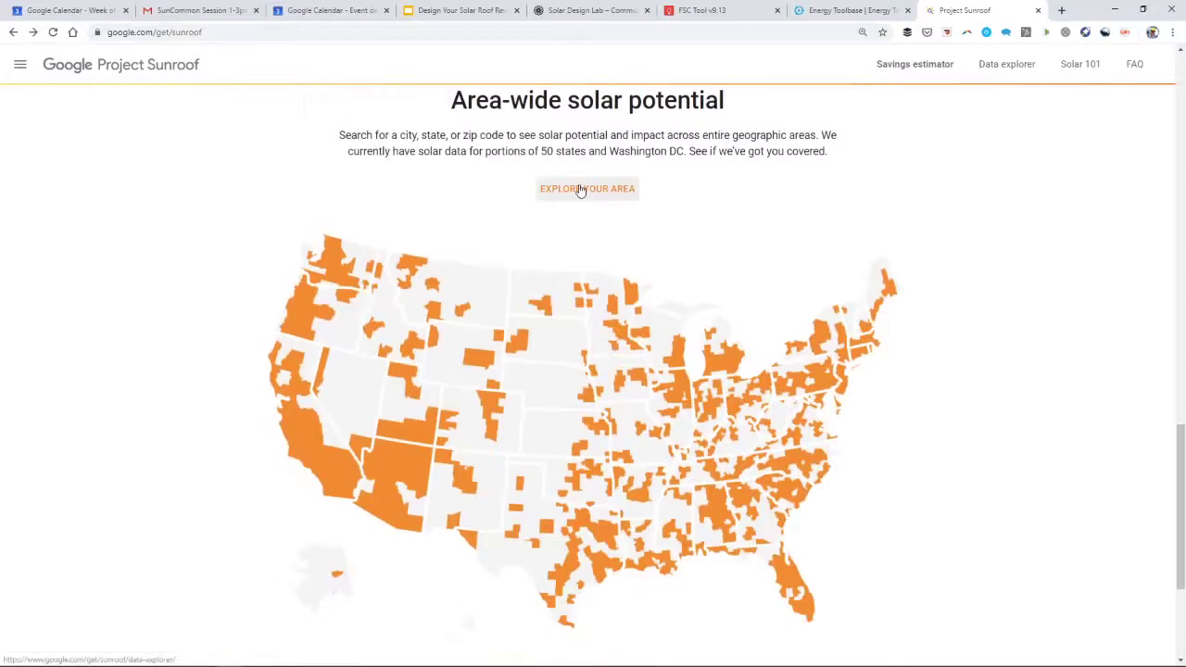
# - Search the Data Explorer for Biloxi and select Biloxi, MS
pyautogui.click(587, 188)
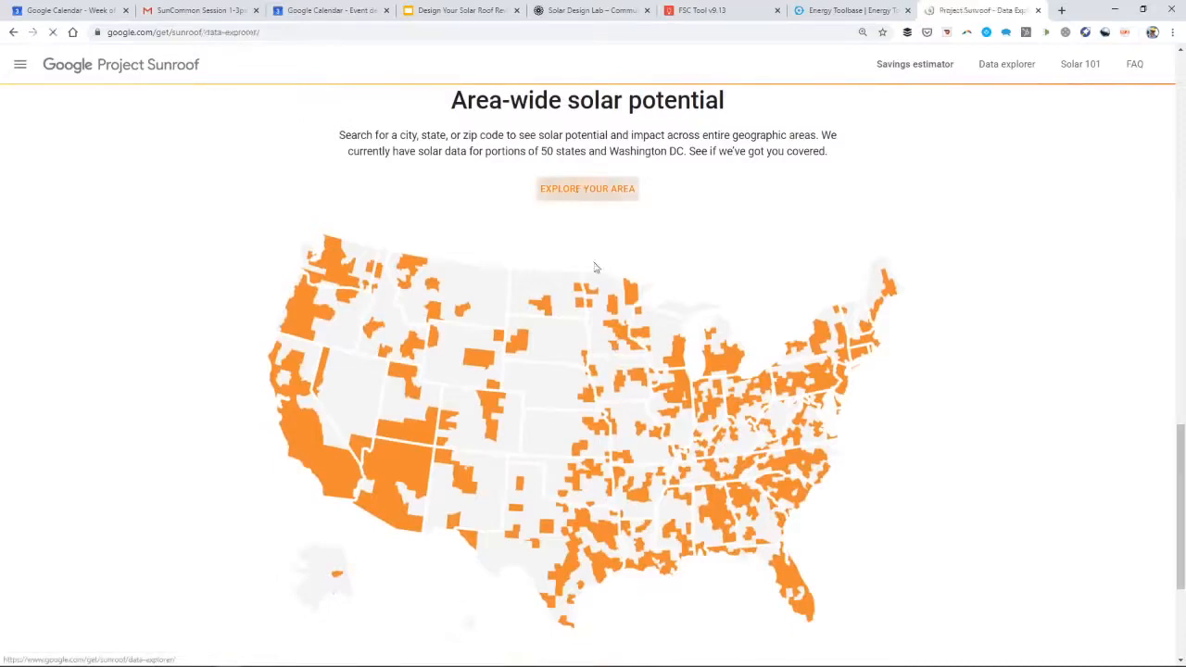
pyautogui.click(588, 188)
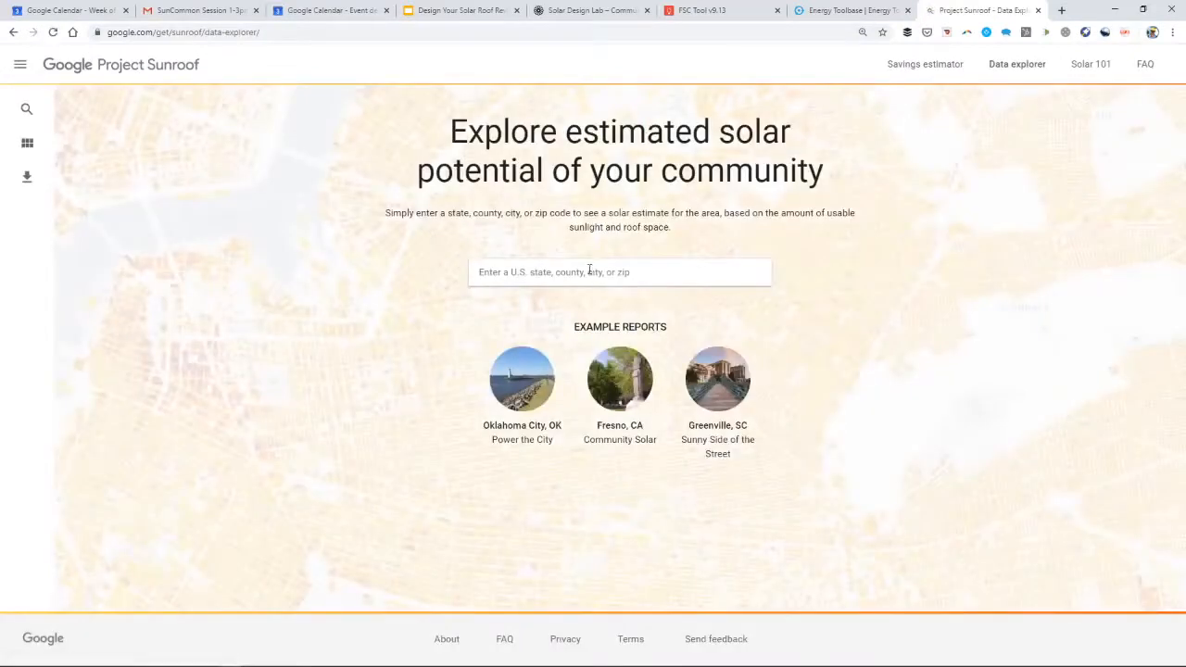
pyautogui.write('Bil,0')
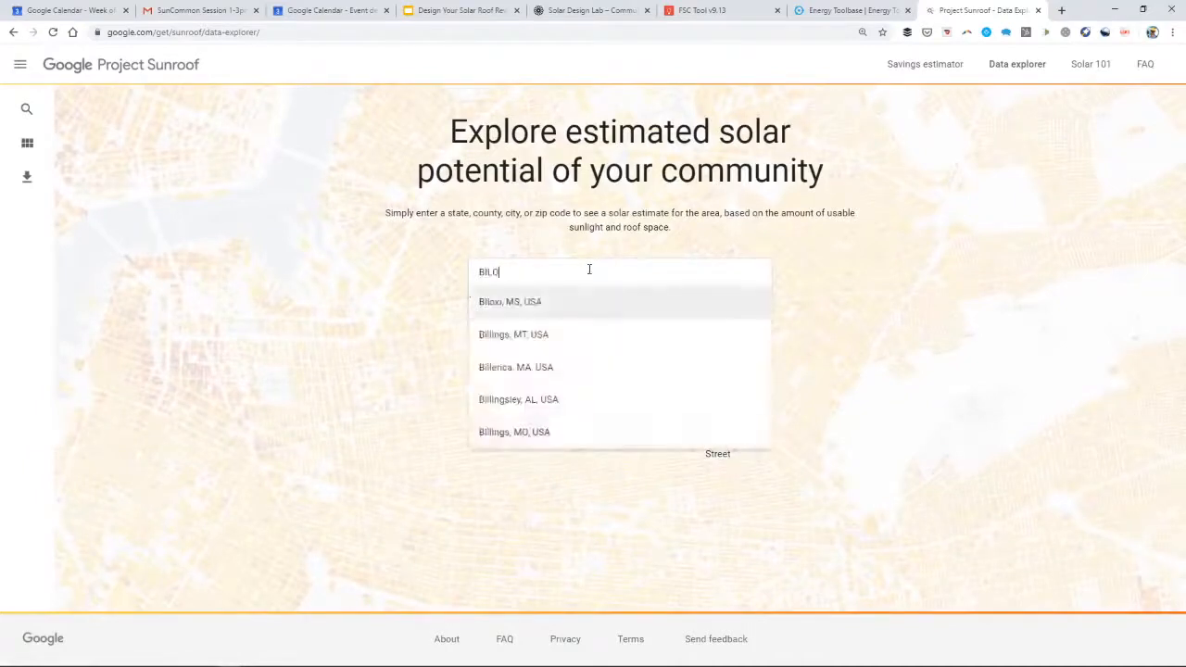
pyautogui.write('BILOXI')
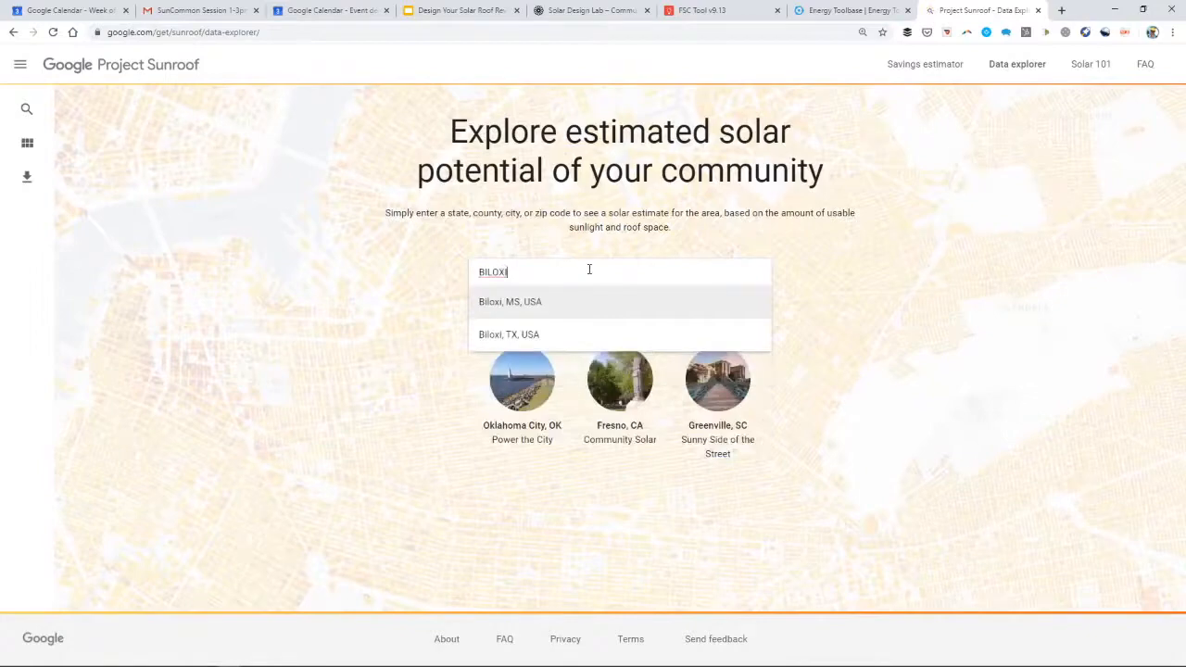
pyautogui.click(509, 301)
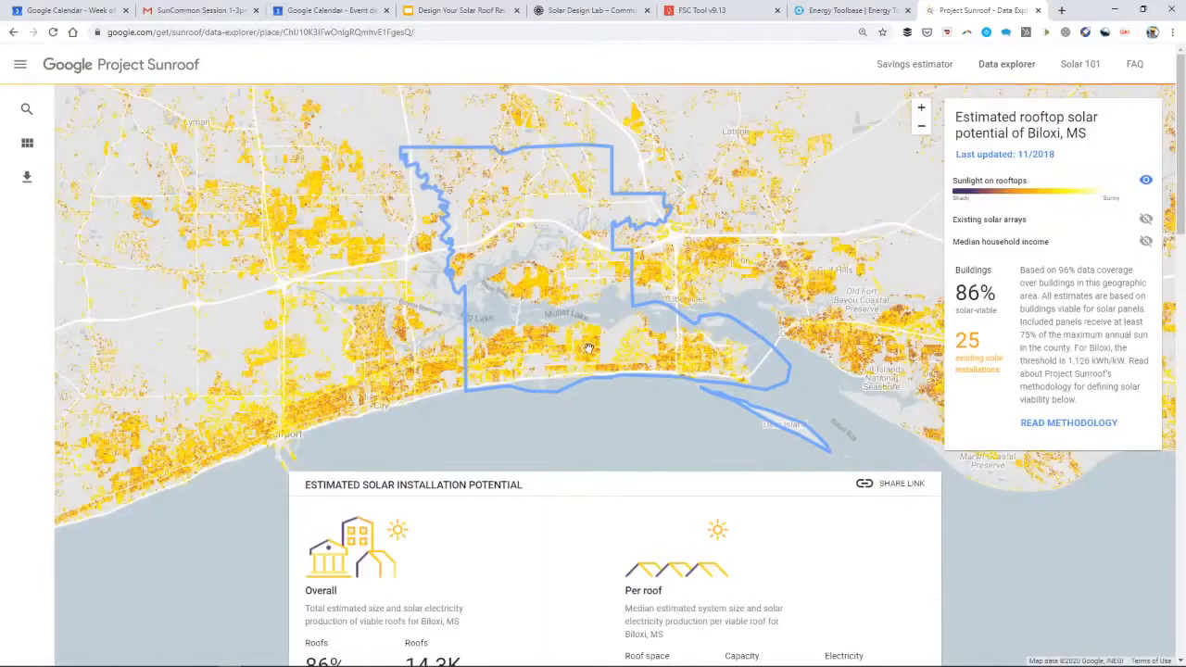
# - Zoom in three times and pan to view Biloxi rooftops colored by sunlight
pyautogui.click(920, 113)
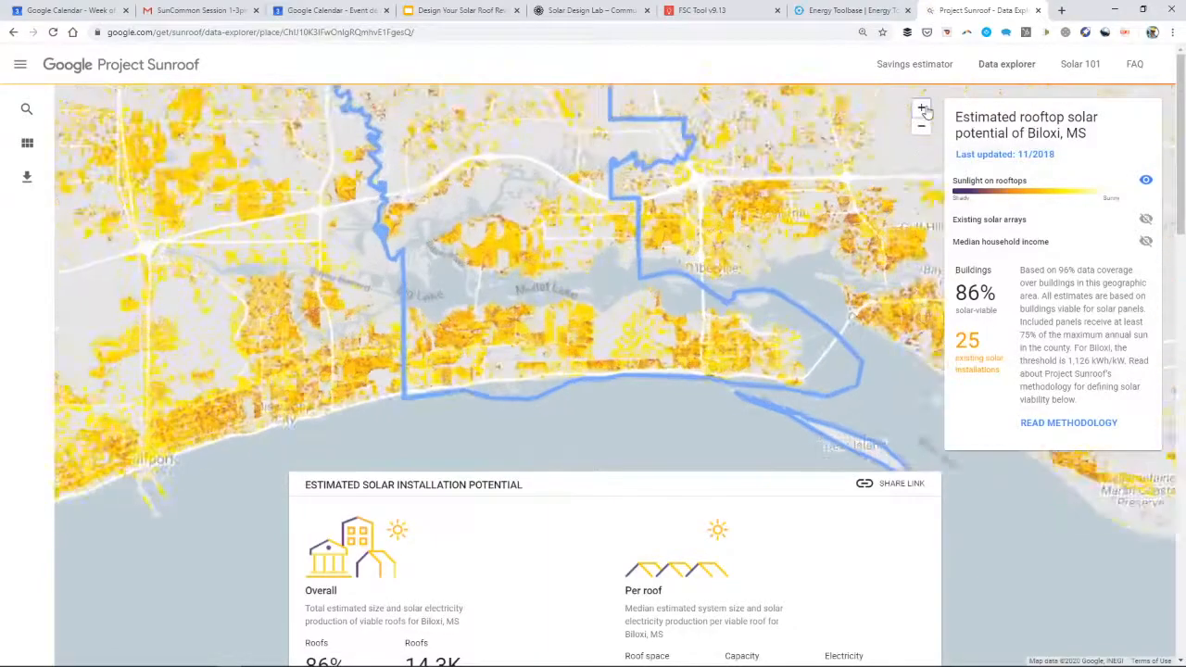
pyautogui.click(920, 110)
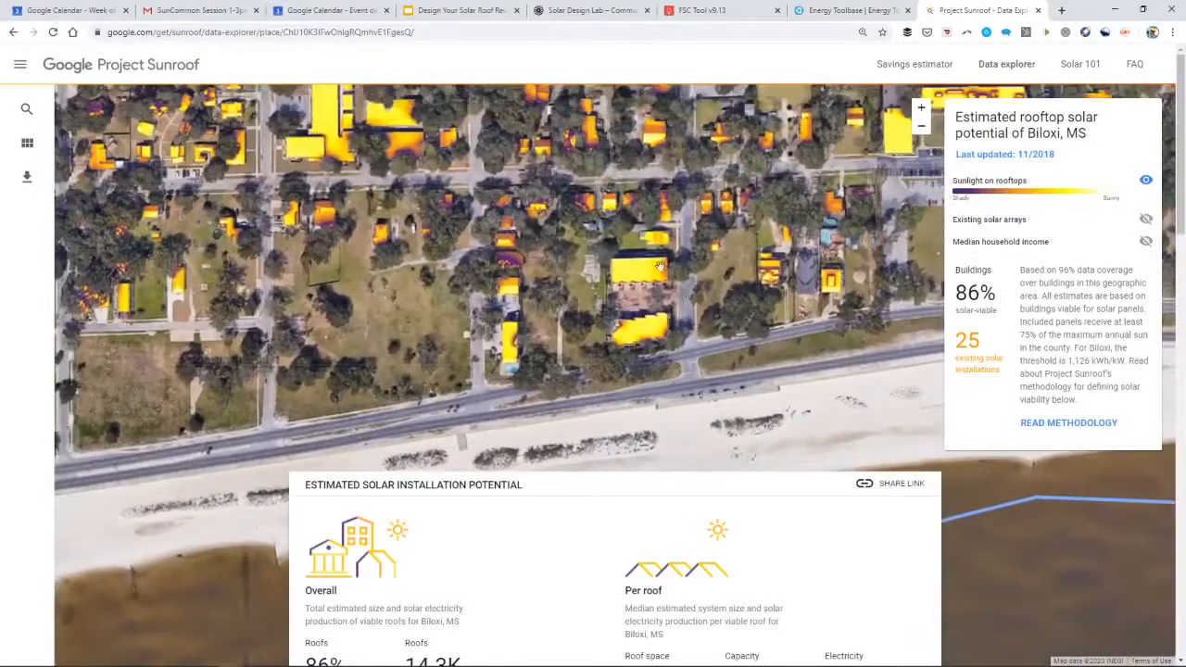
pyautogui.click(920, 110)
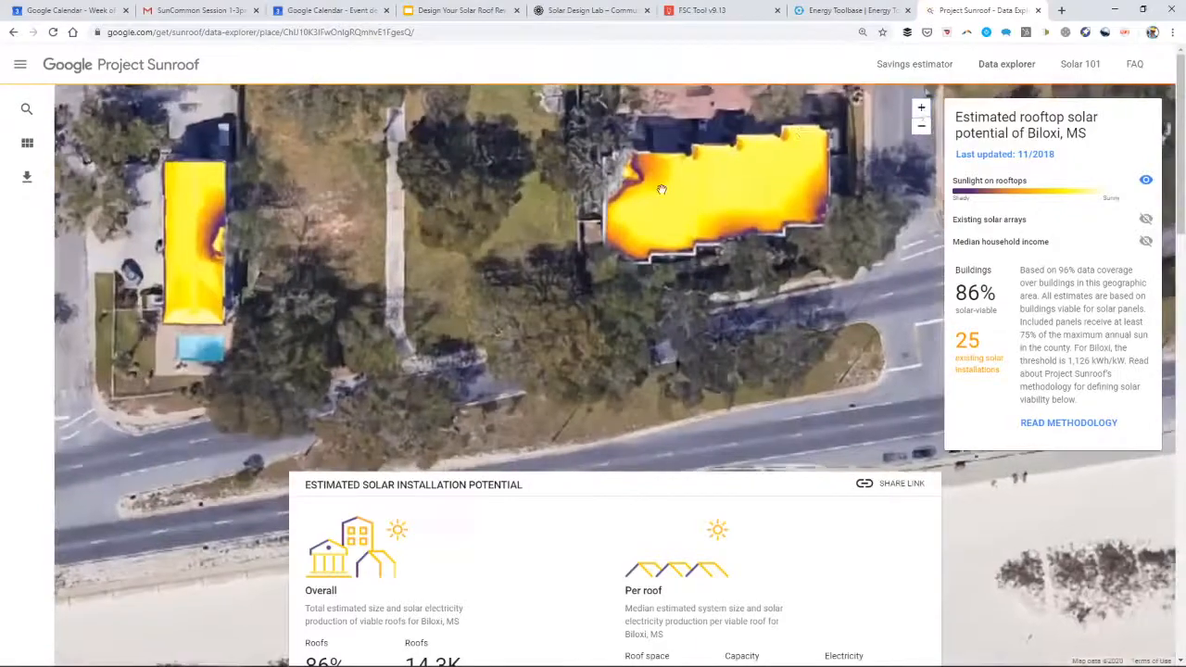
pyautogui.moveTo(663, 190); pyautogui.dragTo(450, 255)
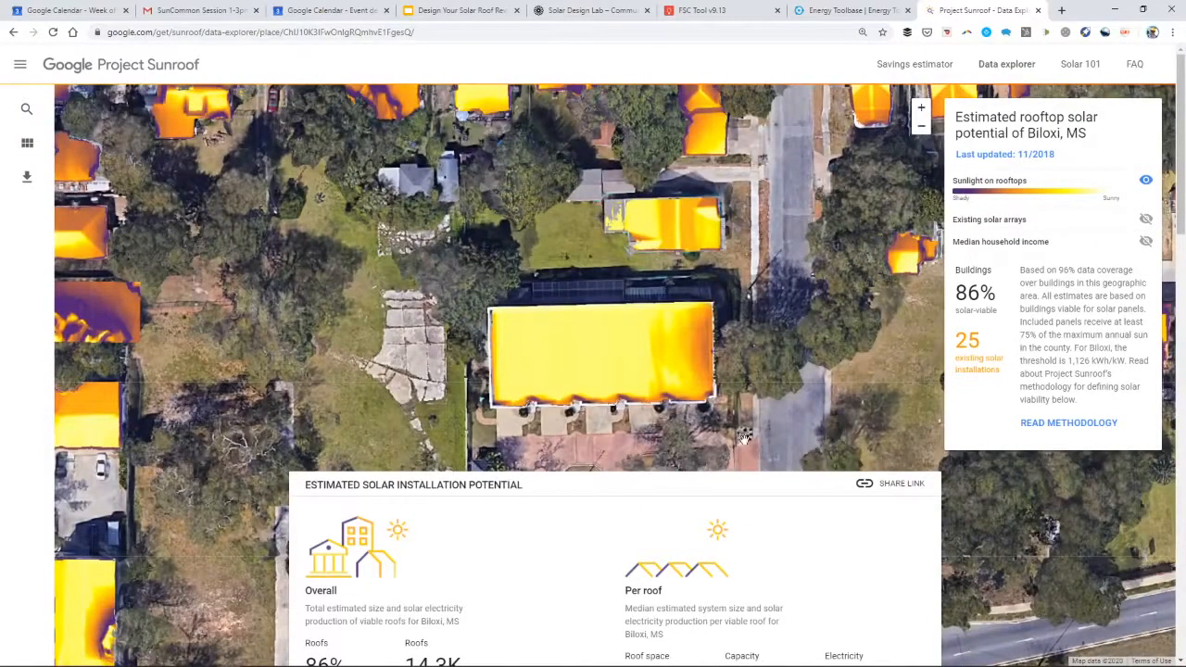
pyautogui.scroll(-3)
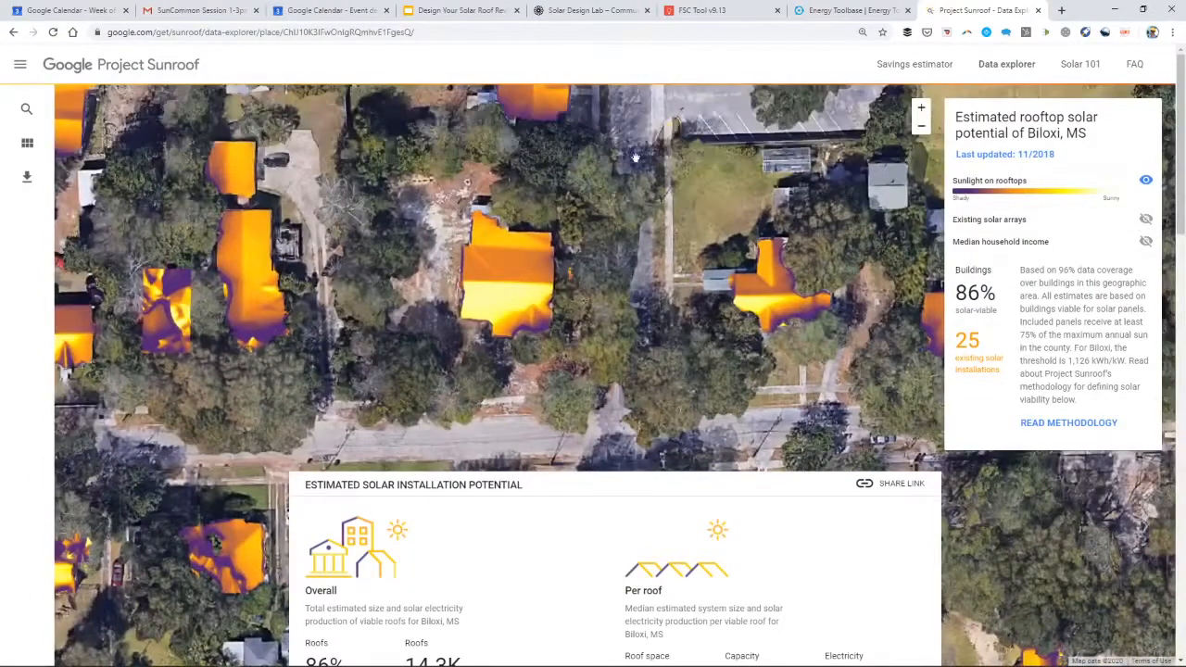
# - On the Solar Design Lab page, play the Solargraf shading video and scroll to the finance video
pyautogui.click(586, 10)
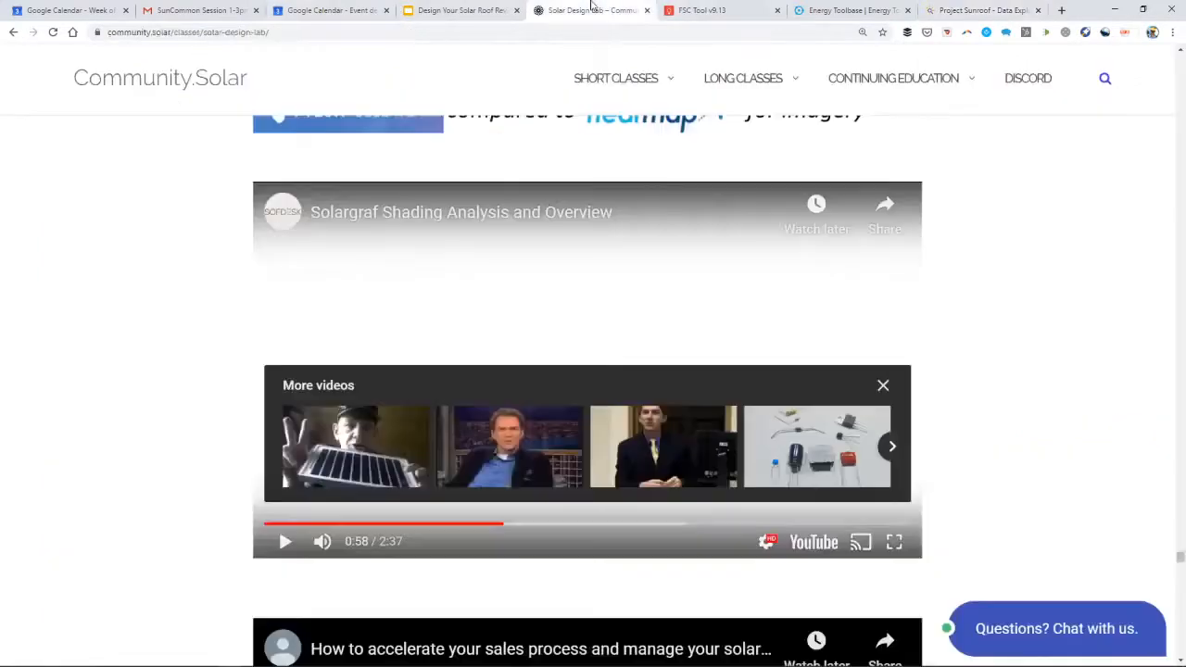
pyautogui.click(285, 542)
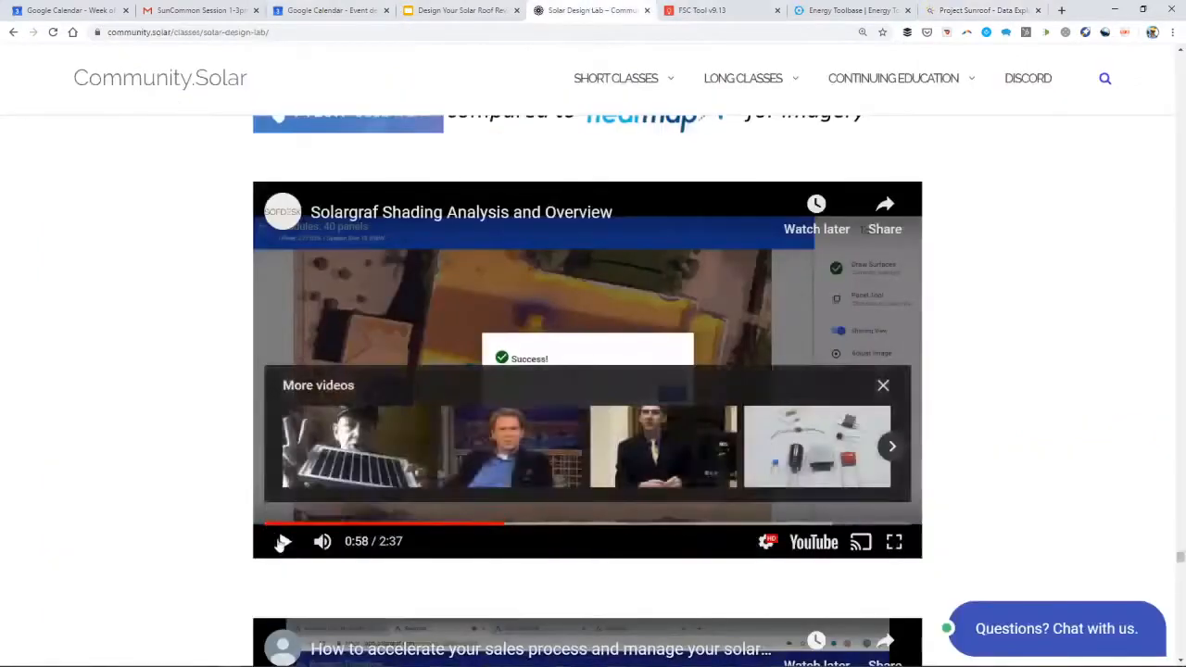
pyautogui.click(282, 541)
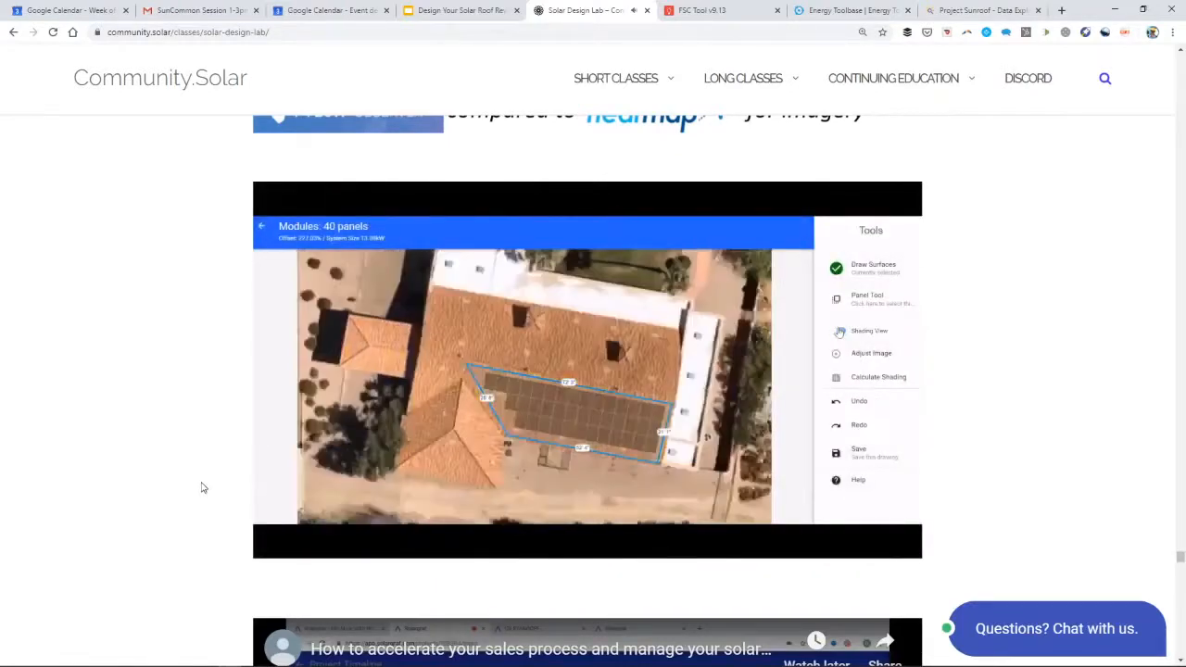
pyautogui.click(838, 331)
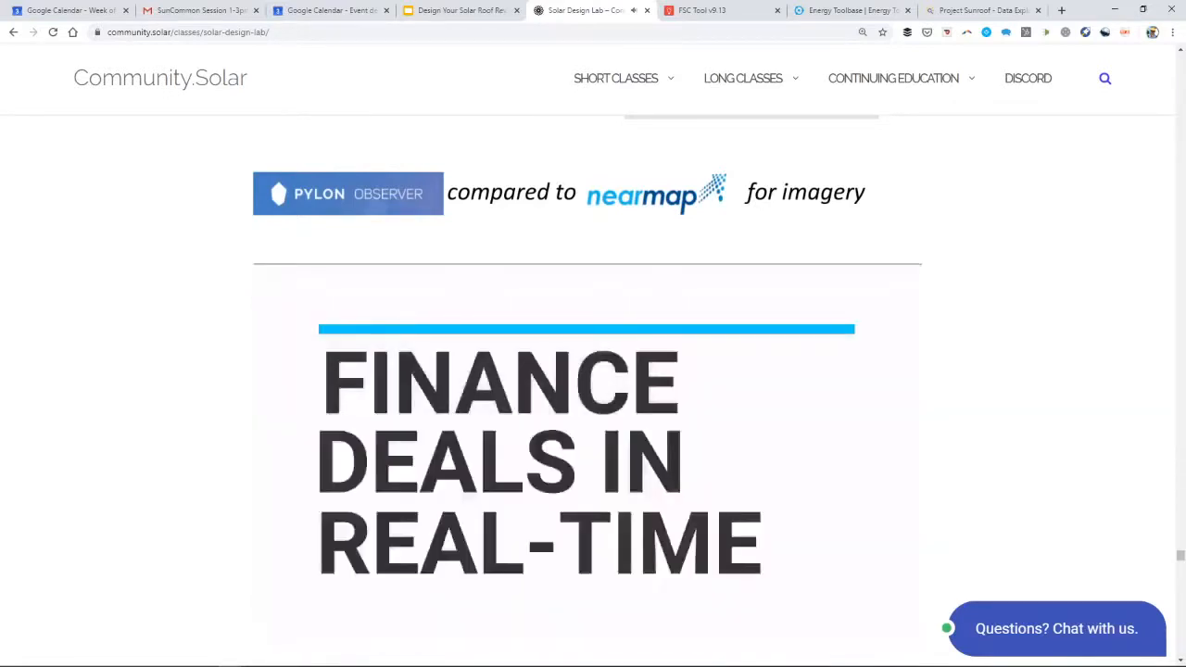
pyautogui.scroll(-3)
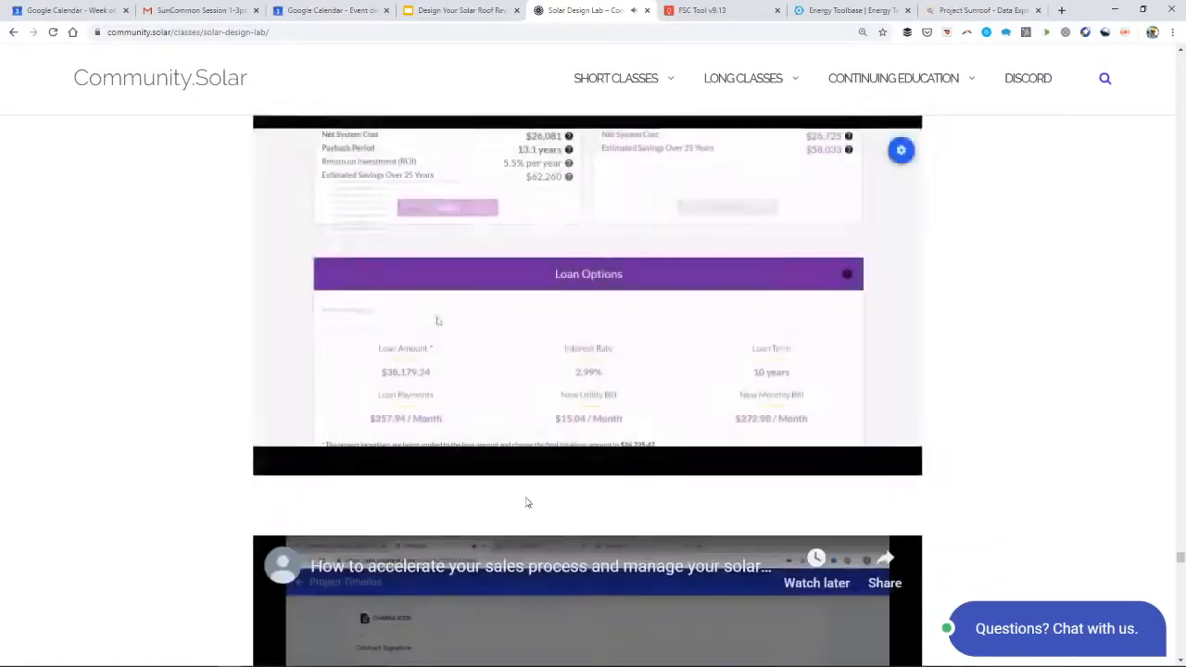
pyautogui.click(462, 10)
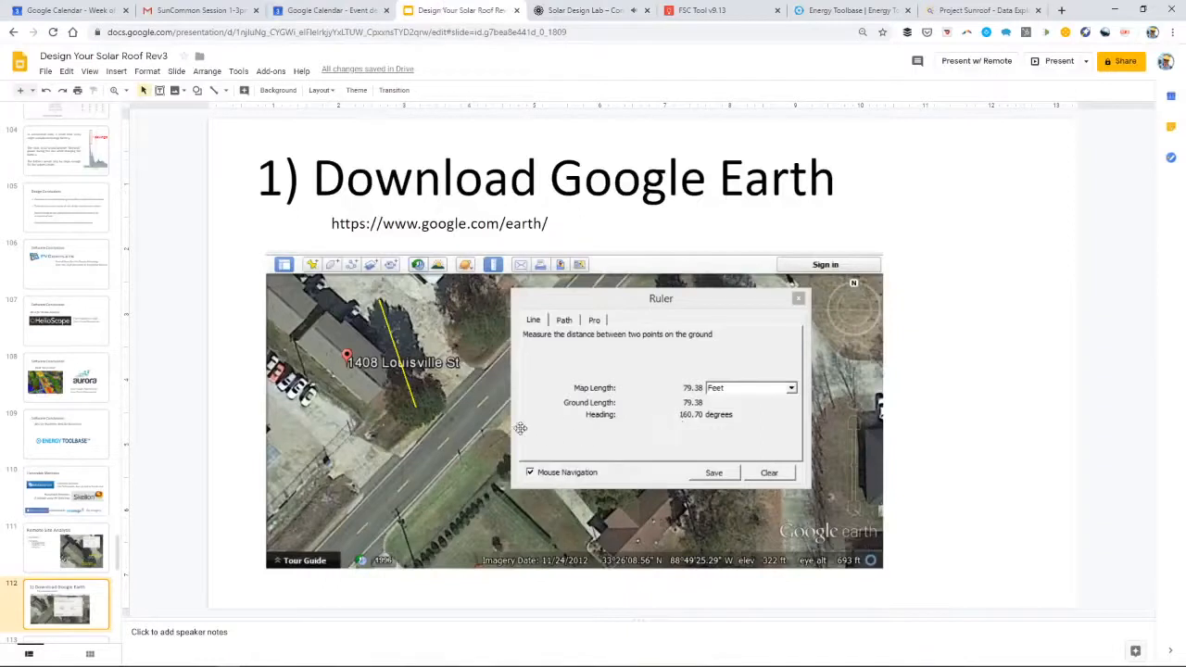
pyautogui.moveTo(334, 355)
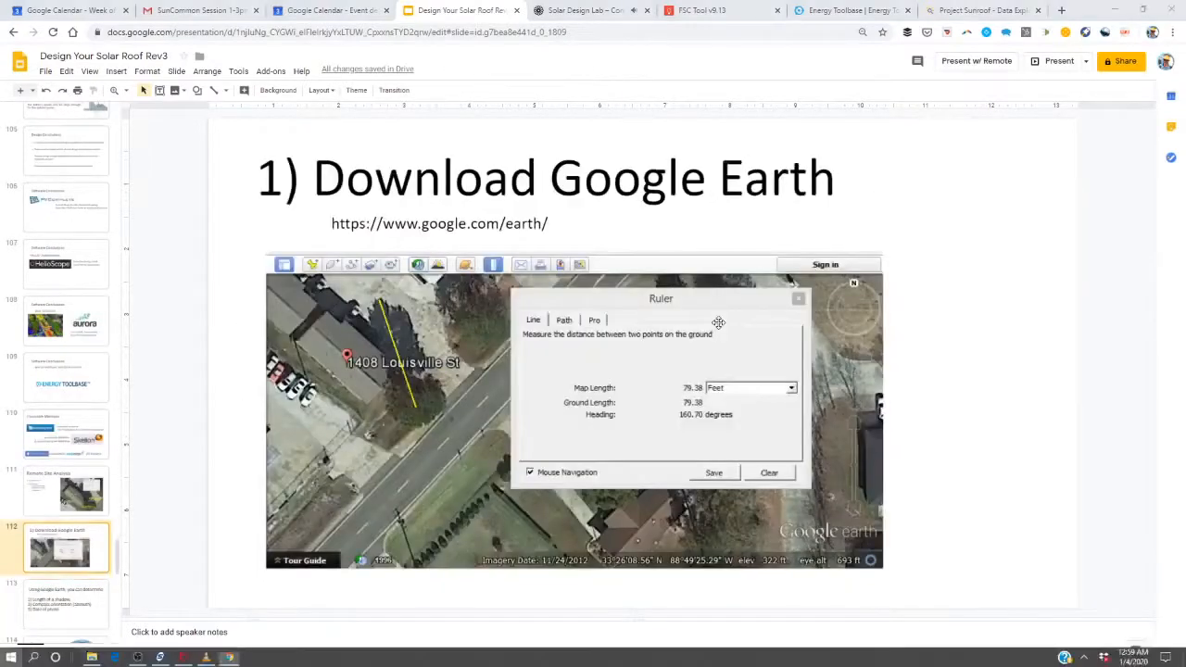
pyautogui.write('EARTH')
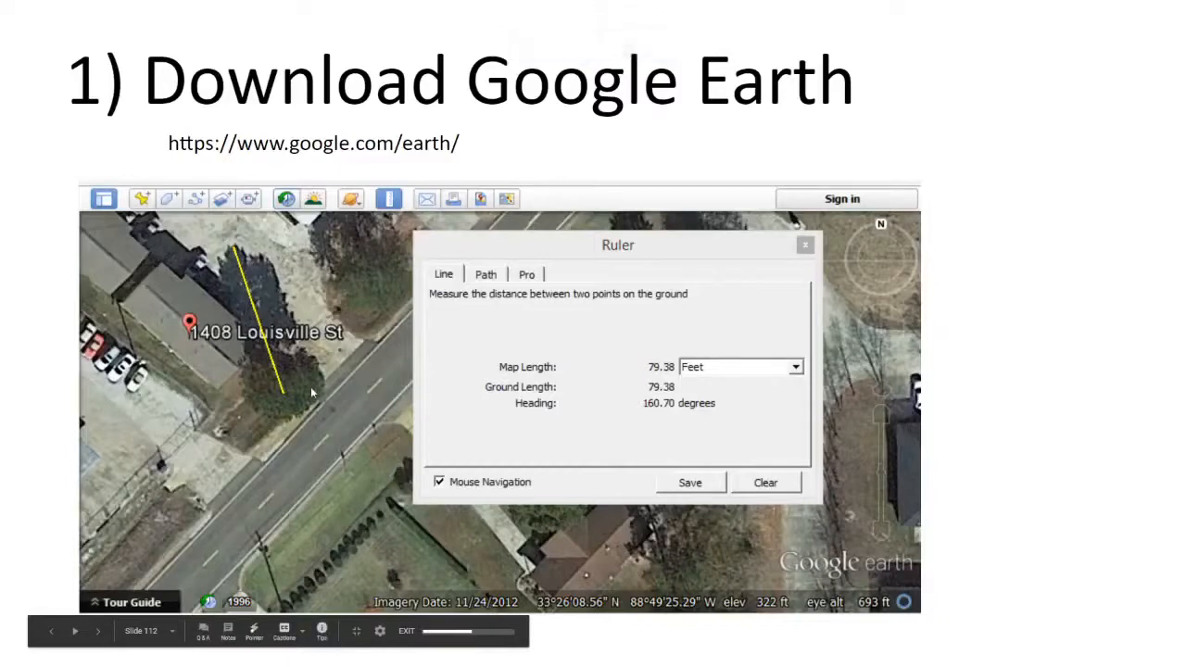
pyautogui.moveTo(461, 325)
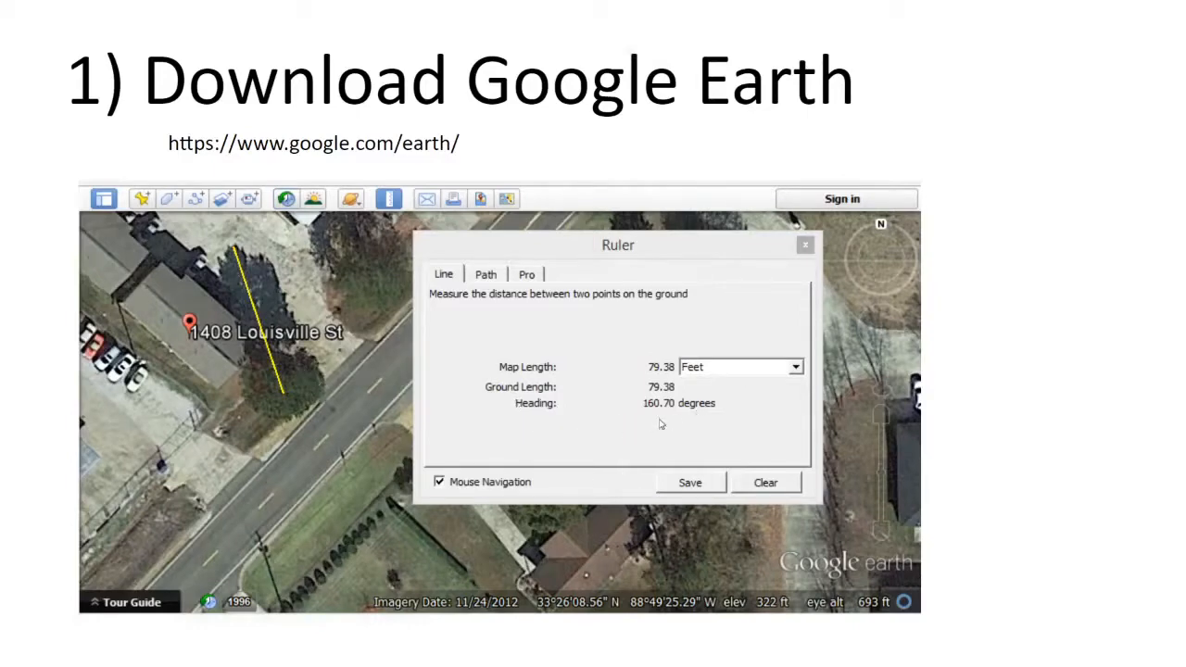
pyautogui.moveTo(239, 269)
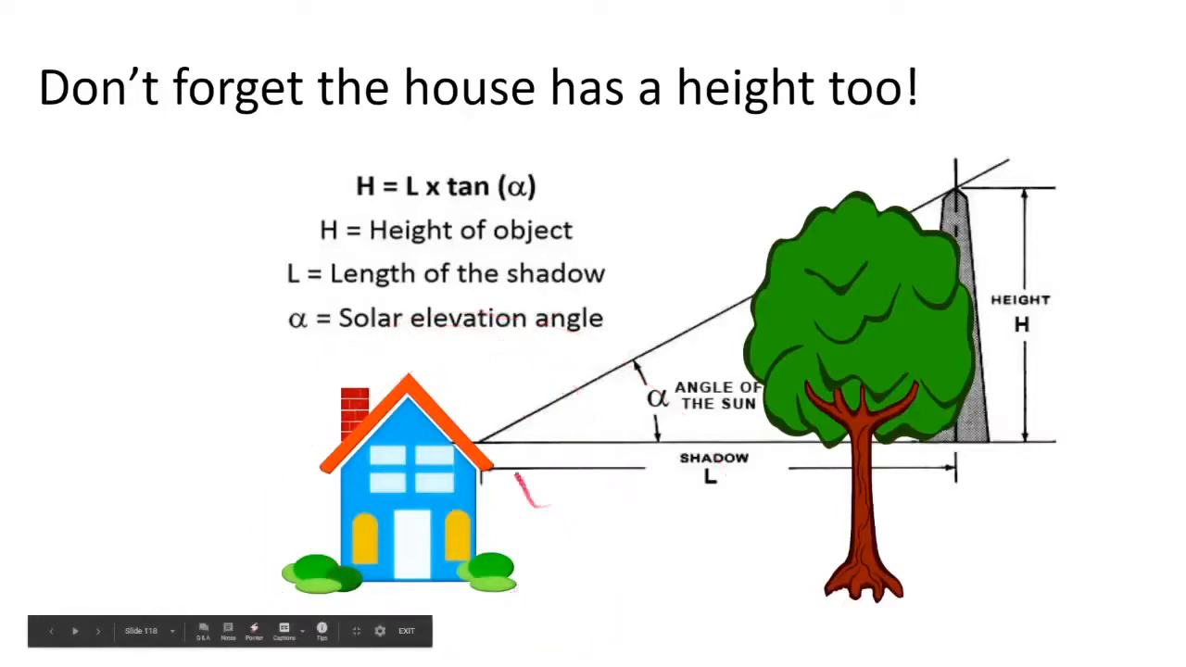
# - Advance the slideshow to the slide on how house height affects shadow length
pyautogui.click(90, 632)
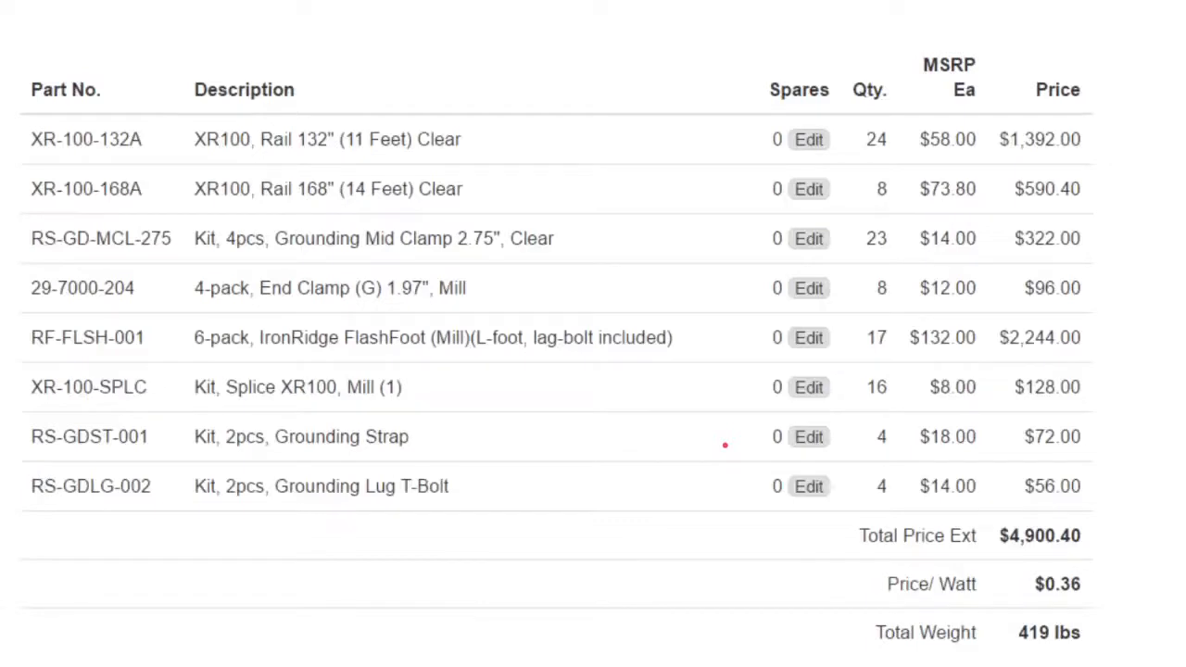
pyautogui.moveTo(721, 430)
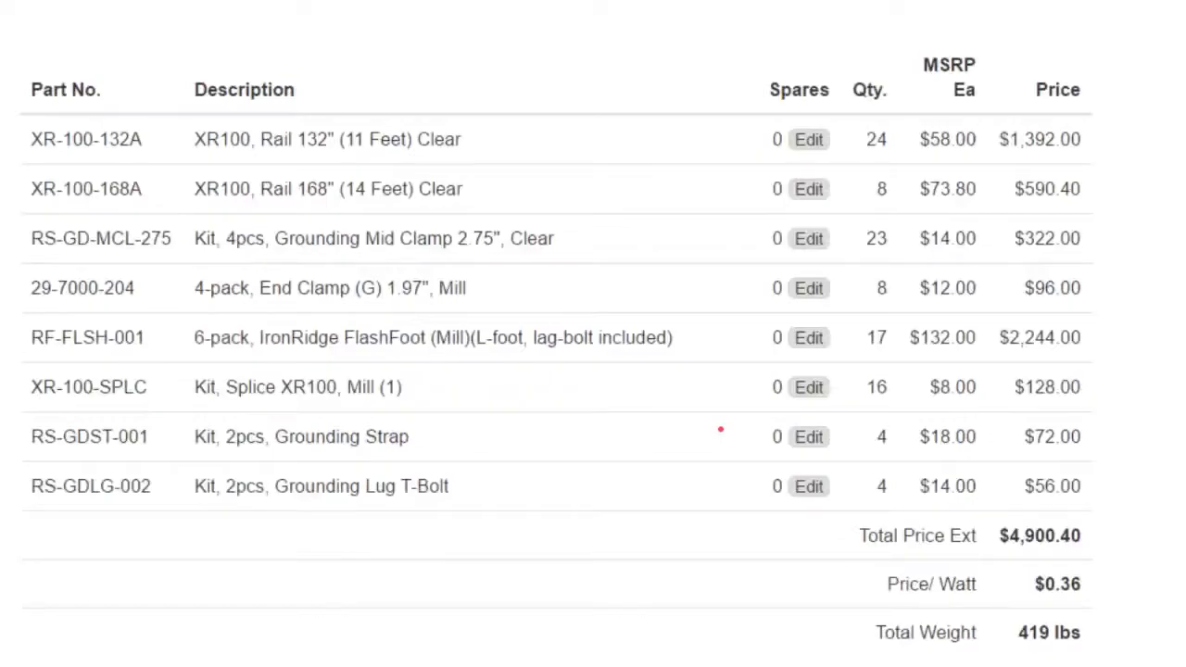